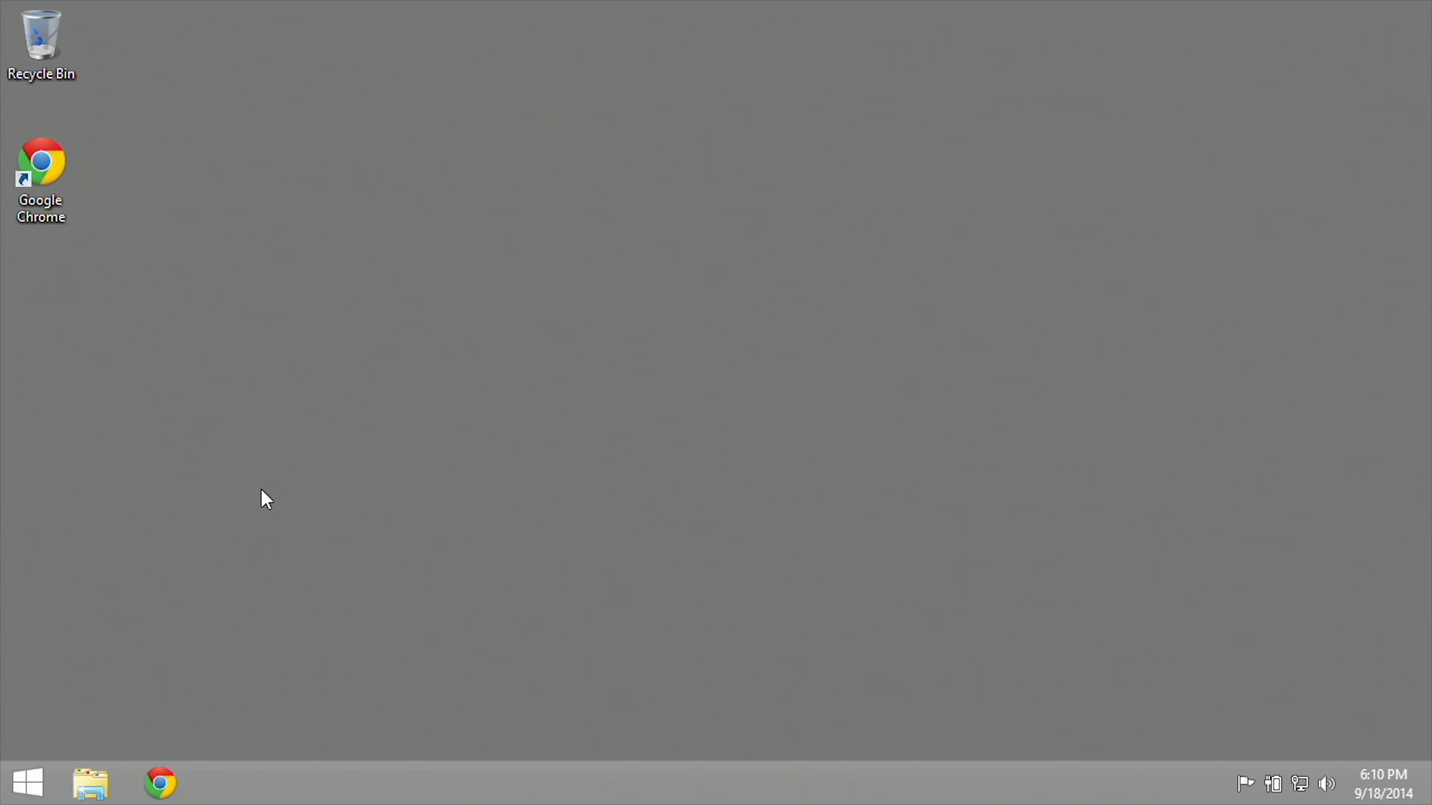
Launch Google Chrome from its desktop shortcut
{"action": "left_click", "coordinate": [41, 169]}
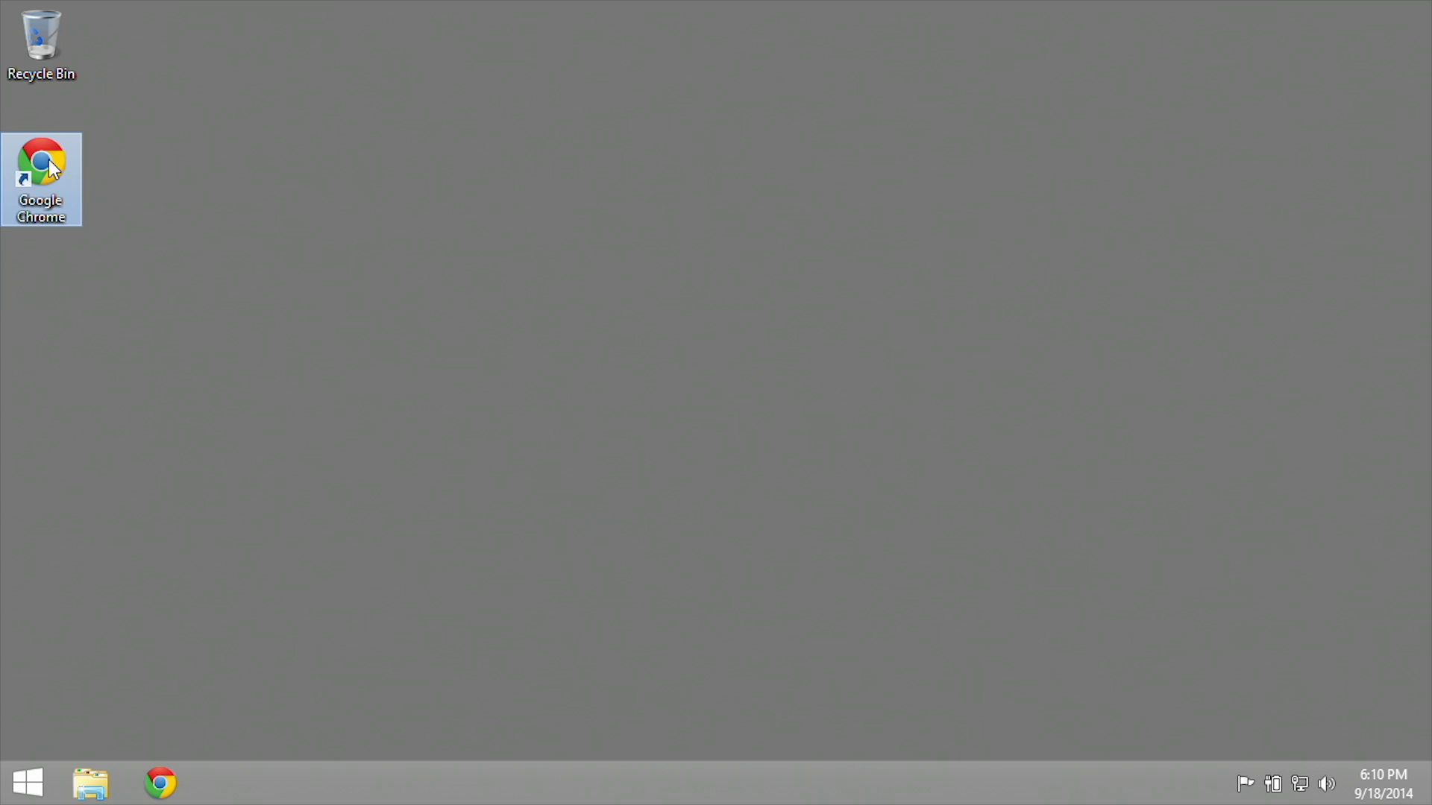
{"action": "double_click", "coordinate": [41, 160]}
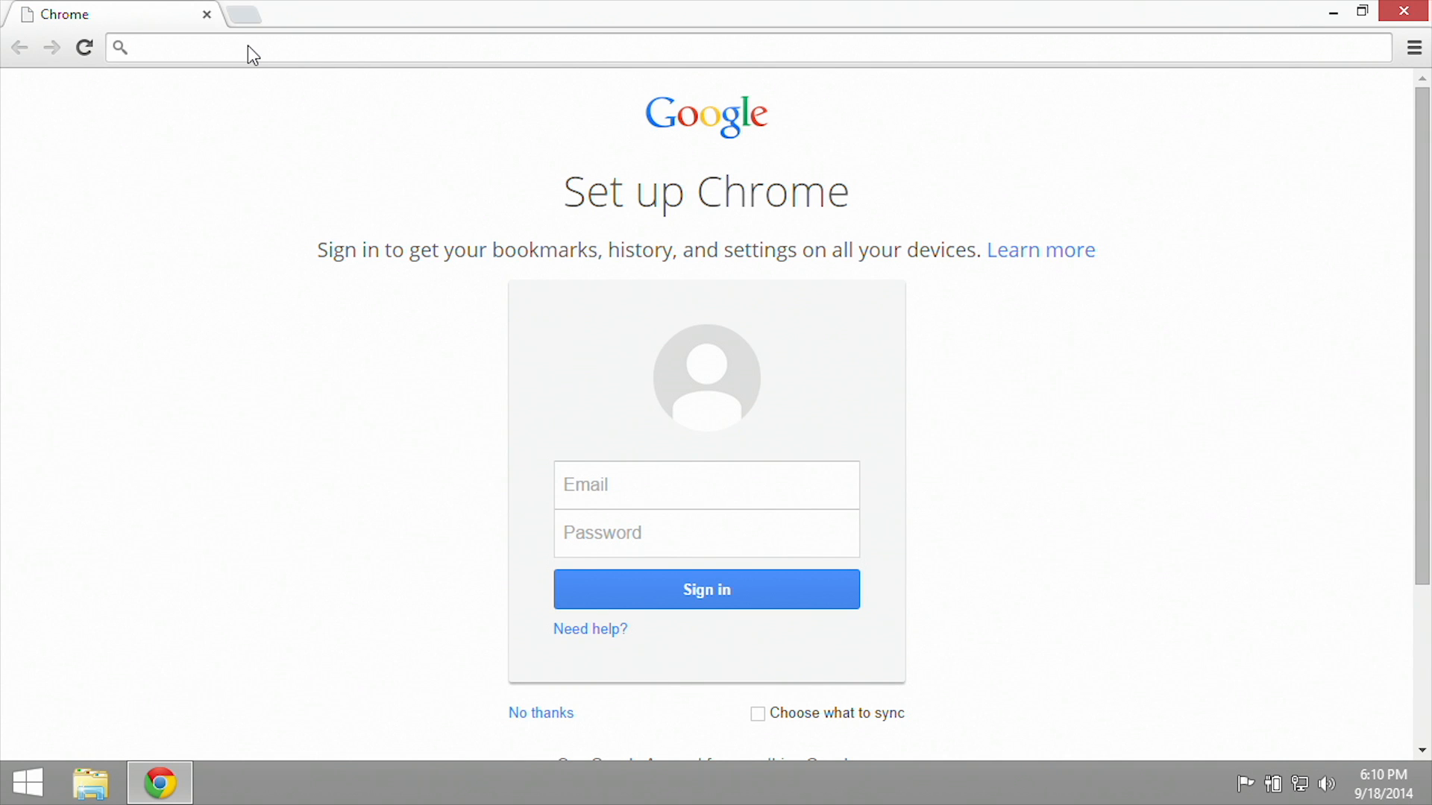
Open laravel.com/docs/homestead from the 'lara' suggestion and jump to Installation & Setup
{"action": "type", "text": "lara"}
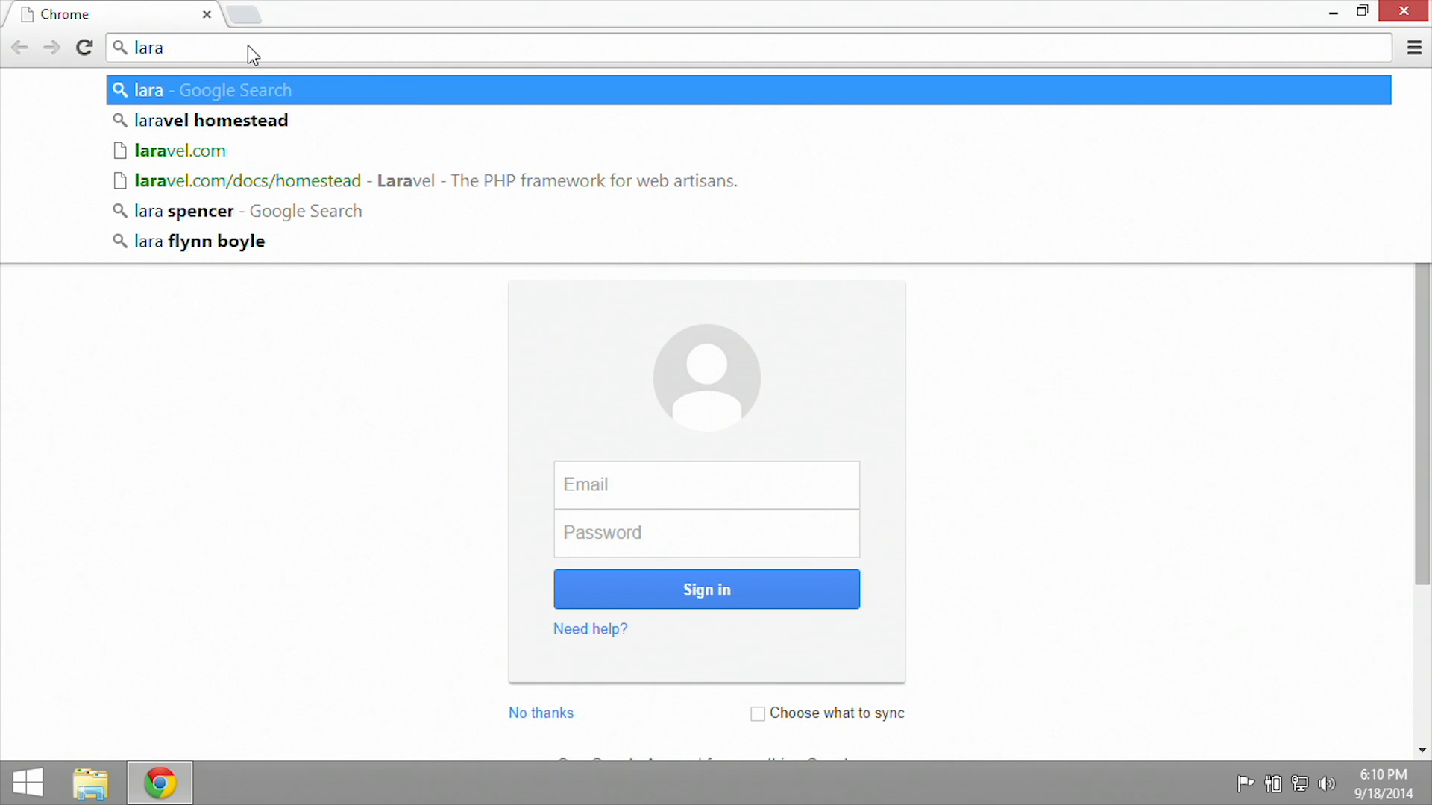
{"action": "left_click", "coordinate": [250, 180]}
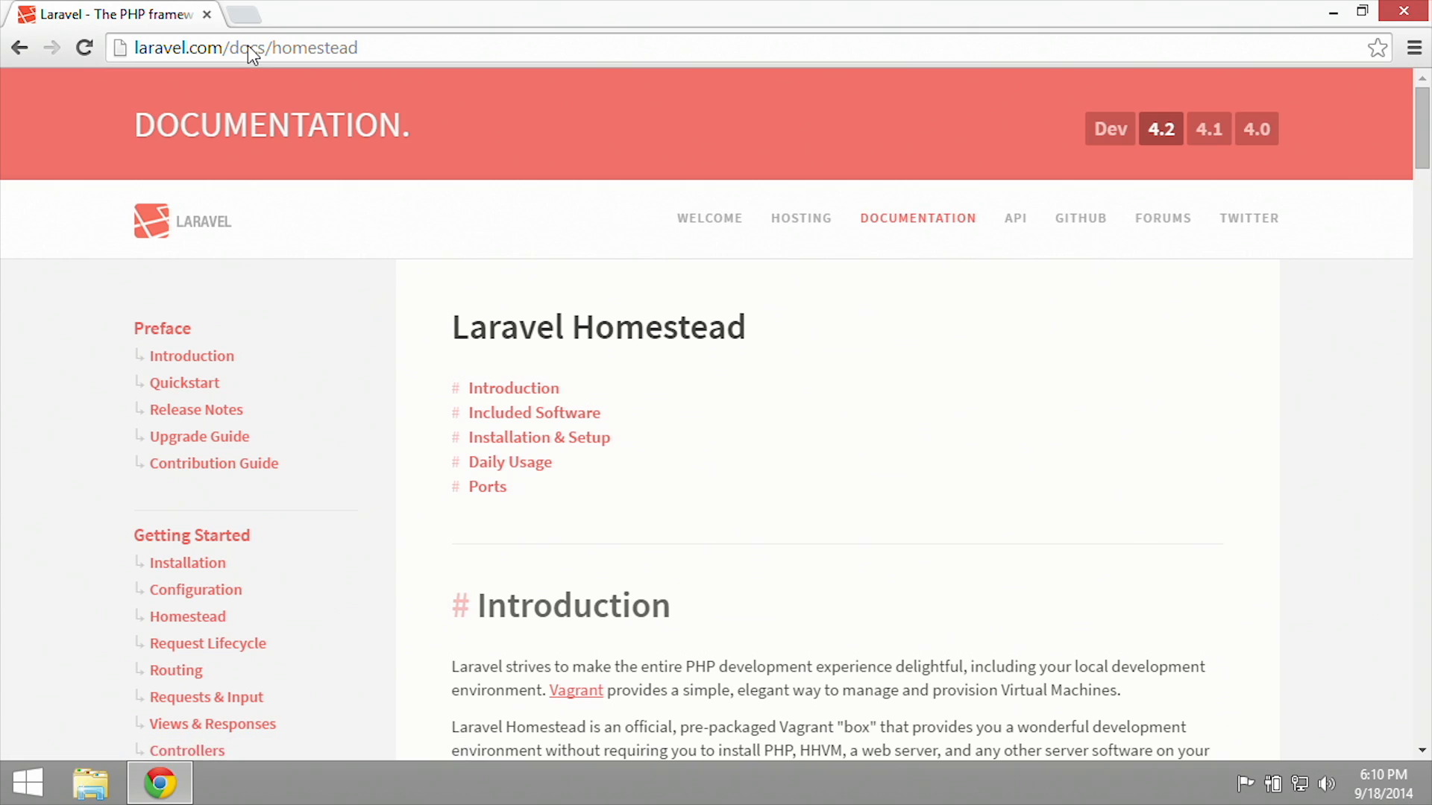
{"action": "mouse_move", "coordinate": [538, 436]}
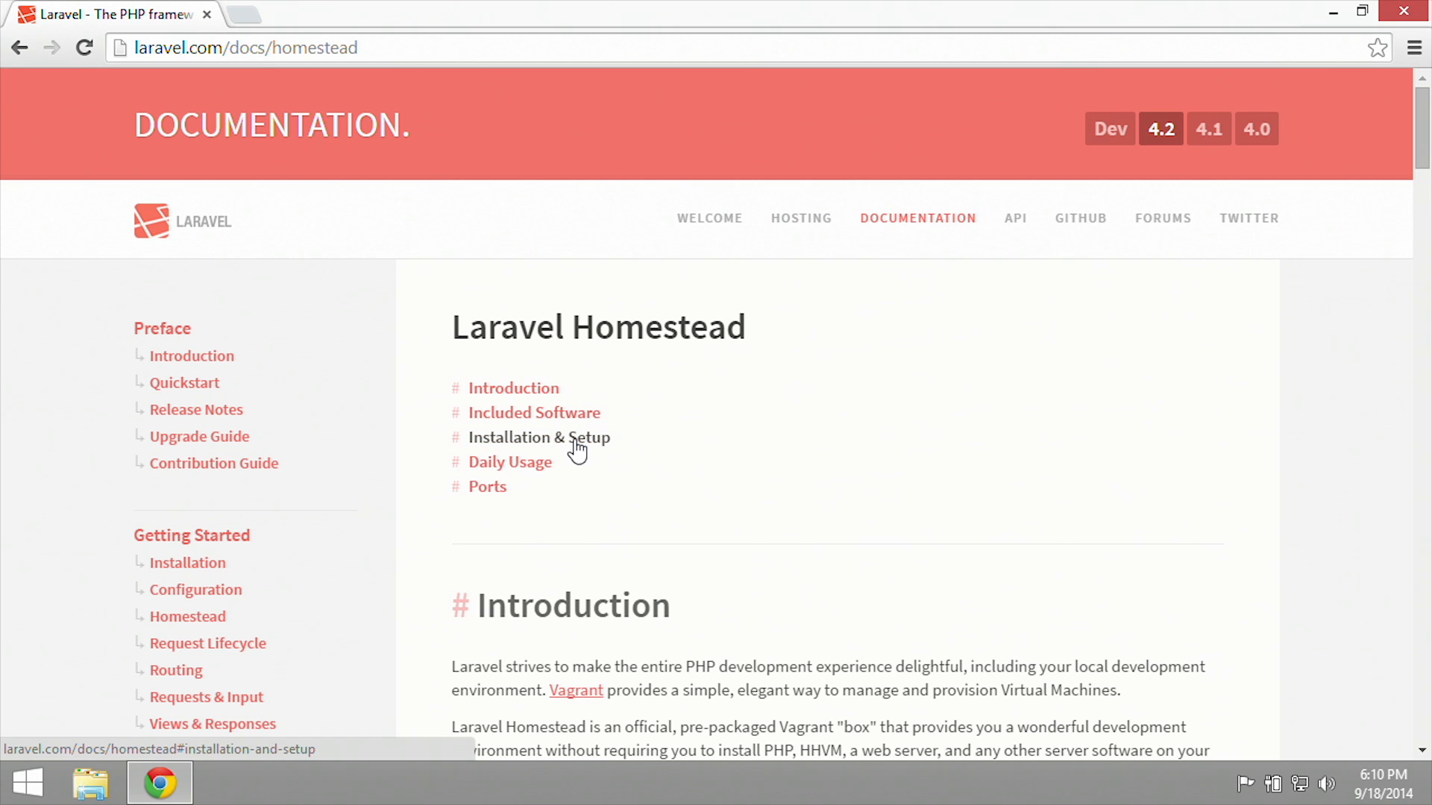
{"action": "left_click", "coordinate": [538, 437]}
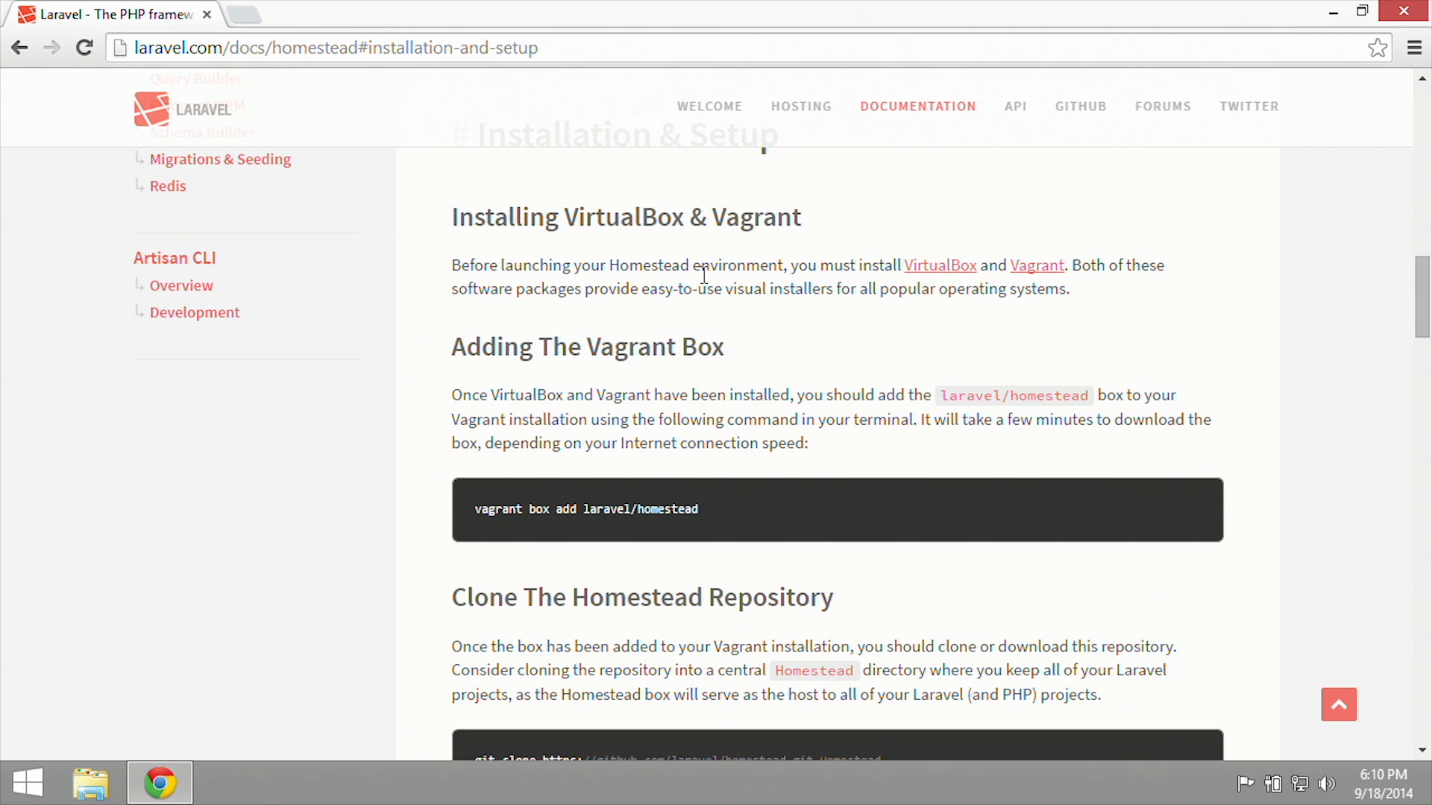
{"action": "mouse_move", "coordinate": [940, 265]}
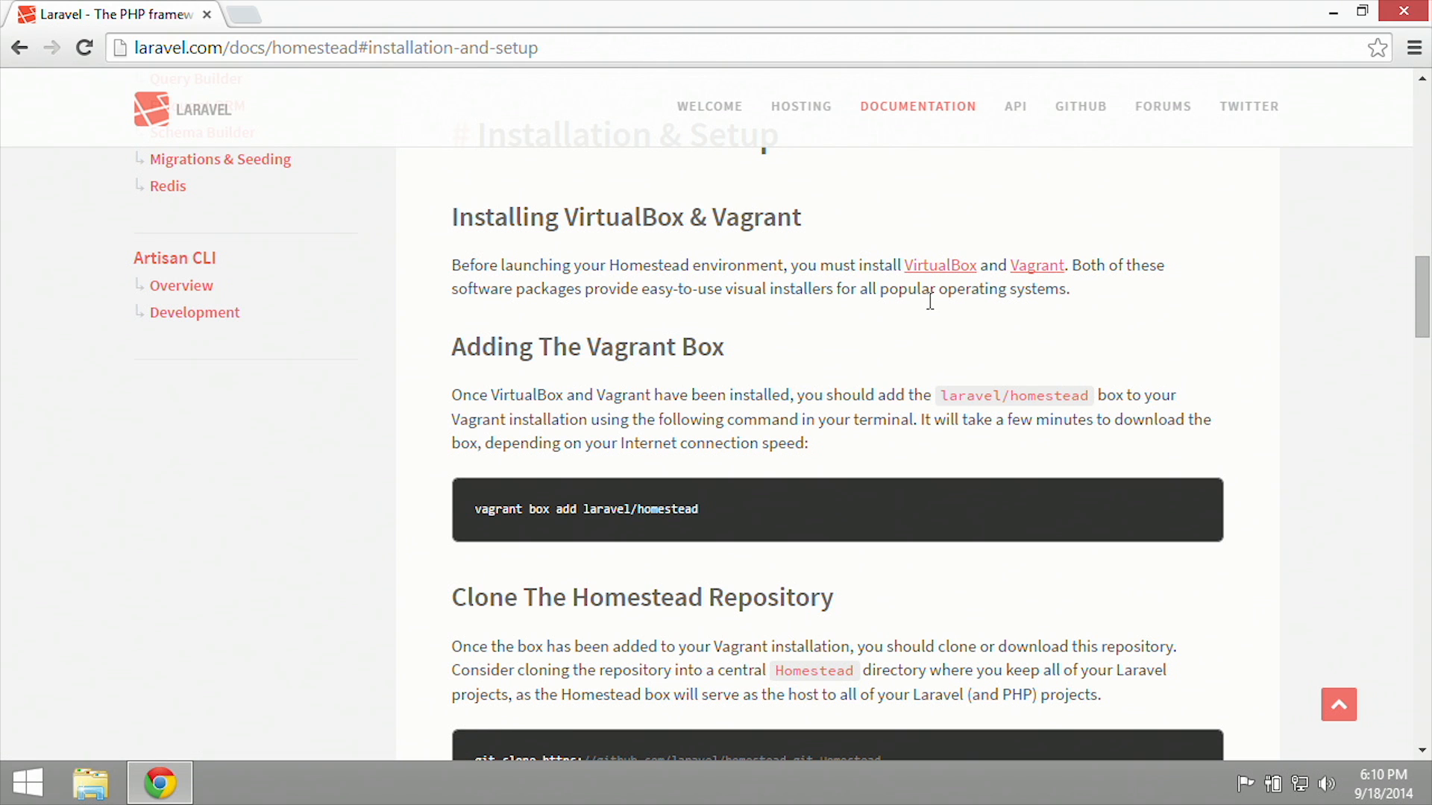
Download the VirtualBox Windows and Vagrant installers, then close both download tabs
{"action": "left_click", "coordinate": [1036, 264]}
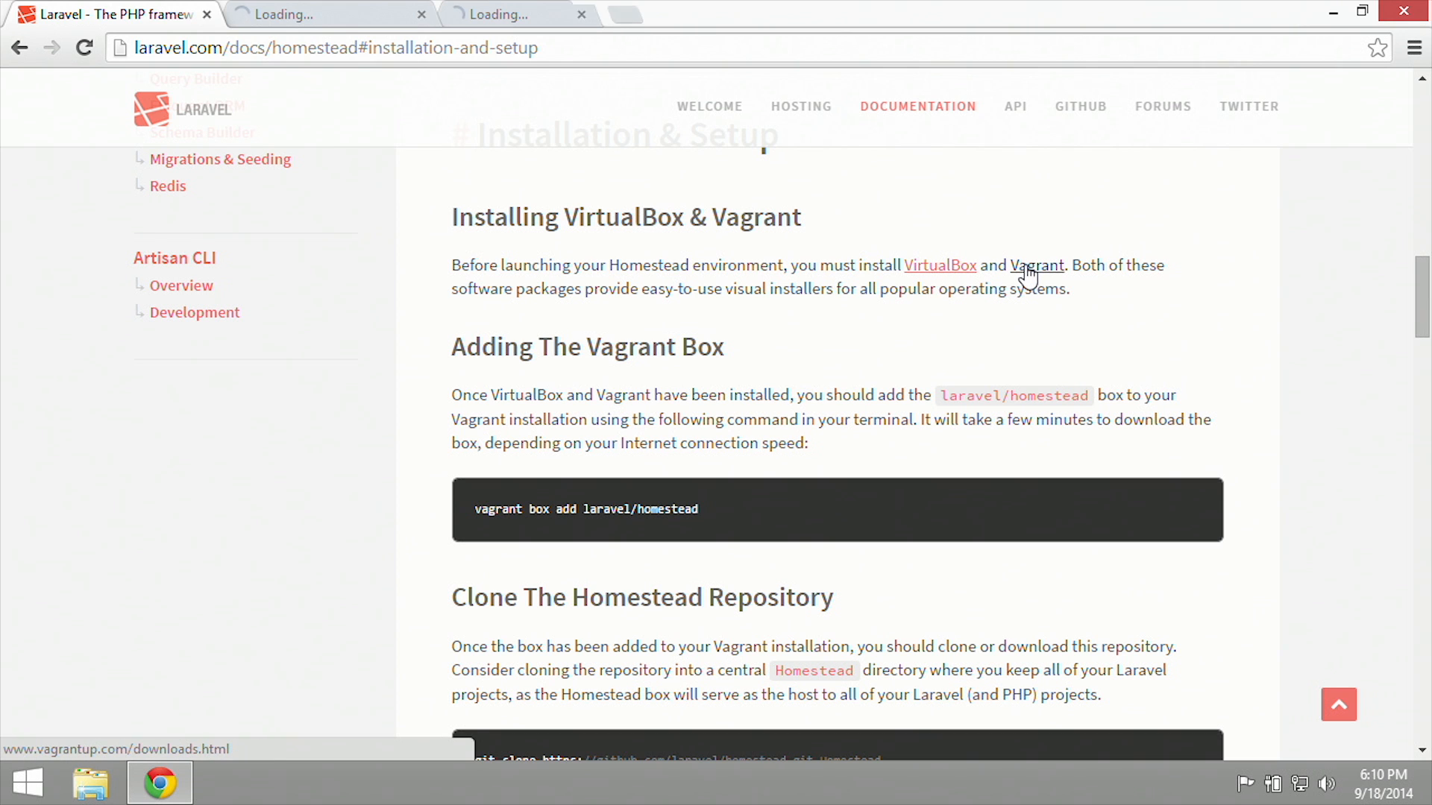
{"action": "left_click", "coordinate": [940, 265]}
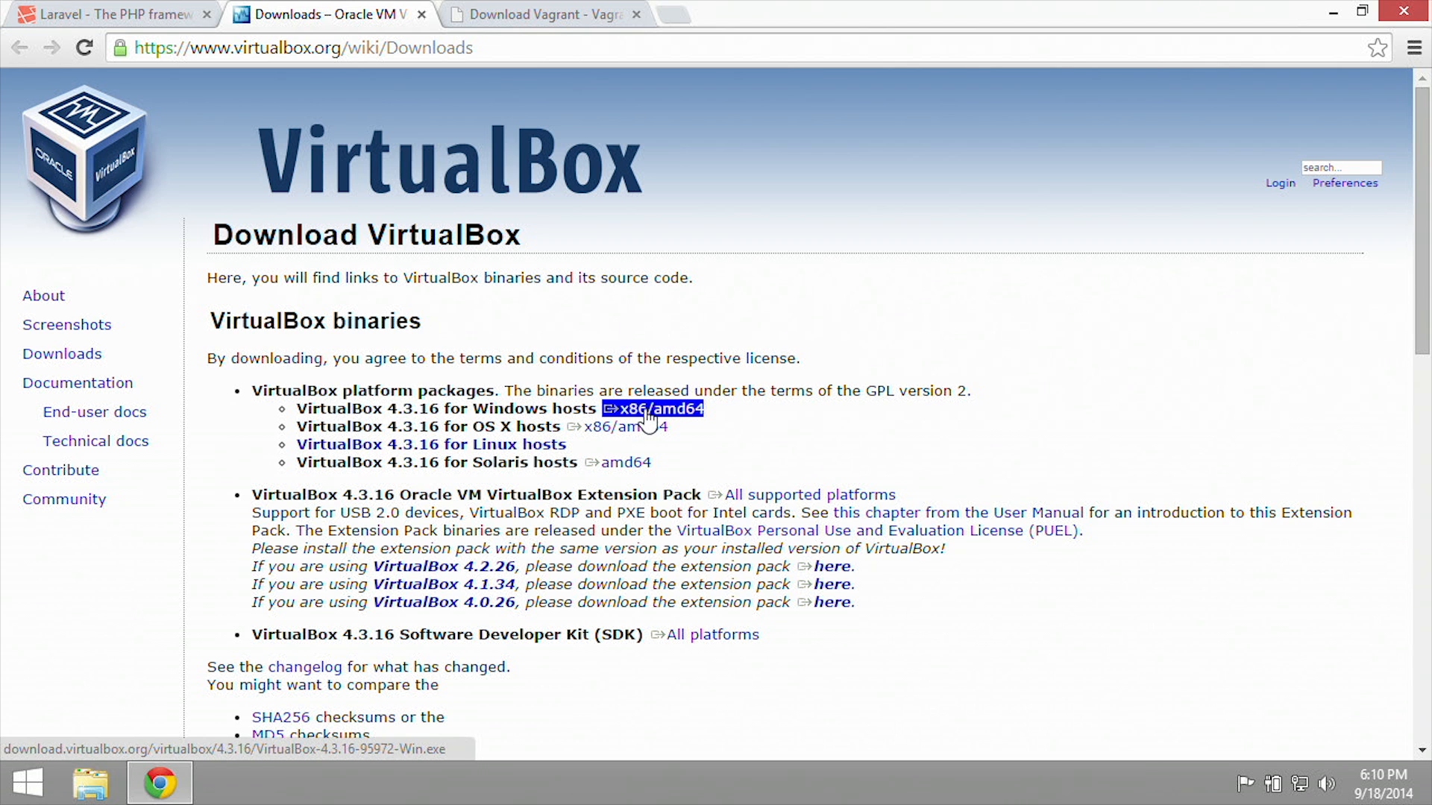
{"action": "left_click", "coordinate": [541, 13]}
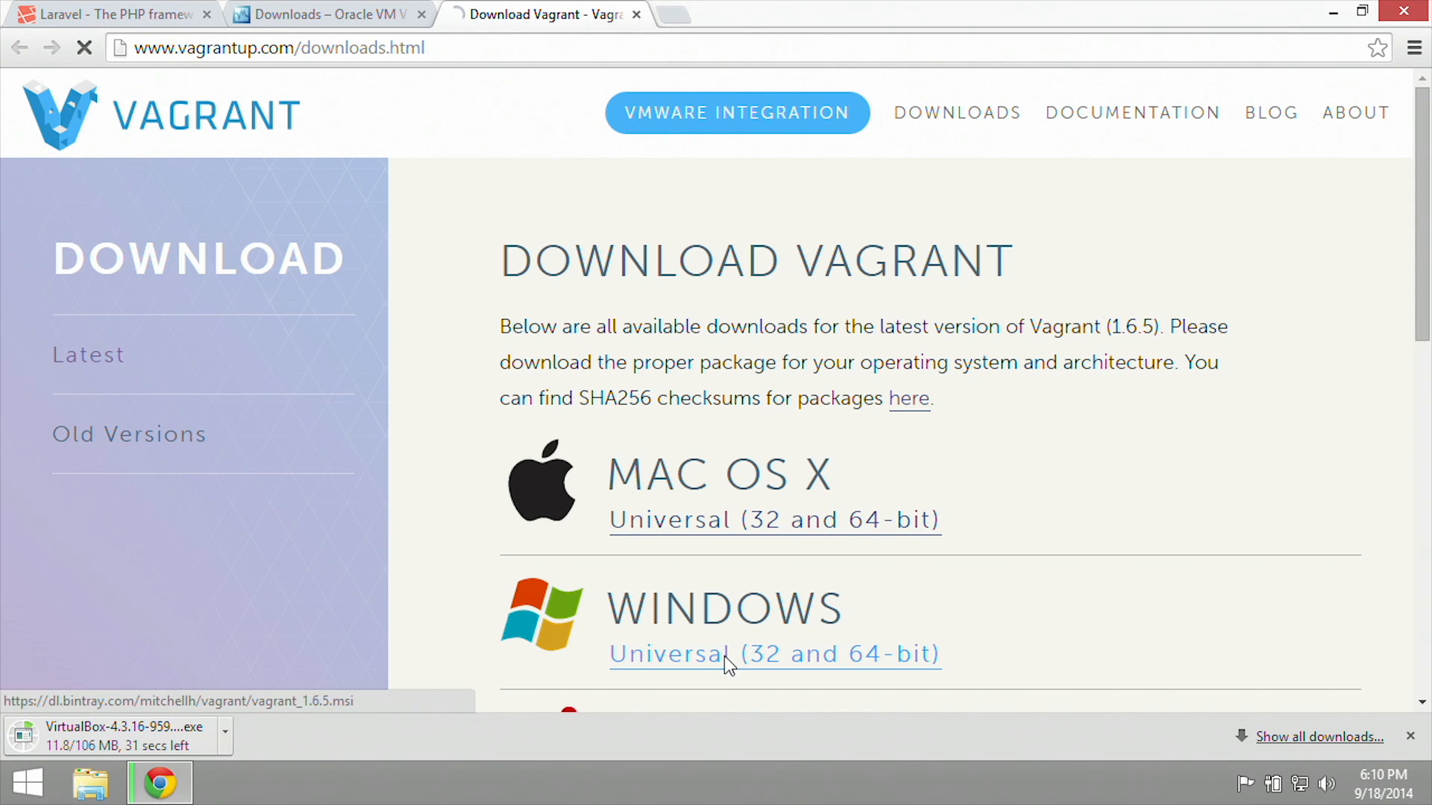
{"action": "left_click", "coordinate": [774, 654]}
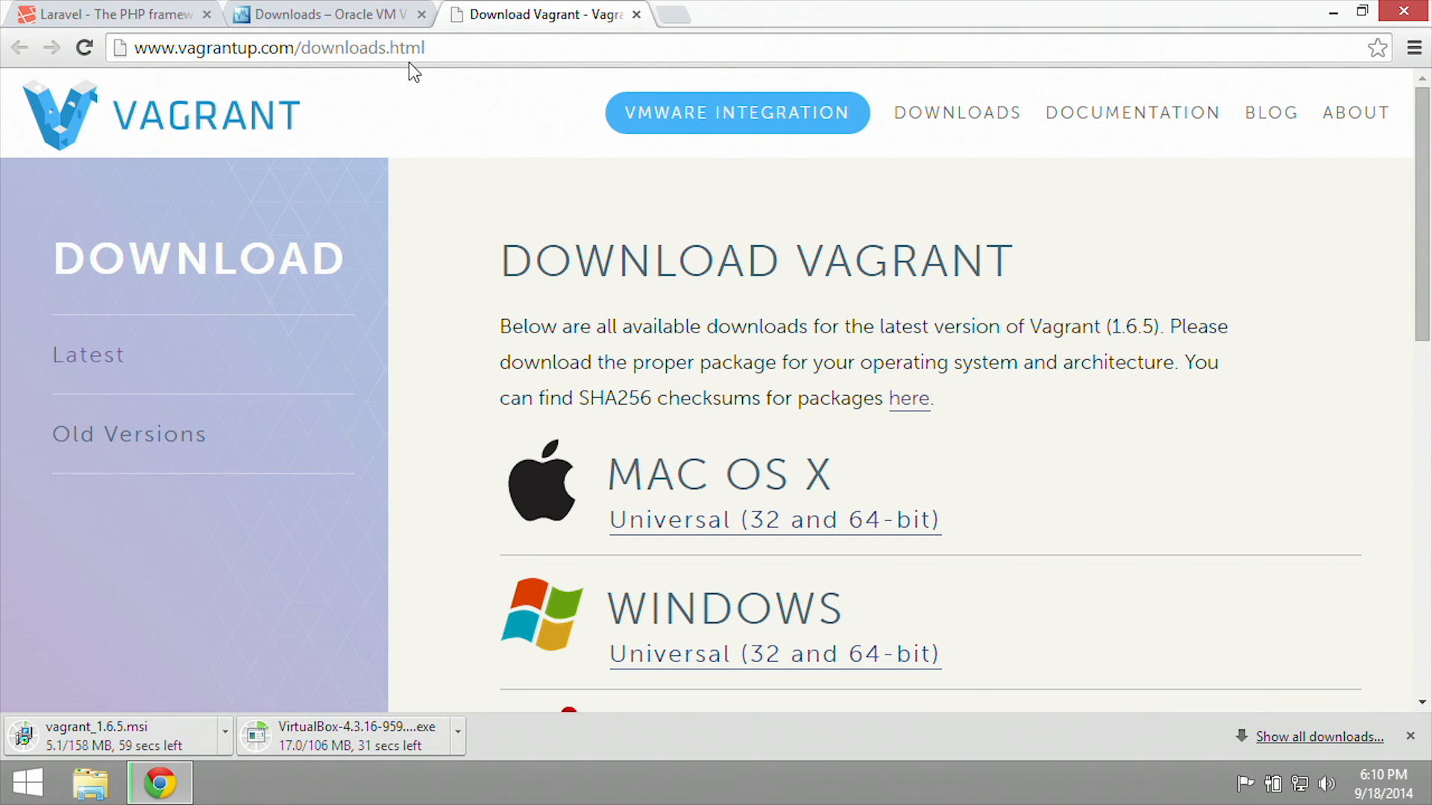
{"action": "mouse_move", "coordinate": [471, 17]}
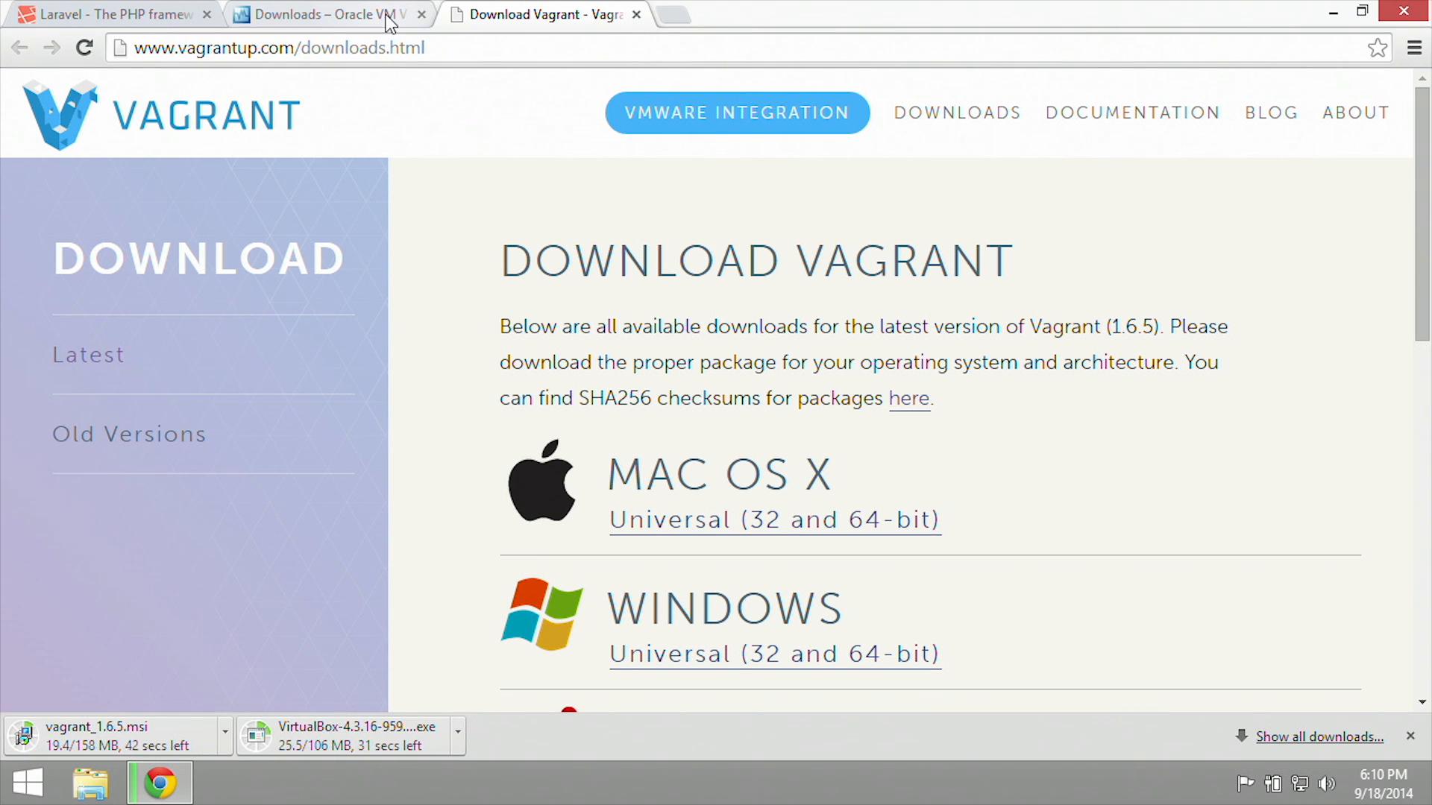
{"action": "left_click", "coordinate": [421, 15]}
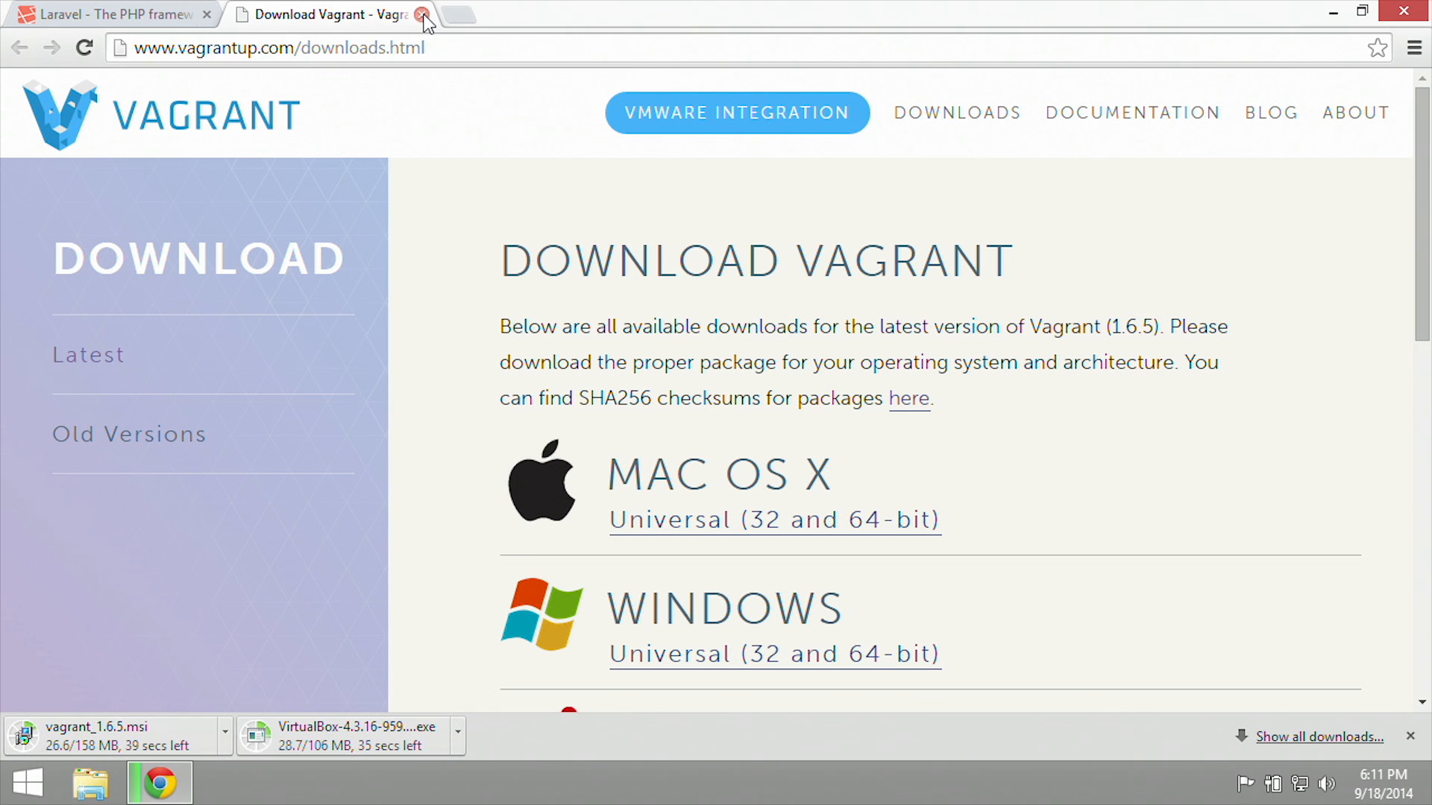
{"action": "left_click", "coordinate": [422, 14]}
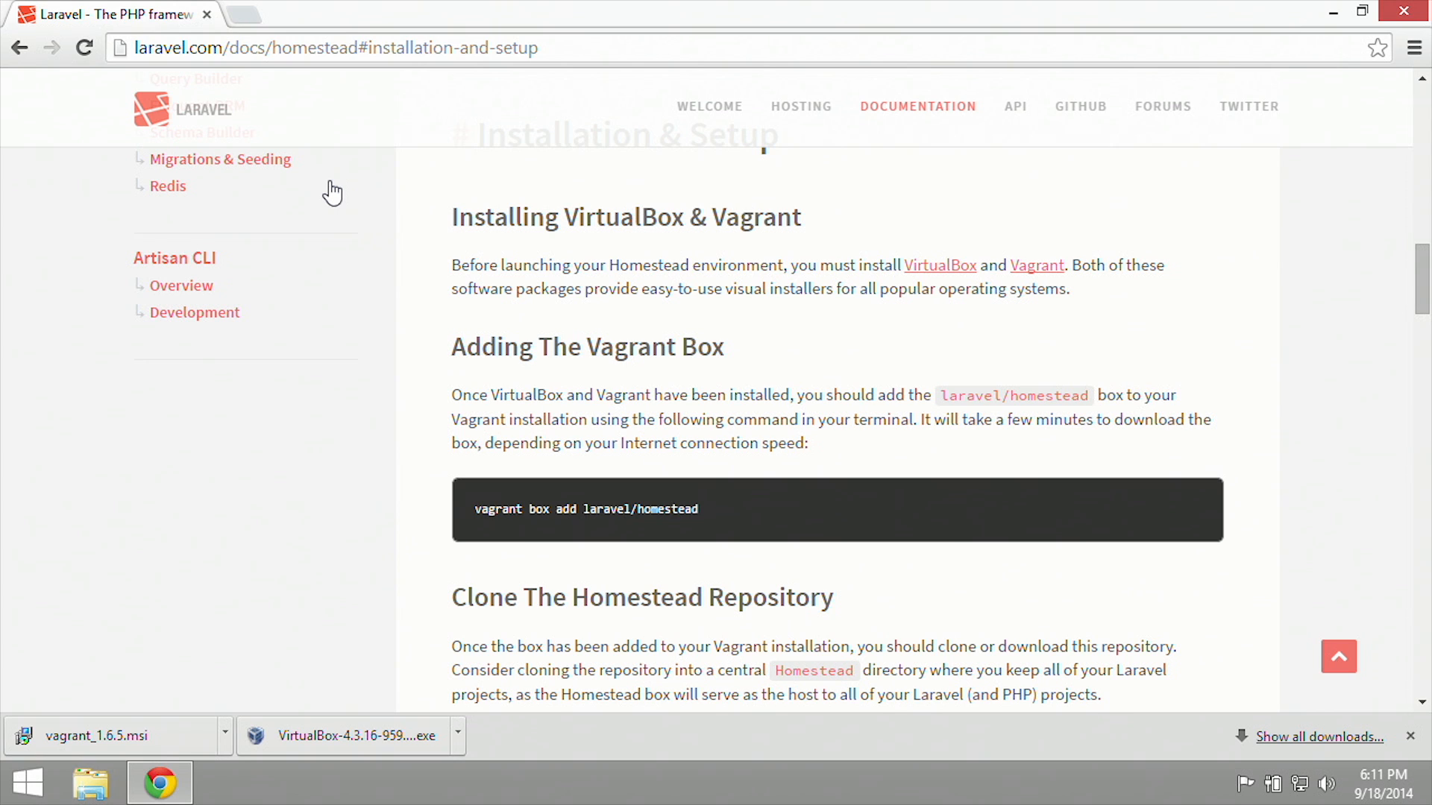
{"action": "mouse_move", "coordinate": [210, 675]}
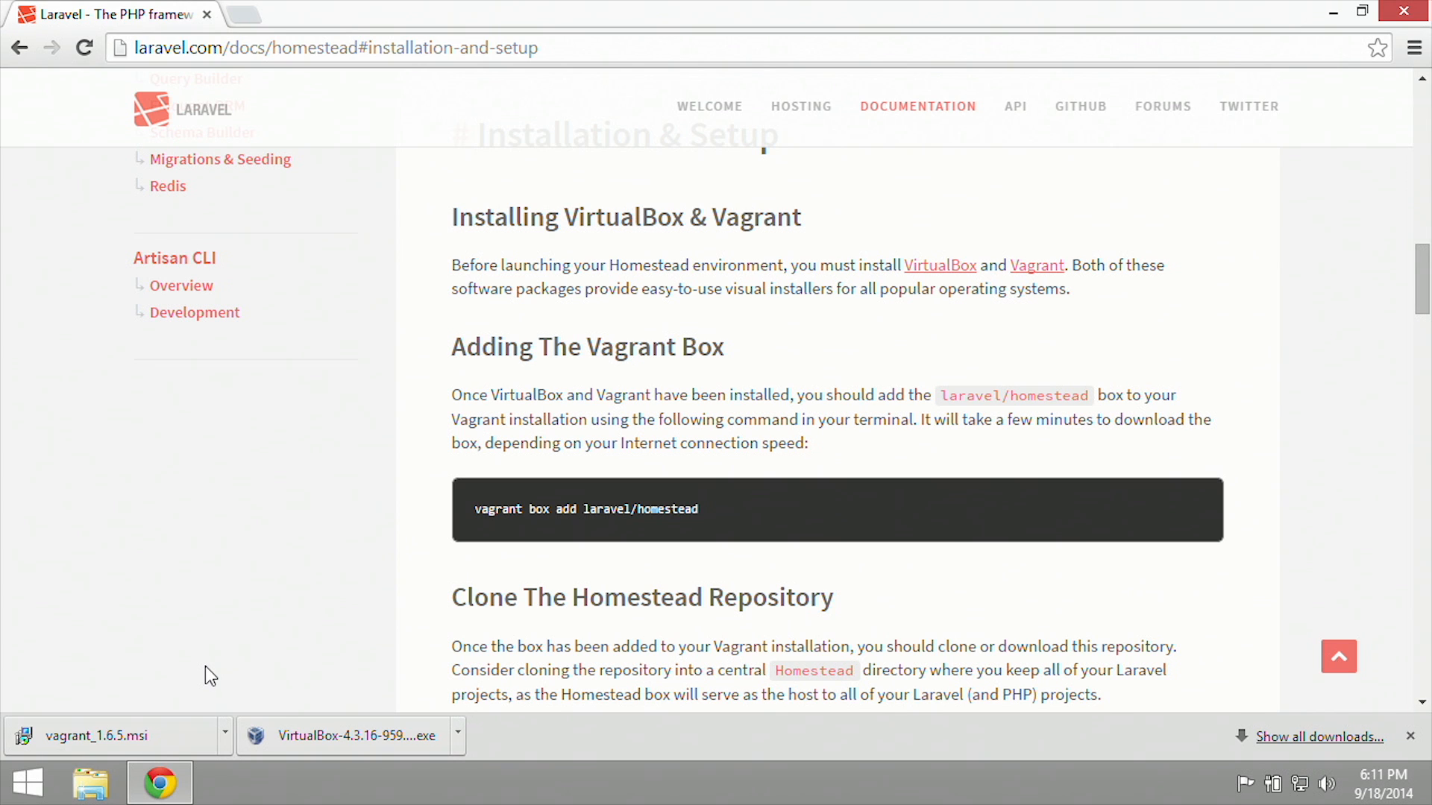
Install VirtualBox 4.3.16 with default features, shortcuts and networking
{"action": "left_click", "coordinate": [354, 736]}
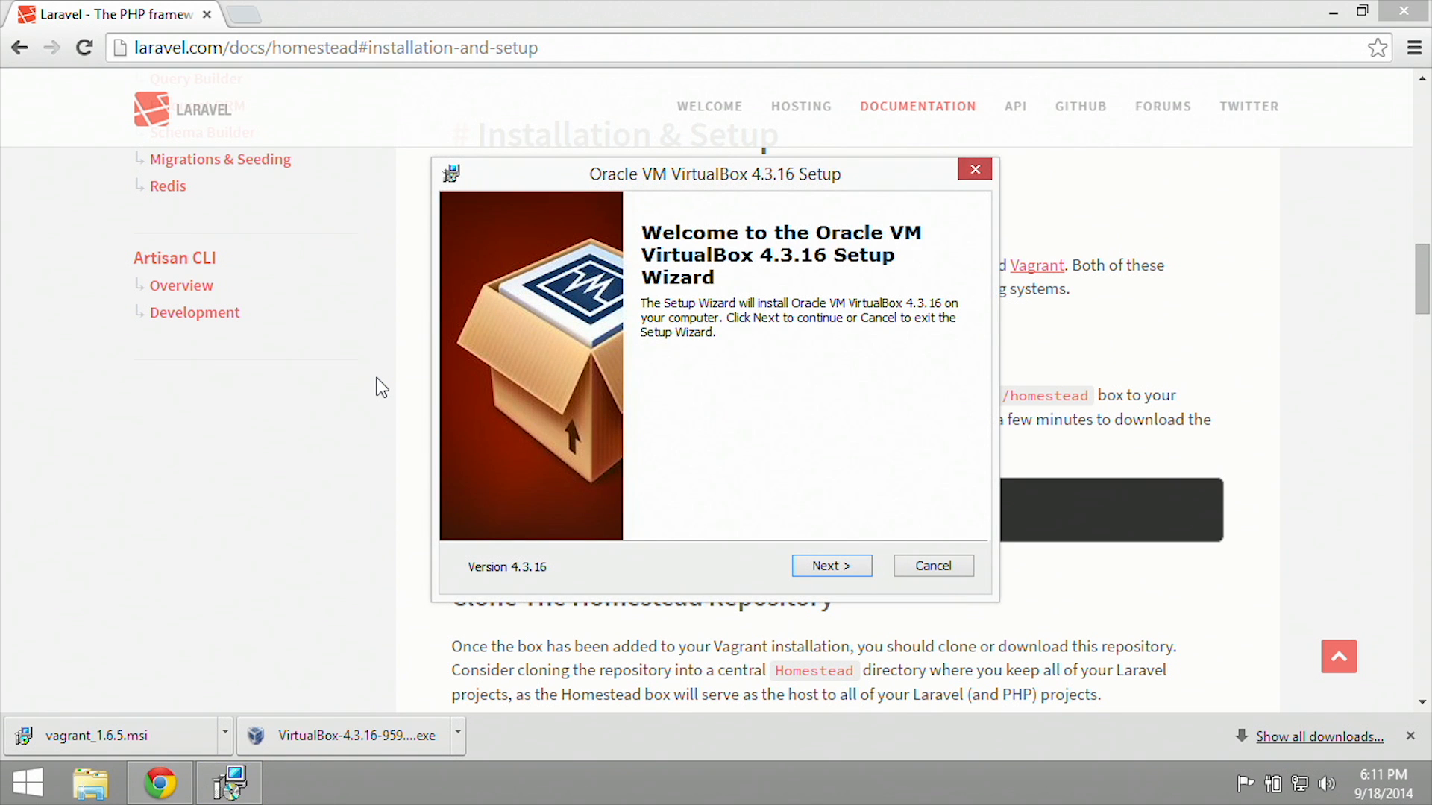
{"action": "left_click", "coordinate": [829, 565]}
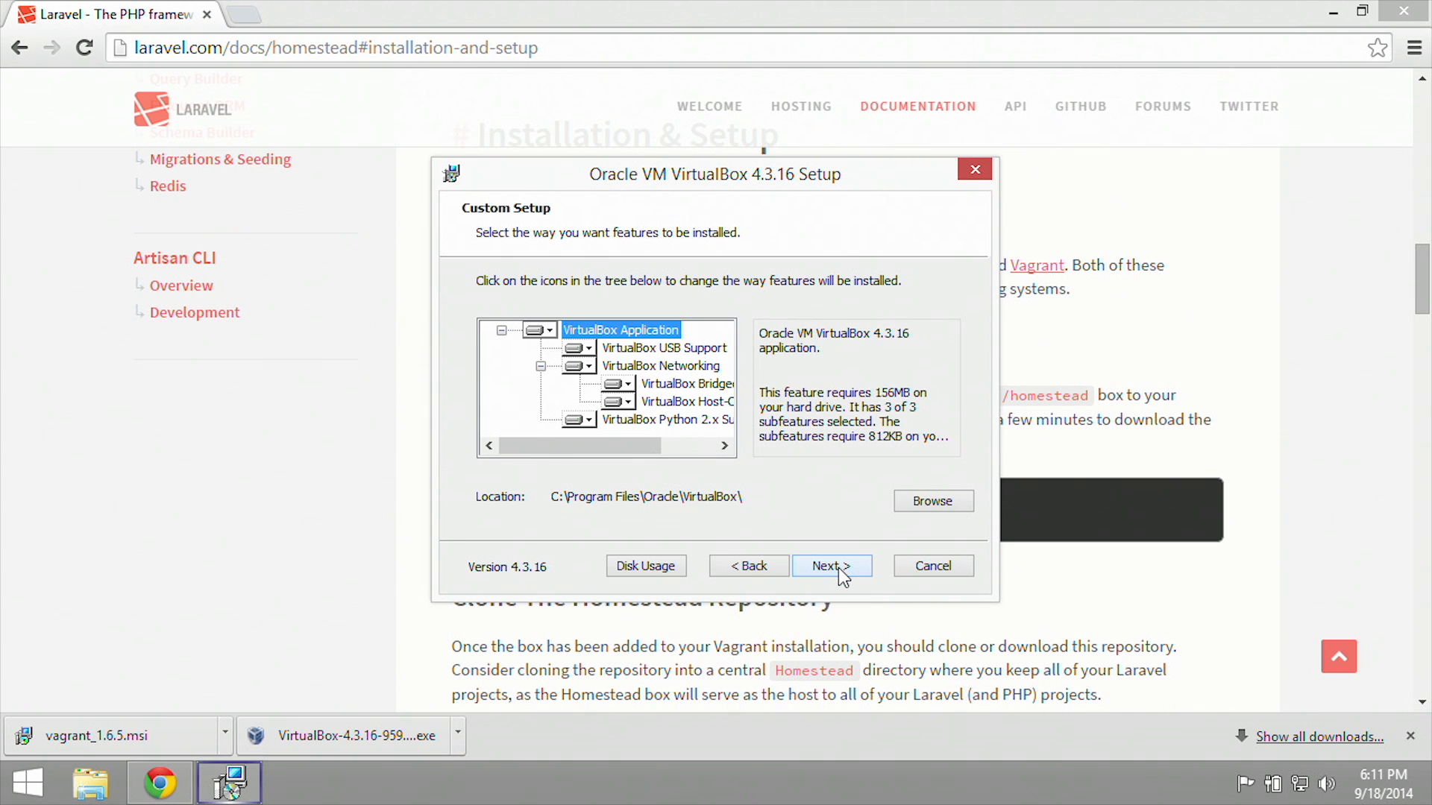
{"action": "left_click", "coordinate": [830, 566]}
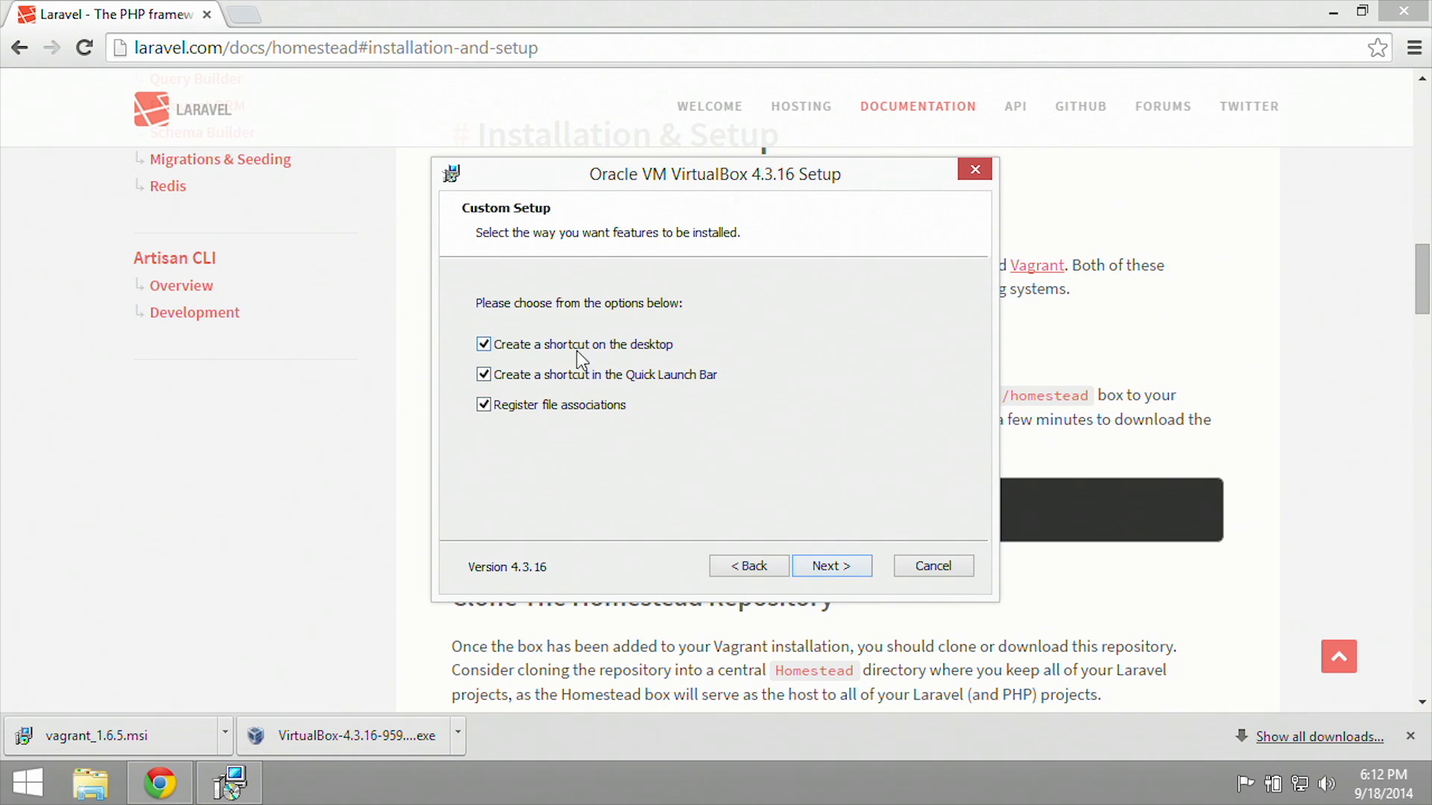
{"action": "left_click", "coordinate": [829, 565]}
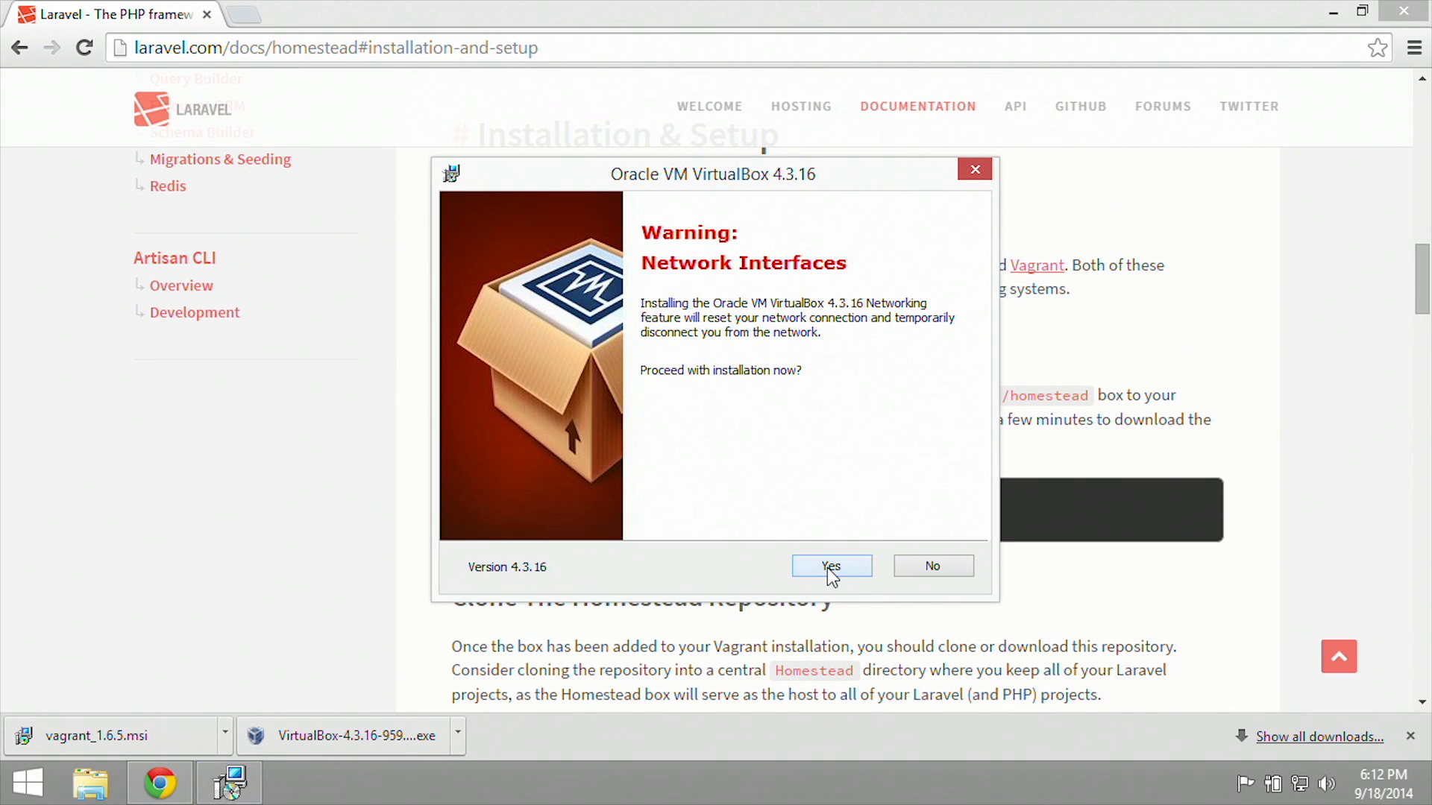
{"action": "left_click", "coordinate": [830, 566]}
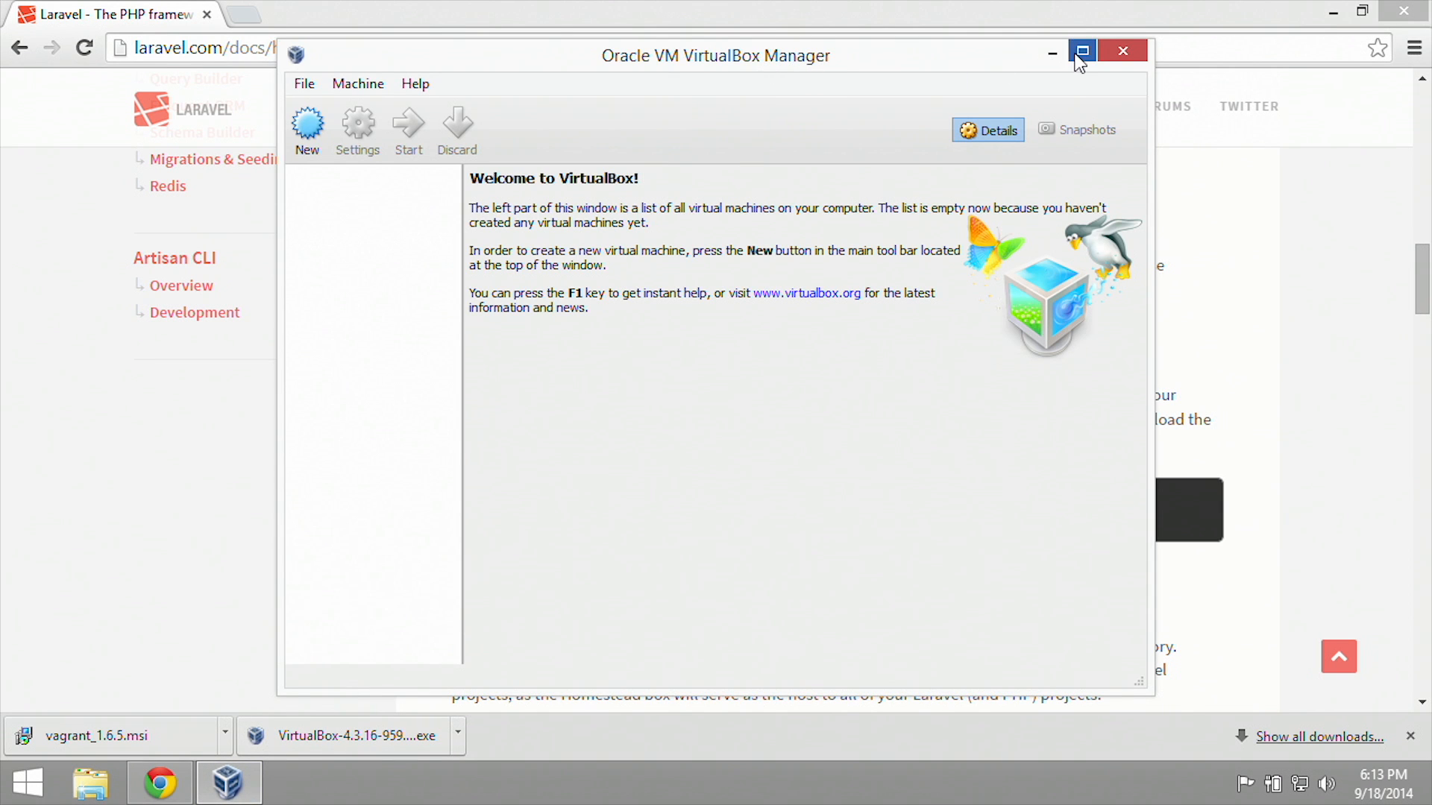
{"action": "mouse_move", "coordinate": [1122, 52]}
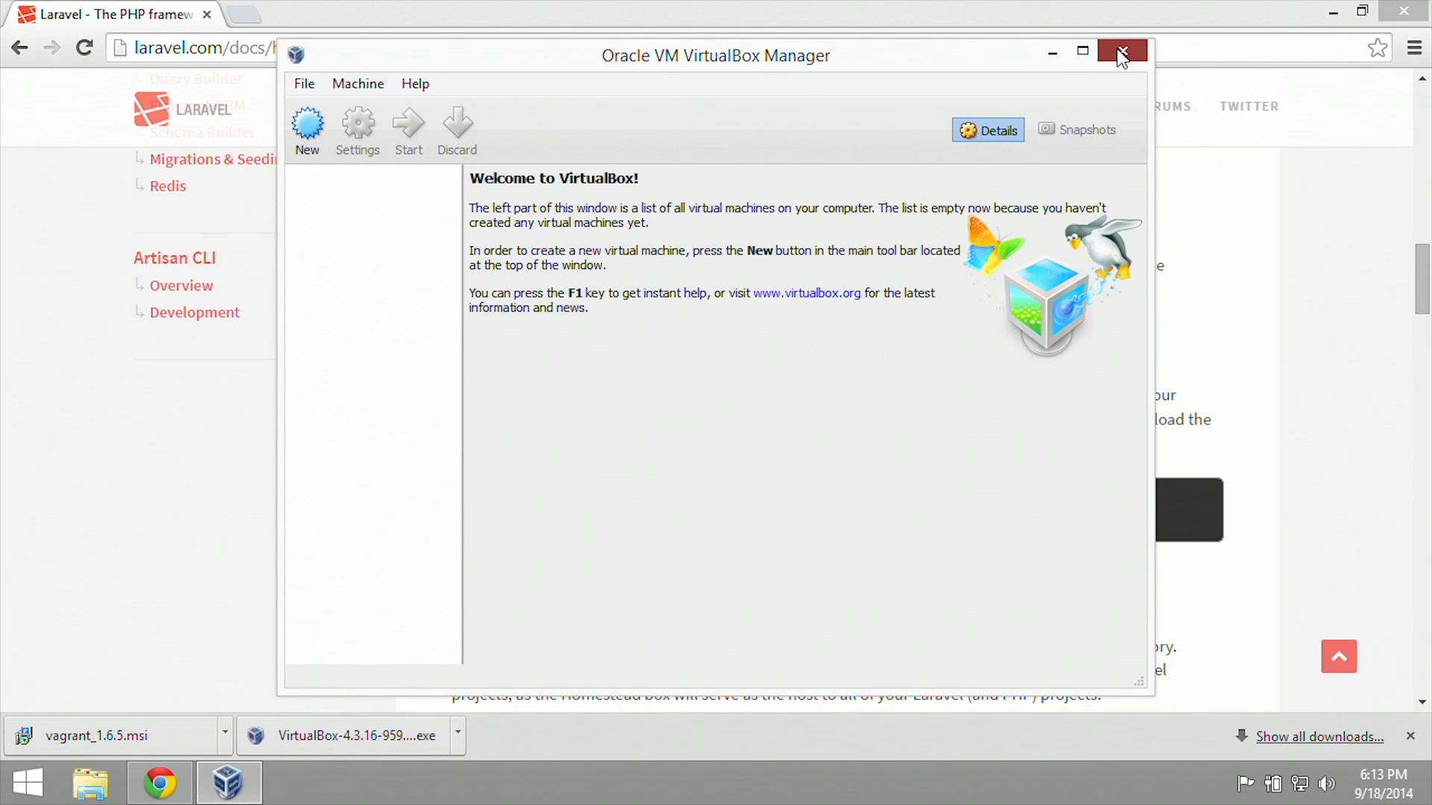
Close VirtualBox Manager, install Vagrant 1.6.5, and dismiss the restart prompt
{"action": "left_click", "coordinate": [1121, 52]}
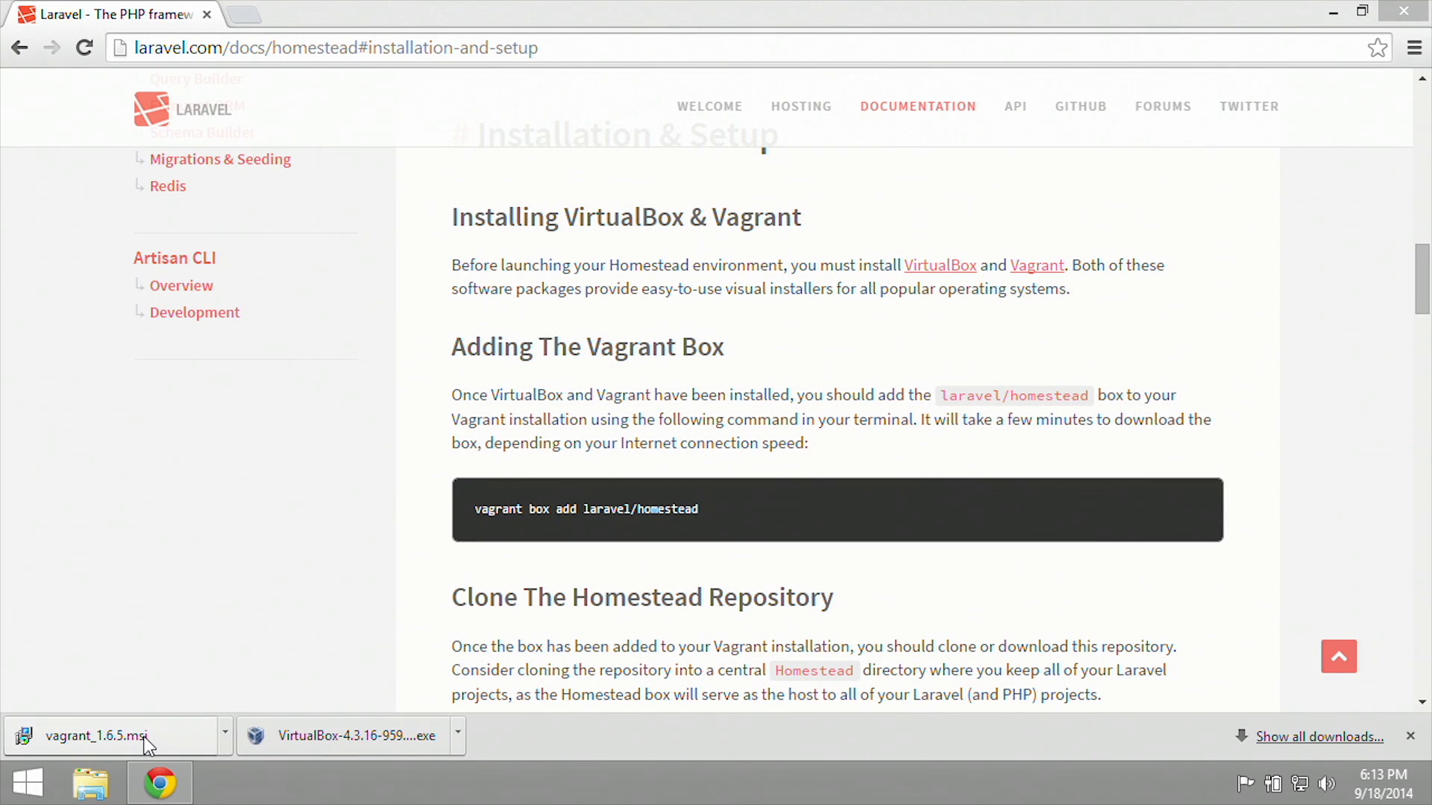
{"action": "left_click", "coordinate": [100, 736]}
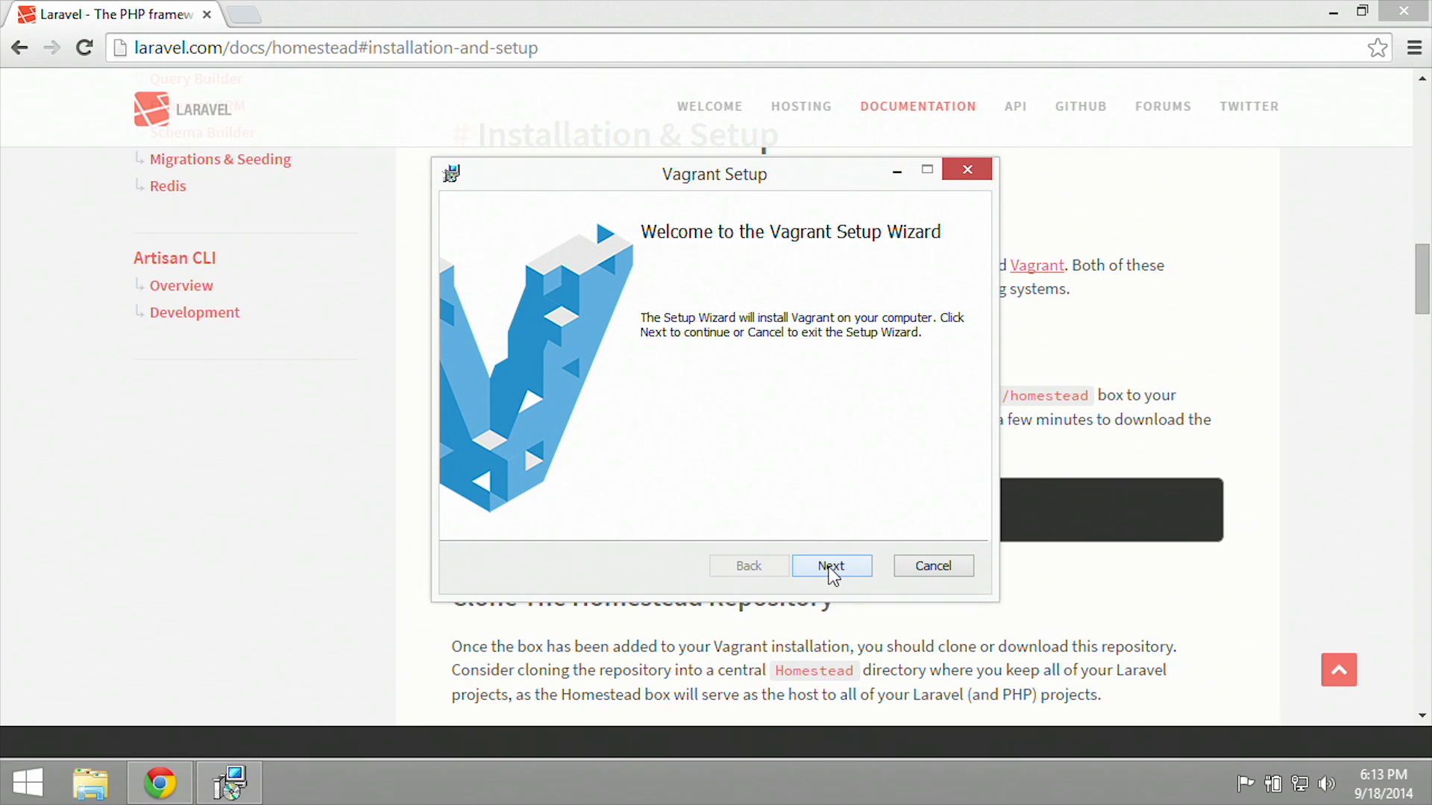
{"action": "left_click", "coordinate": [830, 565]}
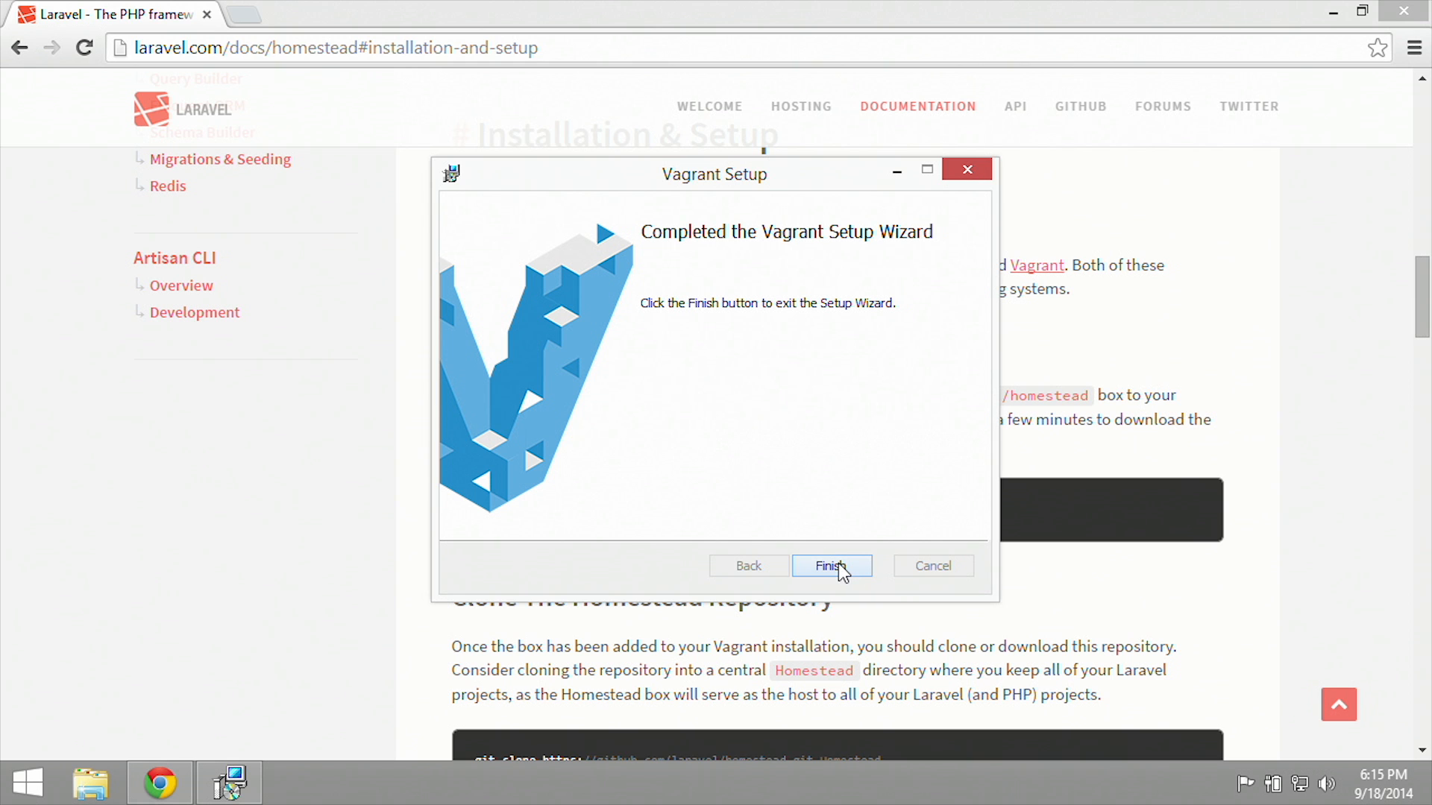
{"action": "left_click", "coordinate": [830, 565]}
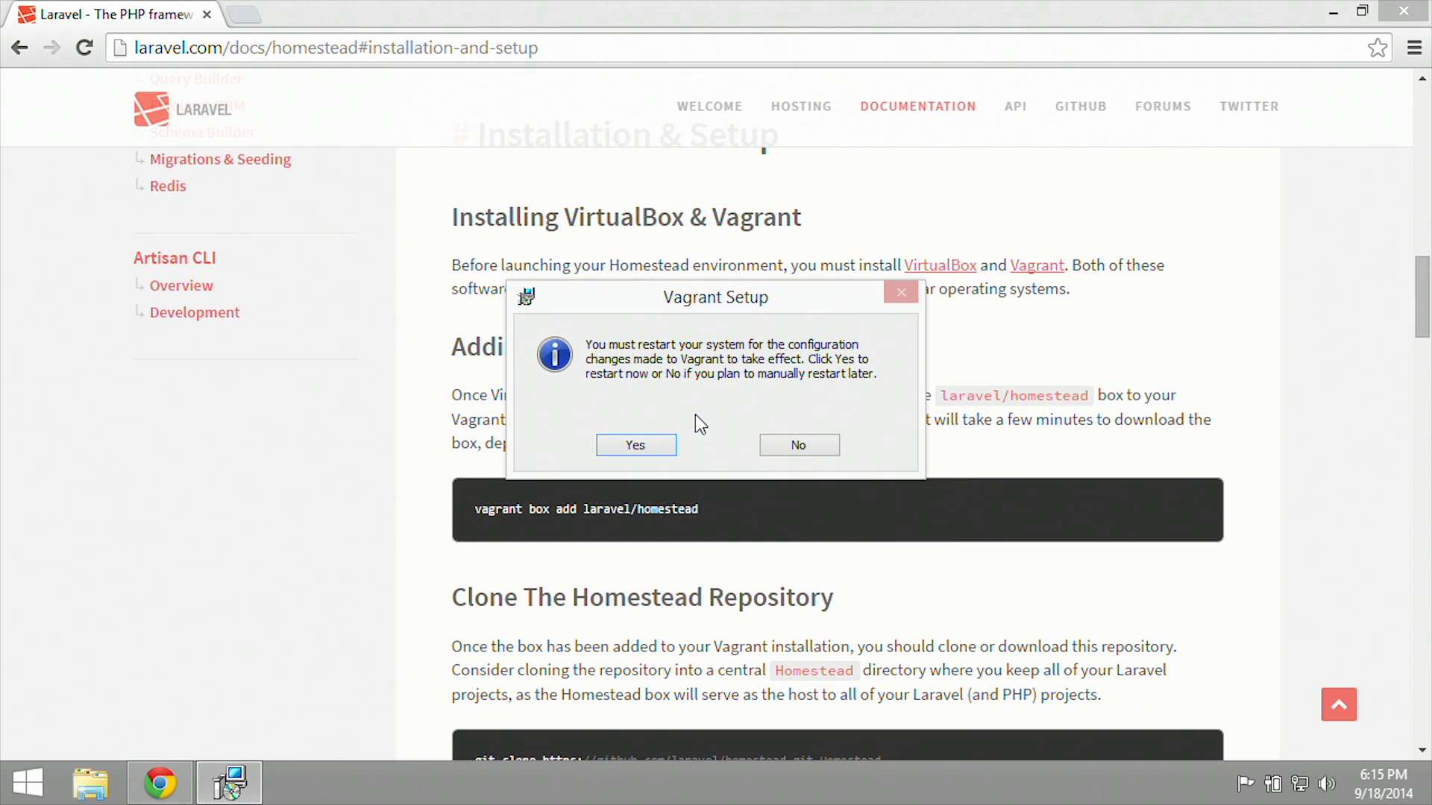
{"action": "left_click", "coordinate": [635, 445]}
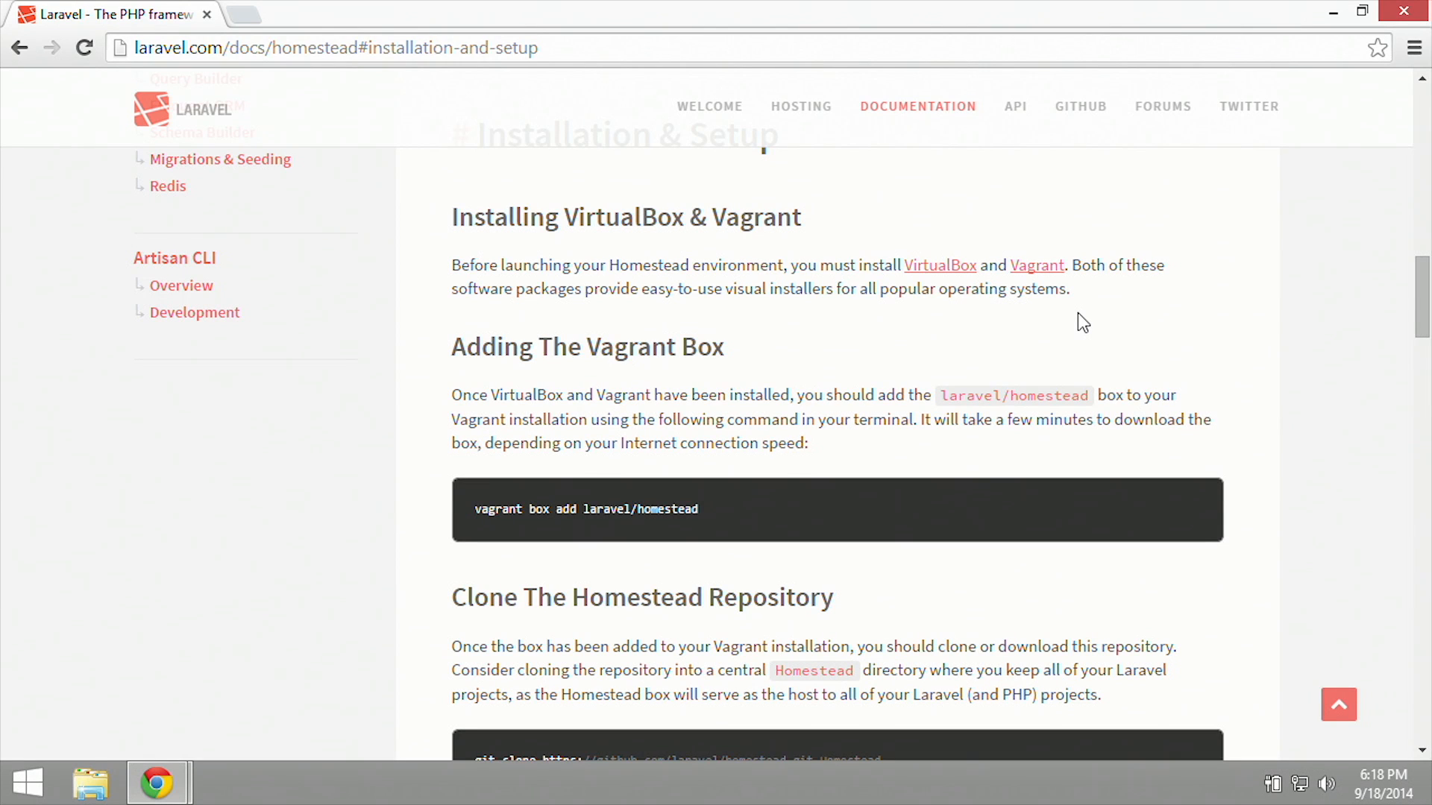
{"action": "mouse_move", "coordinate": [1310, 283]}
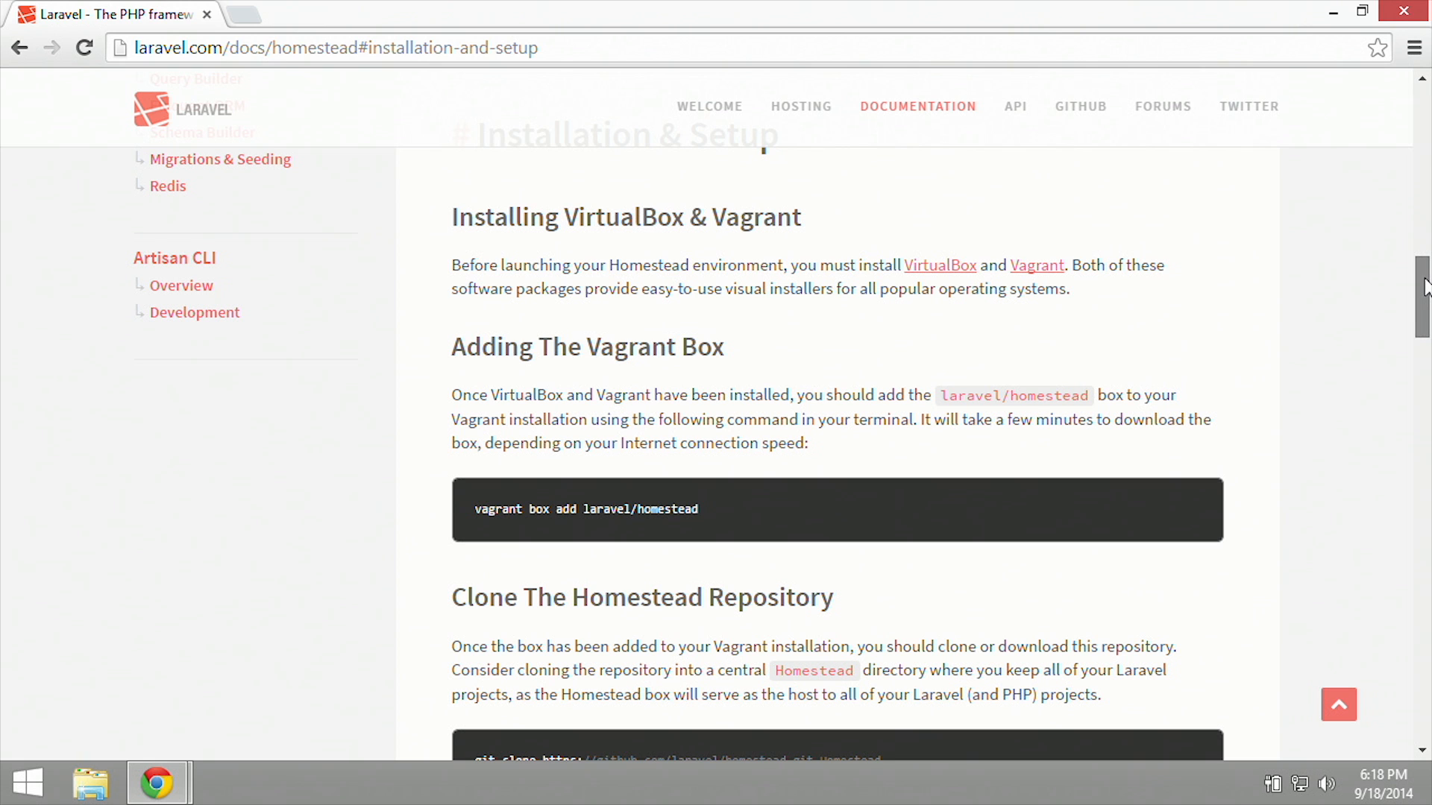
Scroll to the Set Your SSH Key section and follow its Git link
{"action": "scroll", "scroll_direction": "down", "scroll_amount": 3}
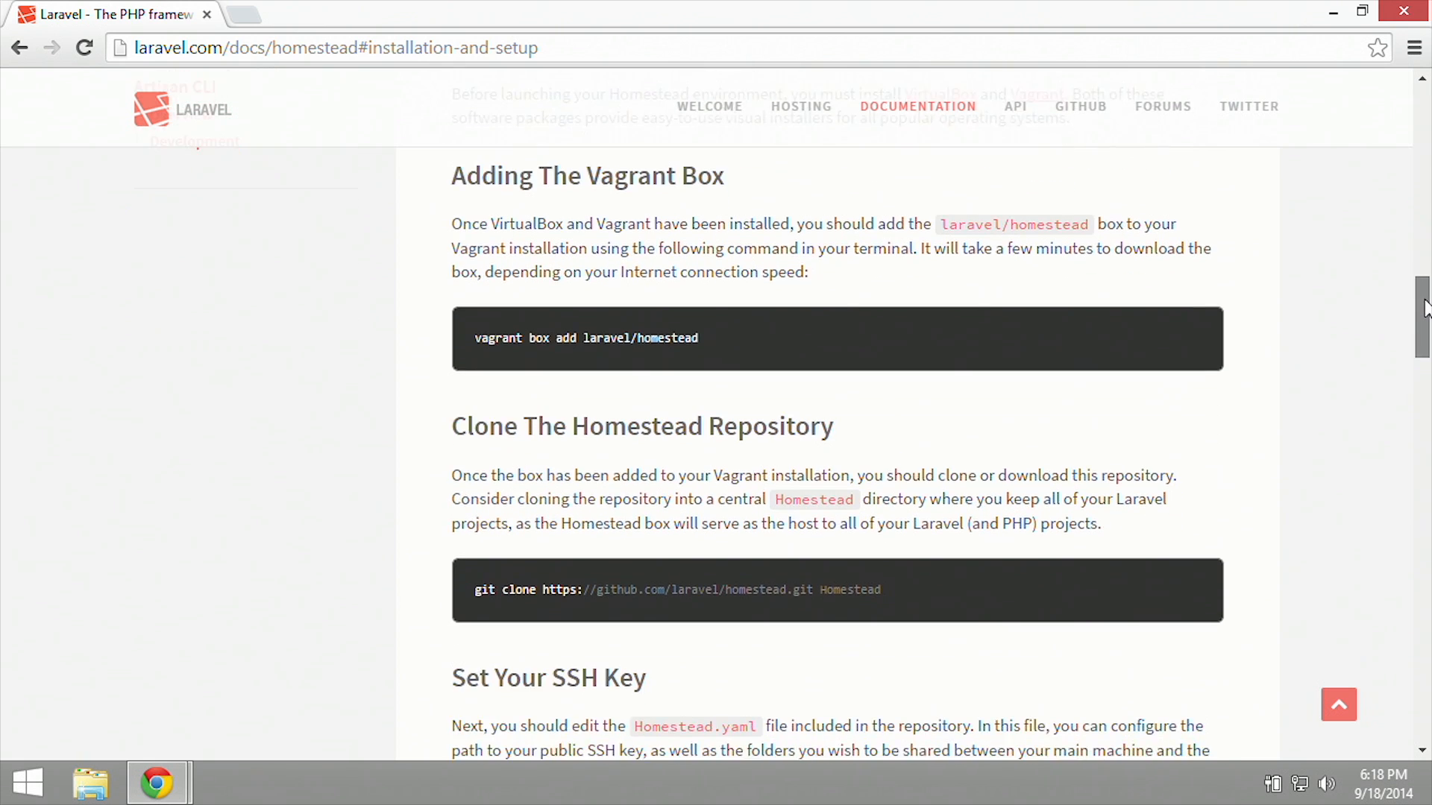
{"action": "scroll", "scroll_direction": "down", "scroll_amount": 3}
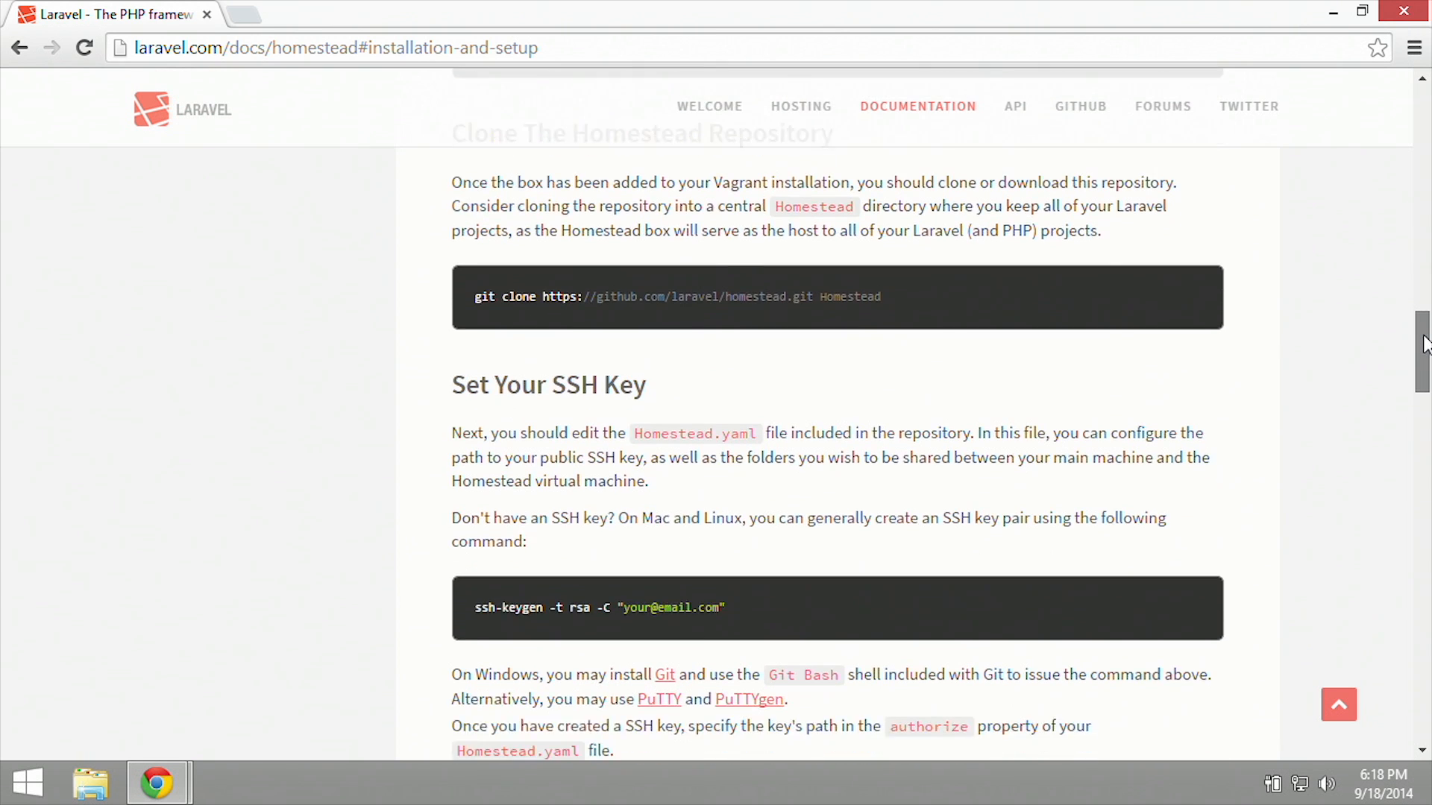
{"action": "scroll", "scroll_direction": "down", "scroll_amount": 3}
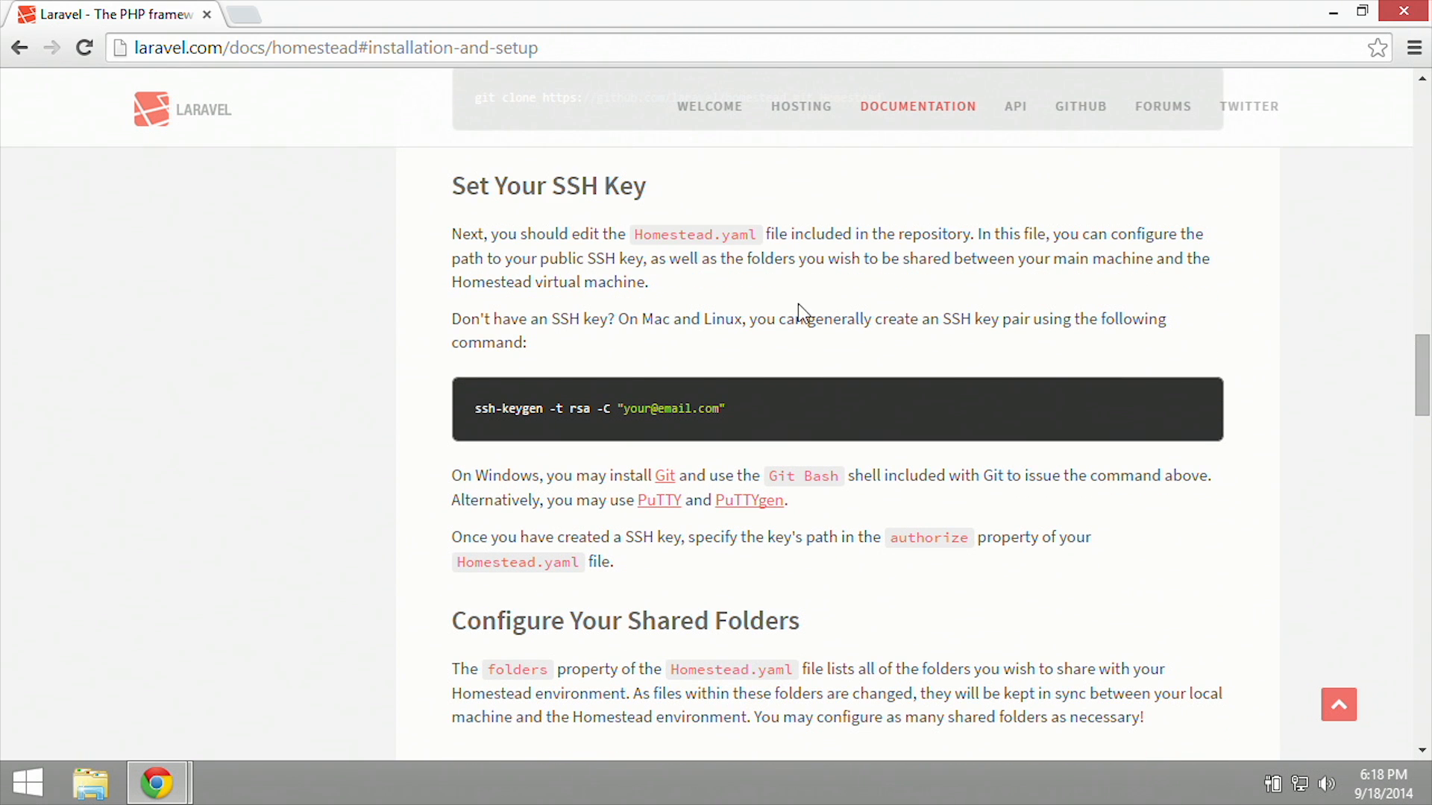
{"action": "mouse_move", "coordinate": [290, 408]}
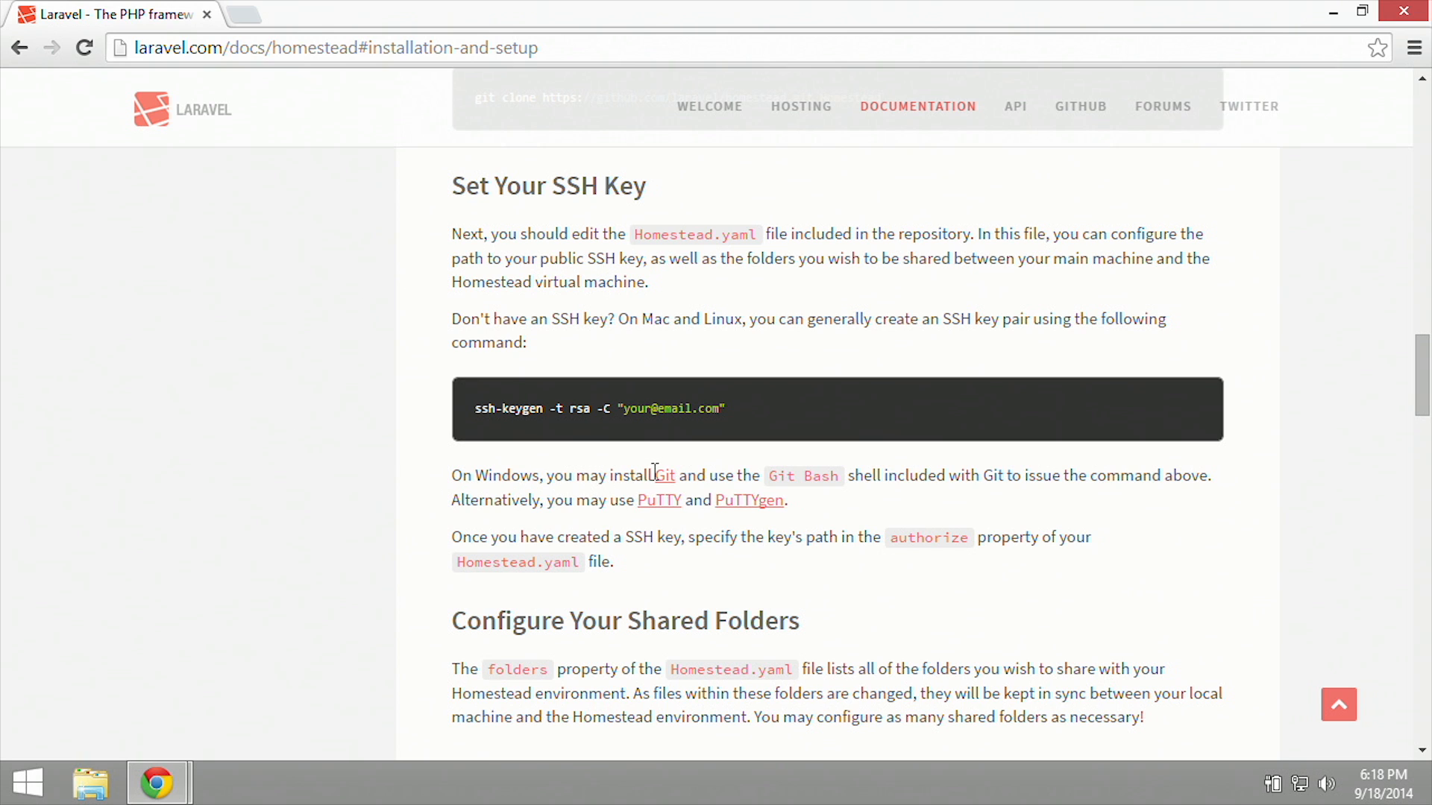
{"action": "mouse_move", "coordinate": [818, 477]}
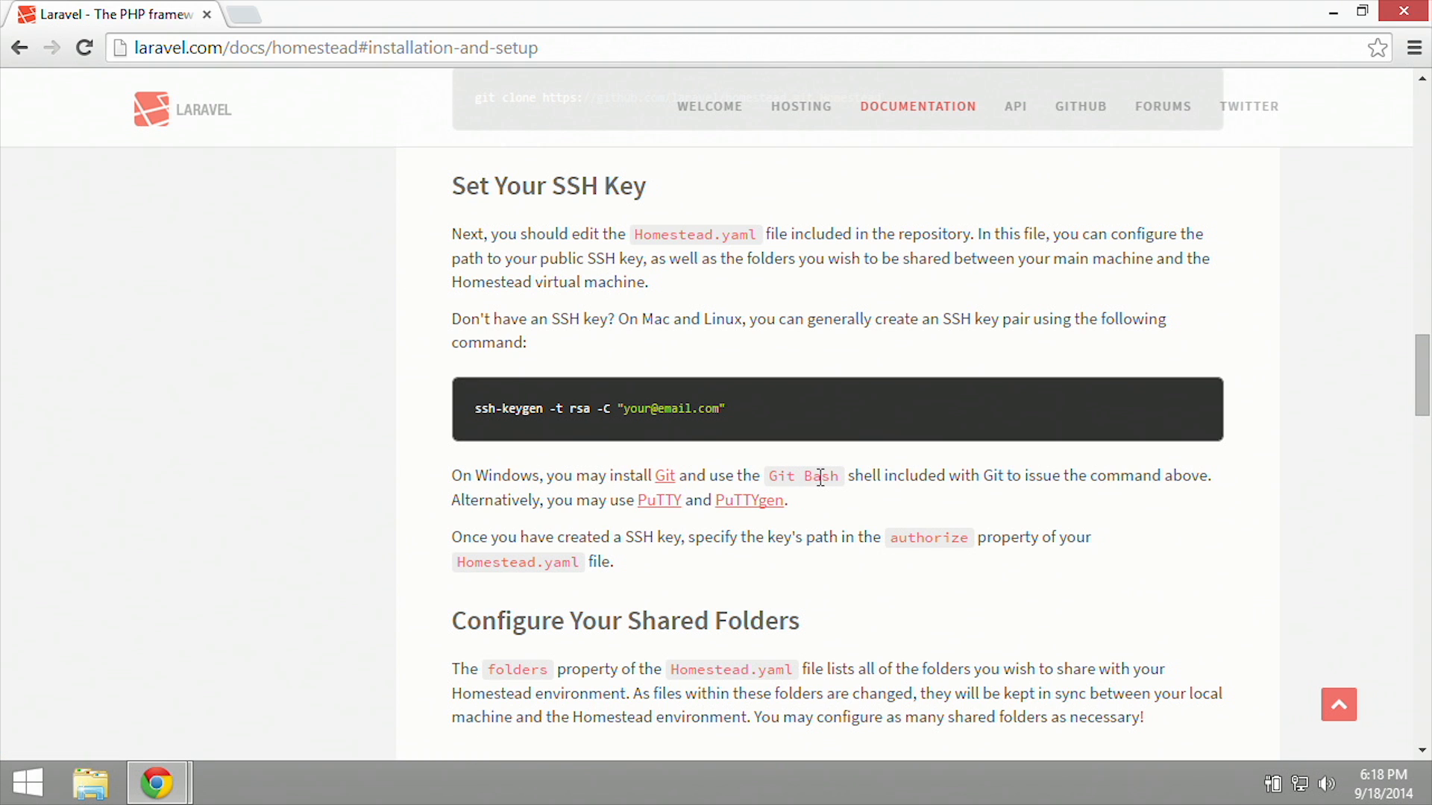
{"action": "left_click", "coordinate": [664, 476]}
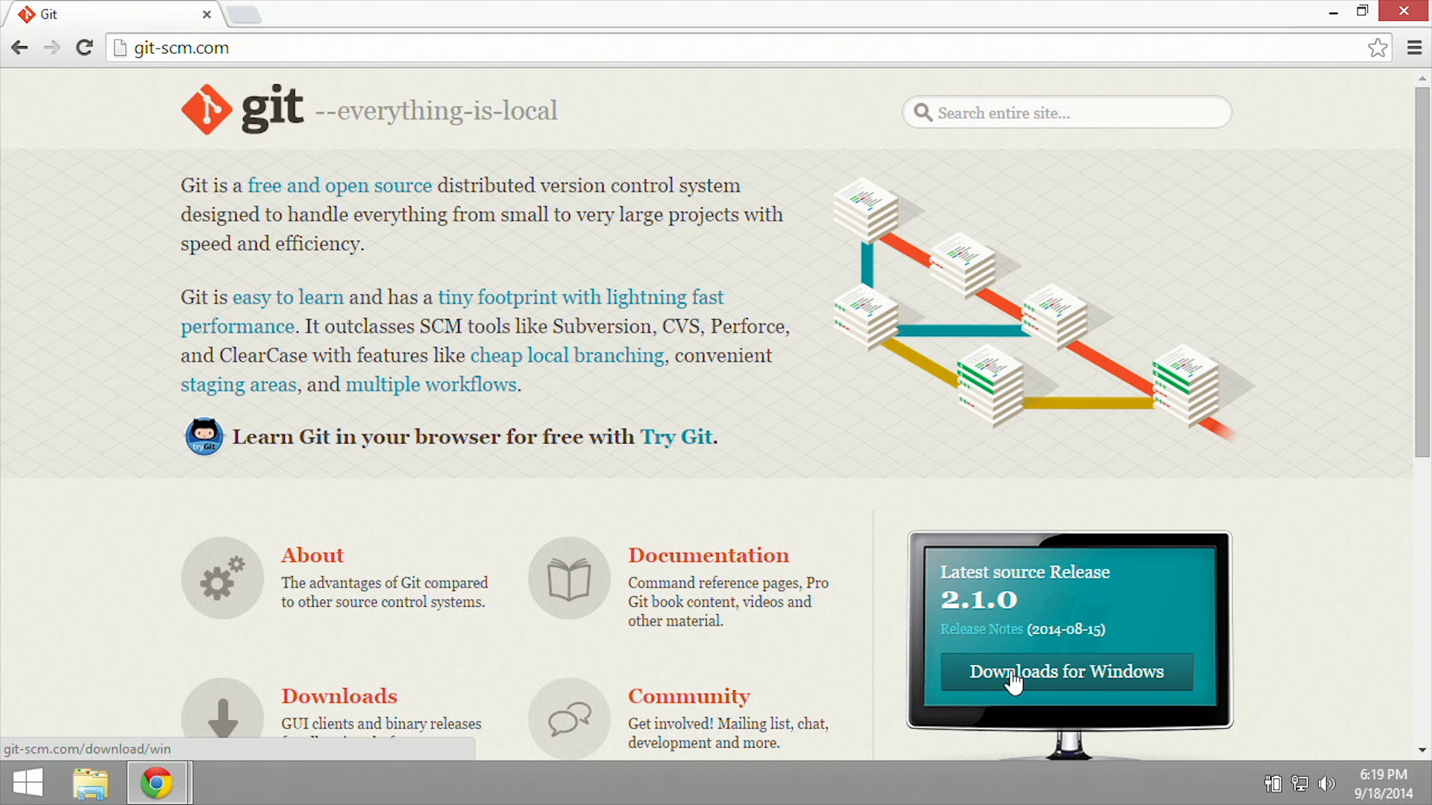
Download Git 1.9.4 for Windows, return to the Homestead docs, and run the installer
{"action": "left_click", "coordinate": [1065, 671]}
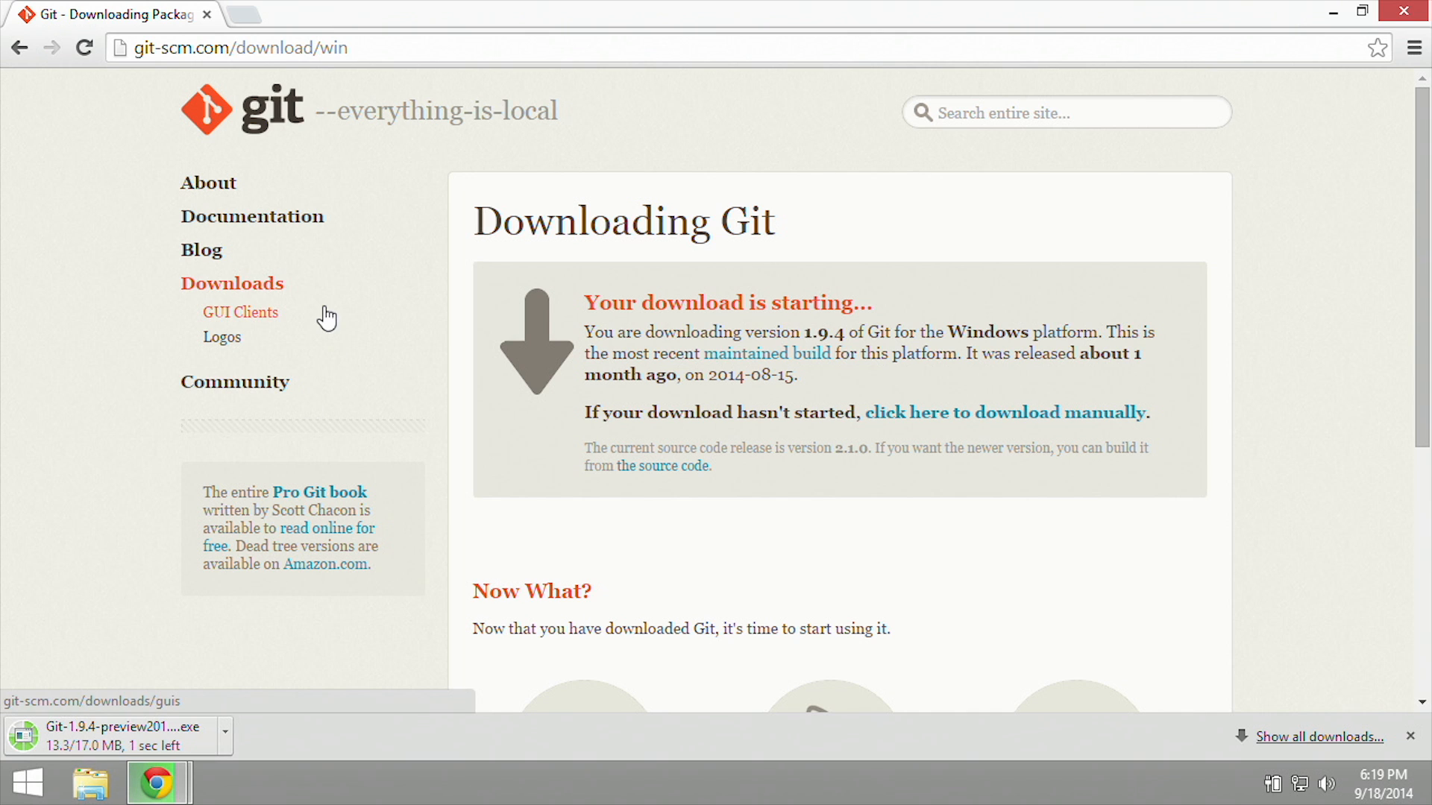
{"action": "mouse_move", "coordinate": [322, 314]}
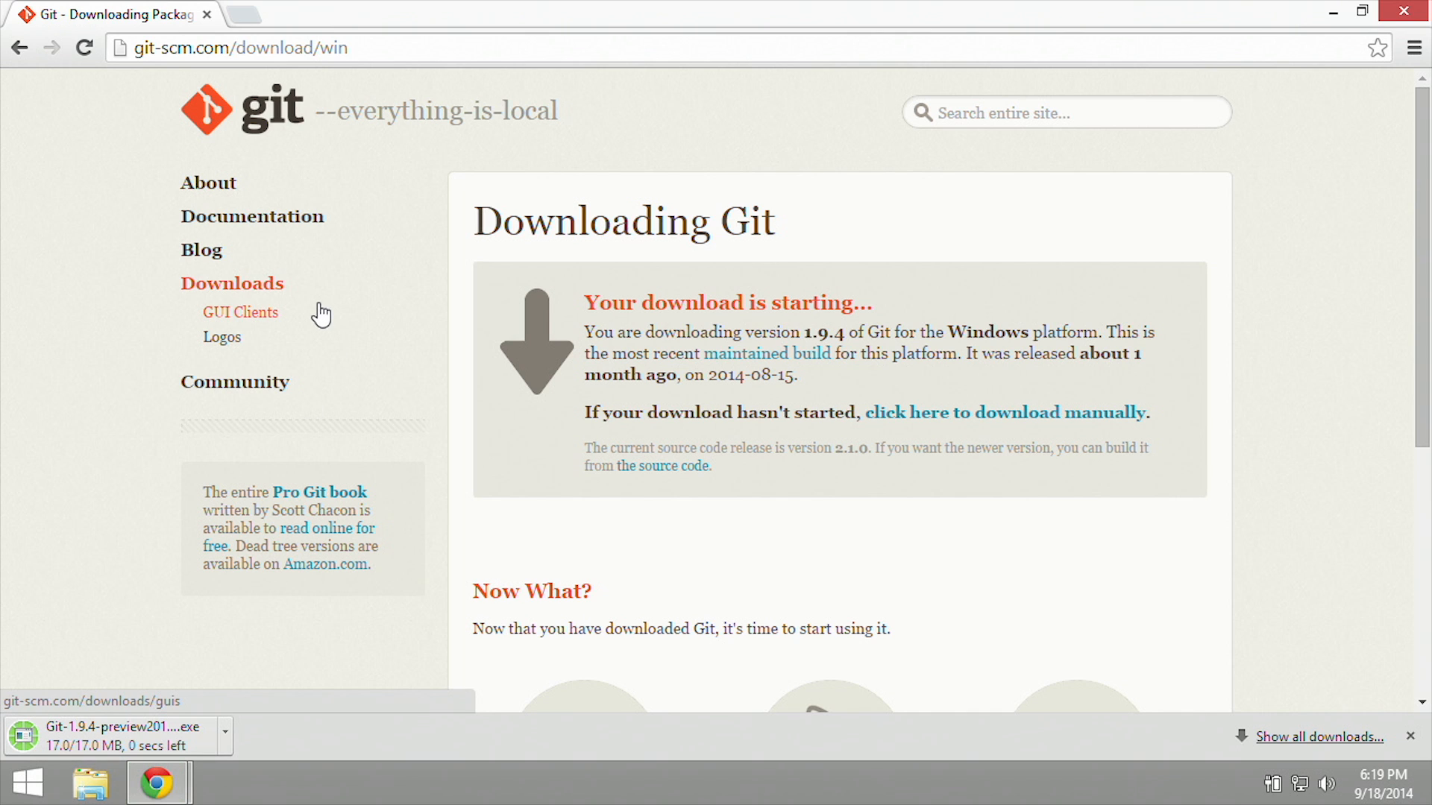
{"action": "left_click", "coordinate": [18, 47]}
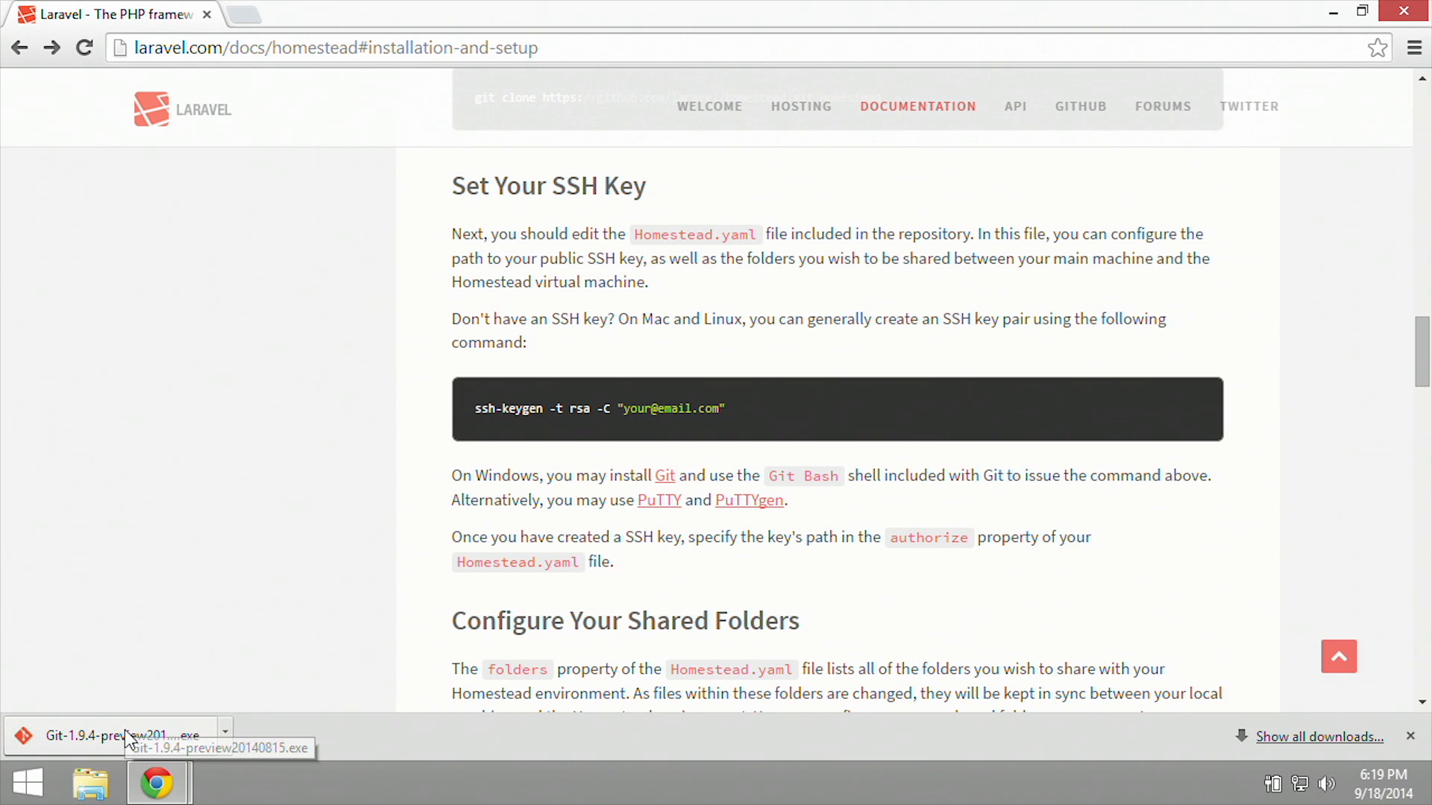
{"action": "left_click", "coordinate": [109, 736]}
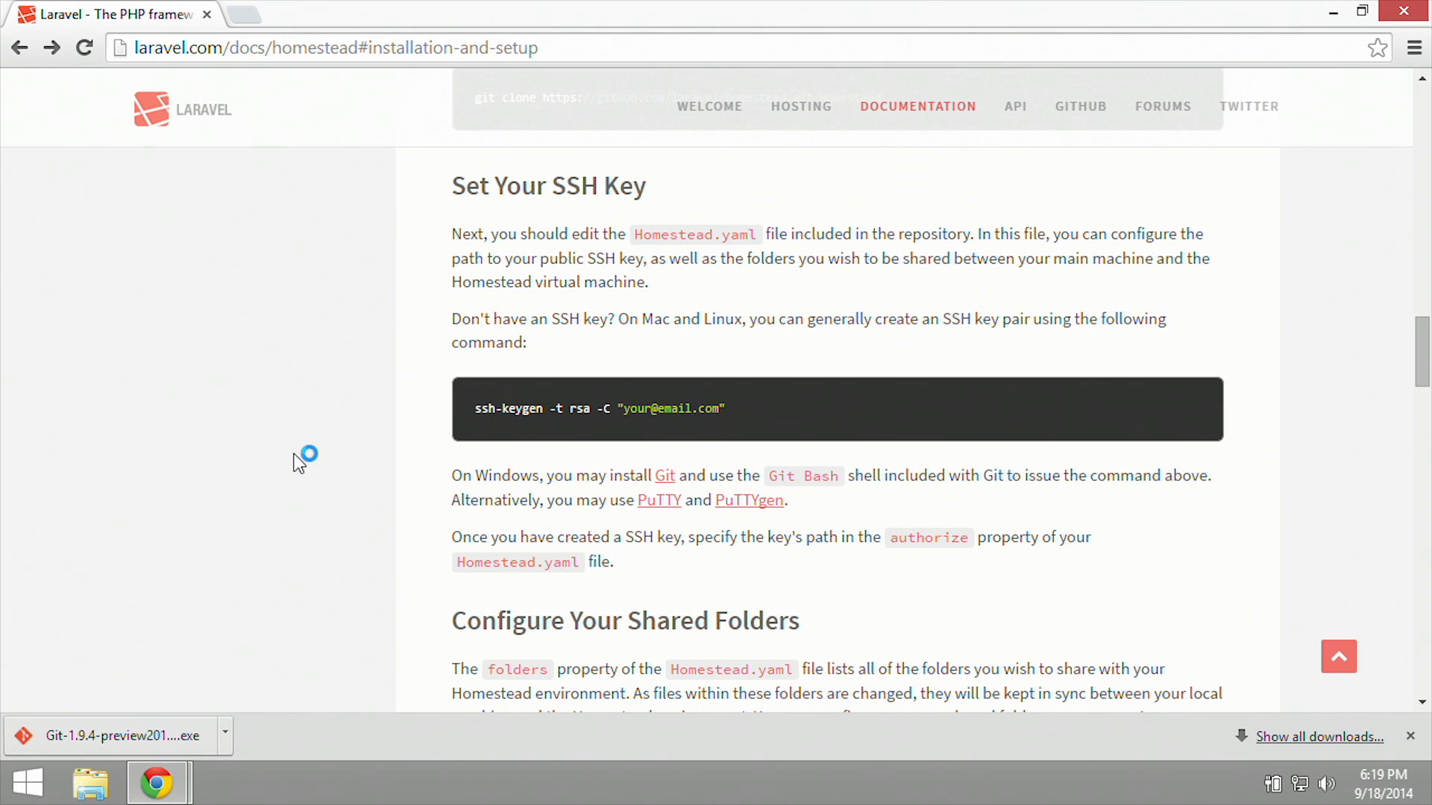
Allow Git 1.9.4 setup and finish it with release notes unchecked
{"action": "left_click", "coordinate": [110, 736]}
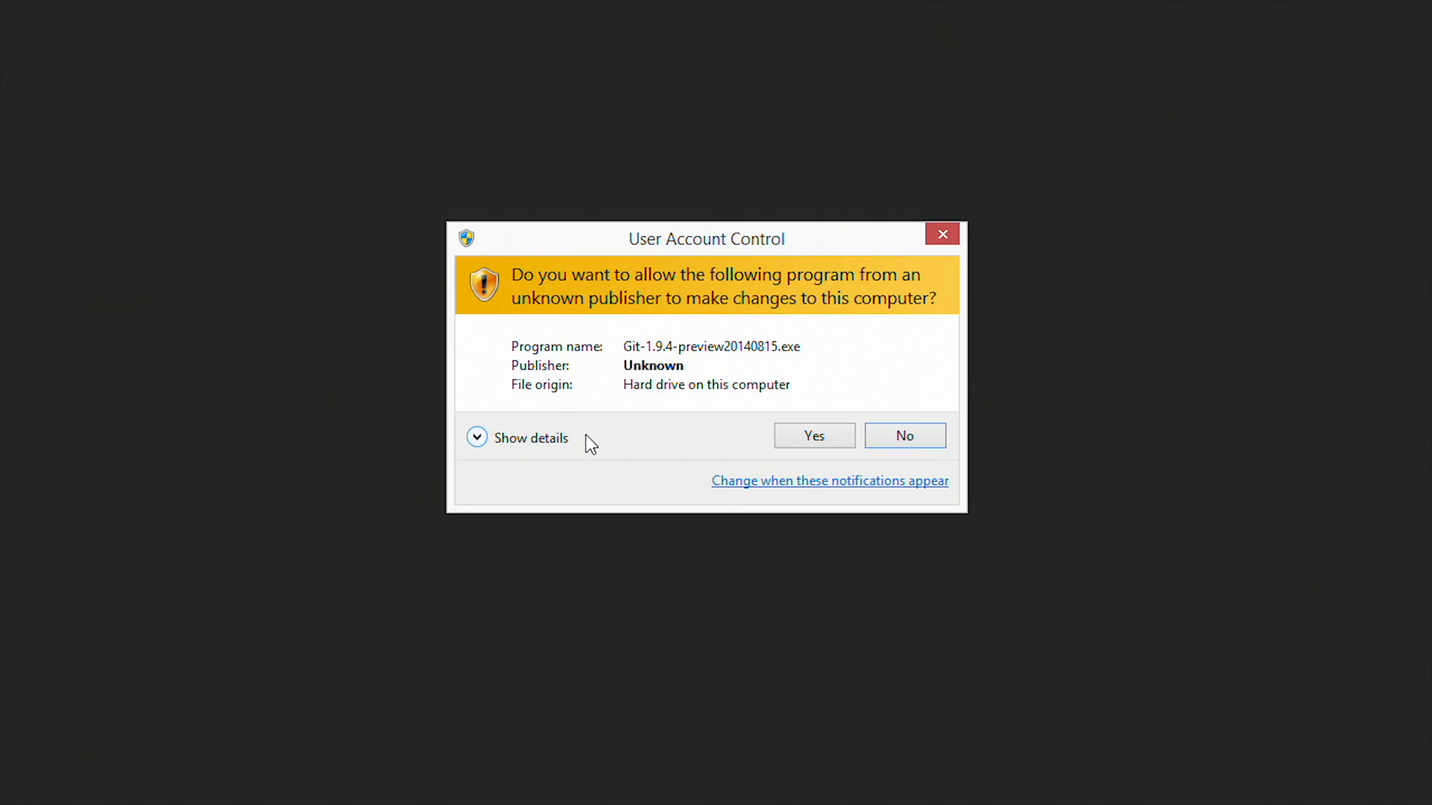
{"action": "left_click", "coordinate": [813, 436]}
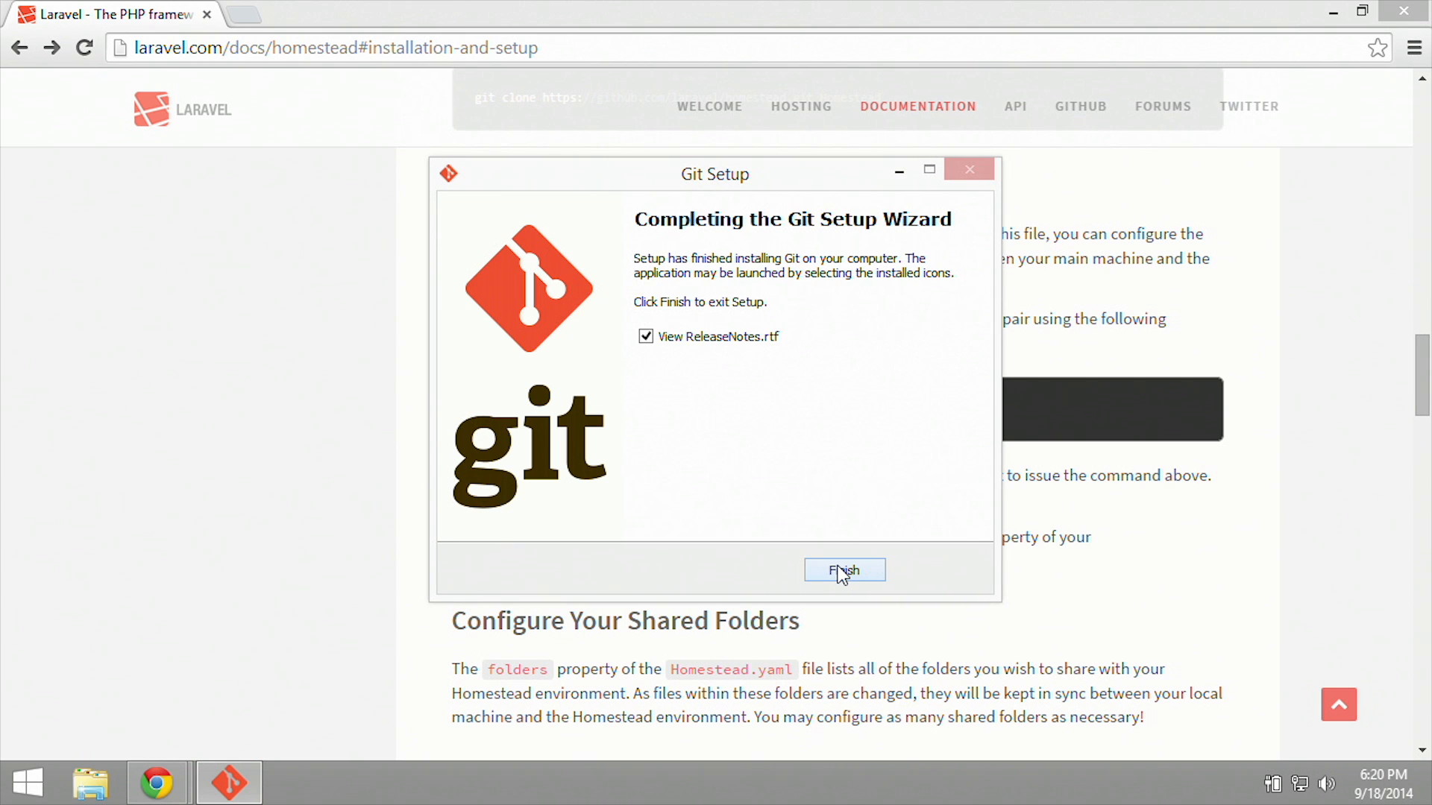
{"action": "mouse_move", "coordinate": [716, 331]}
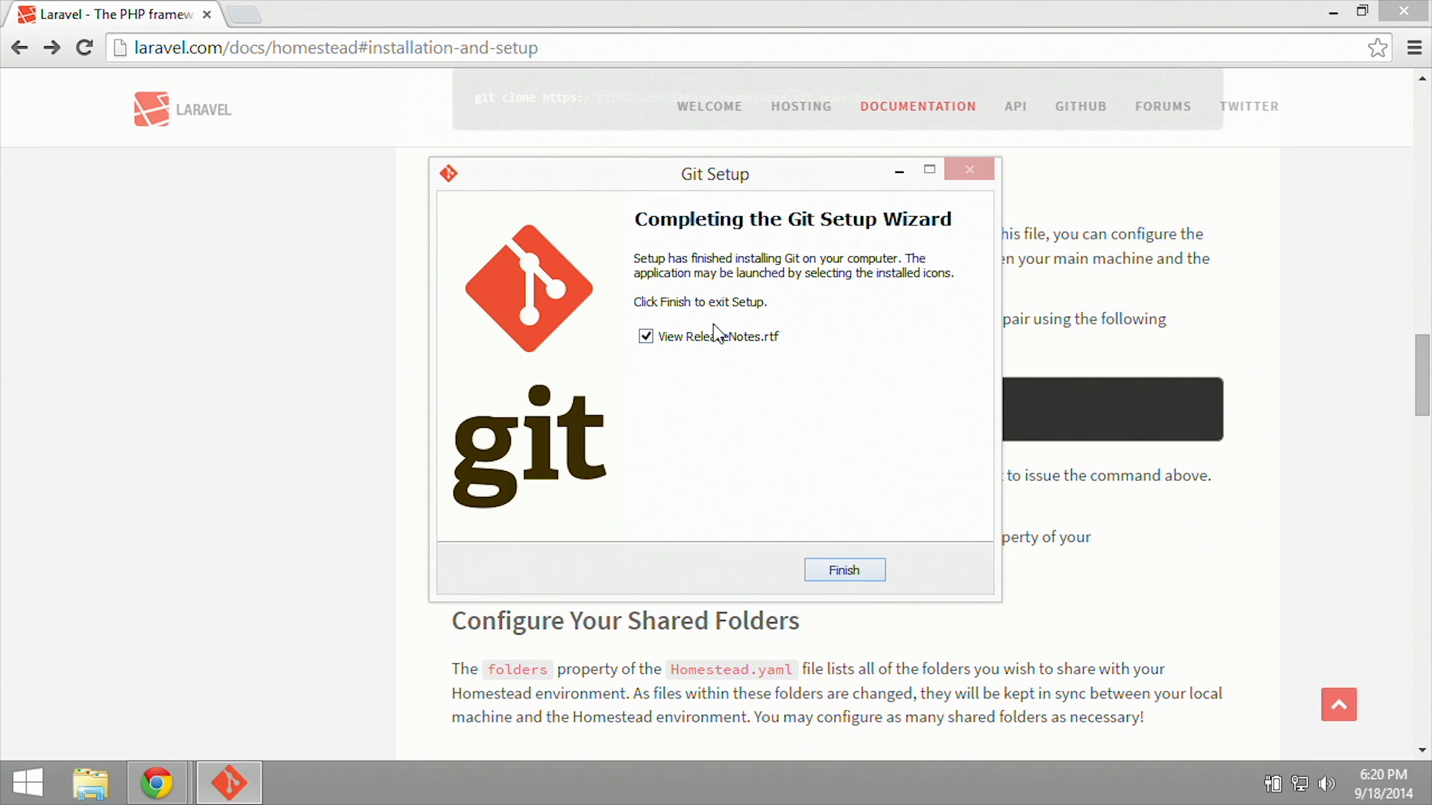
{"action": "left_click", "coordinate": [646, 336]}
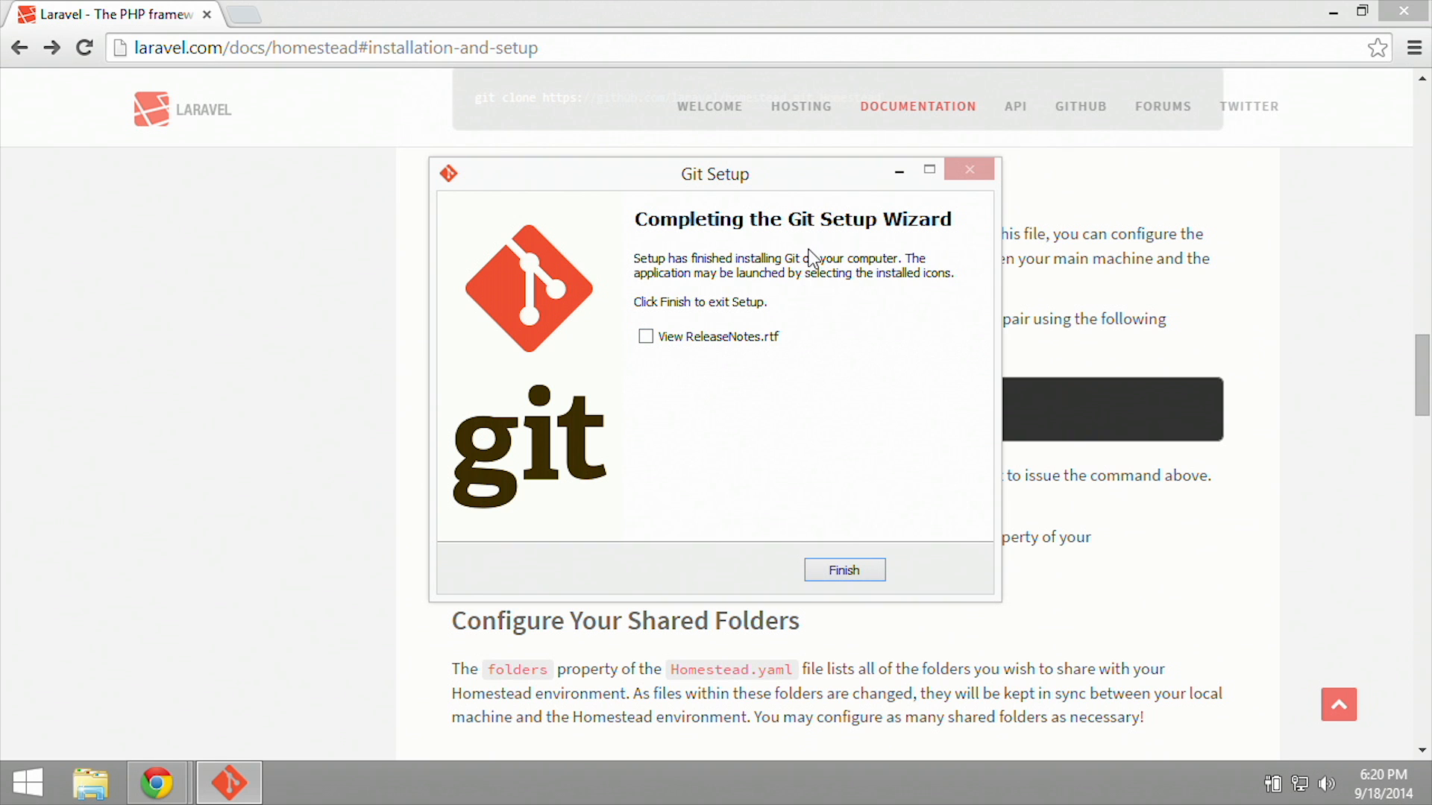
{"action": "left_click", "coordinate": [843, 569]}
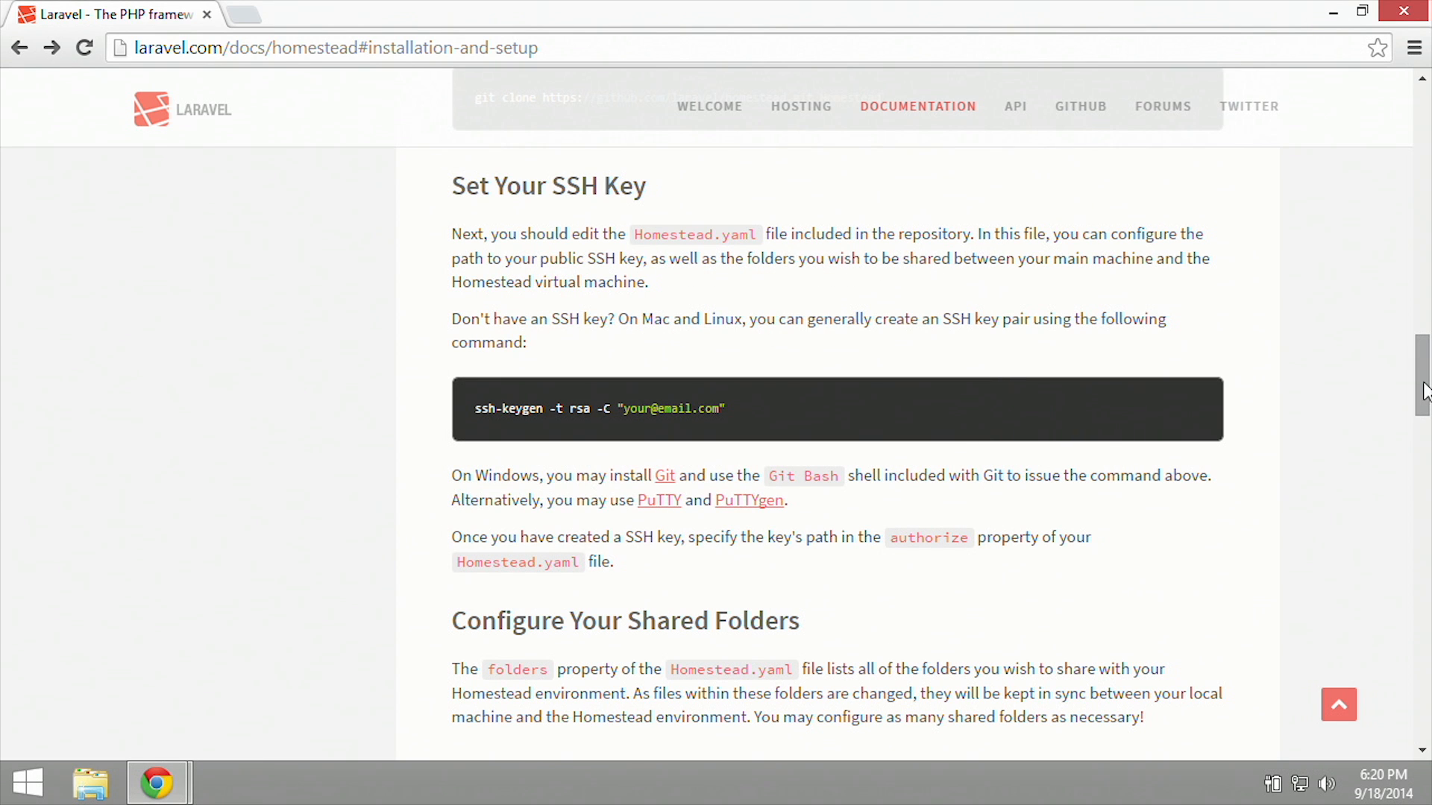
Scroll up to the Adding The Vagrant Box command in the docs
{"action": "scroll", "scroll_direction": "up", "scroll_amount": 3}
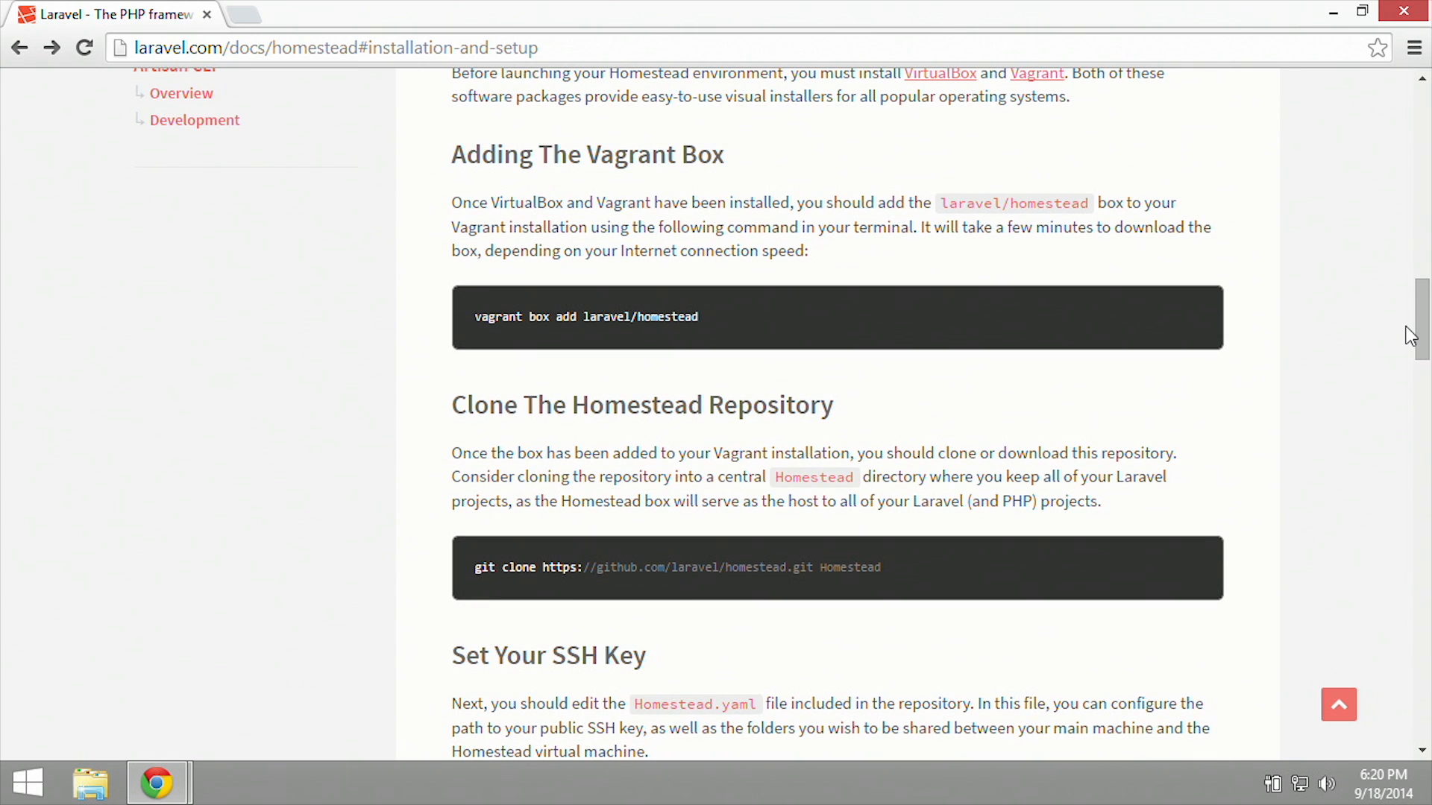
{"action": "mouse_move", "coordinate": [686, 25]}
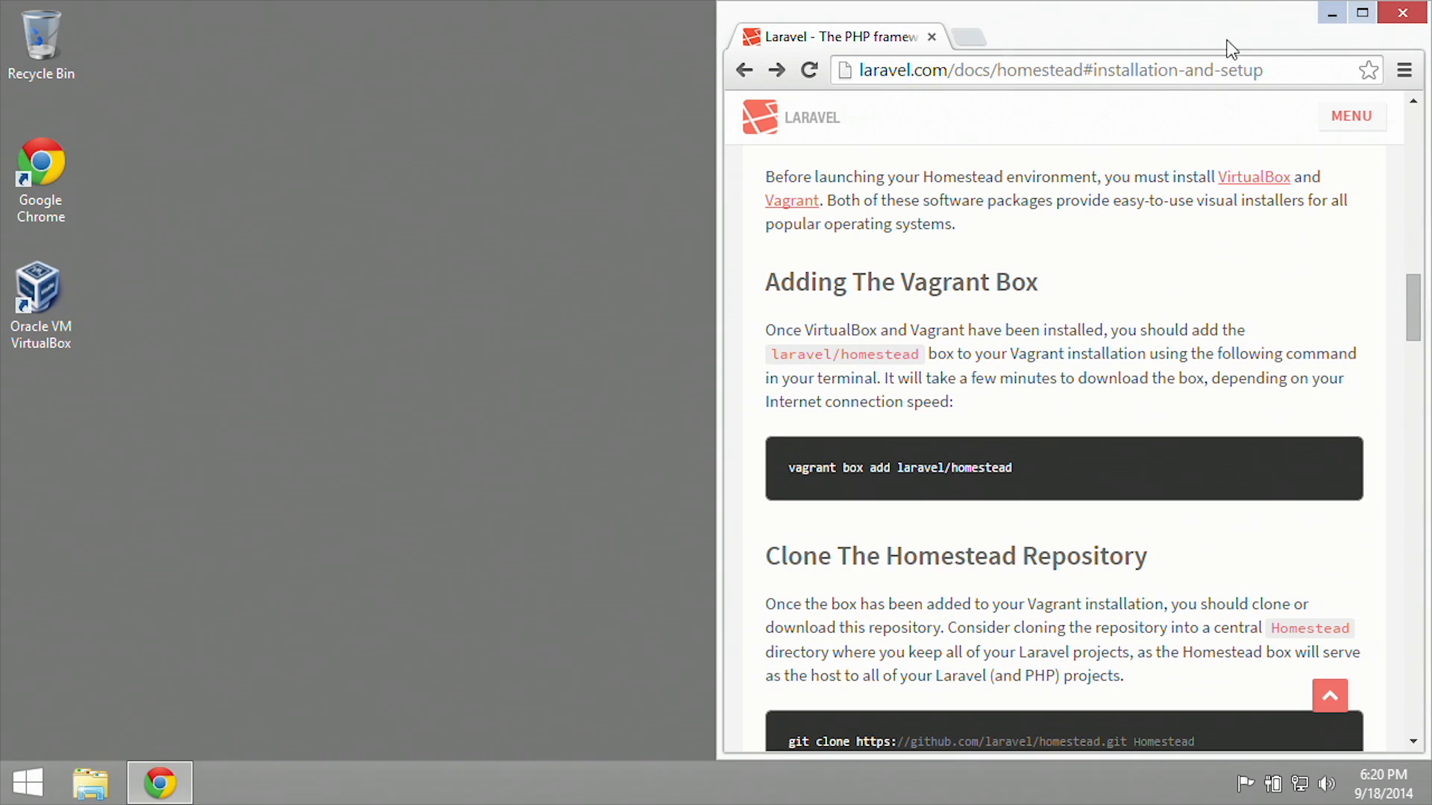
{"action": "mouse_move", "coordinate": [61, 769]}
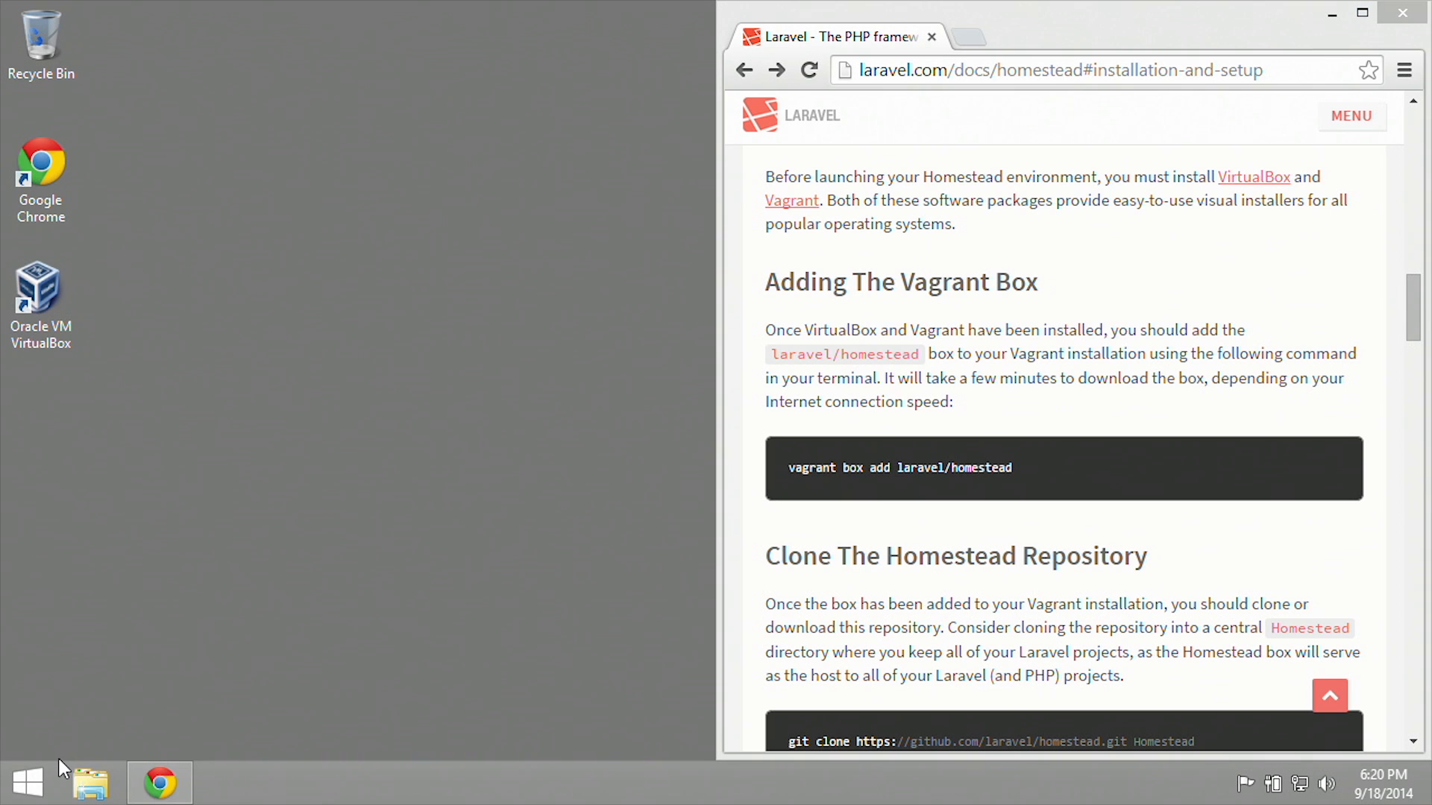
Find the Git Bash tile on the Start screen and launch it
{"action": "left_click", "coordinate": [27, 782]}
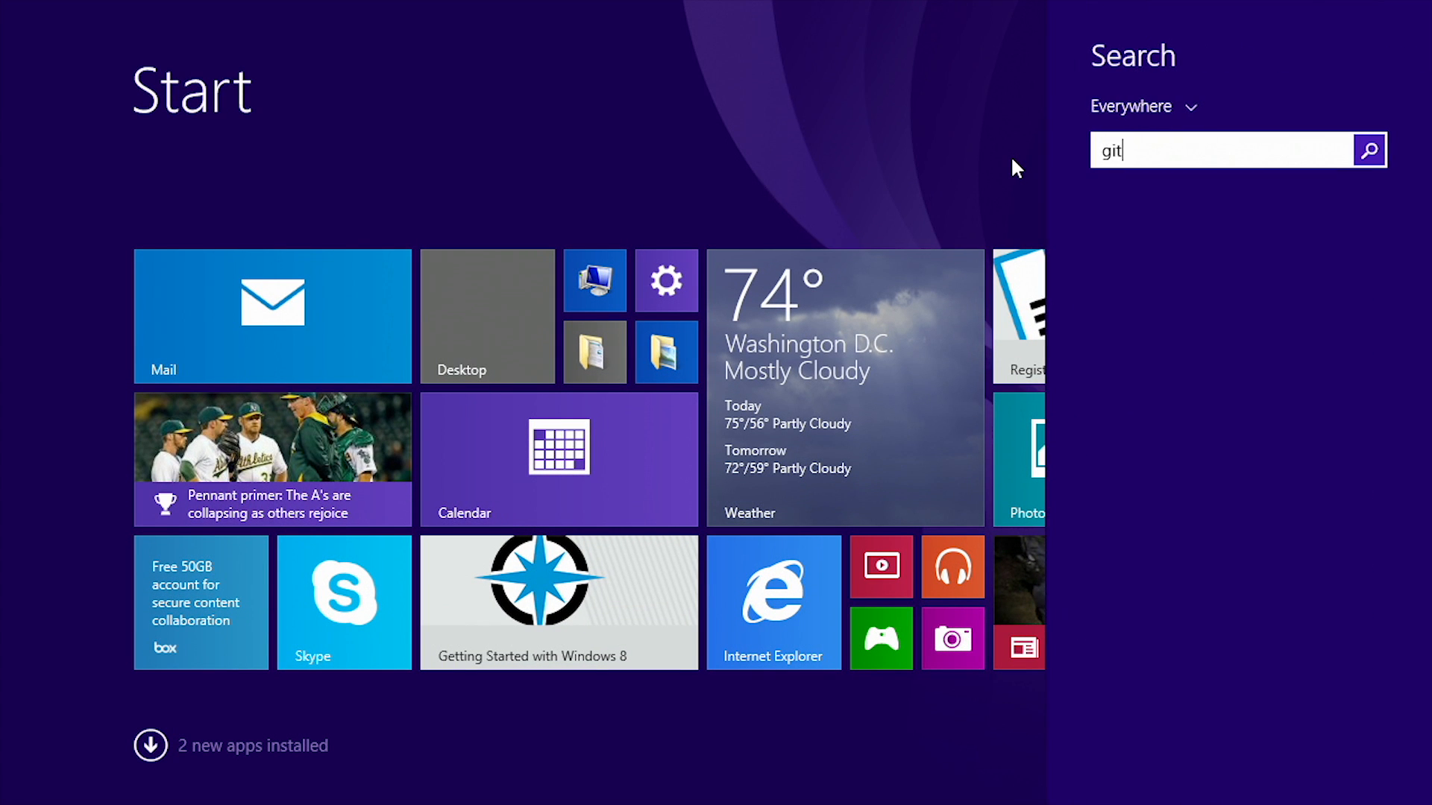
{"action": "type", "text": "Bash"}
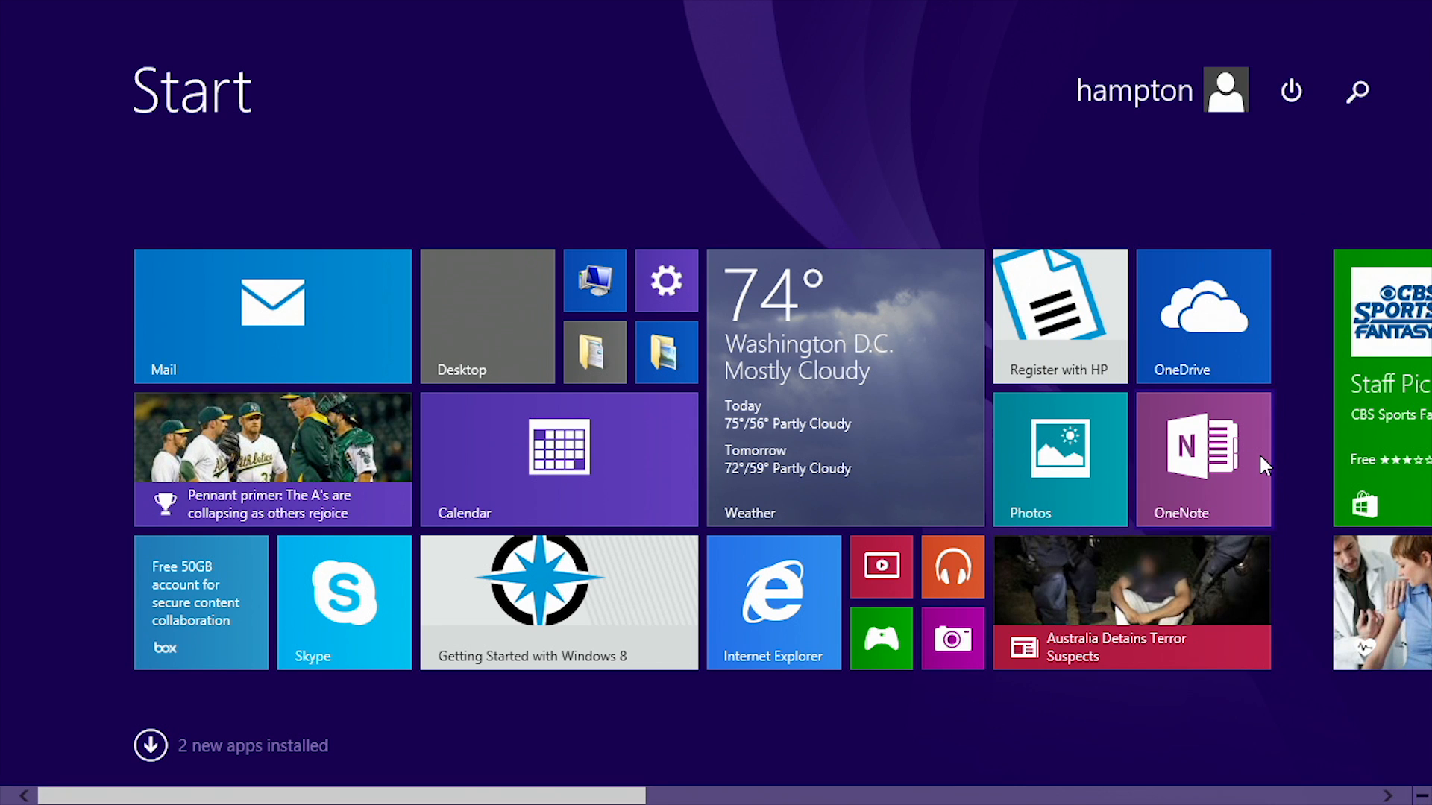
{"action": "scroll", "scroll_direction": "right", "scroll_amount": 3}
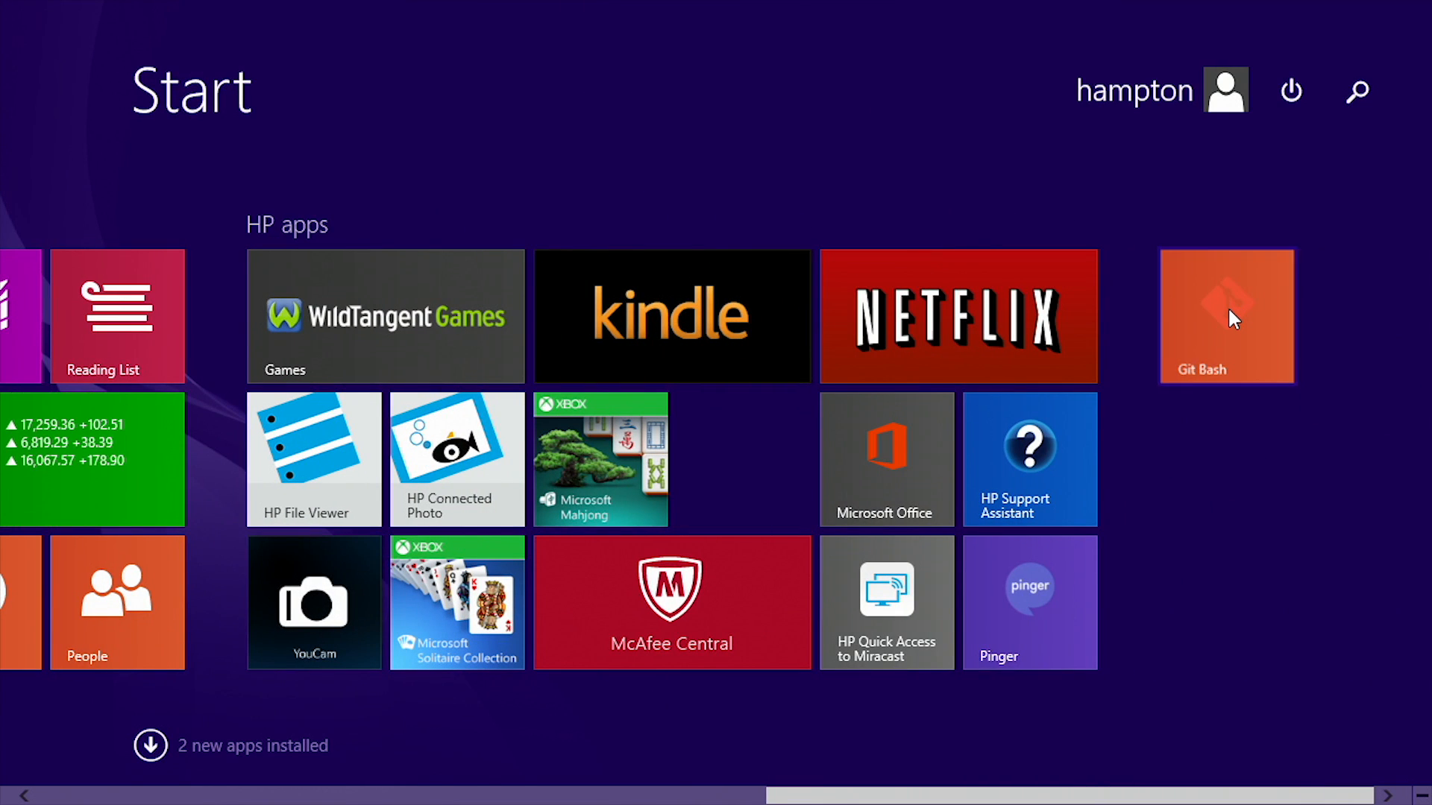
{"action": "left_click", "coordinate": [1226, 315]}
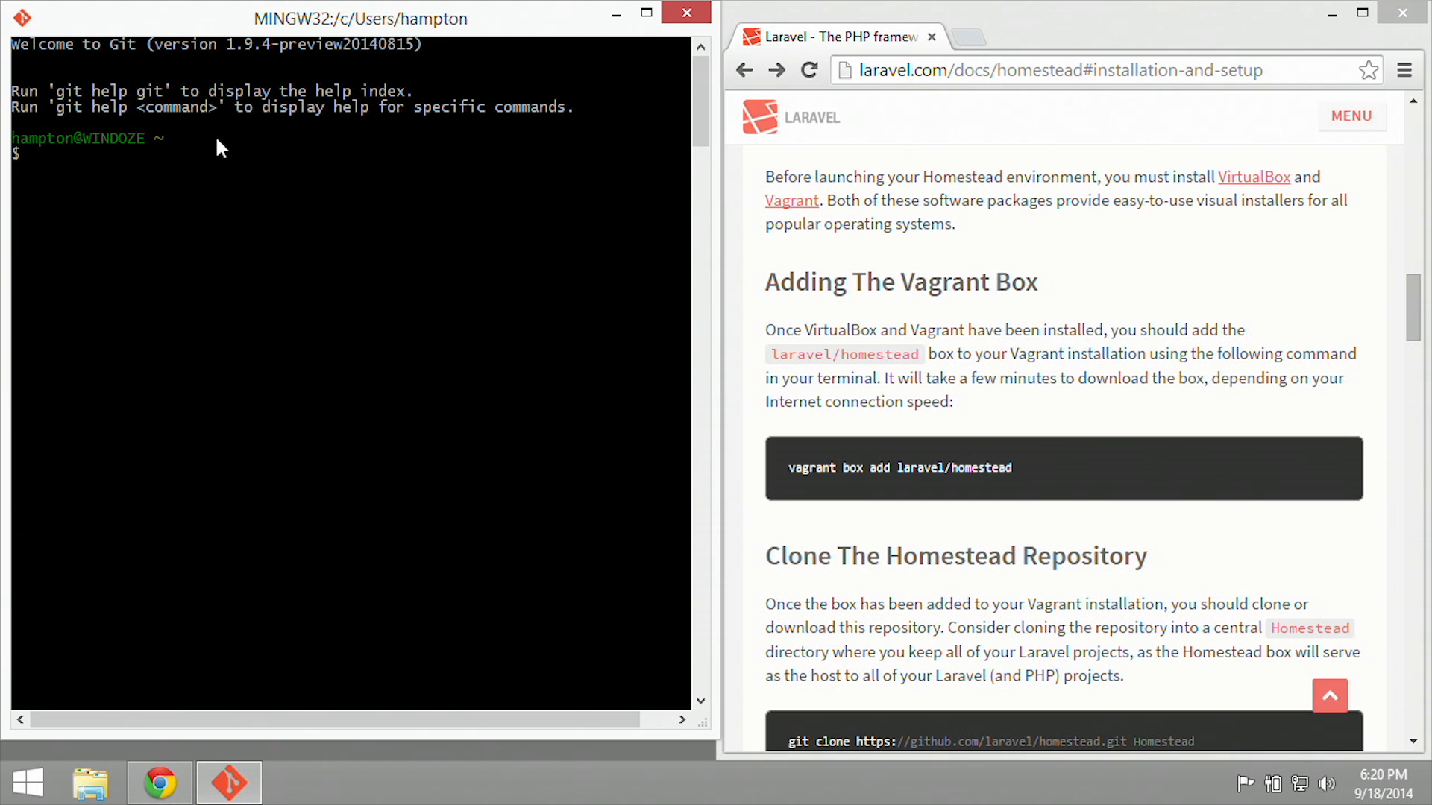
List the home directory's contents with ls and clear the terminal to an empty prompt
{"action": "type", "text": "ls"}
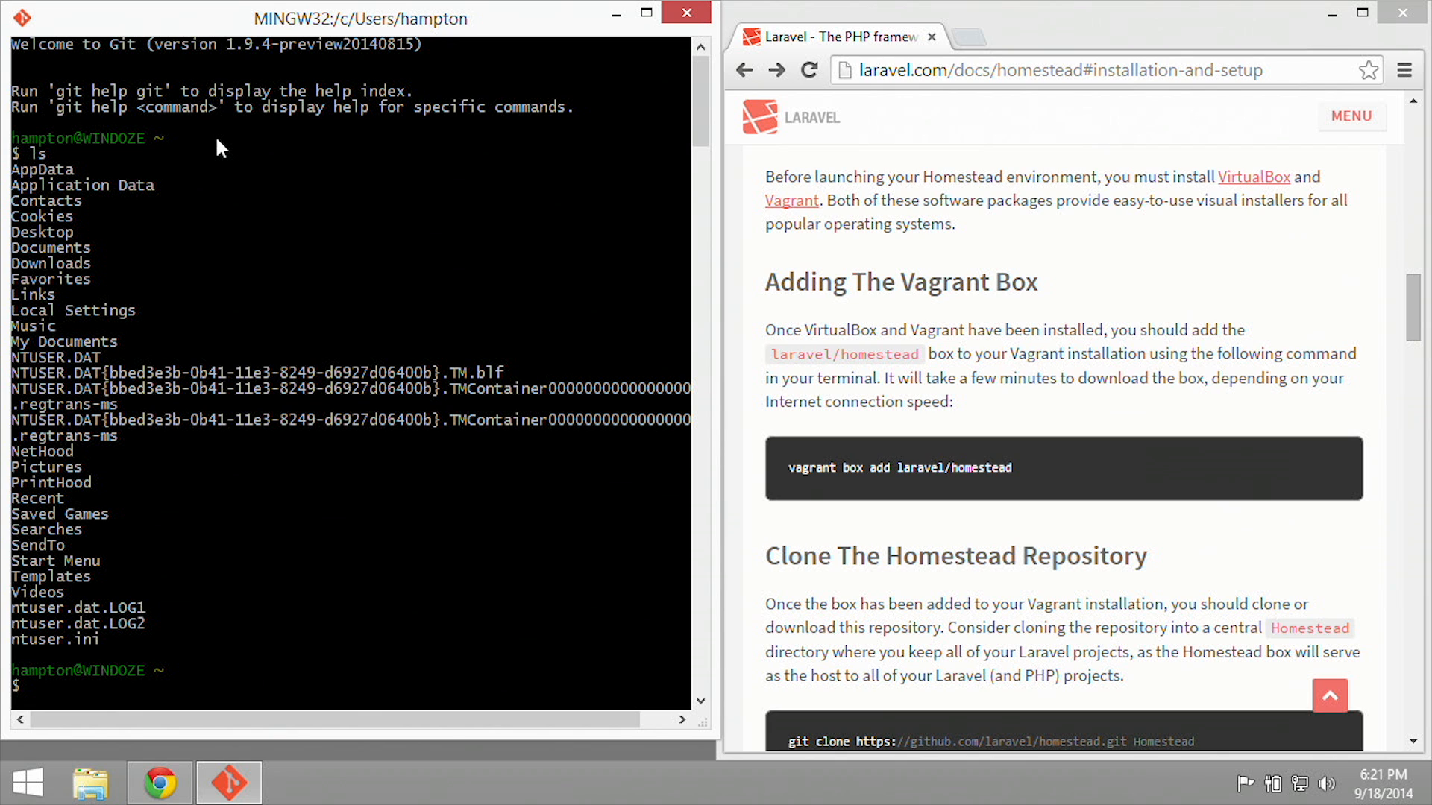
{"action": "type", "text": "c"}
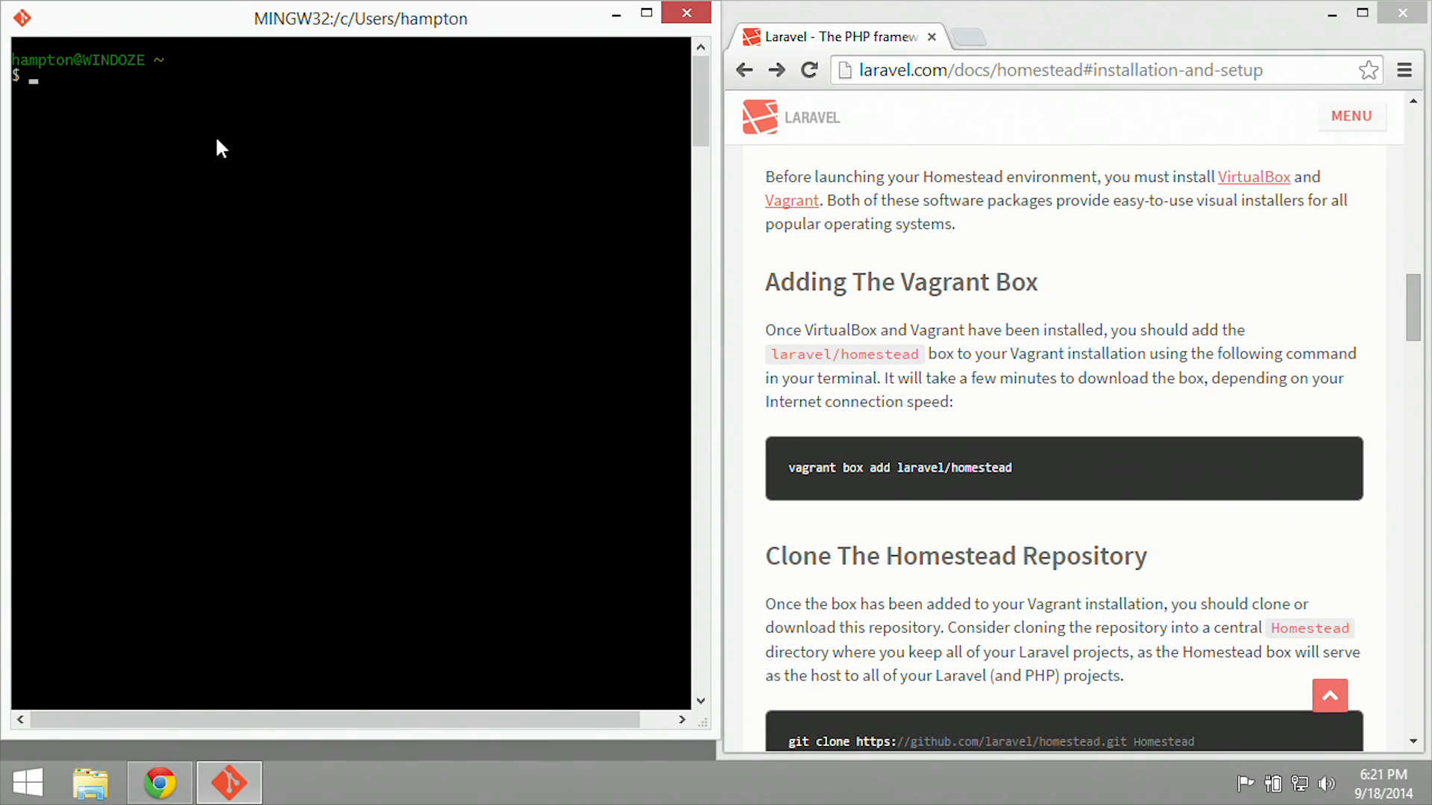
{"action": "type", "text": "ls"}
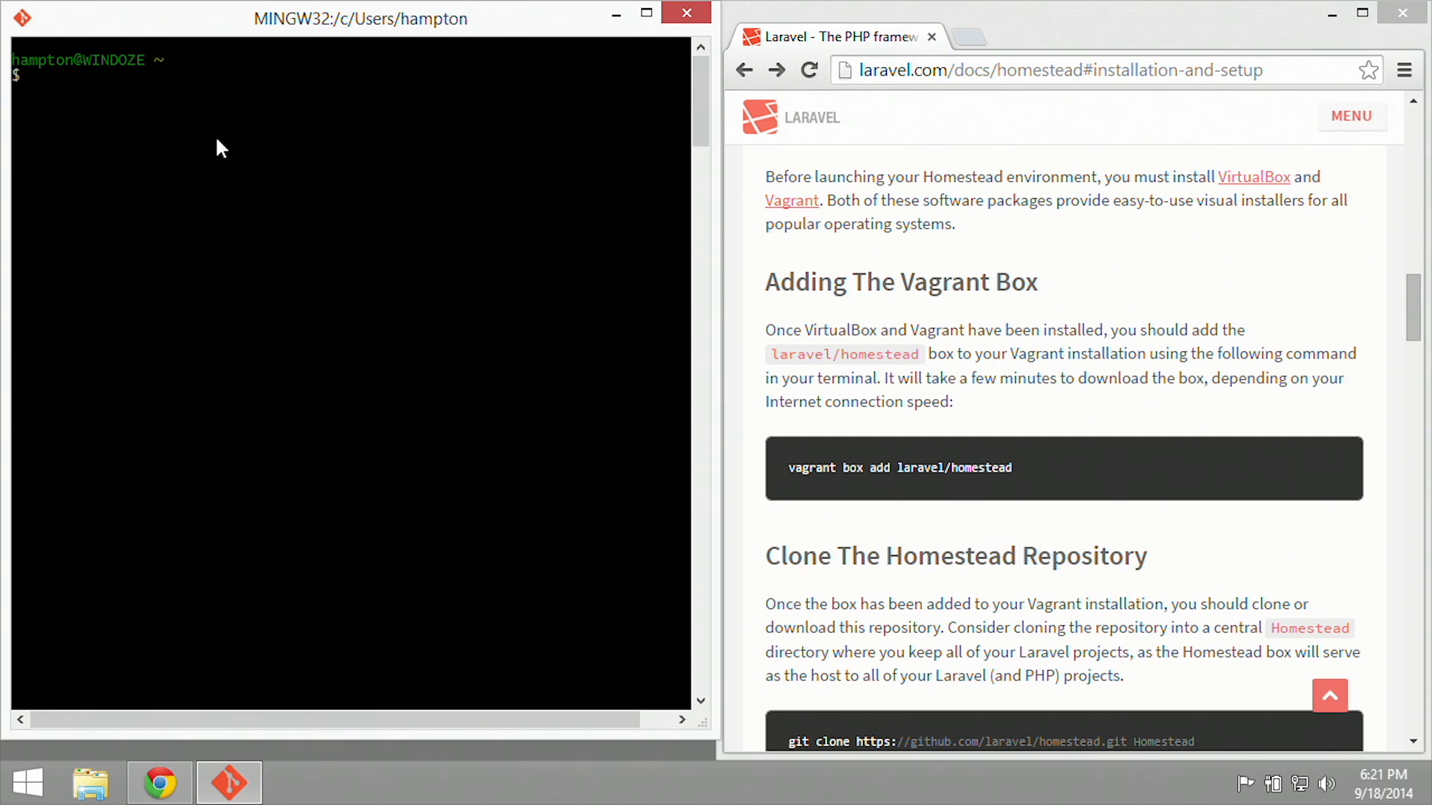
Run 'vagrant box add laravel/homestead', which fails because the box cannot be found
{"action": "type", "text": "vi"}
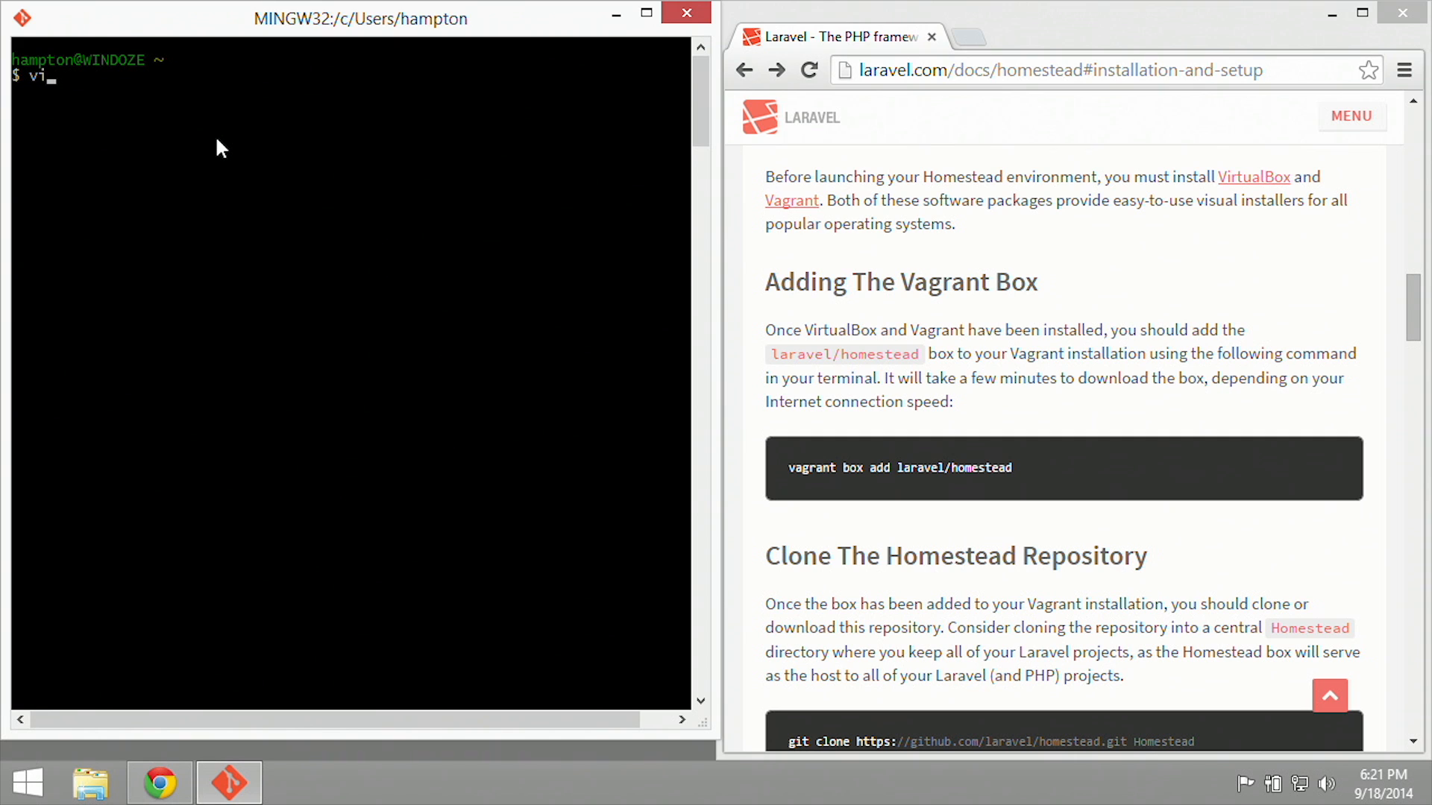
{"action": "type", "text": "agrant"}
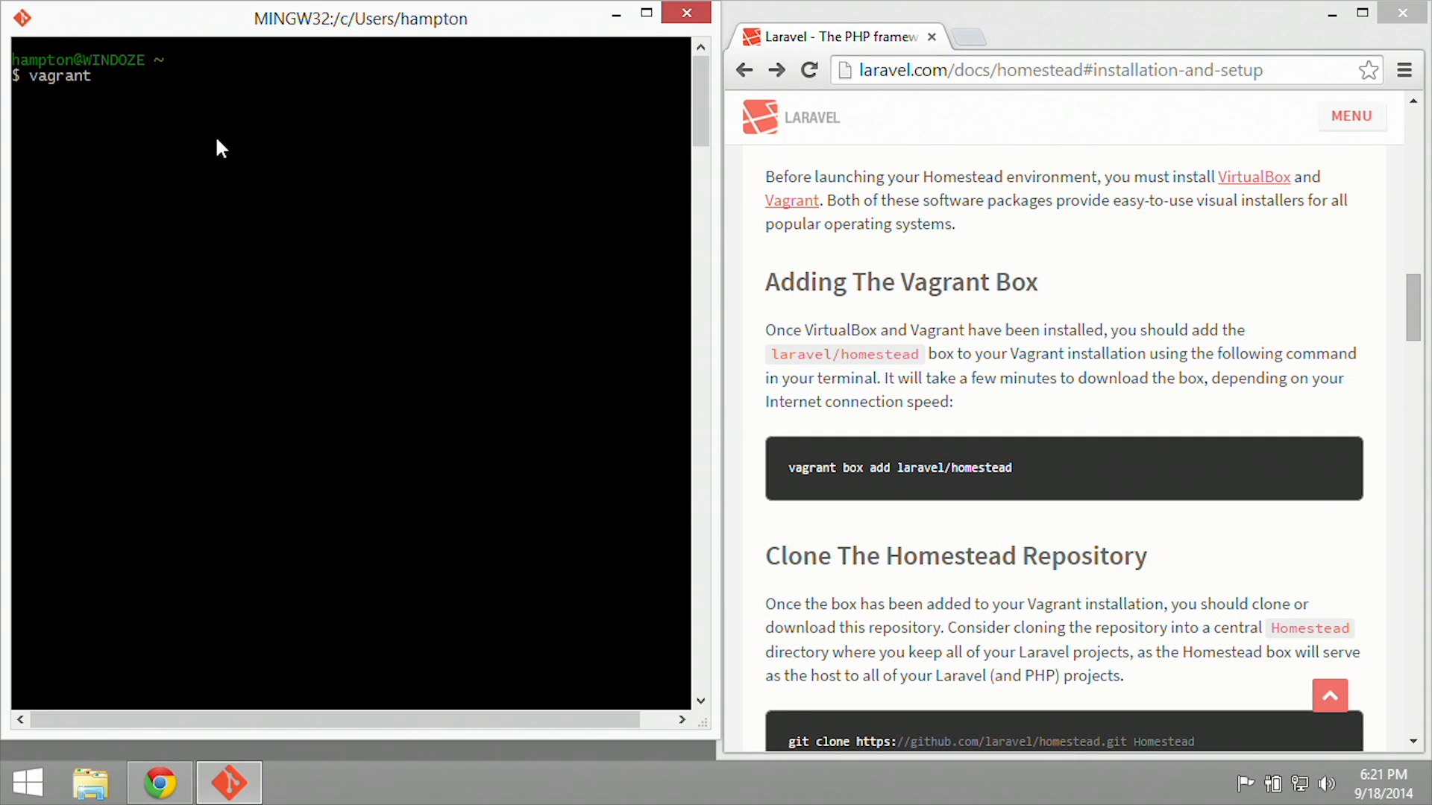
{"action": "type", "text": "box add la"}
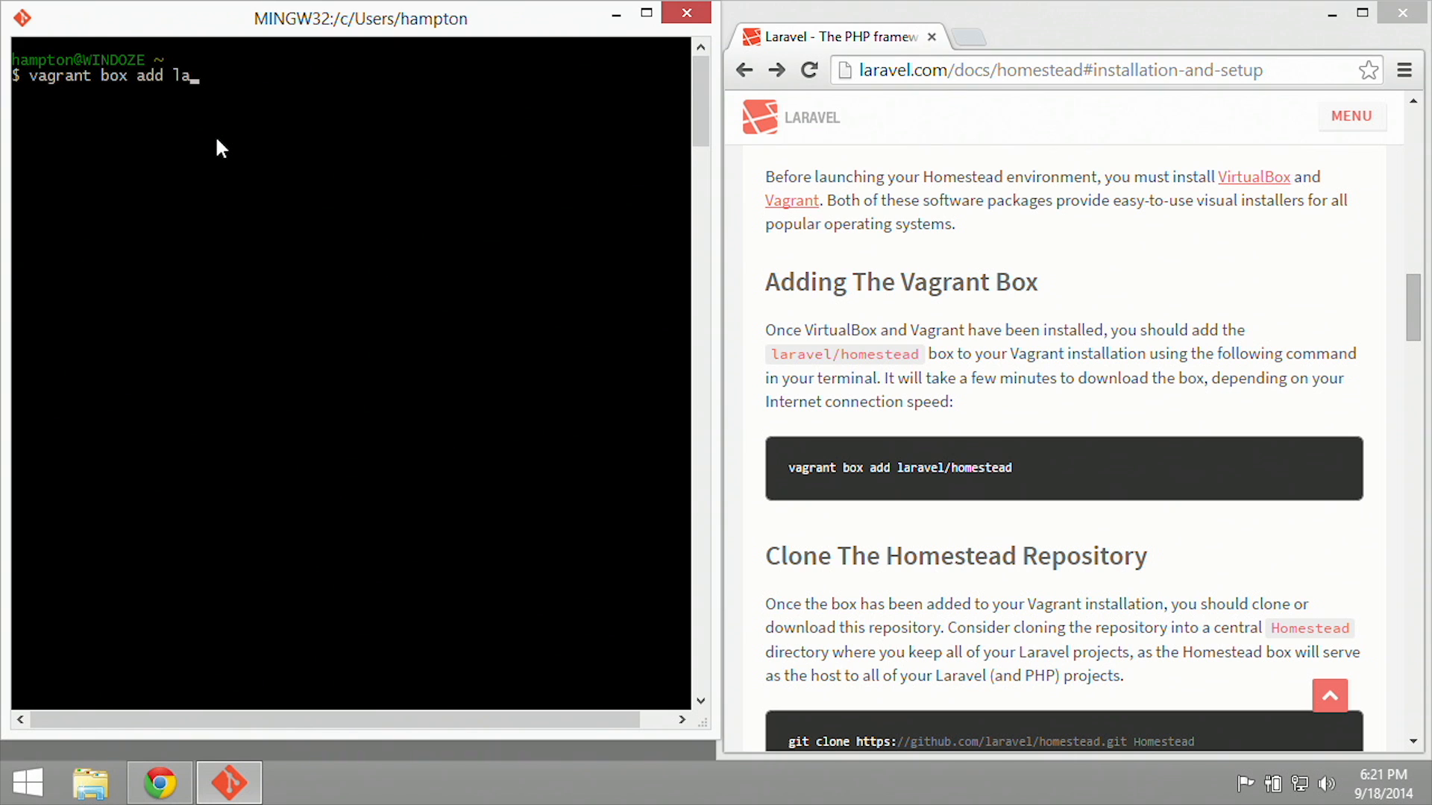
{"action": "type", "text": "ravel/"}
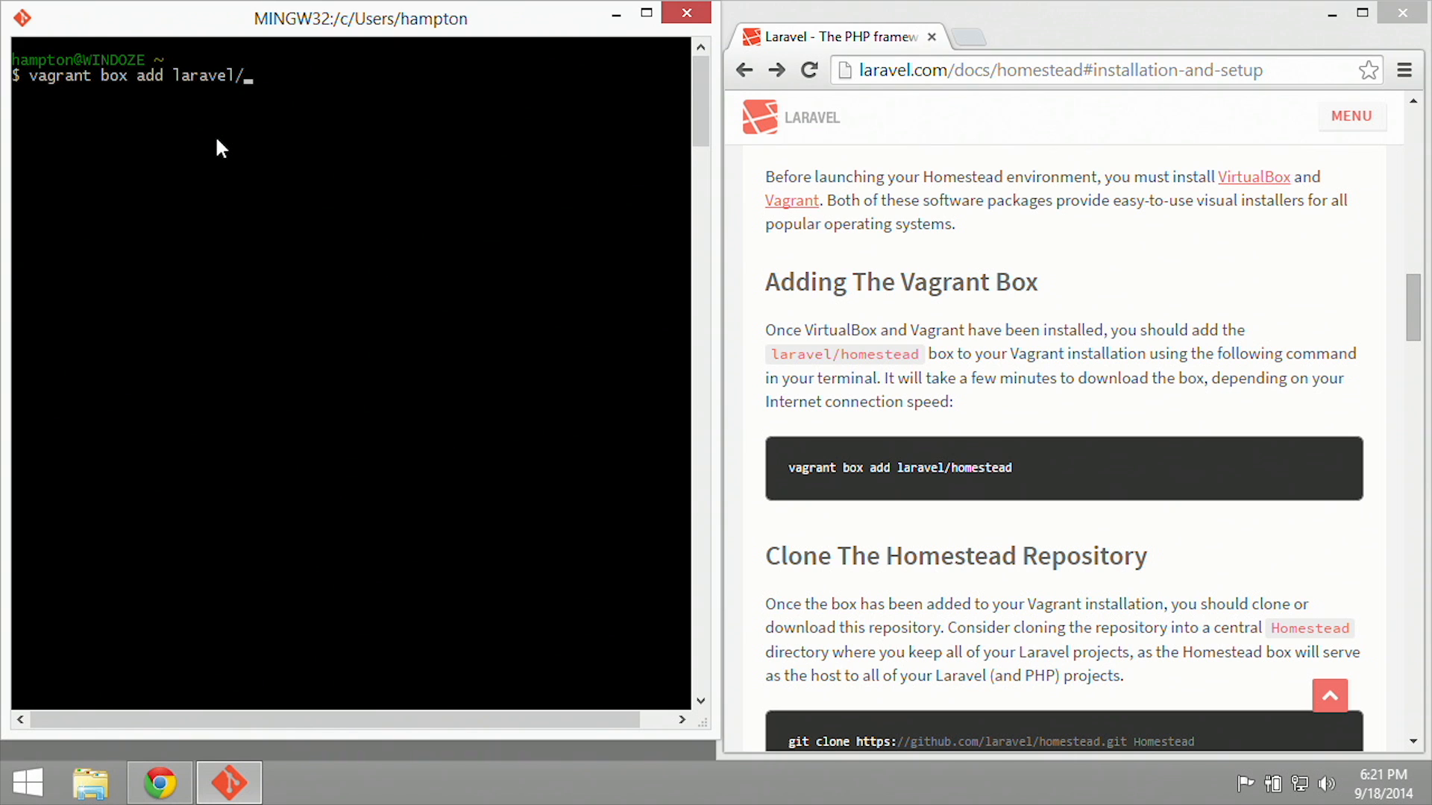
{"action": "type", "text": "homestead"}
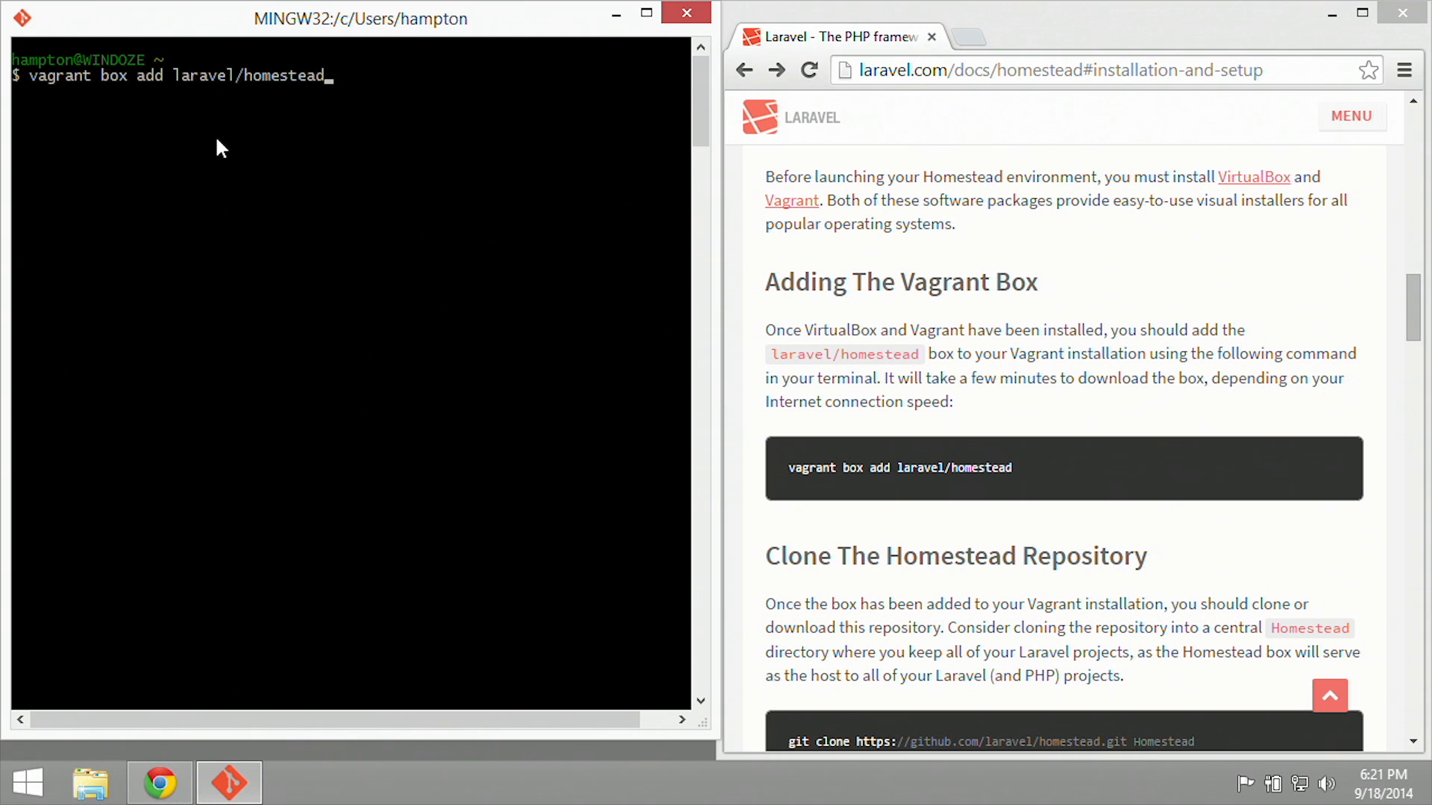
{"action": "mouse_move", "coordinate": [1099, 353]}
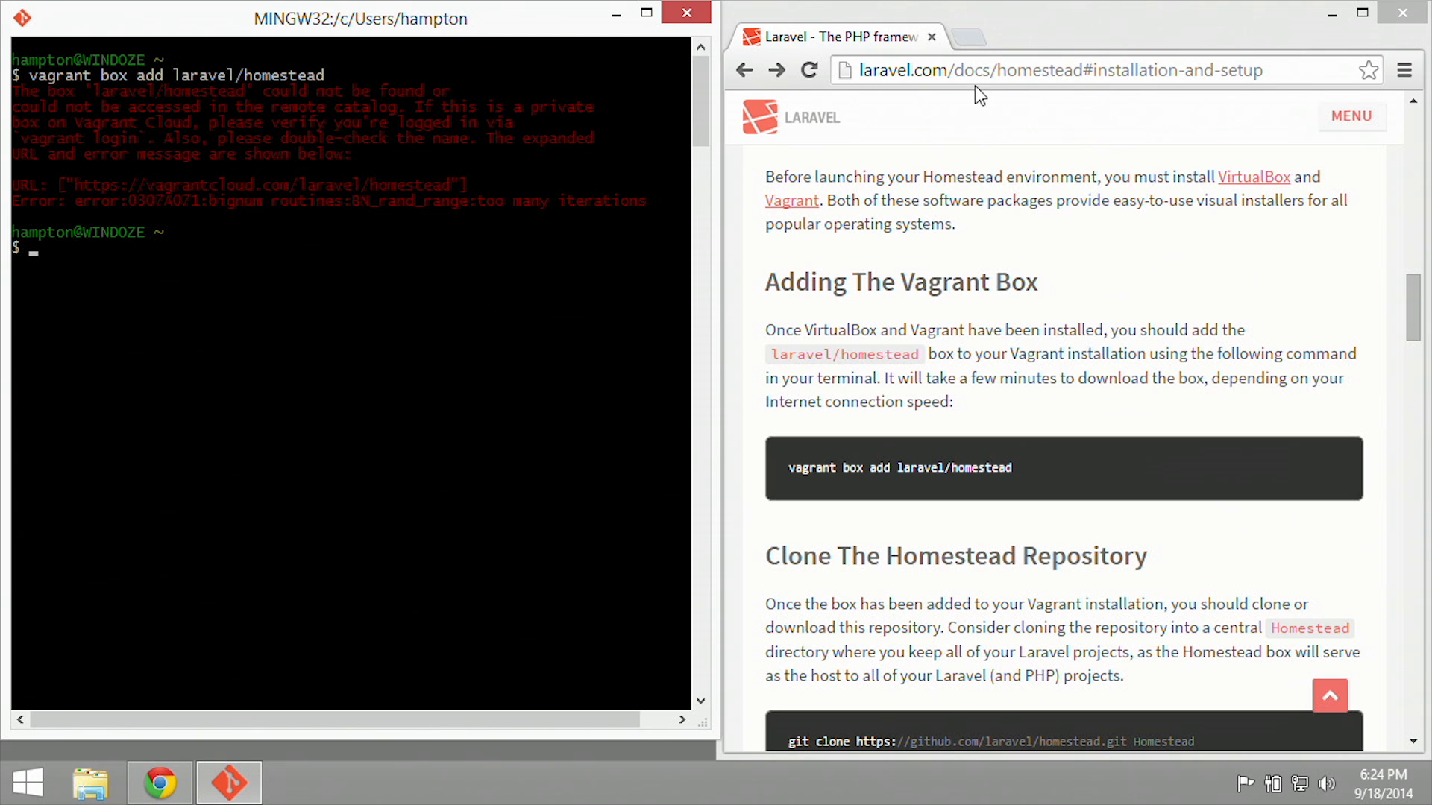
Open Vagrant Cloud's laravel/homestead version 0.1.9 page and select its self-hosted virtualbox URL
{"action": "left_click", "coordinate": [1059, 70]}
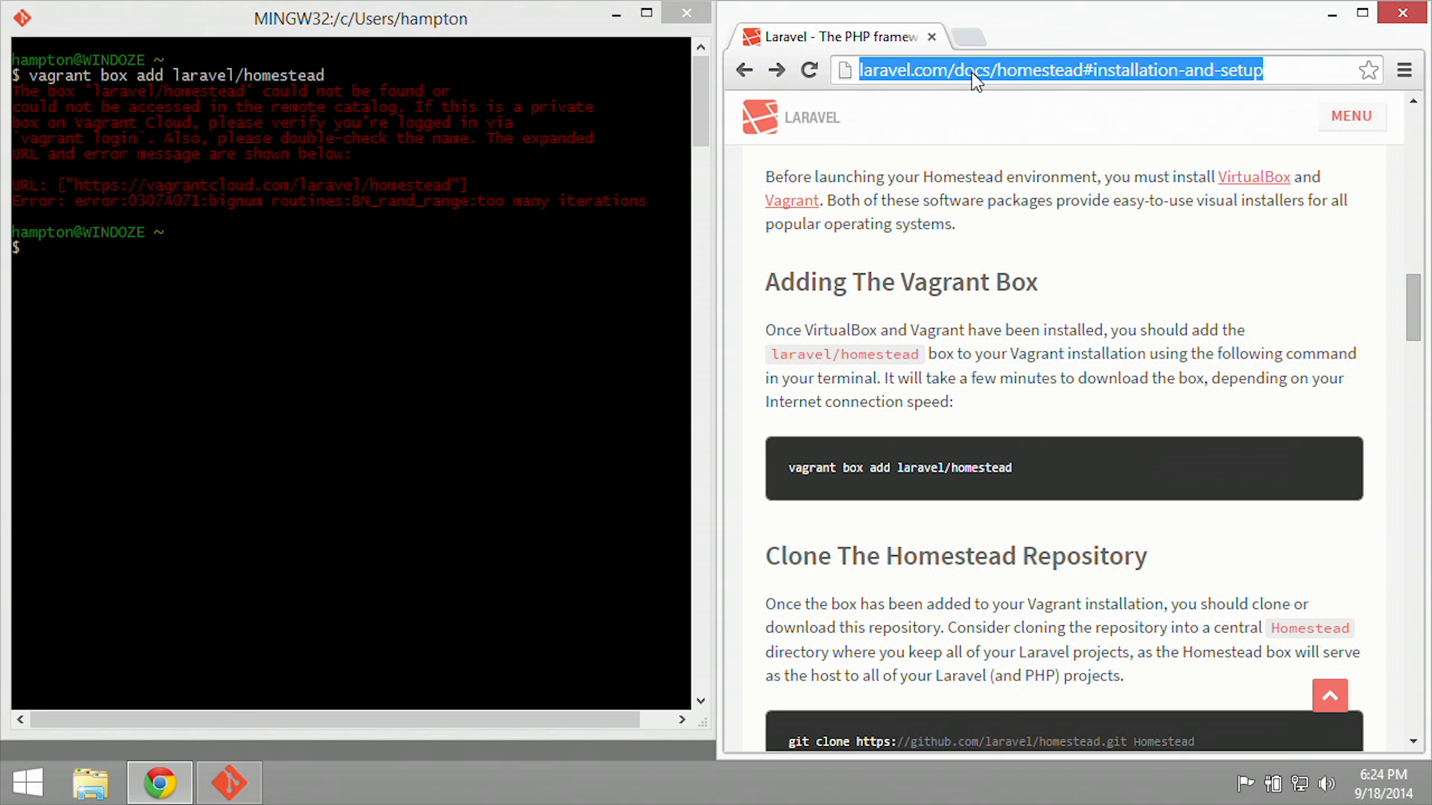
{"action": "type", "text": "vagrantcloud.com"}
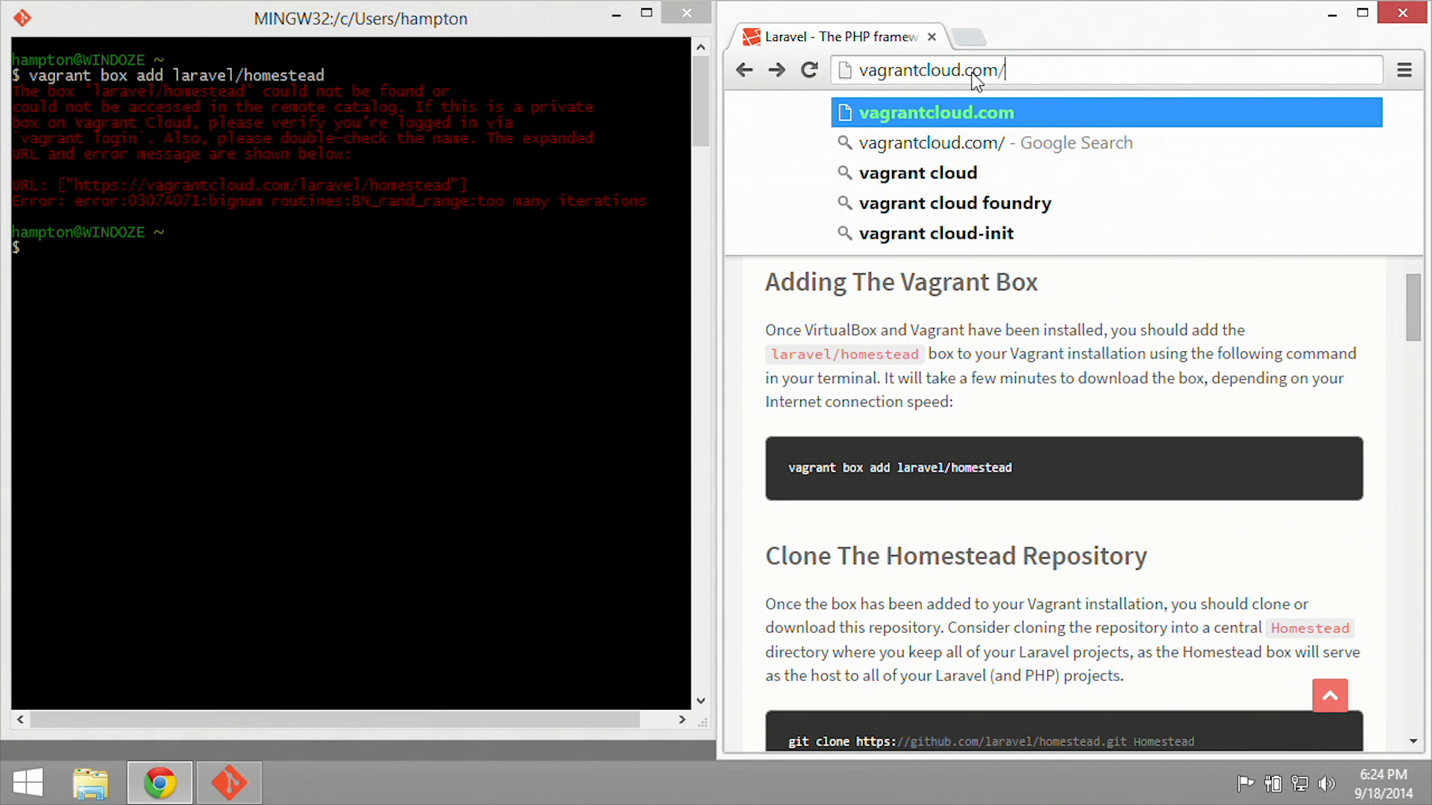
{"action": "type", "text": "/laravel"}
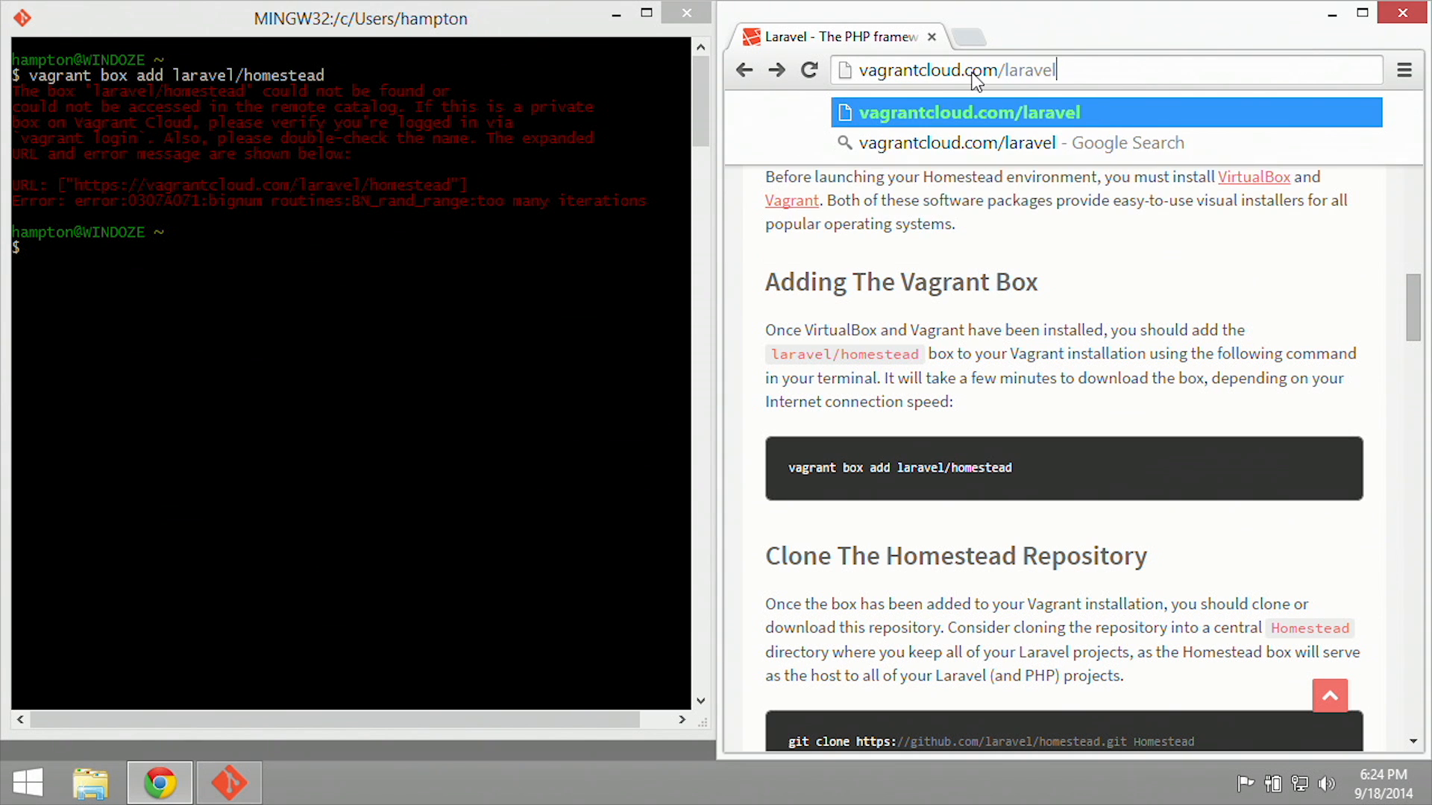
{"action": "type", "text": "/homestead"}
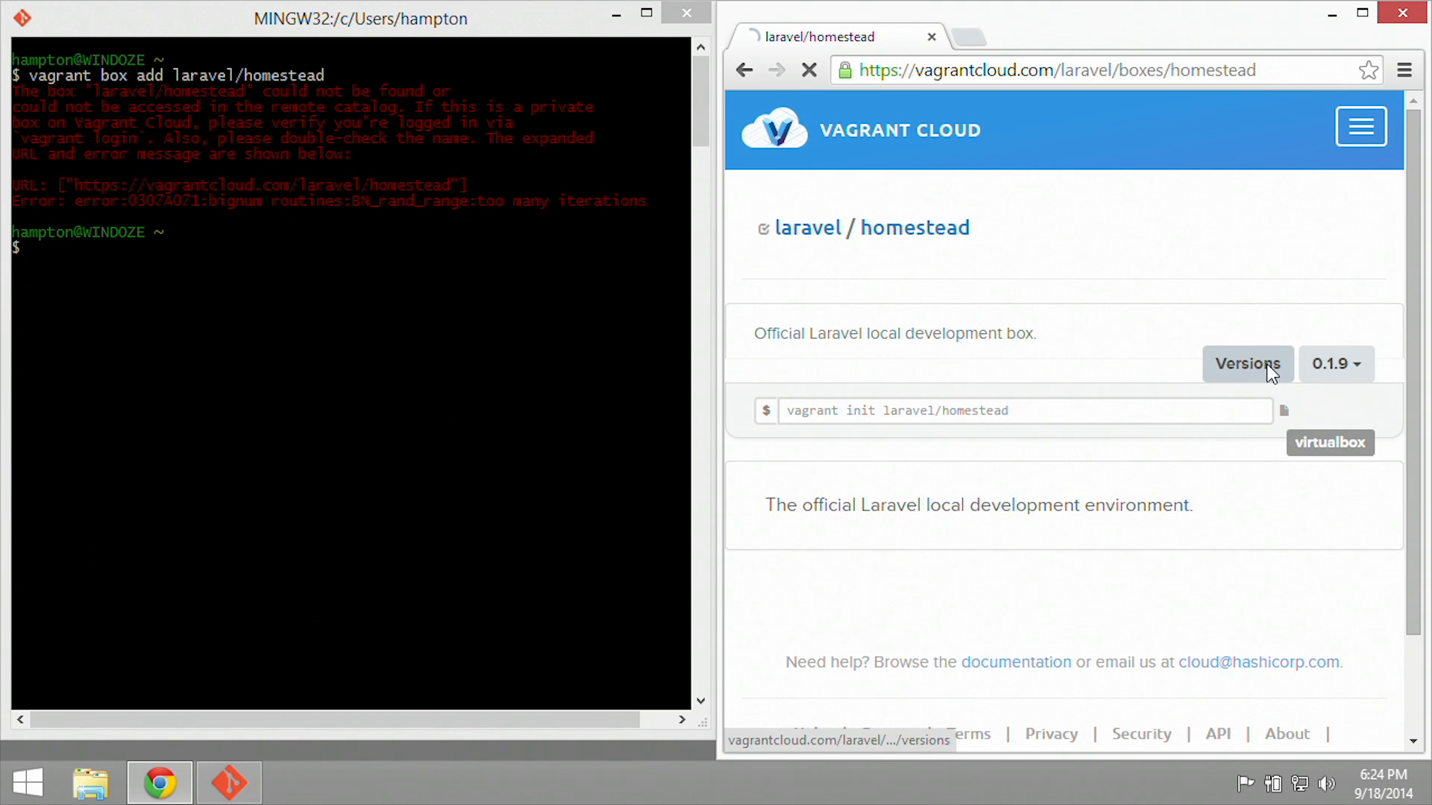
{"action": "left_click", "coordinate": [1245, 365]}
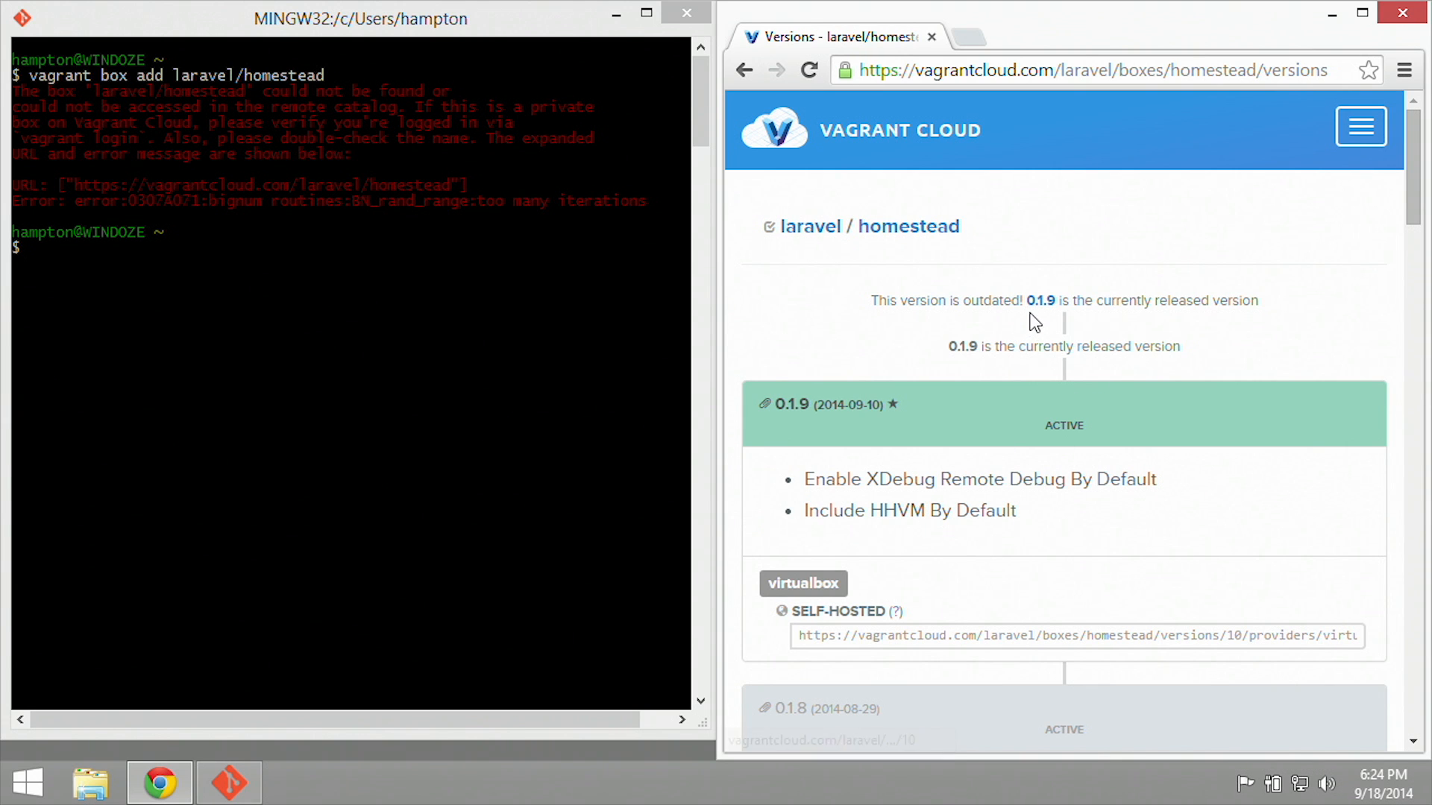
{"action": "mouse_move", "coordinate": [1012, 382]}
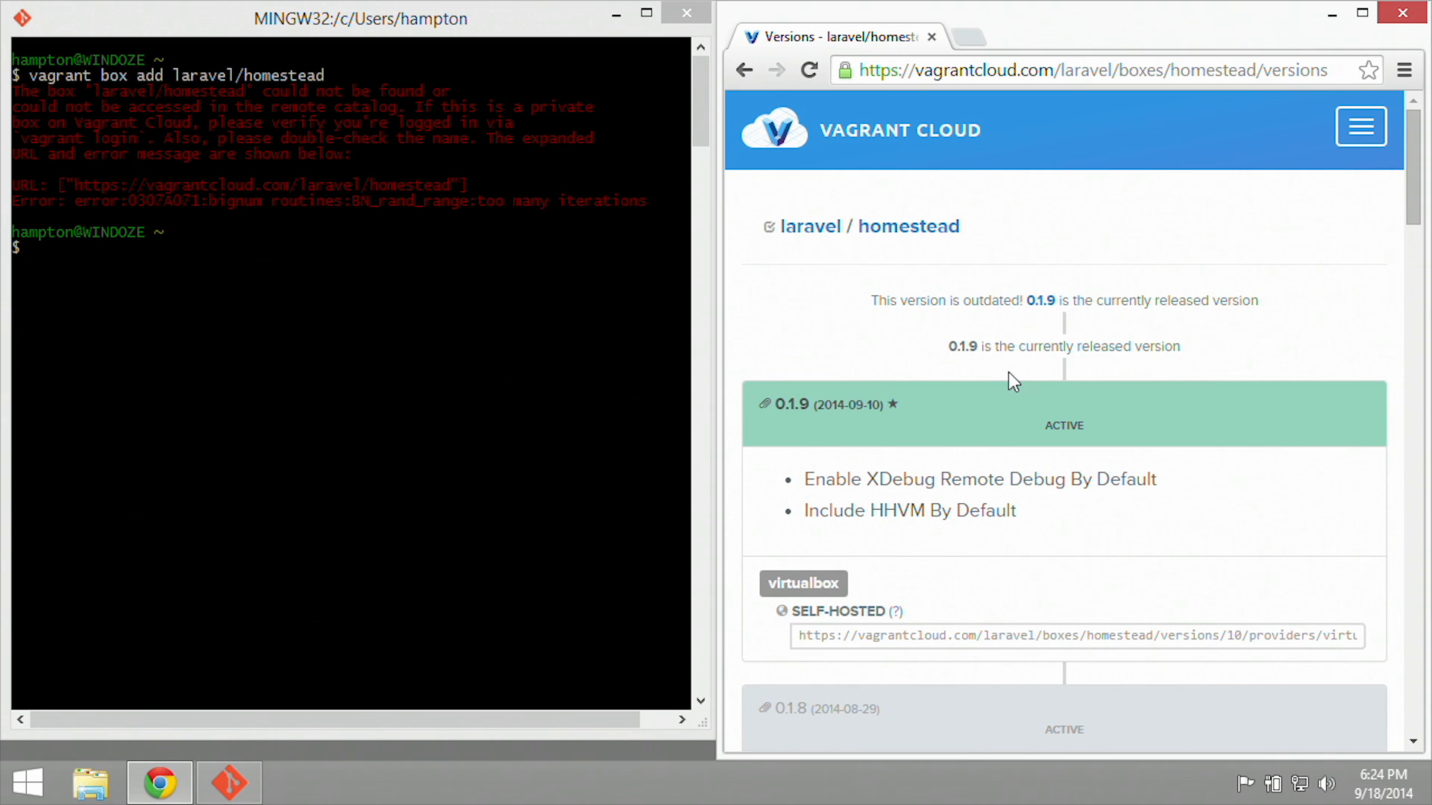
{"action": "left_click", "coordinate": [1040, 300]}
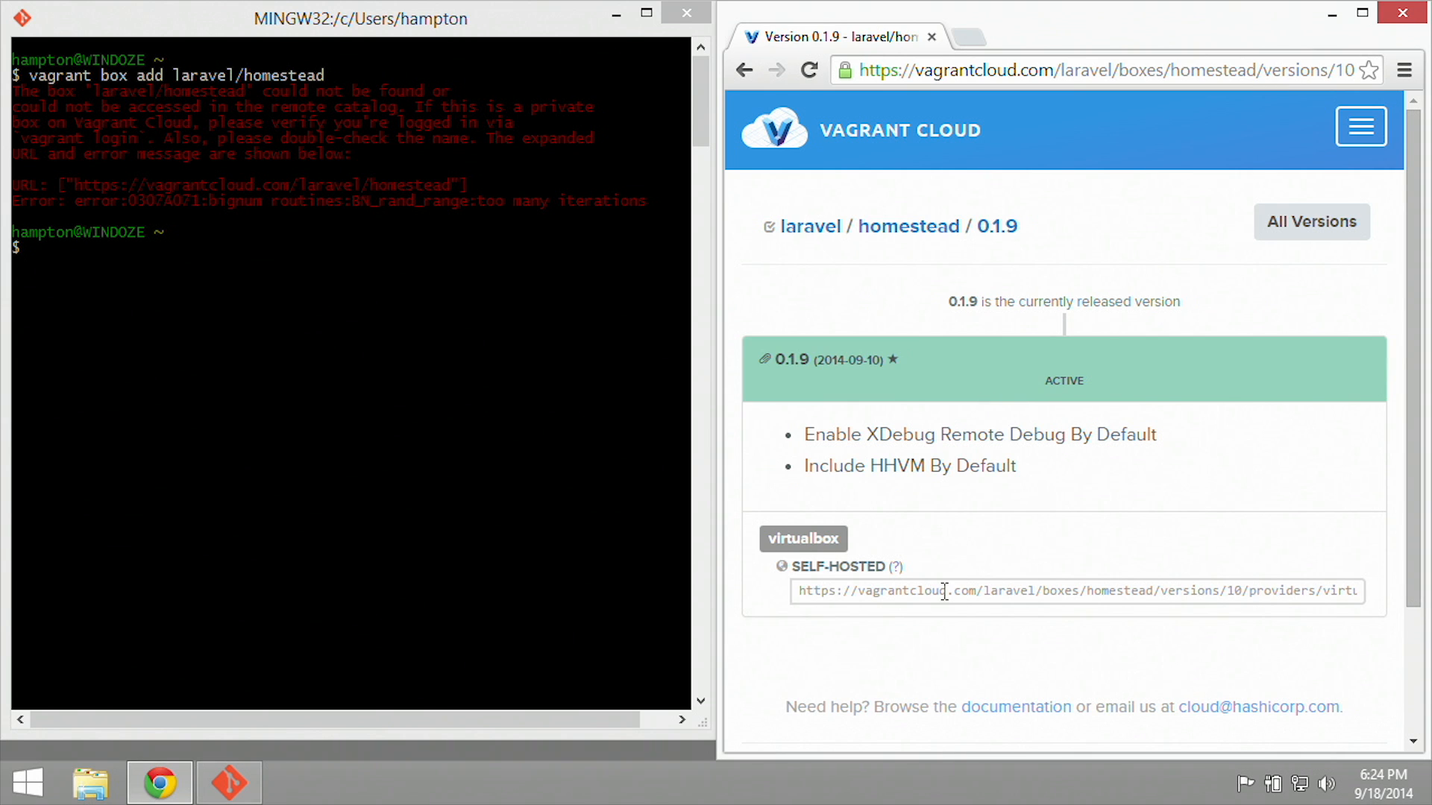
{"action": "triple_click", "coordinate": [1078, 591]}
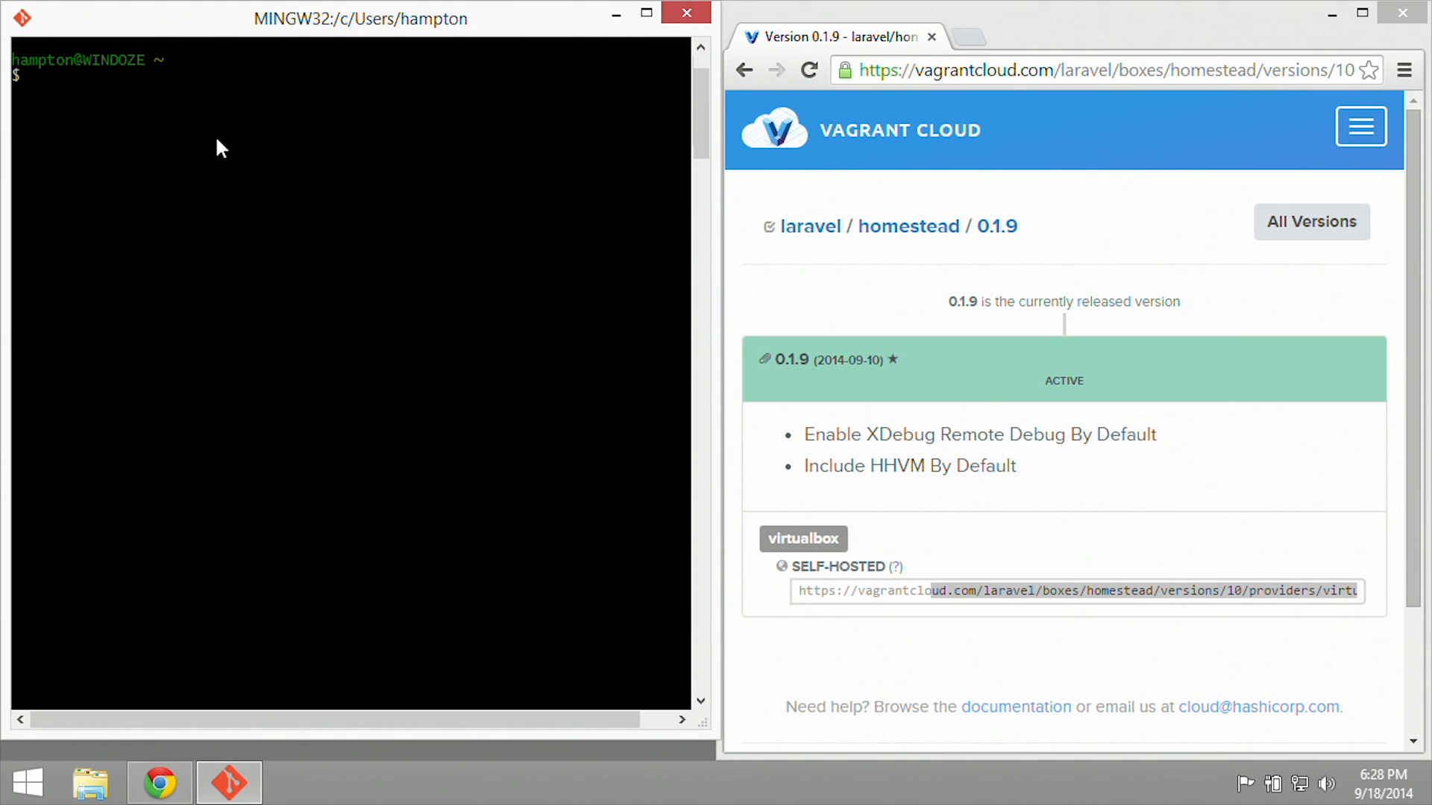
Download the homestead 0.1.9 virtualbox.box file using curl -O -L with the pasted URL
{"action": "type", "text": "curl -O -L https://vagrantcloud.com/laravel/boxes/homestead/versions/10/providers/virtualbox.box"}
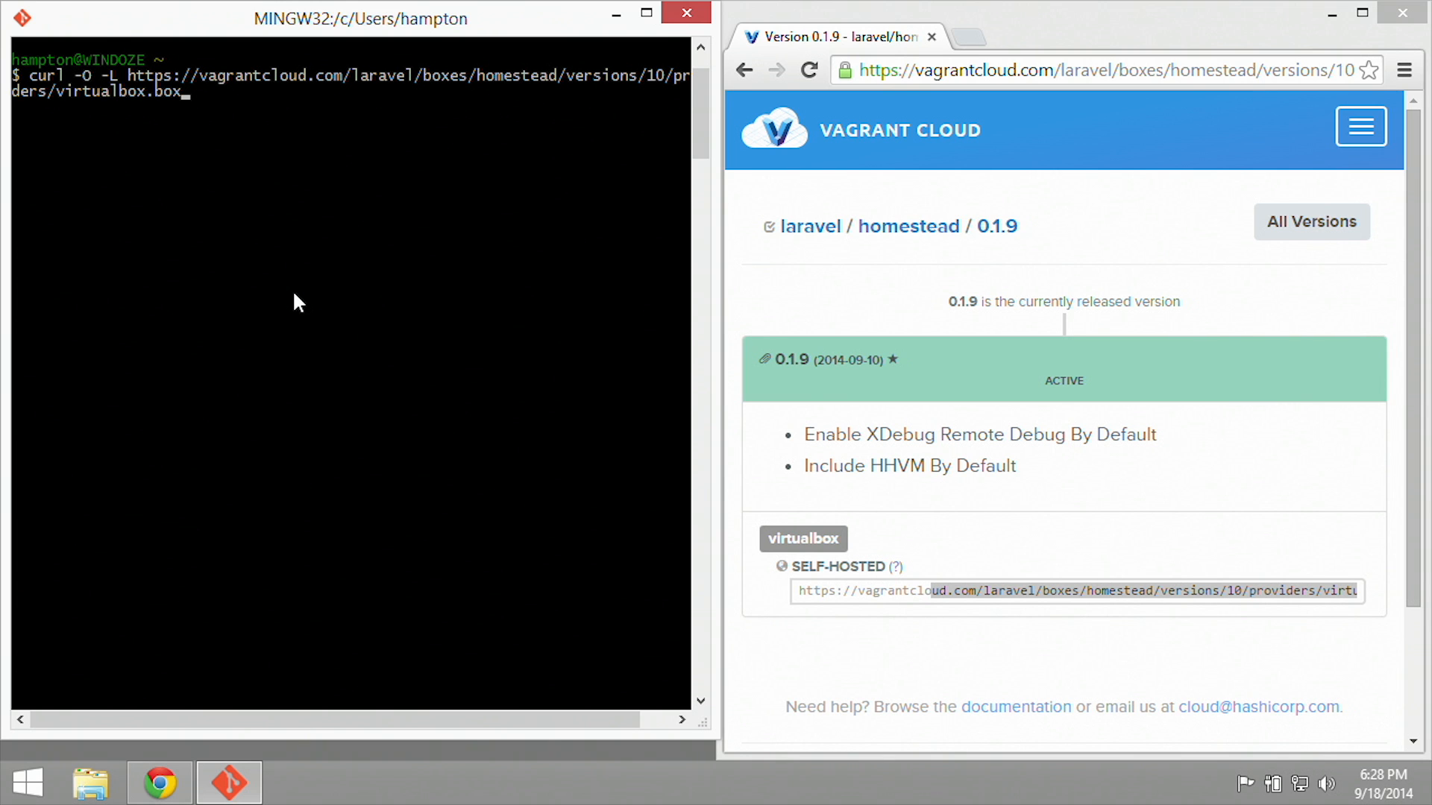
{"action": "key", "text": "Return"}
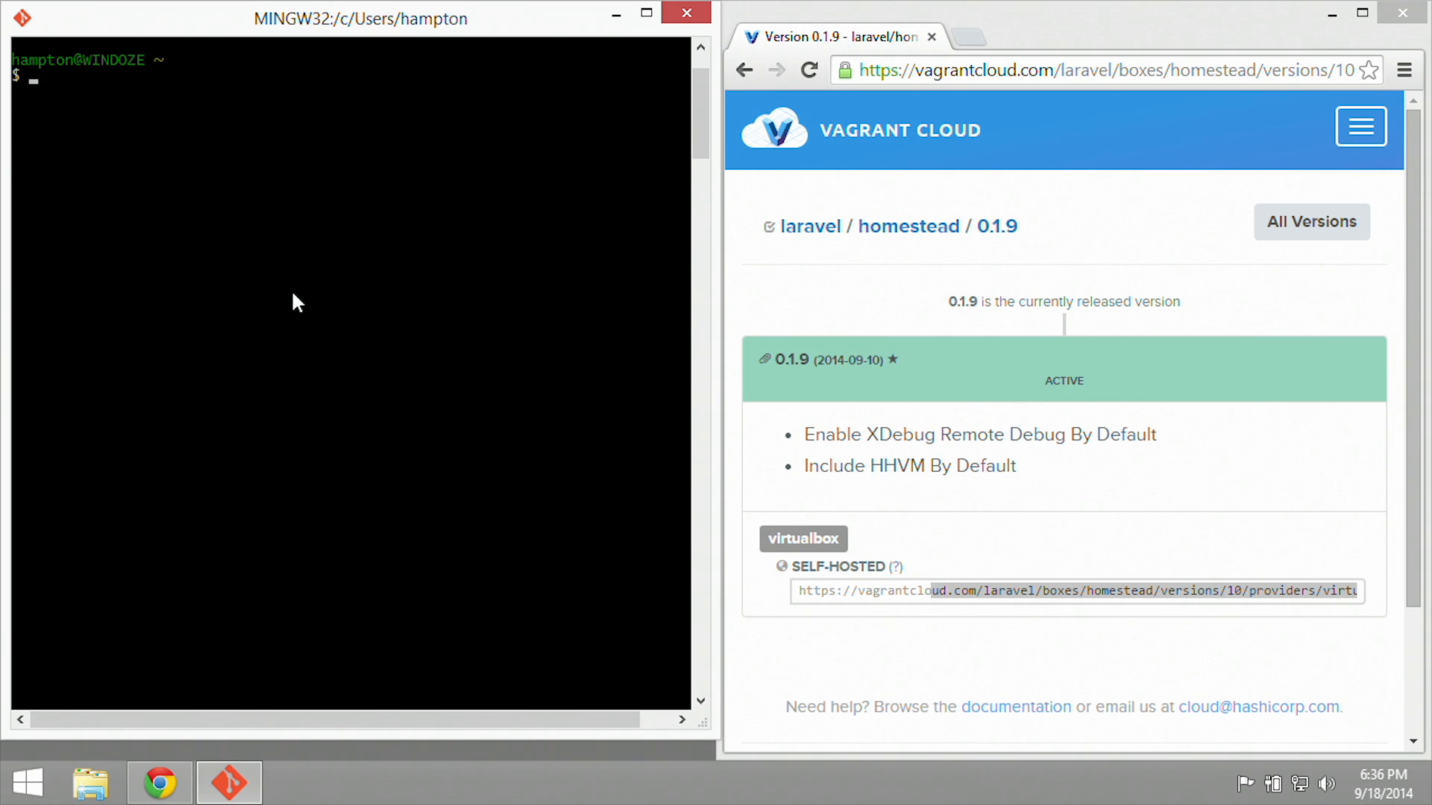
Go back three pages to the Homestead docs' Adding The Vagrant Box section
{"action": "left_click", "coordinate": [744, 70]}
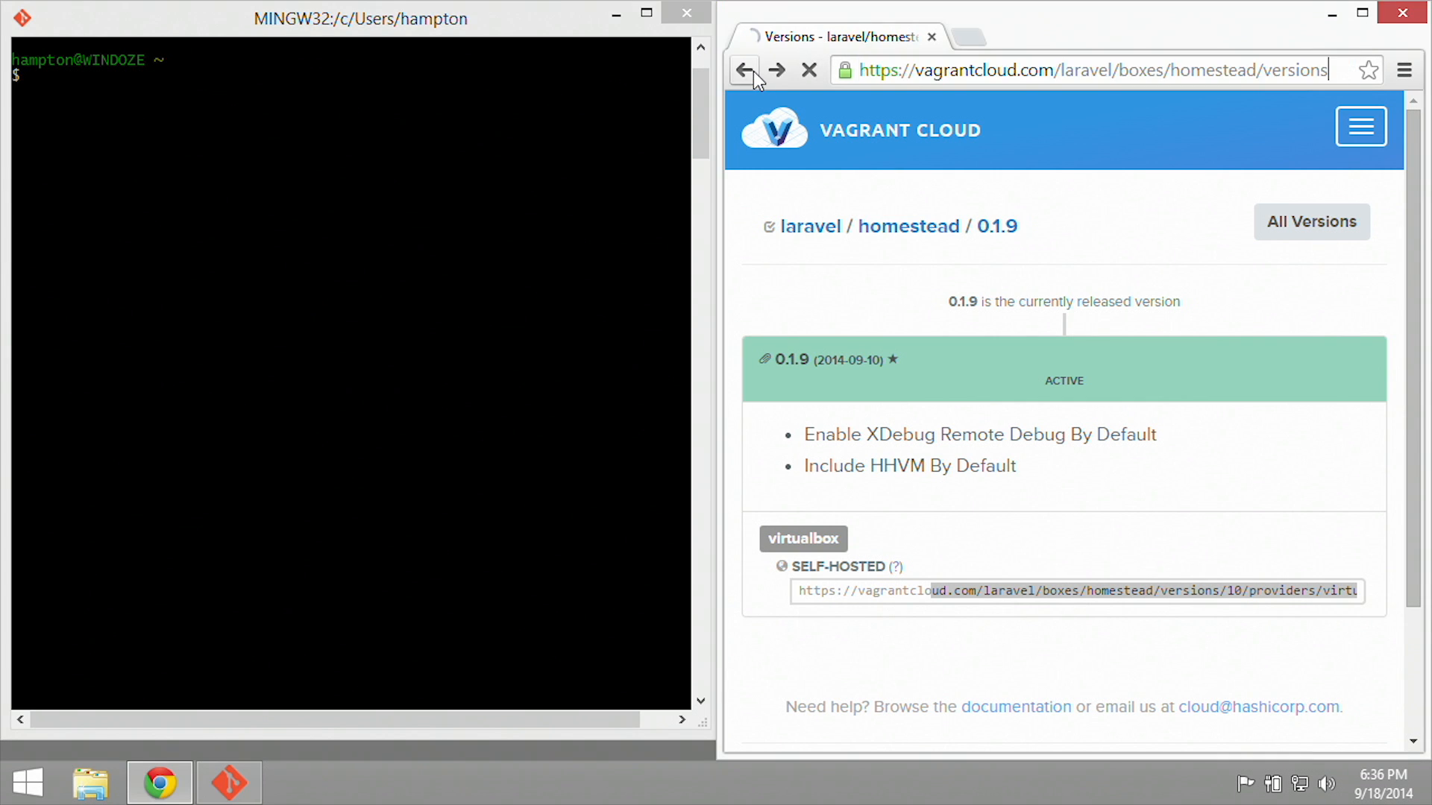
{"action": "left_click", "coordinate": [743, 69]}
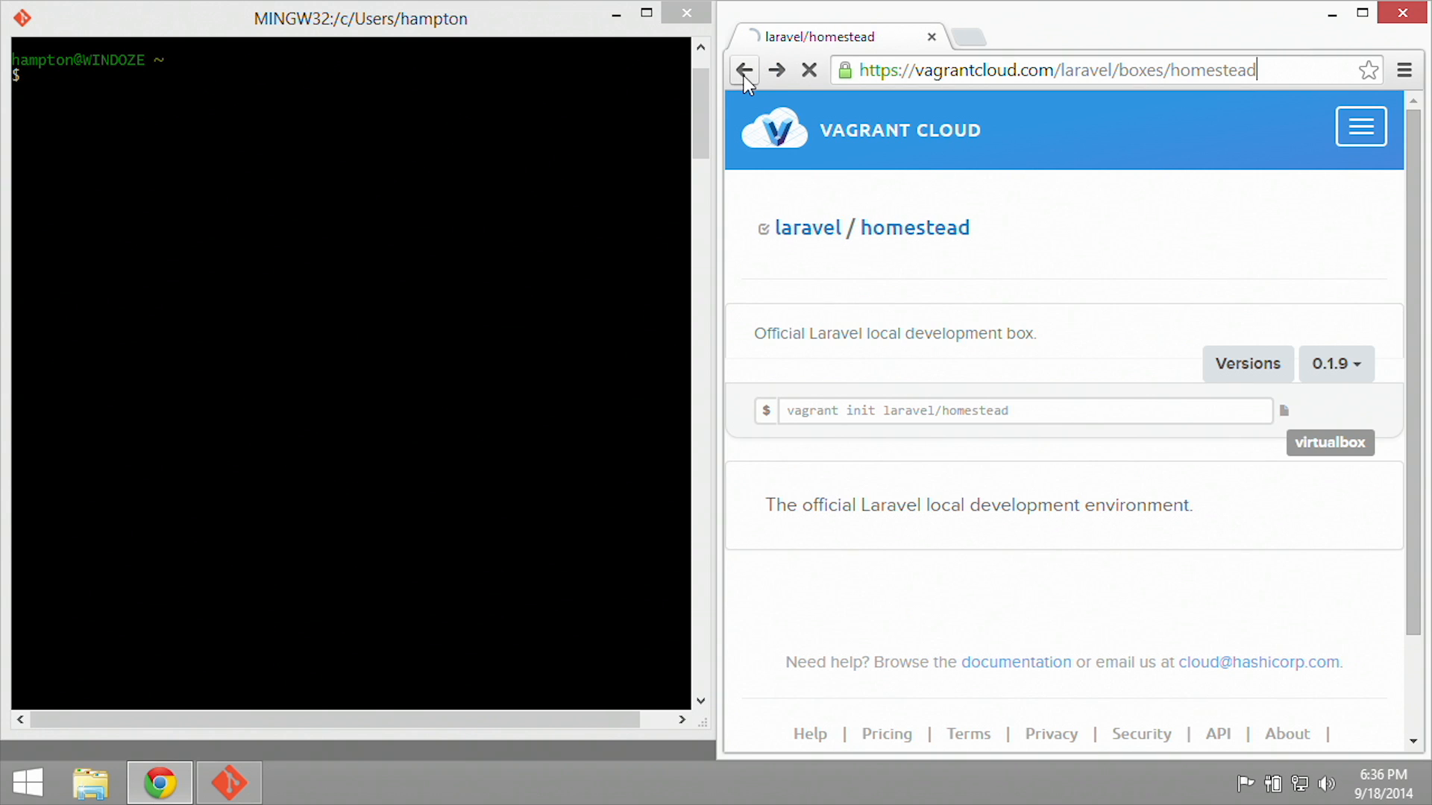
{"action": "left_click", "coordinate": [745, 70]}
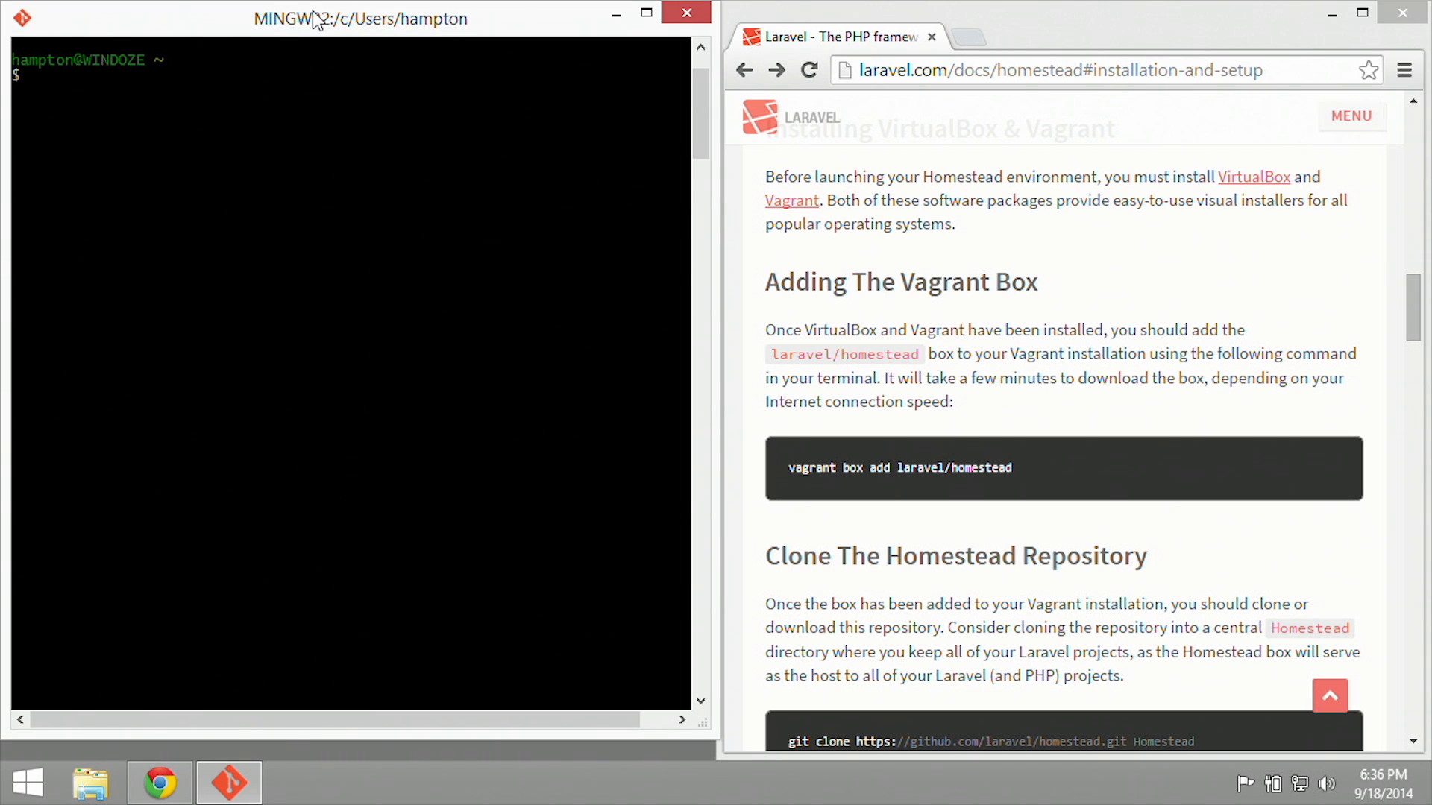
Show the 'vagrant box add -h' usage help, then retype 'vagrant box add laravel/homestead'
{"action": "type", "text": "v"}
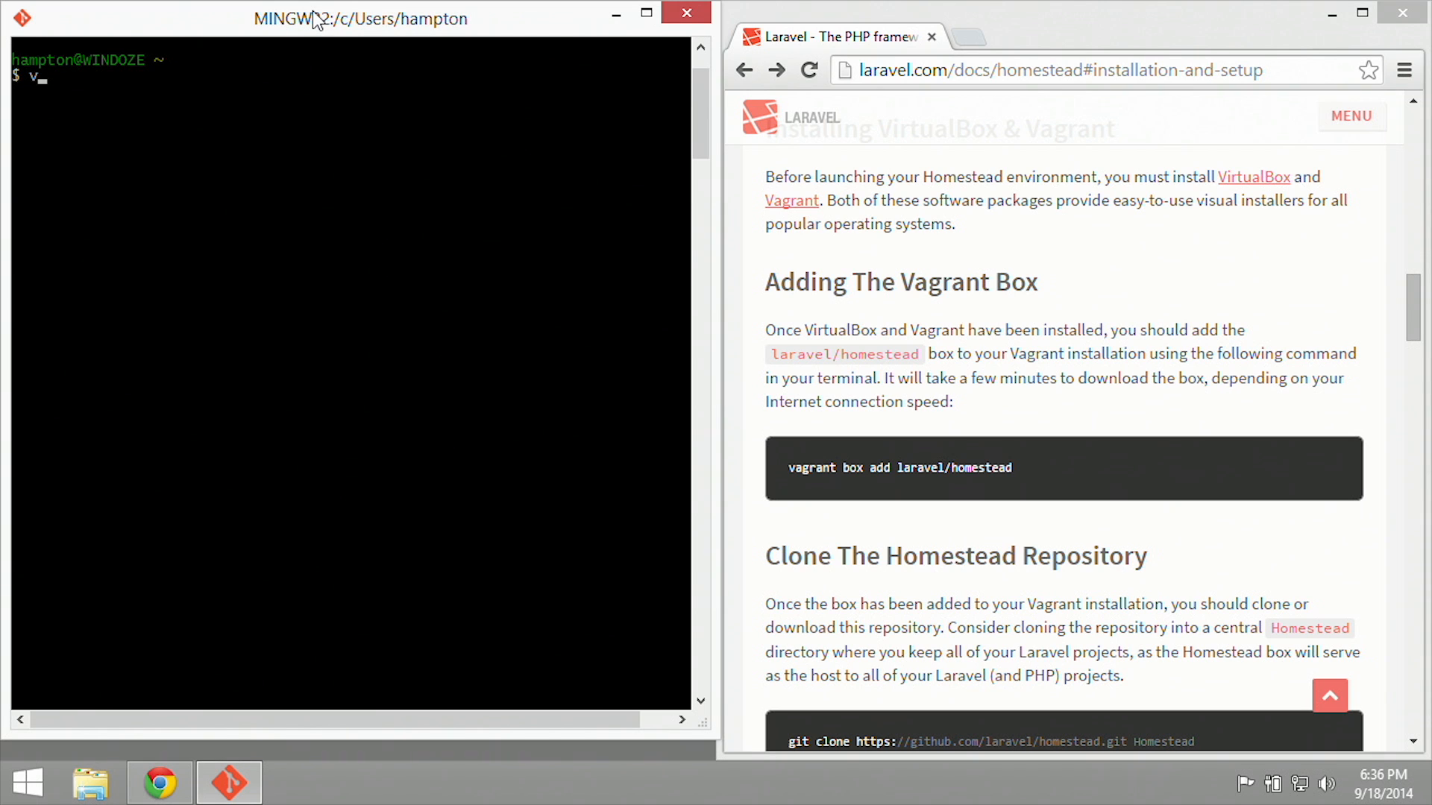
{"action": "type", "text": "vagrant box"}
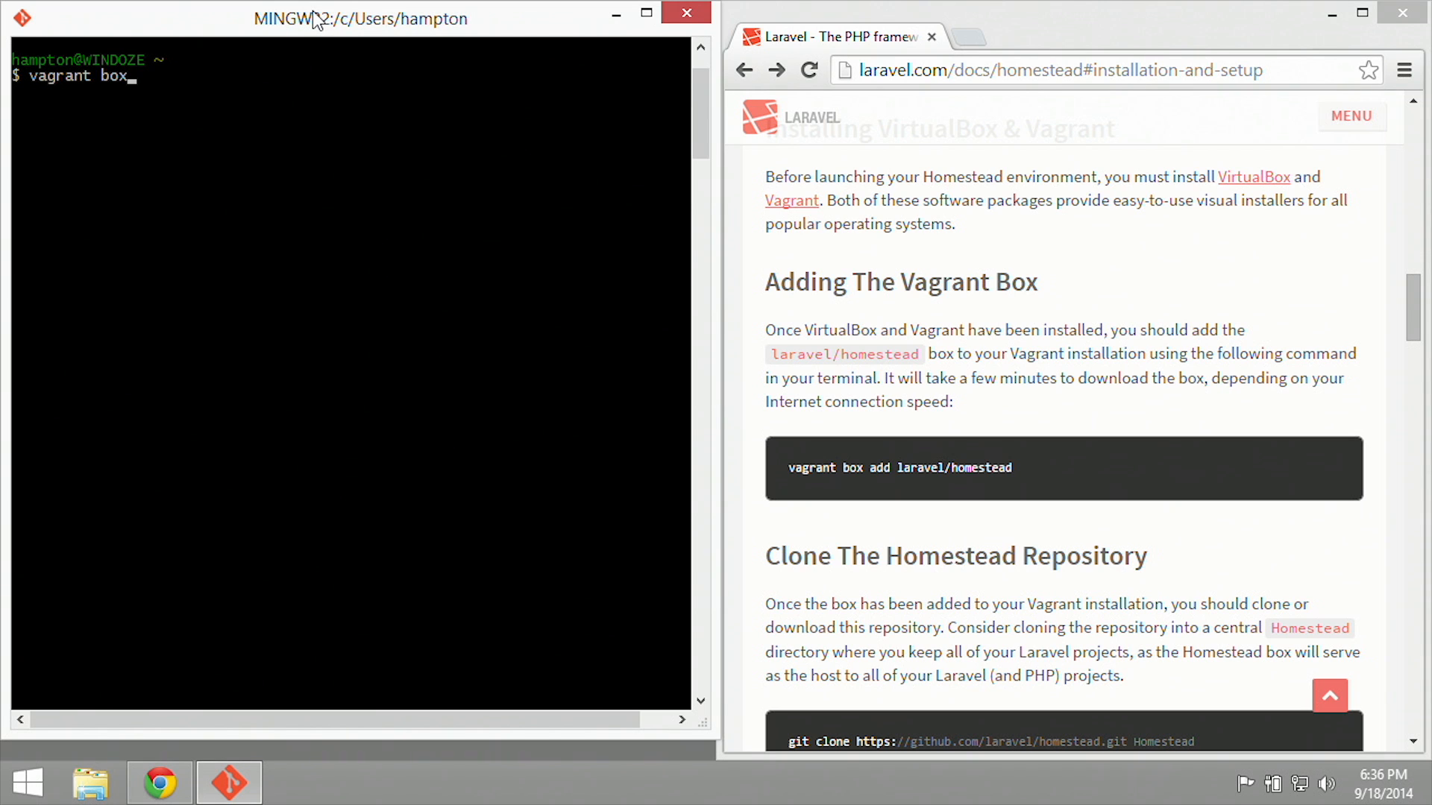
{"action": "type", "text": "add -"}
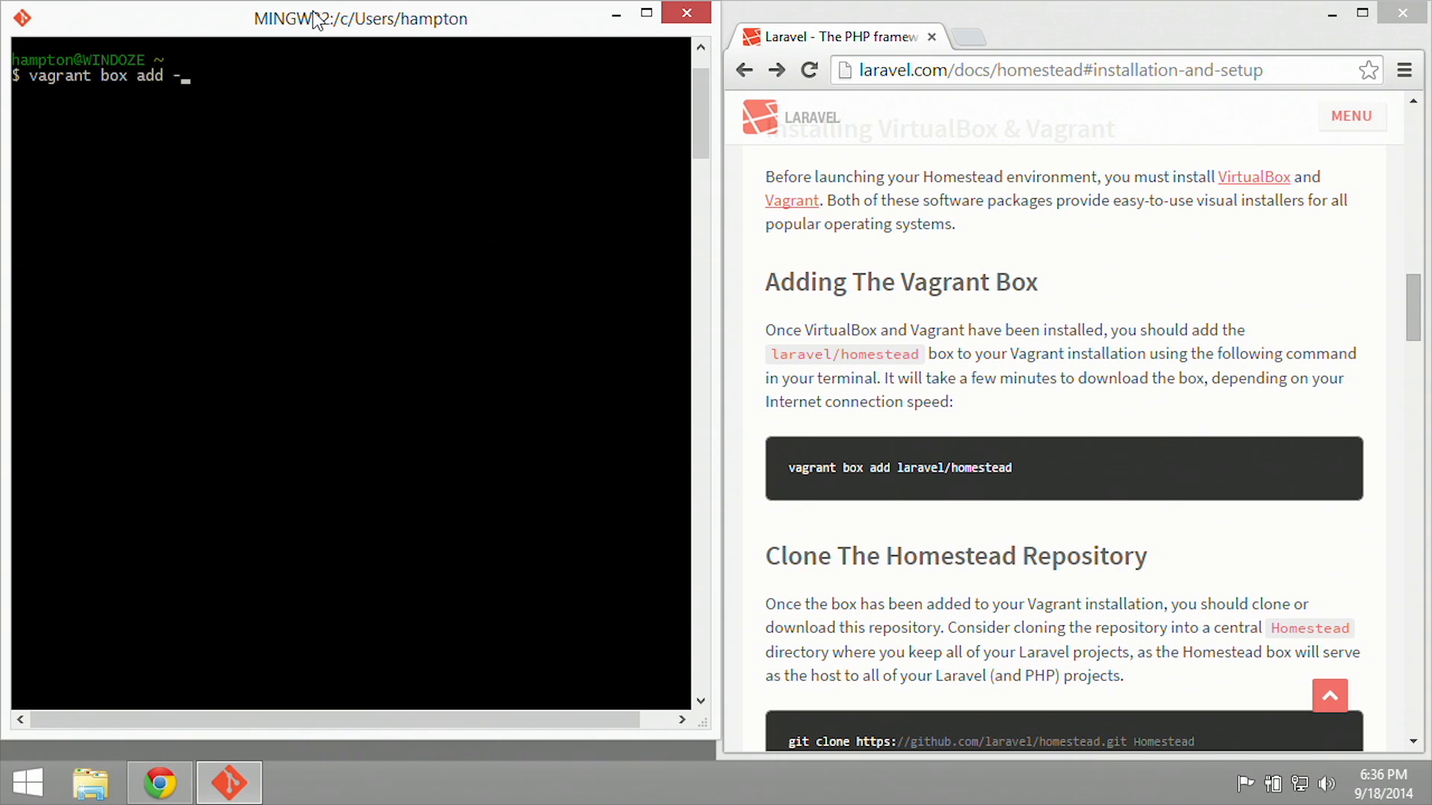
{"action": "type", "text": "h"}
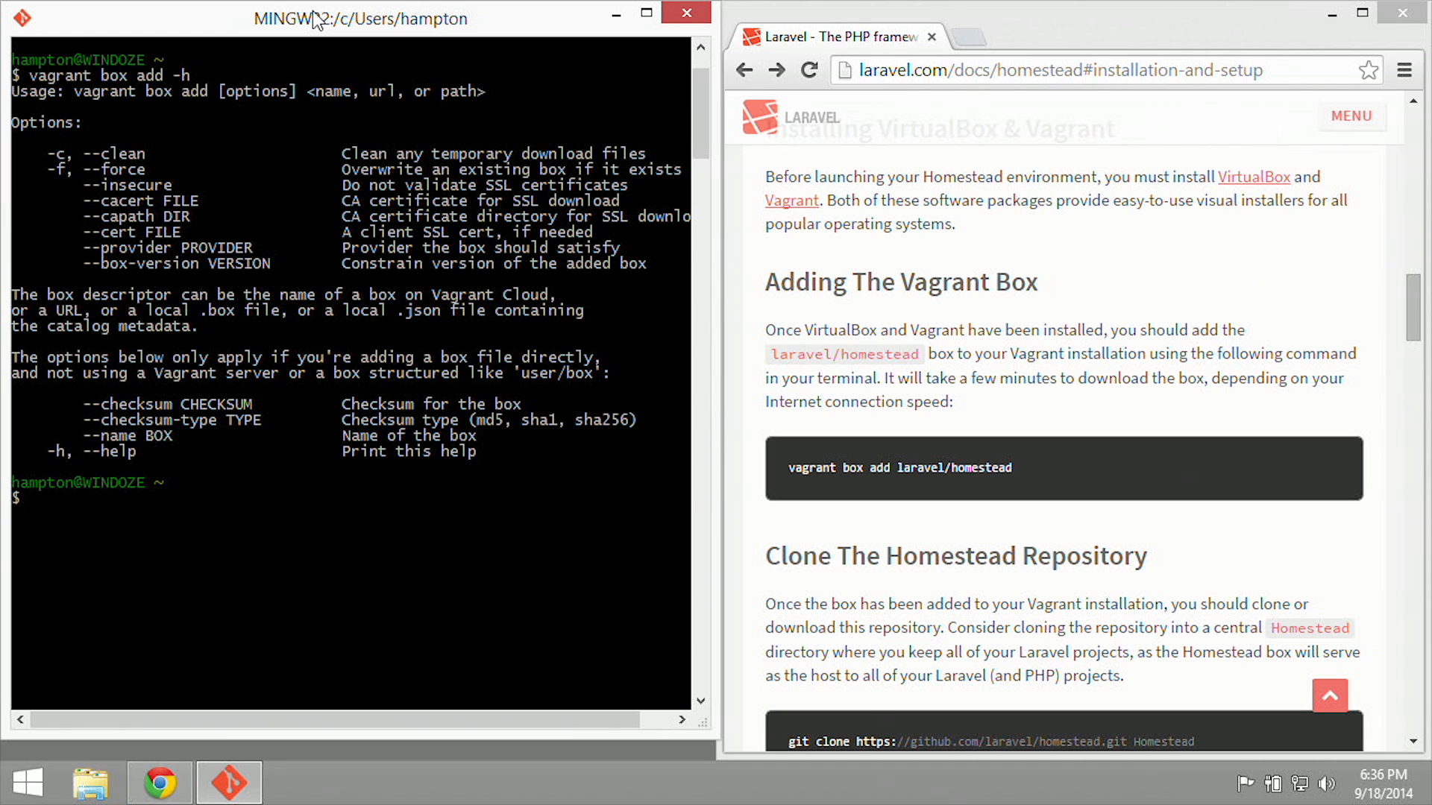
{"action": "type", "text": "vagrant box add laravel/homestead"}
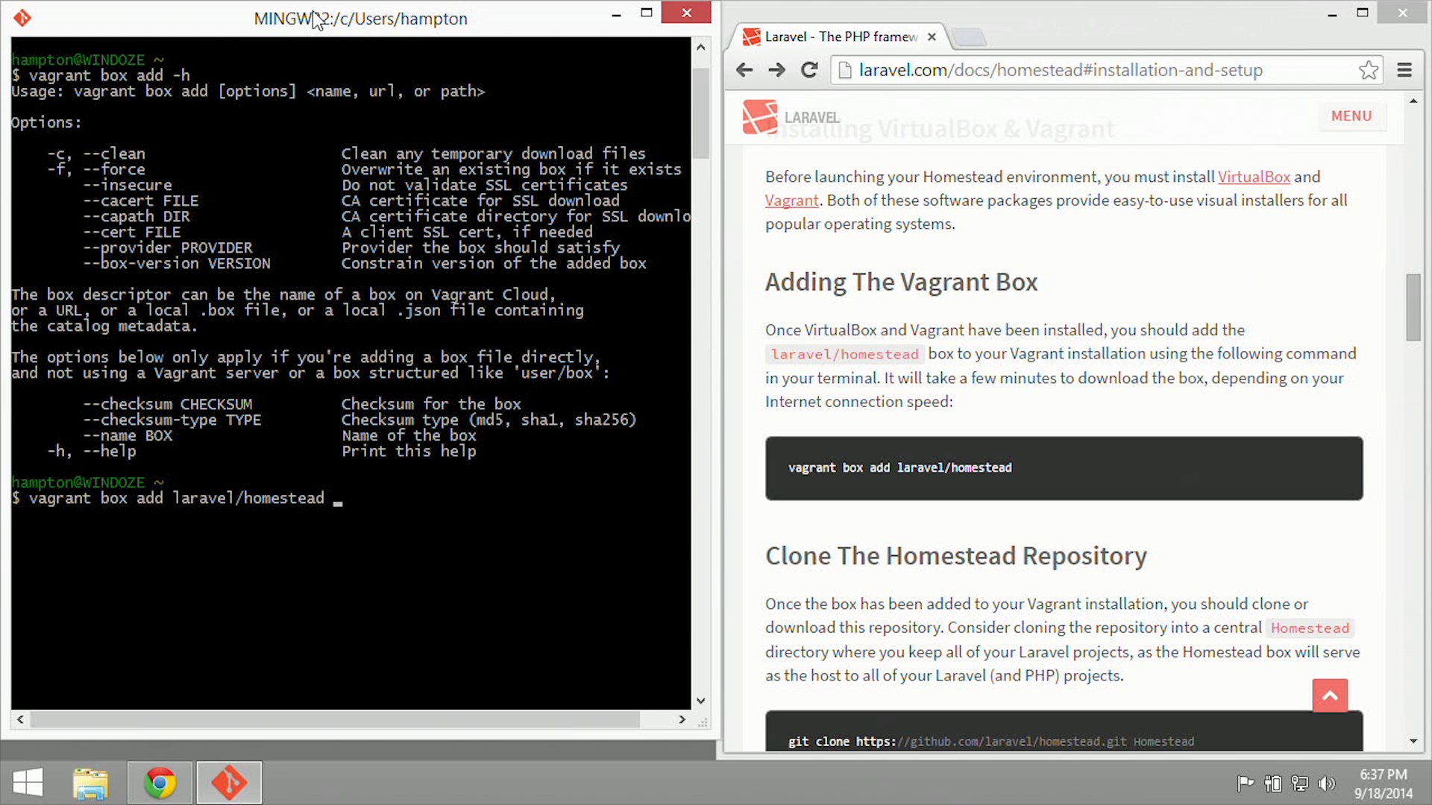
Add local ./virtualbox.box as the laravel/homestead box and scroll docs to Set Your SSH Key
{"action": "type", "text": "."}
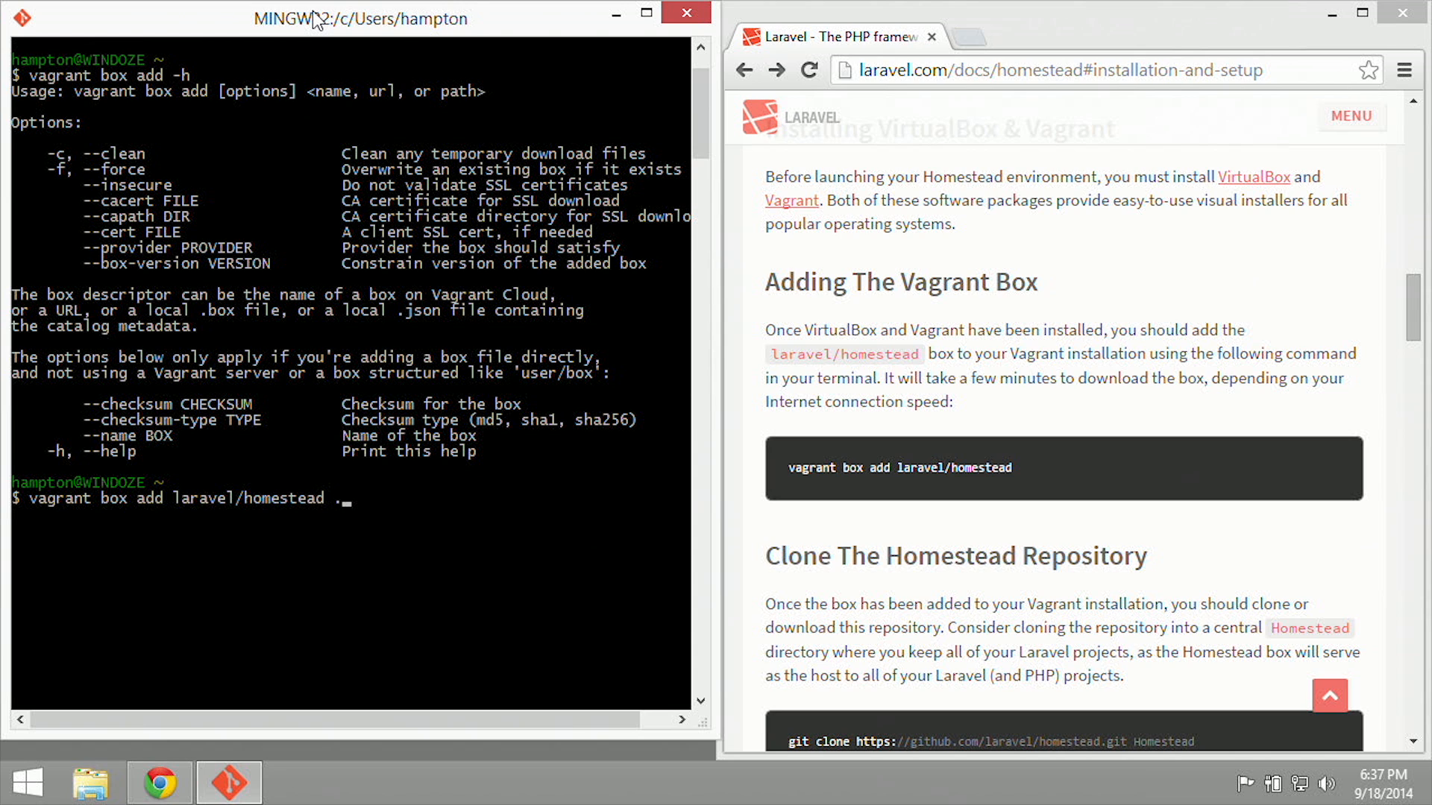
{"action": "type", "text": "/"}
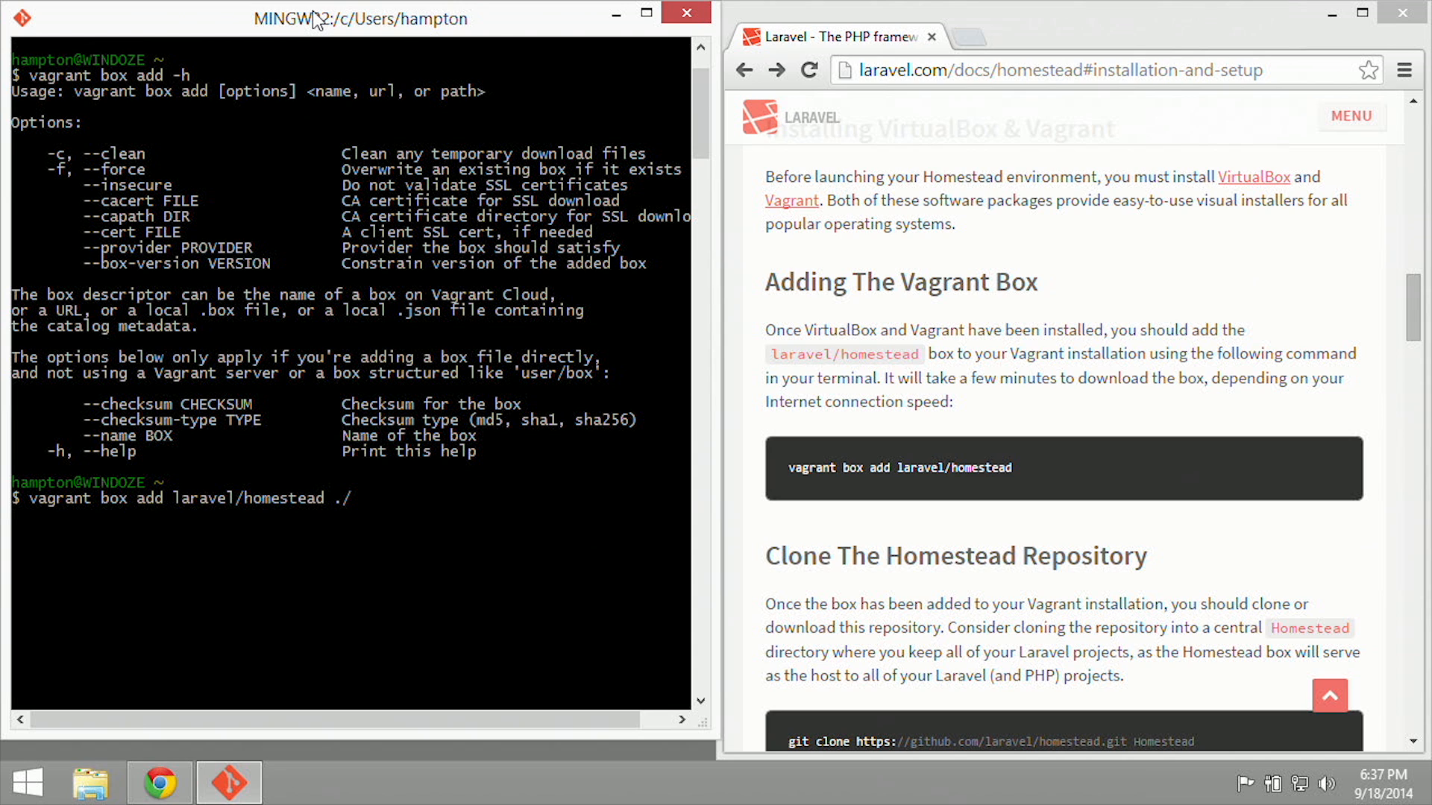
{"action": "type", "text": "v"}
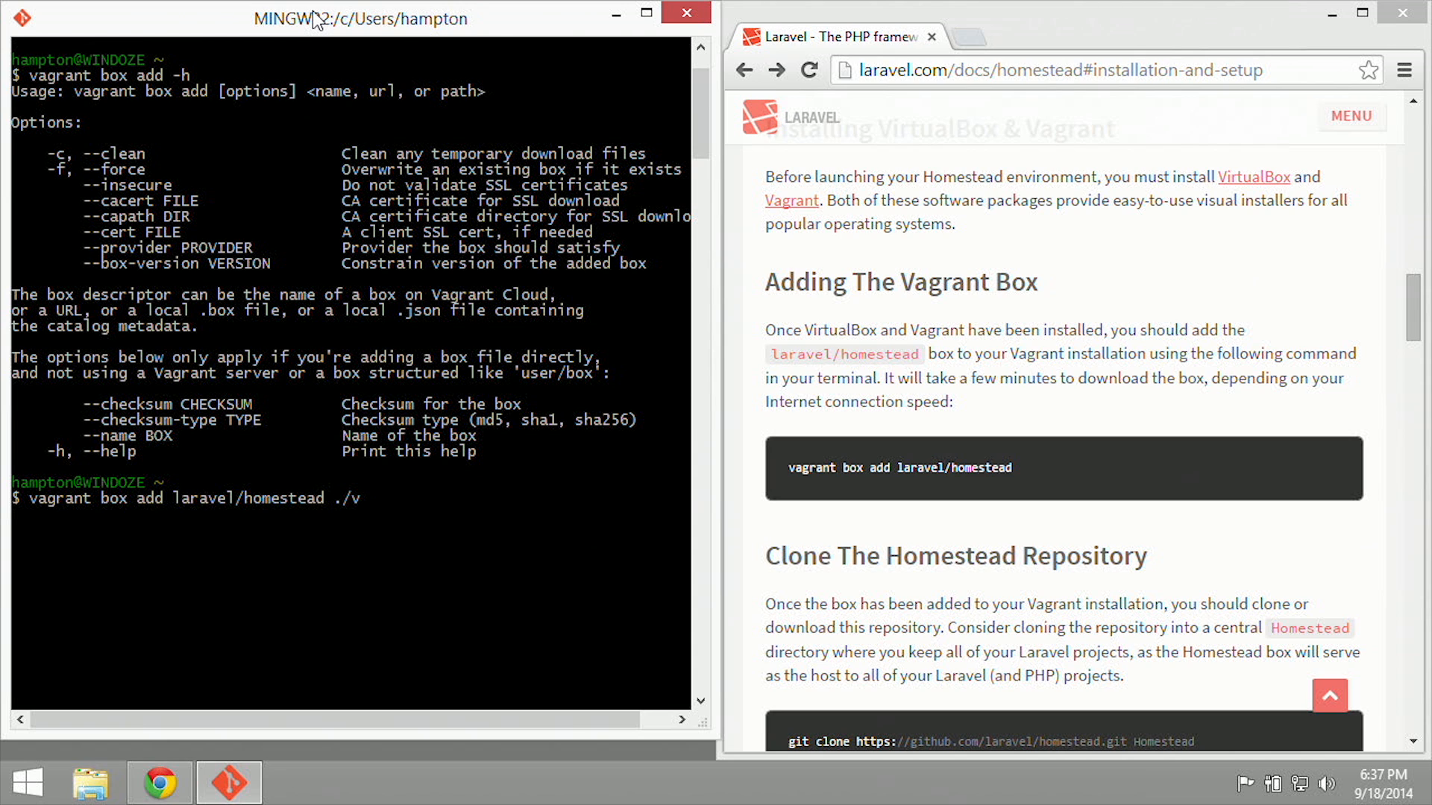
{"action": "type", "text": "irtua"}
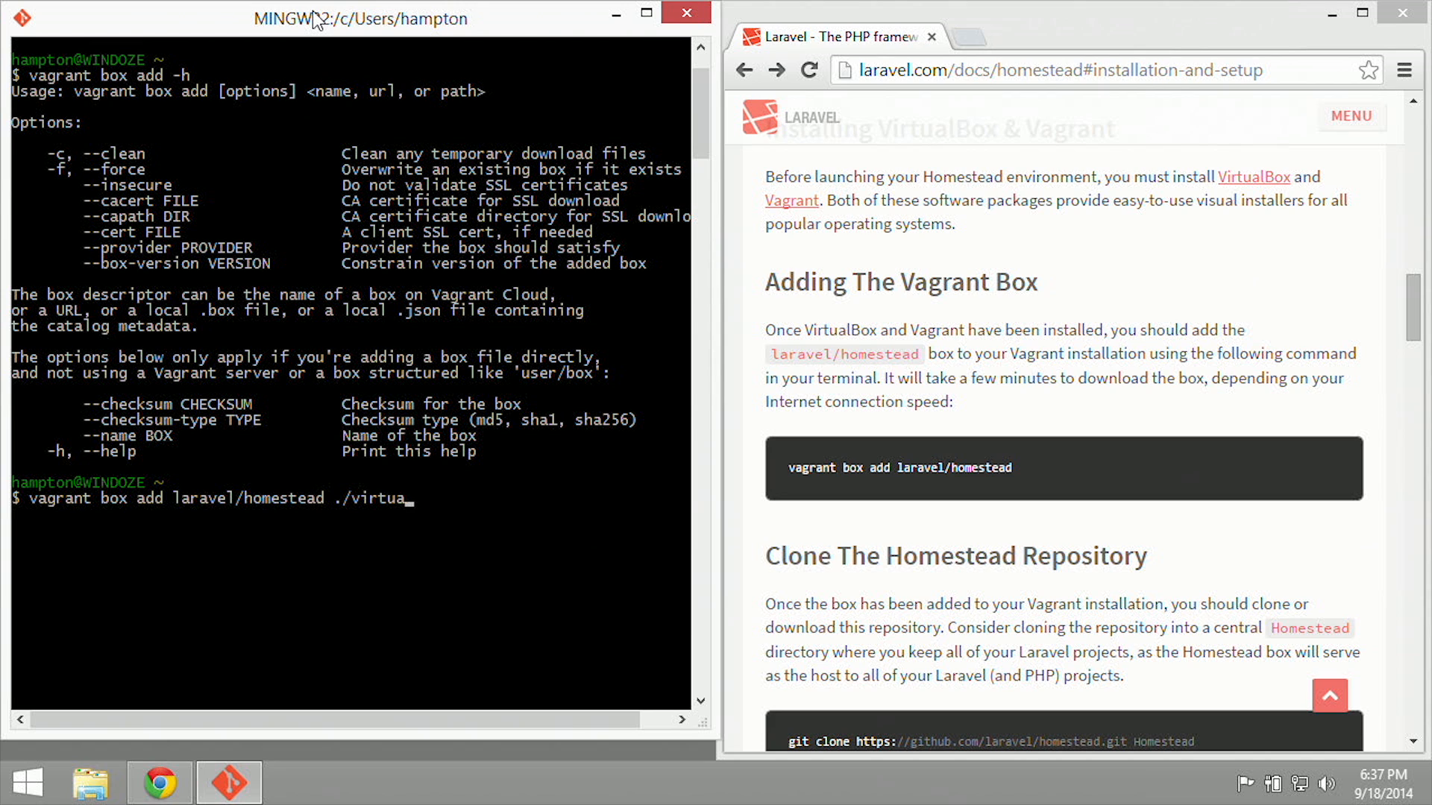
{"action": "type", "text": "lbox.box"}
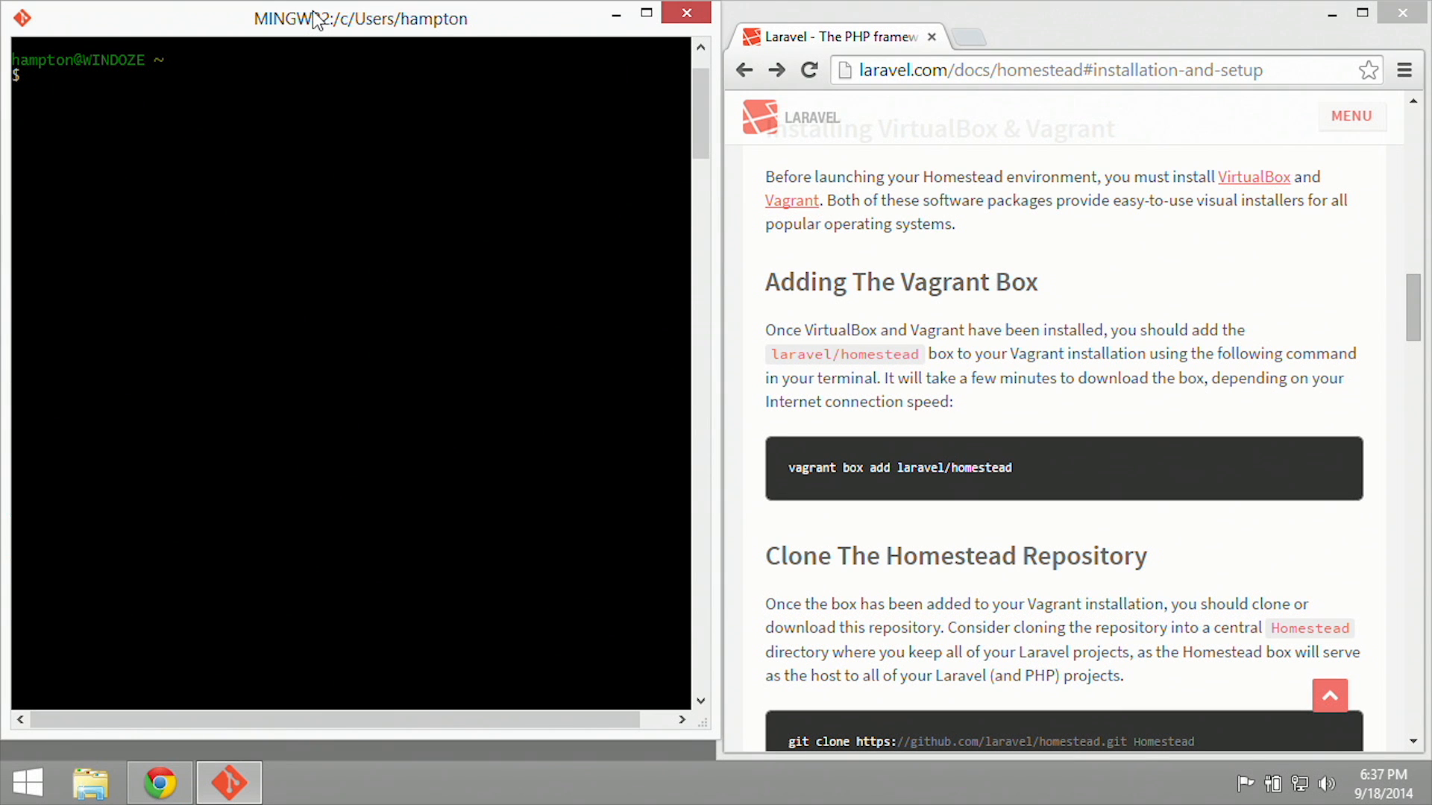
{"action": "scroll", "scroll_direction": "down", "scroll_amount": 3}
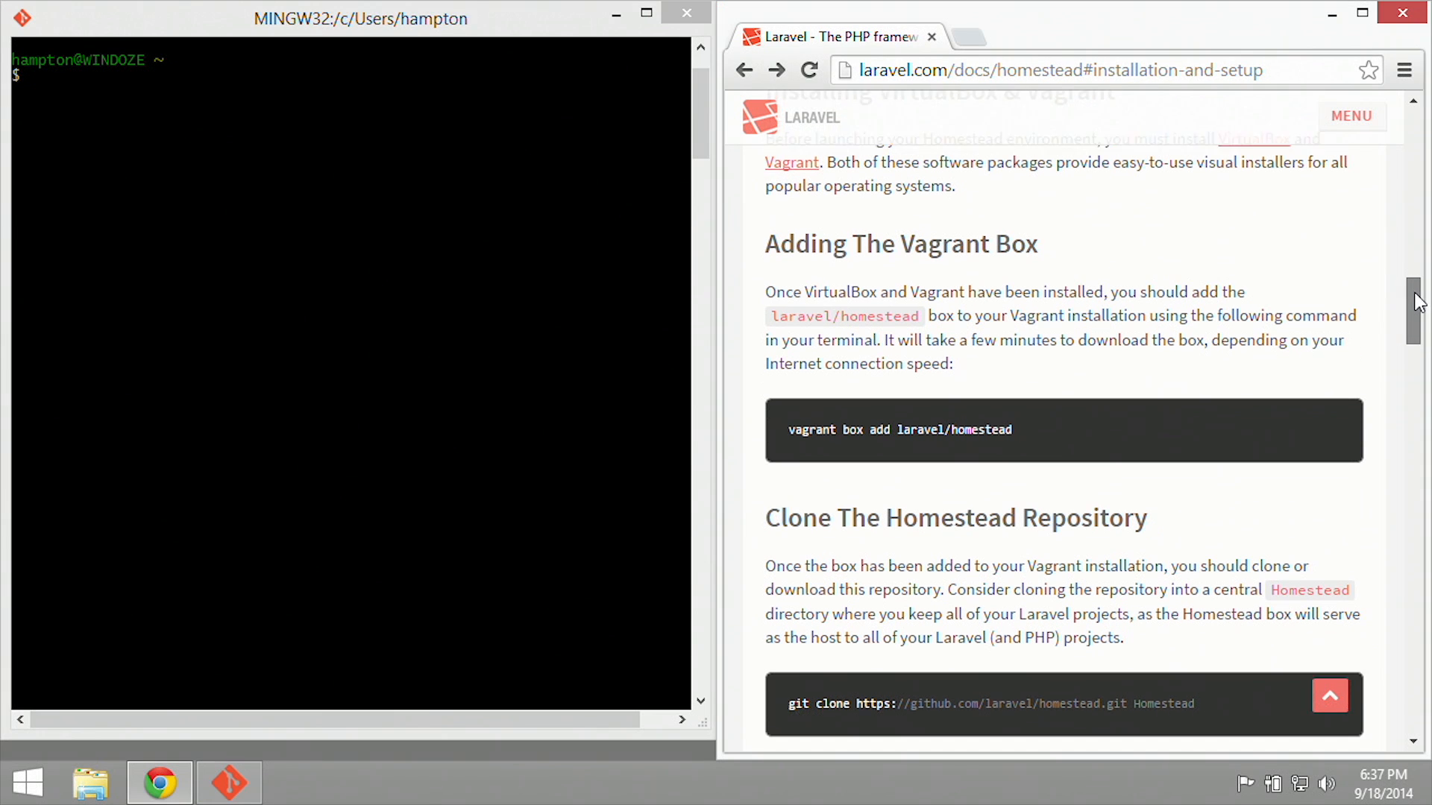
{"action": "scroll", "scroll_direction": "down", "scroll_amount": 3}
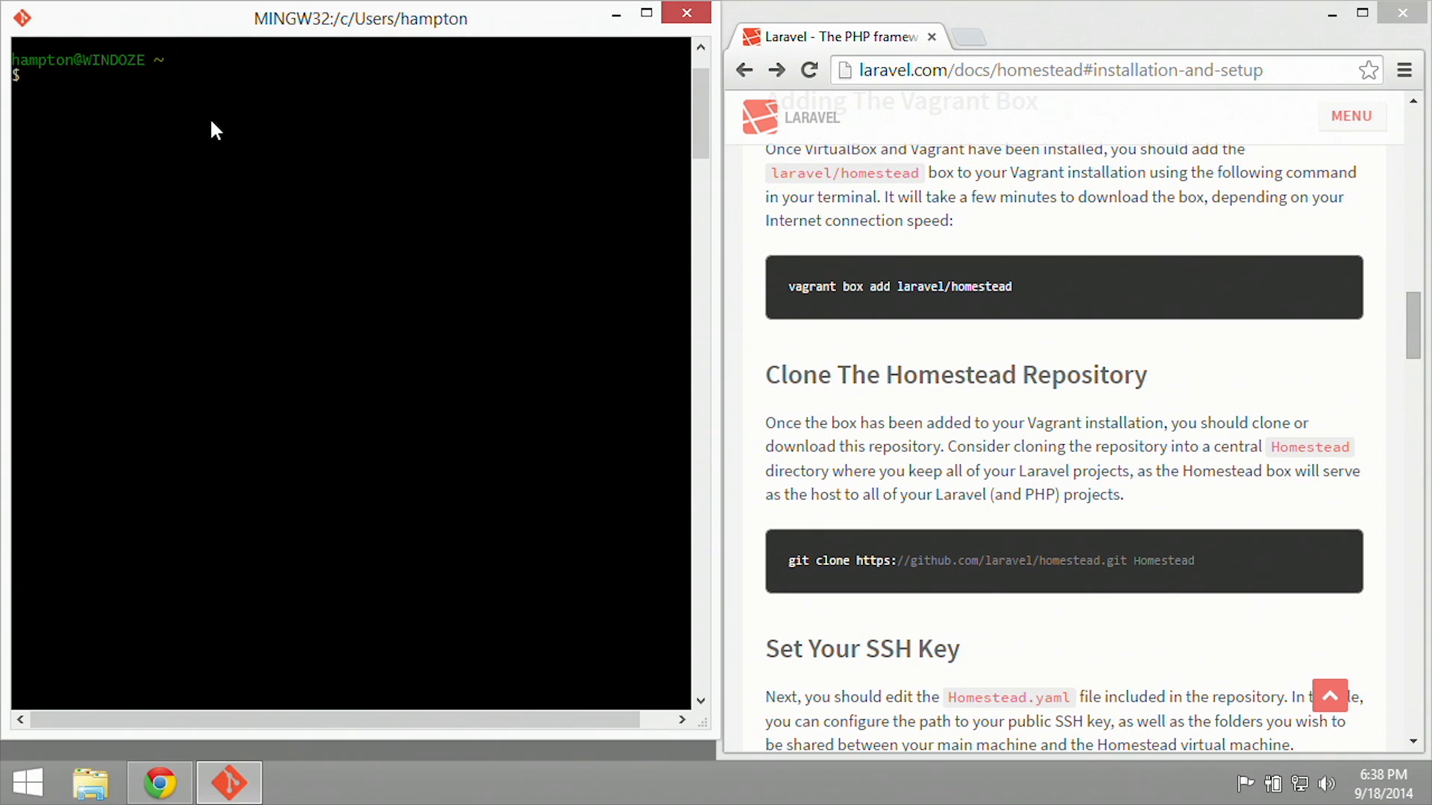
{"action": "mouse_move", "coordinate": [193, 21]}
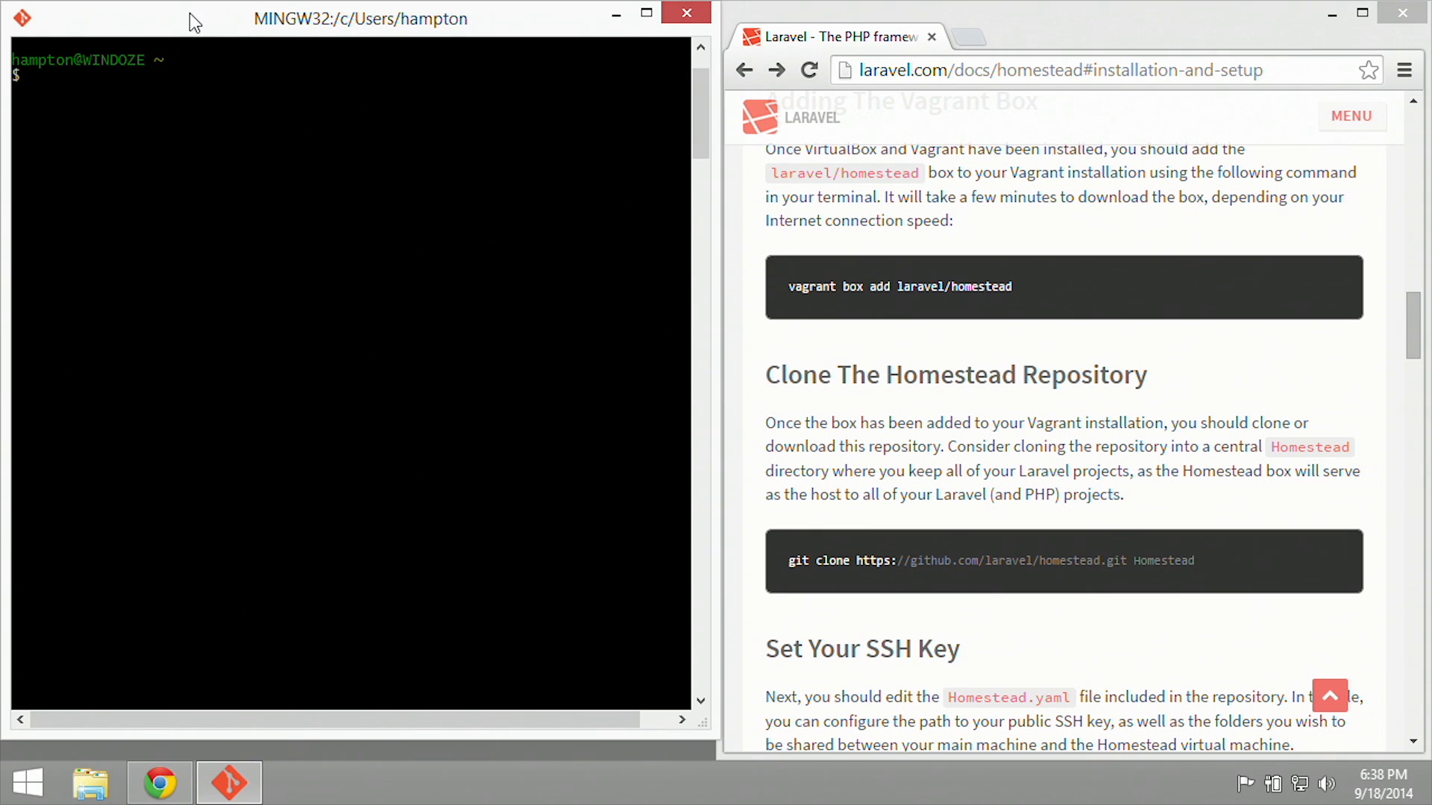
{"action": "type", "text": "g"}
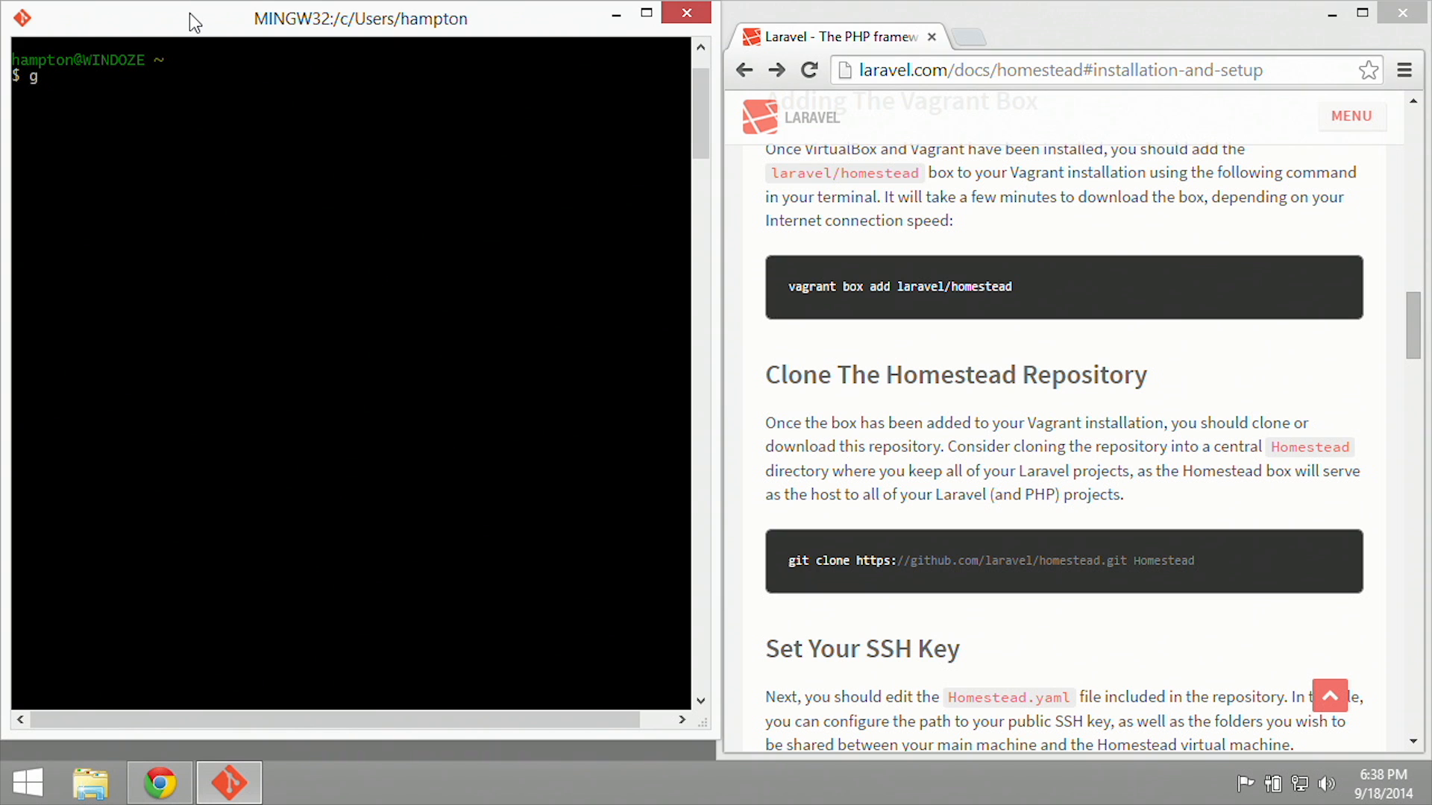
{"action": "type", "text": "it clone"}
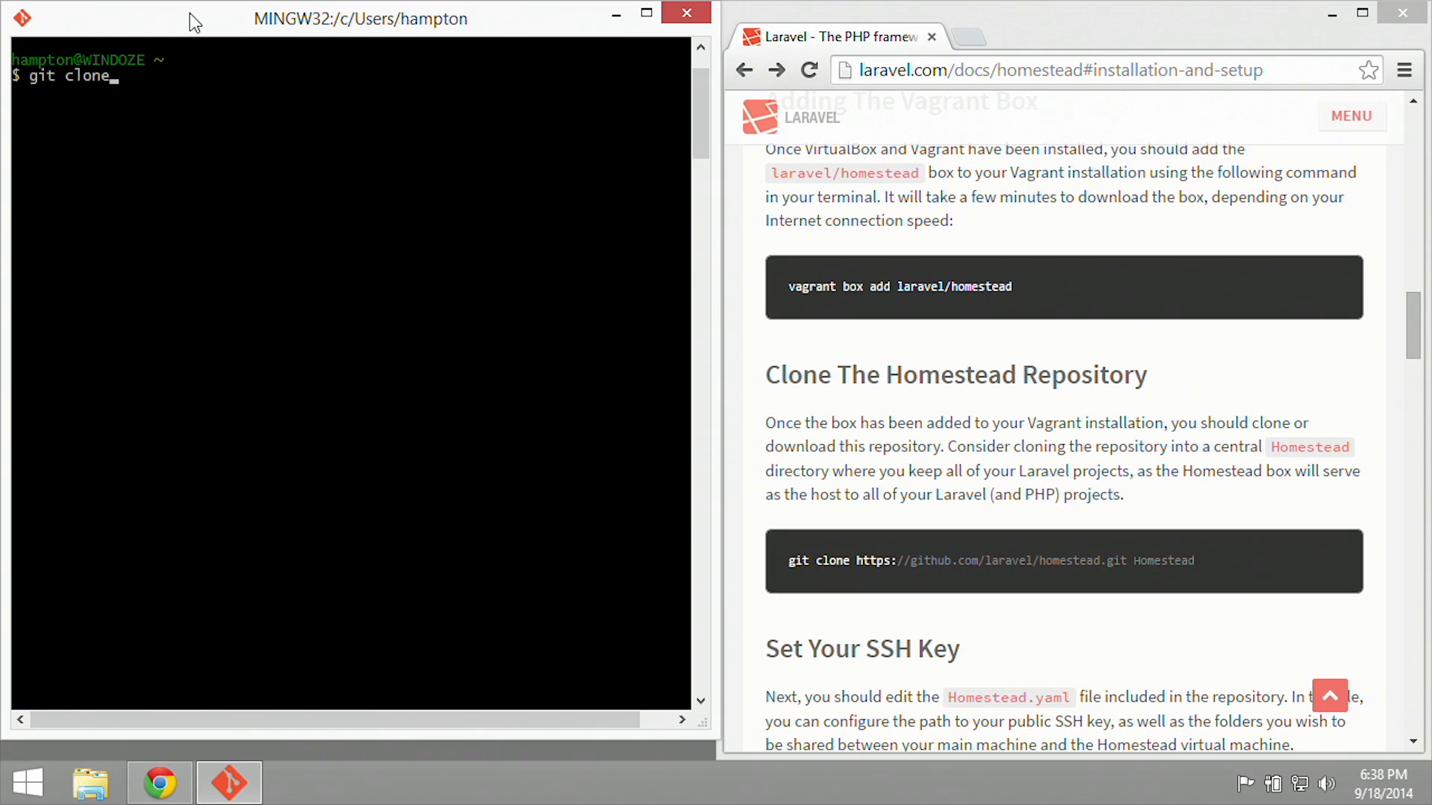
{"action": "type", "text": "htt"}
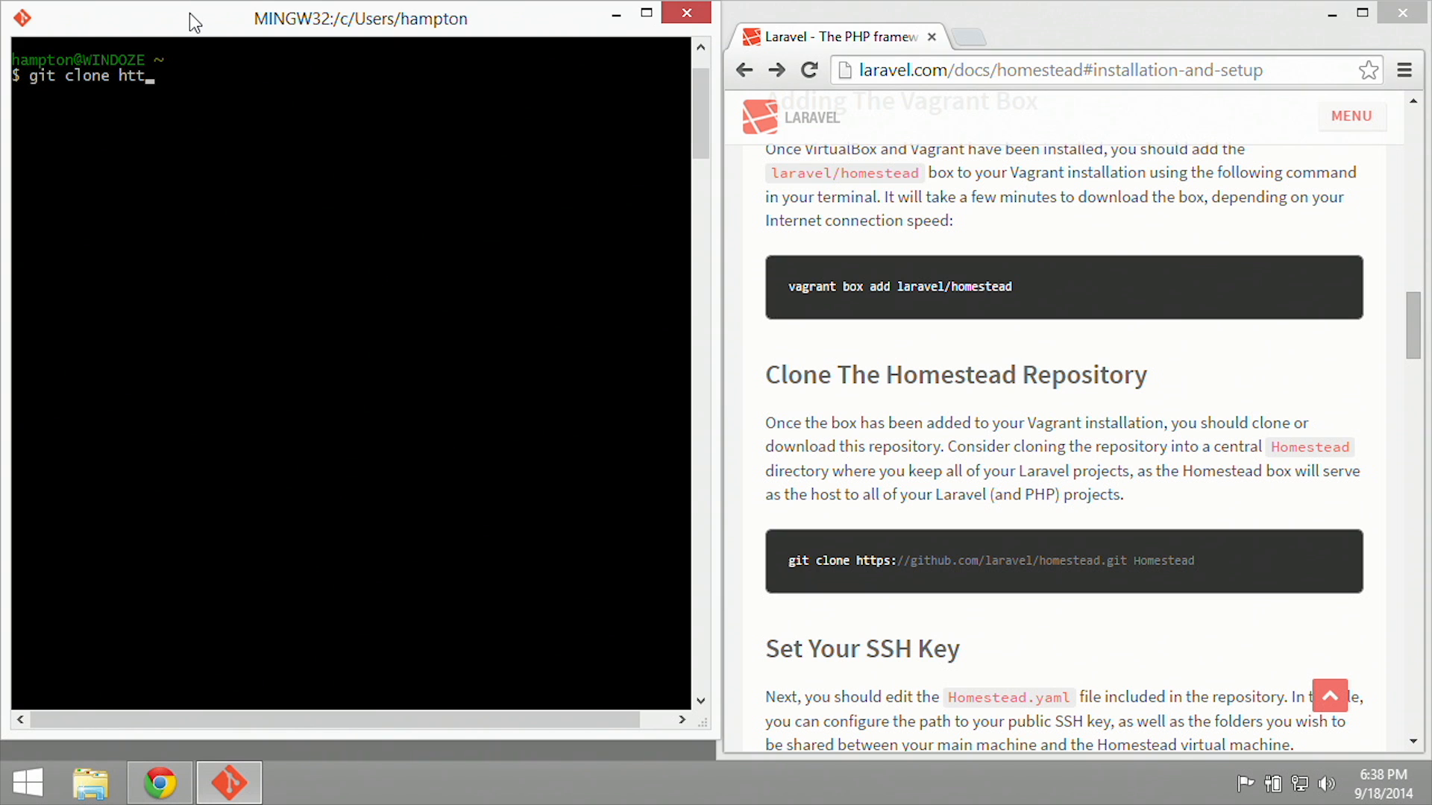
{"action": "type", "text": "ps:"}
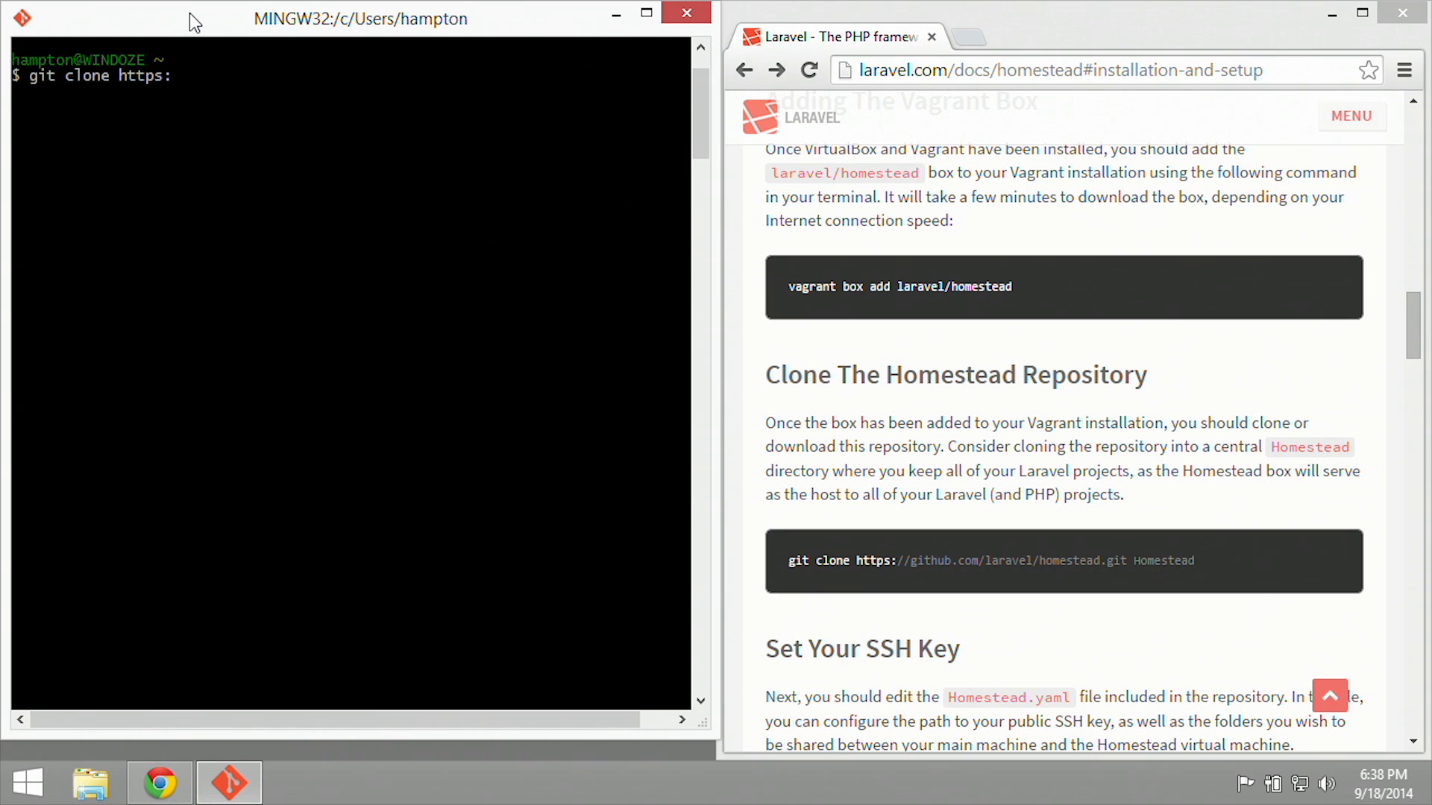
{"action": "type", "text": "//github"}
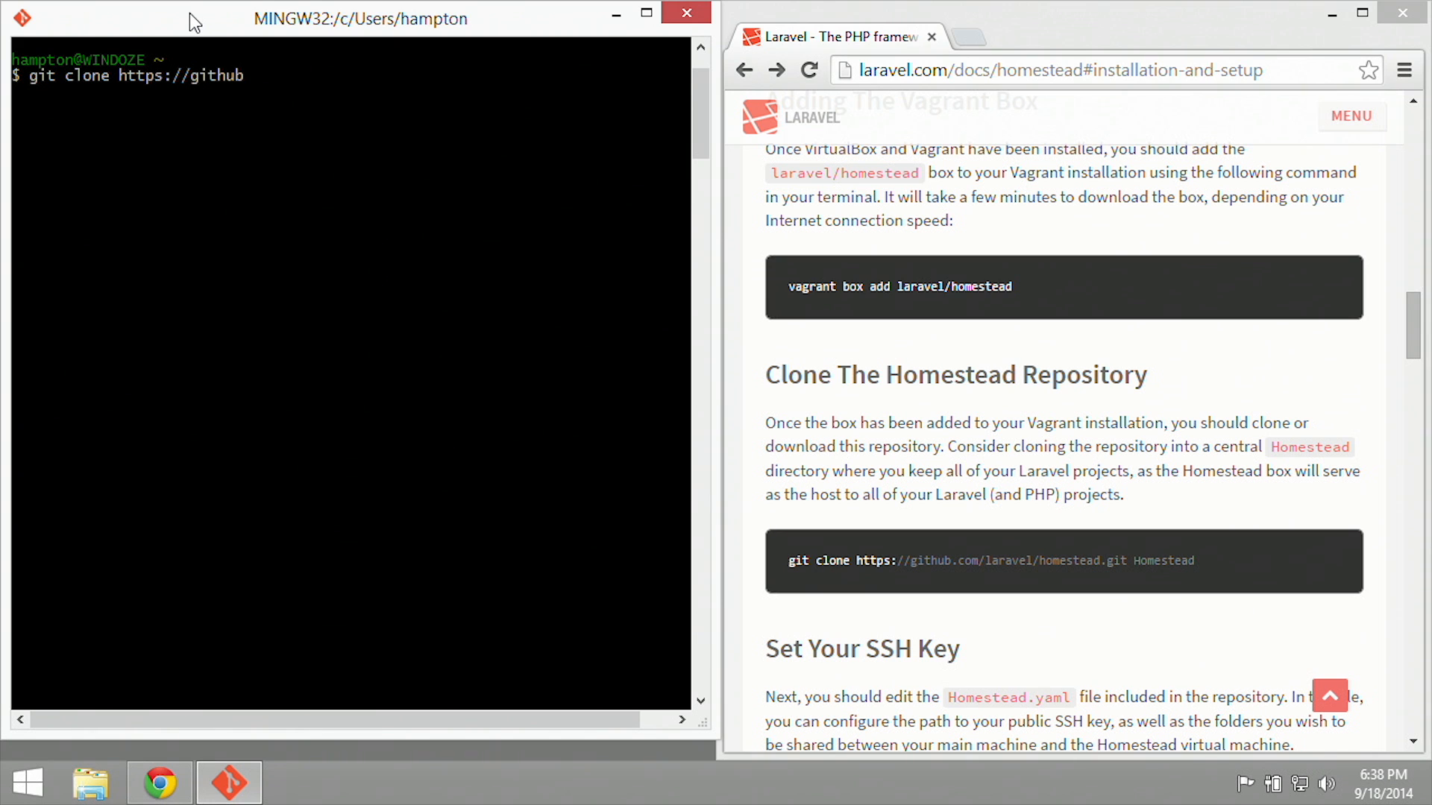
{"action": "type", "text": ".com/"}
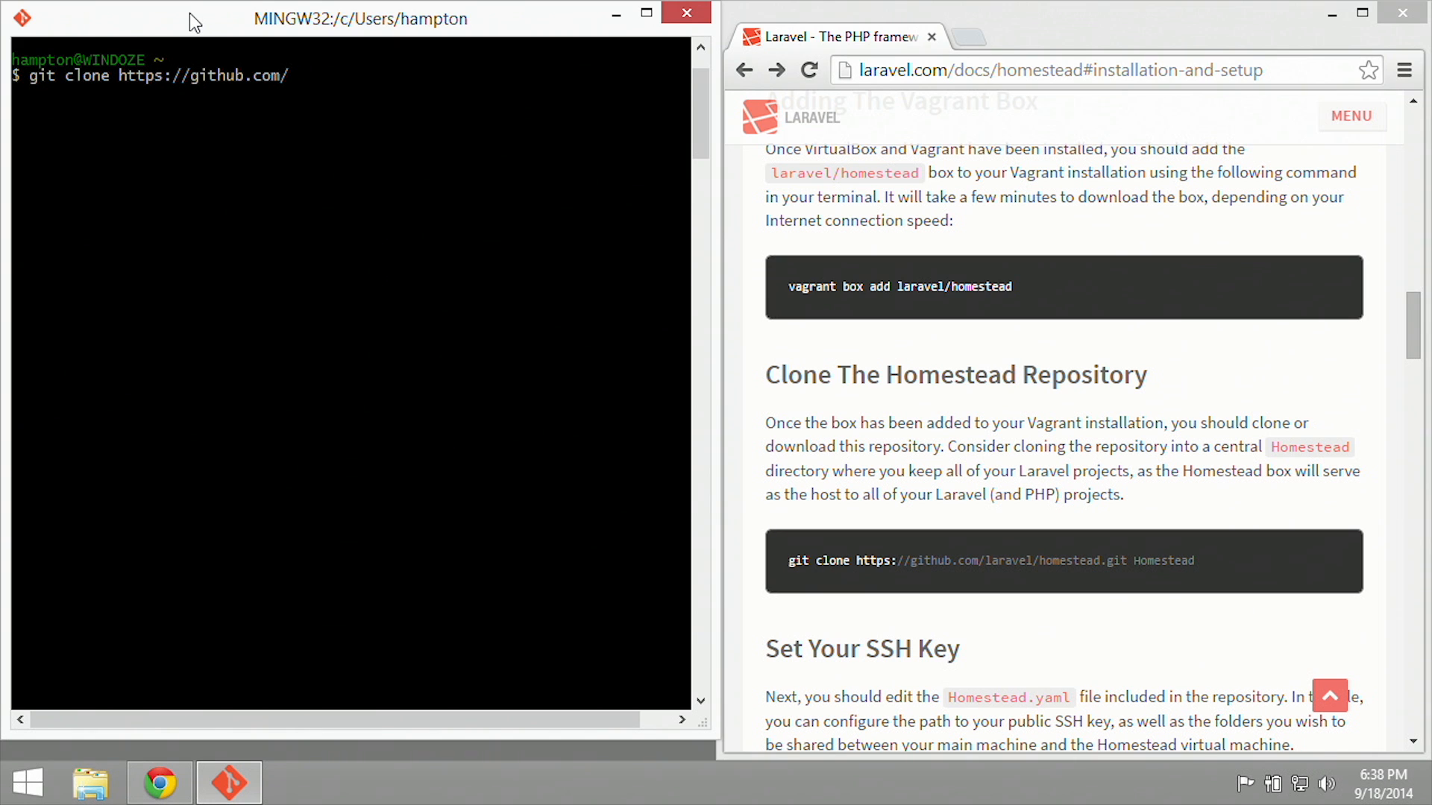
{"action": "type", "text": "laravel/"}
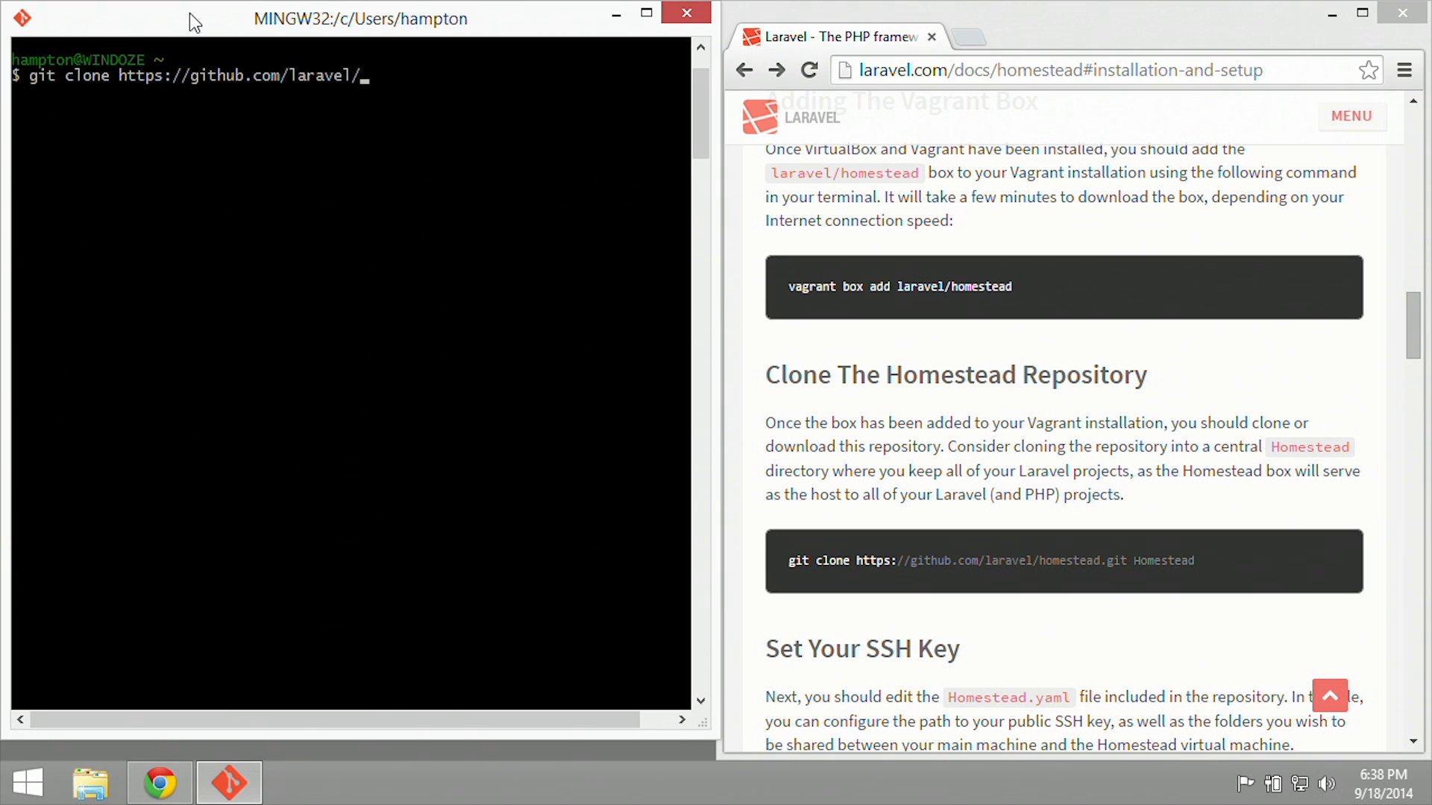
{"action": "type", "text": "home"}
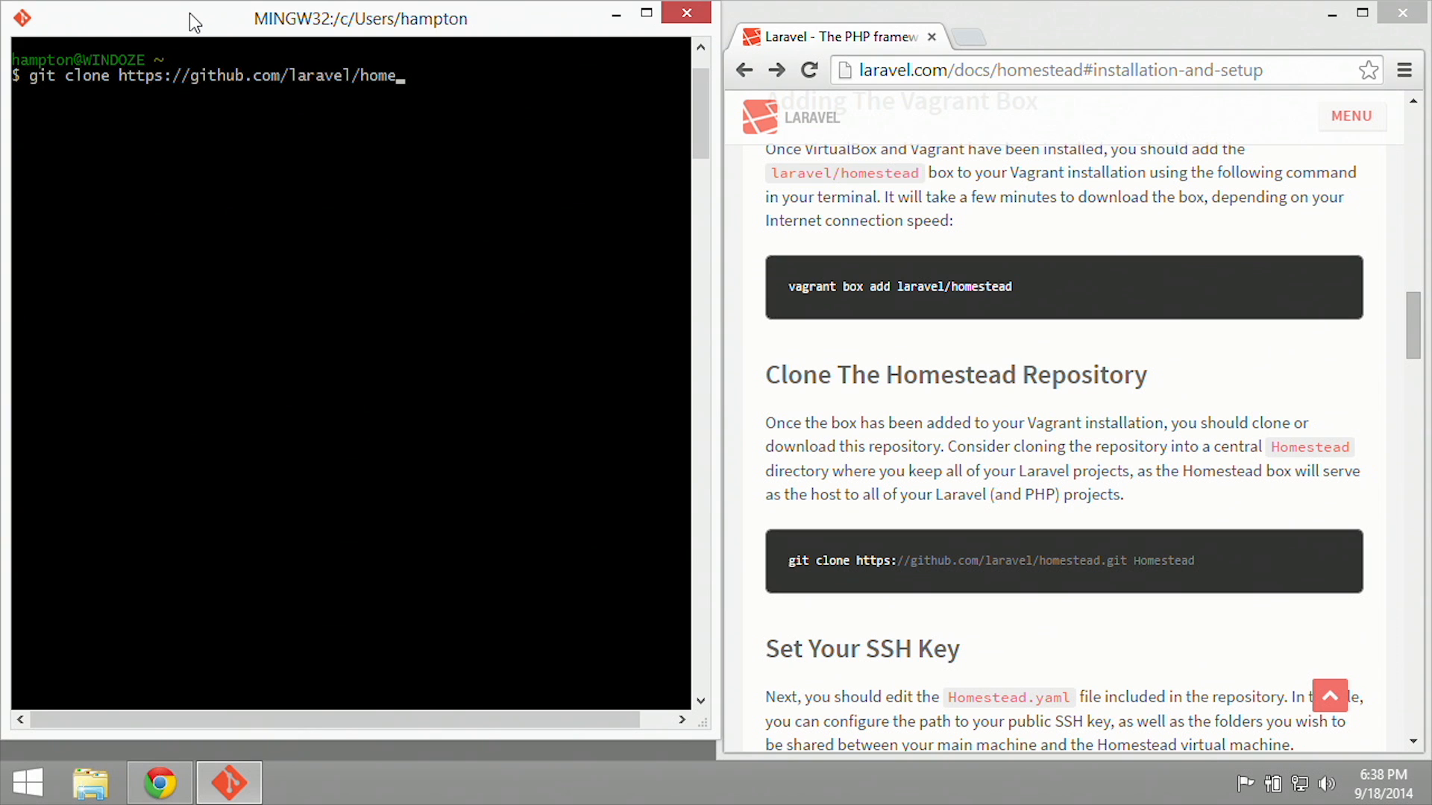
{"action": "type", "text": "stead.git Homestead"}
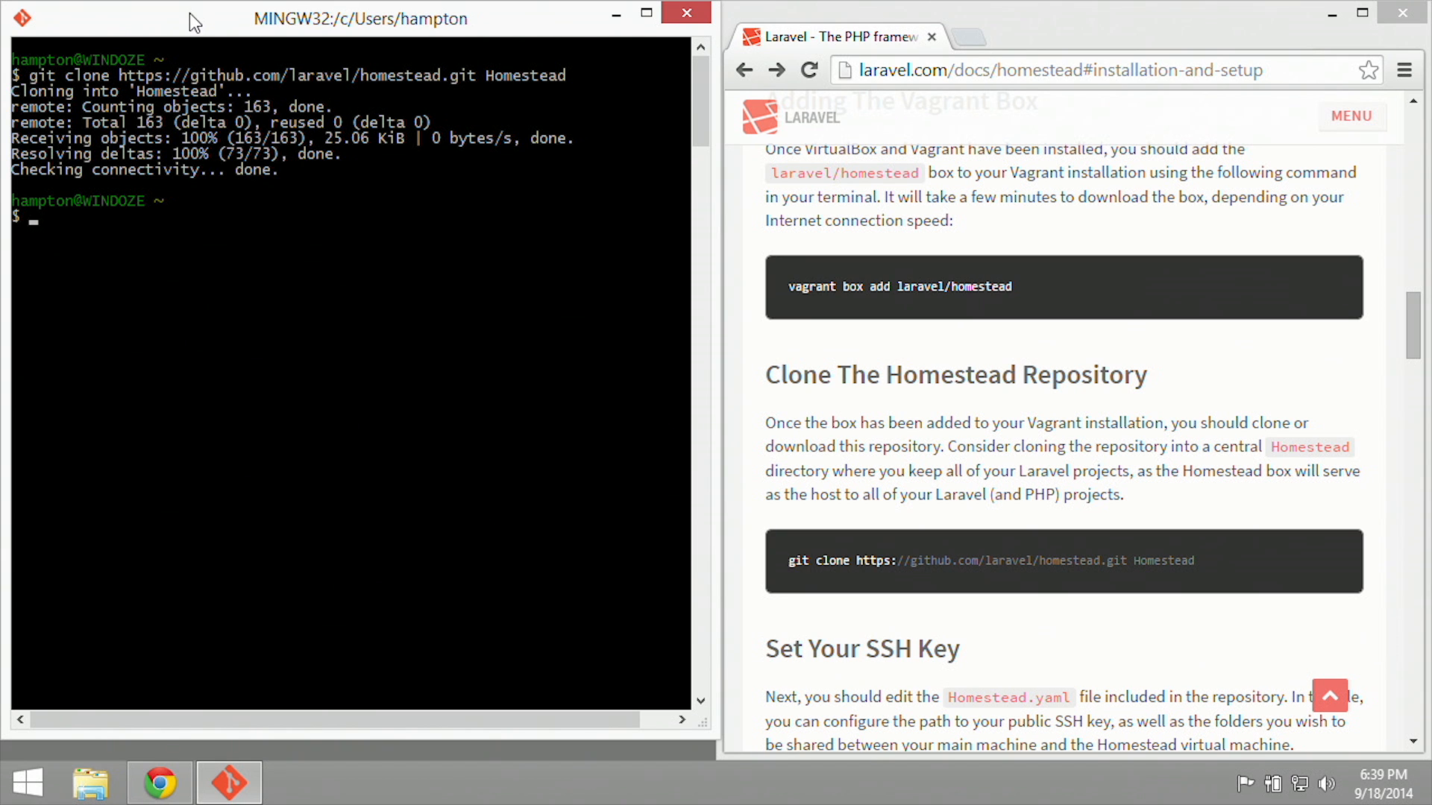
{"action": "type", "text": "cd"}
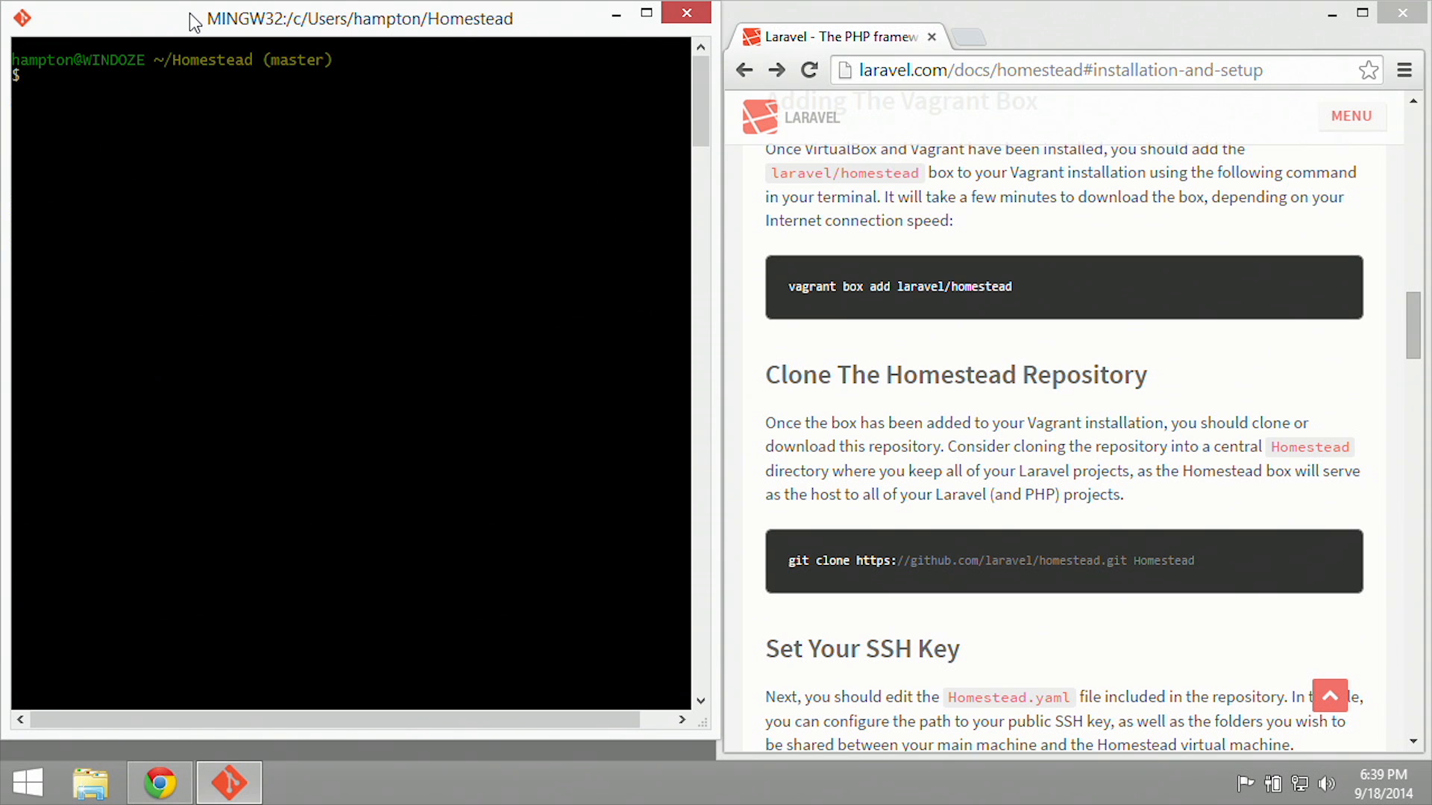
List all files in the Homestead folder with ls -la
{"action": "type", "text": "ls -la"}
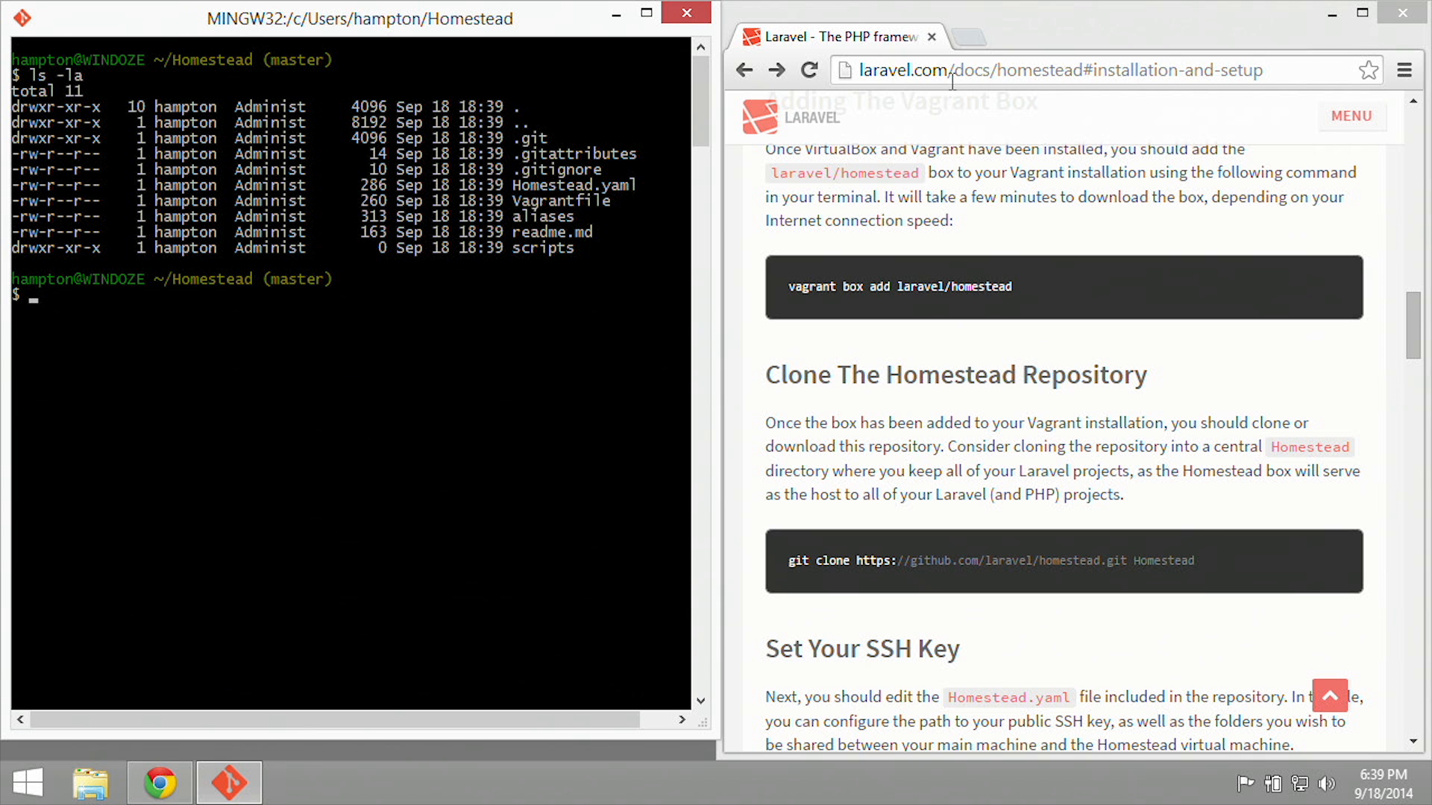
Download the Sublime Text 2.0.2 Windows 64-bit installer from sublimetext.com/2, then close the tab
{"action": "left_click", "coordinate": [1179, 36]}
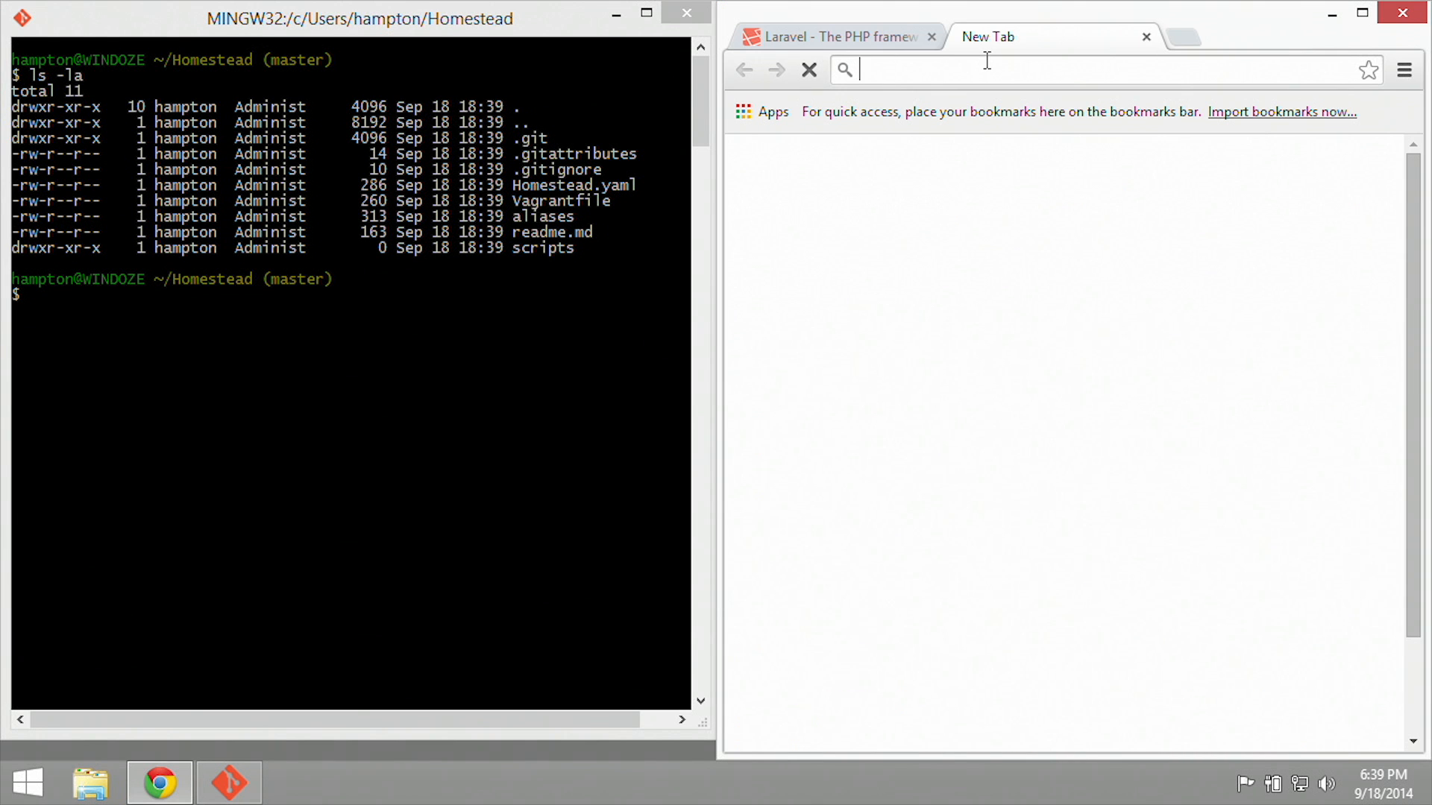
{"action": "type", "text": "sublimetext.com/2"}
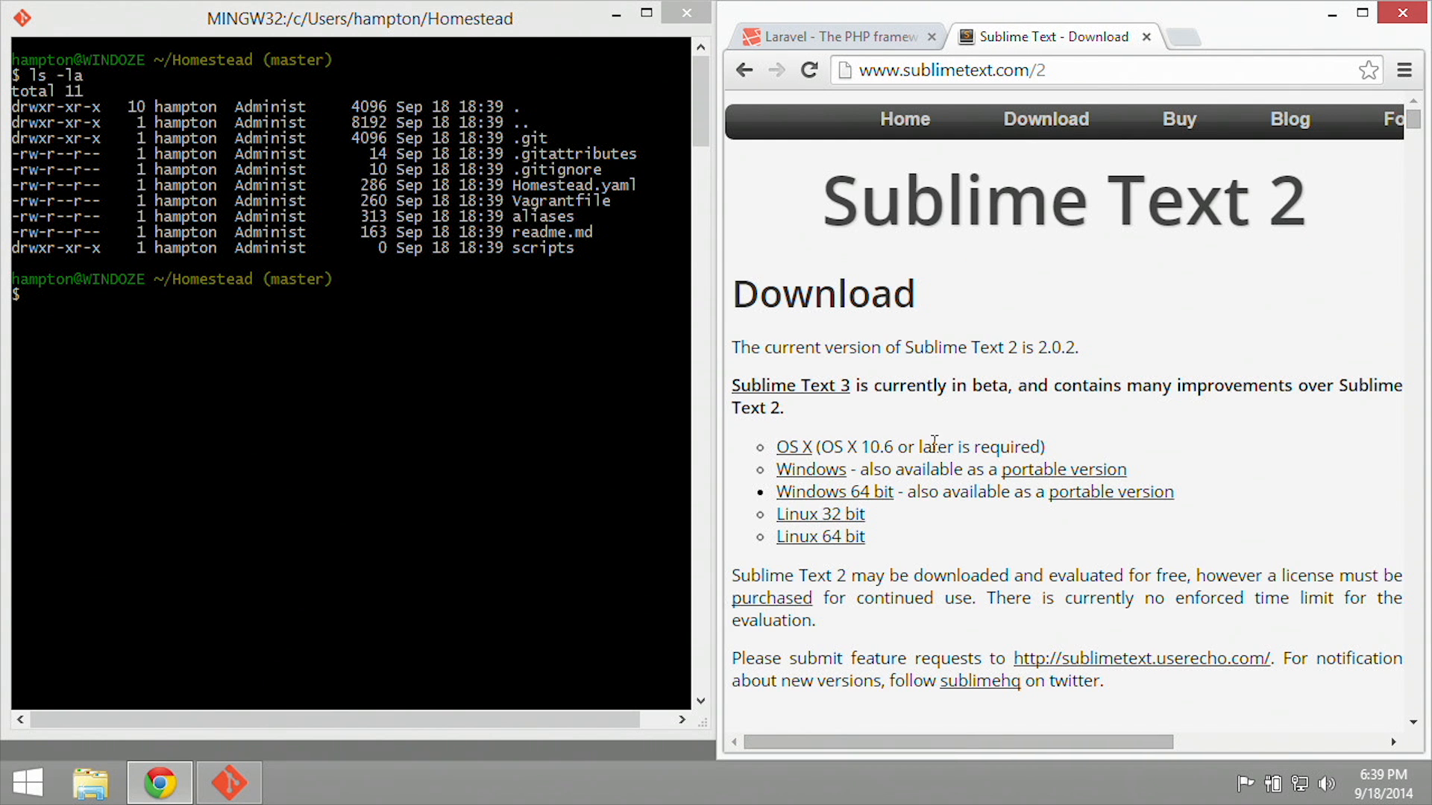
{"action": "mouse_move", "coordinate": [834, 491]}
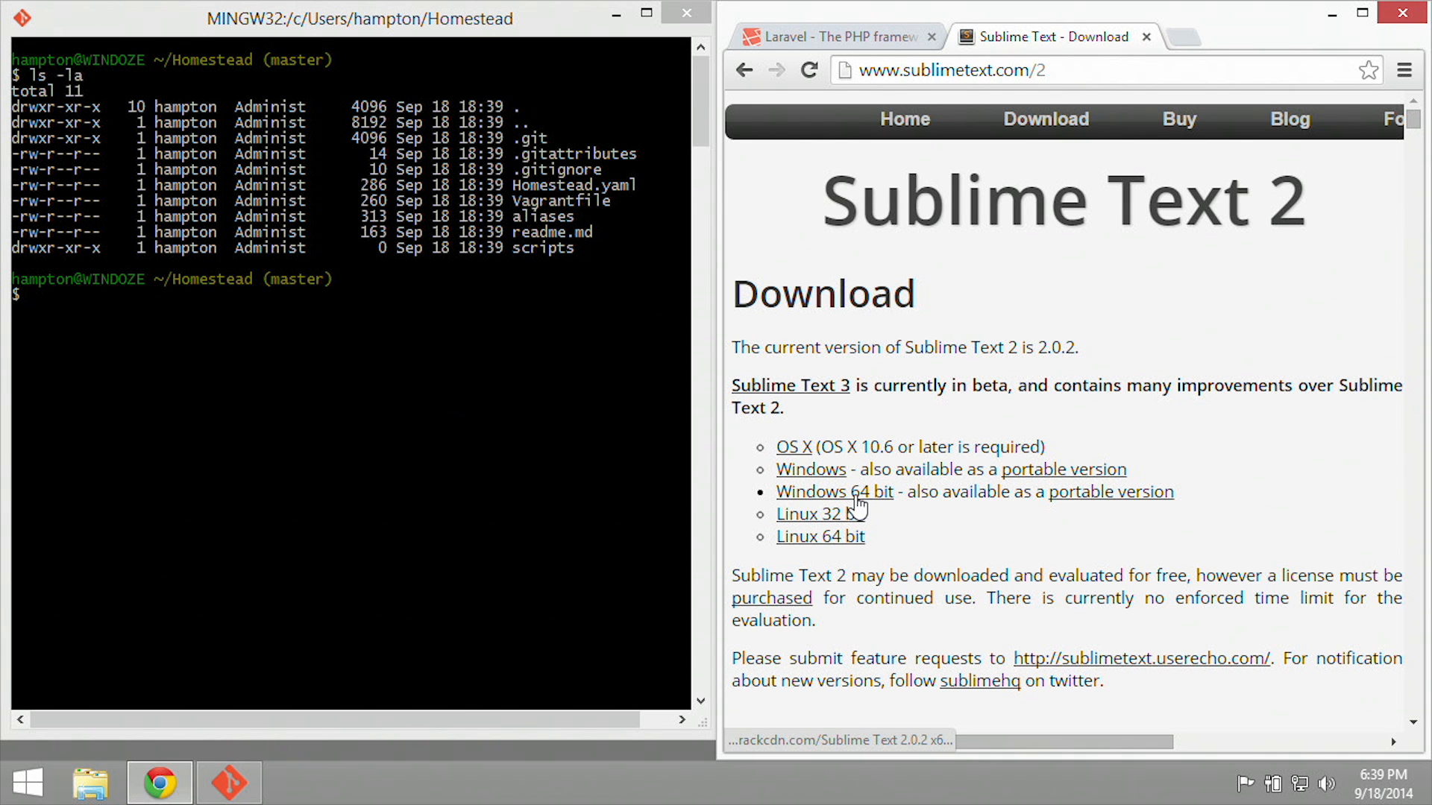
{"action": "left_click", "coordinate": [834, 492]}
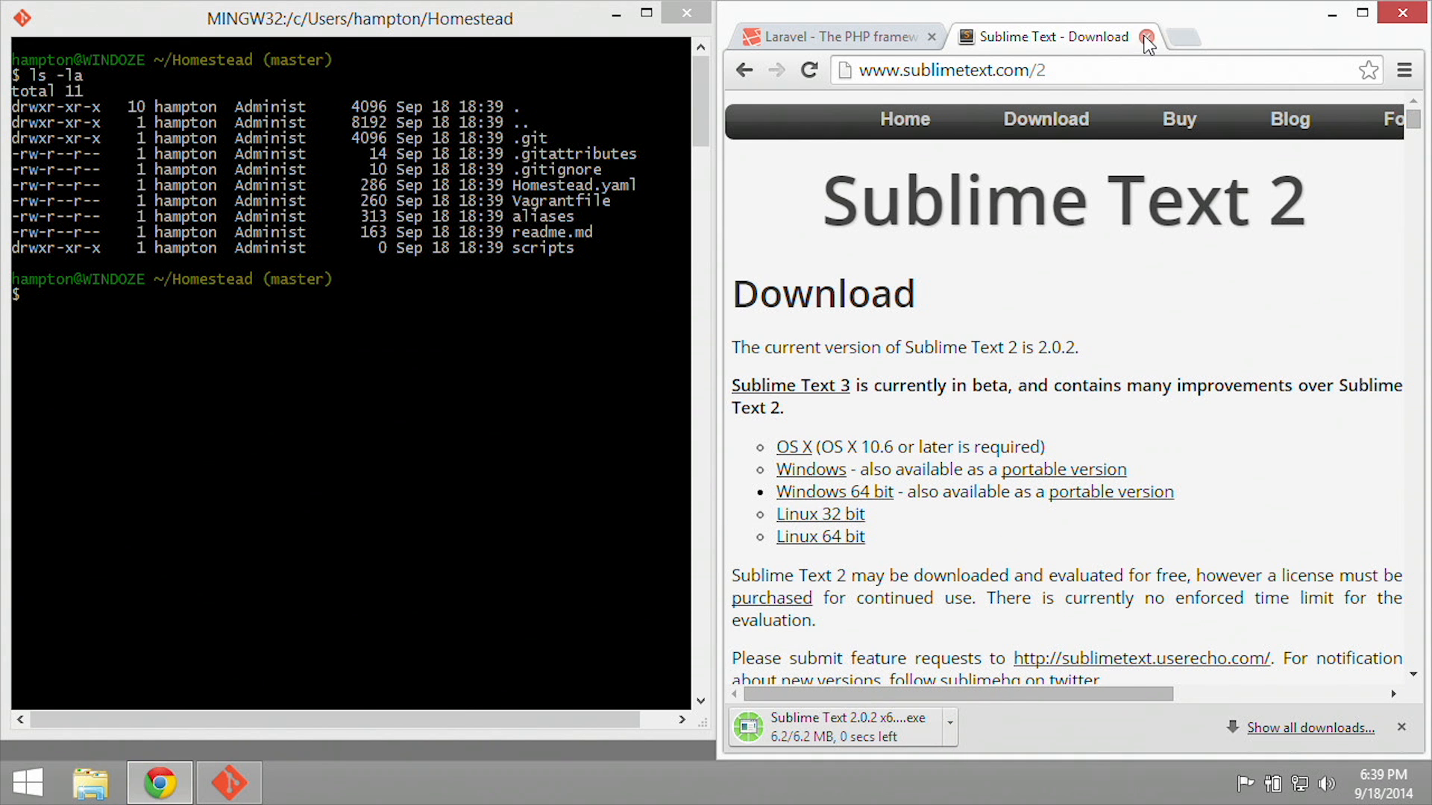
{"action": "left_click", "coordinate": [1148, 36]}
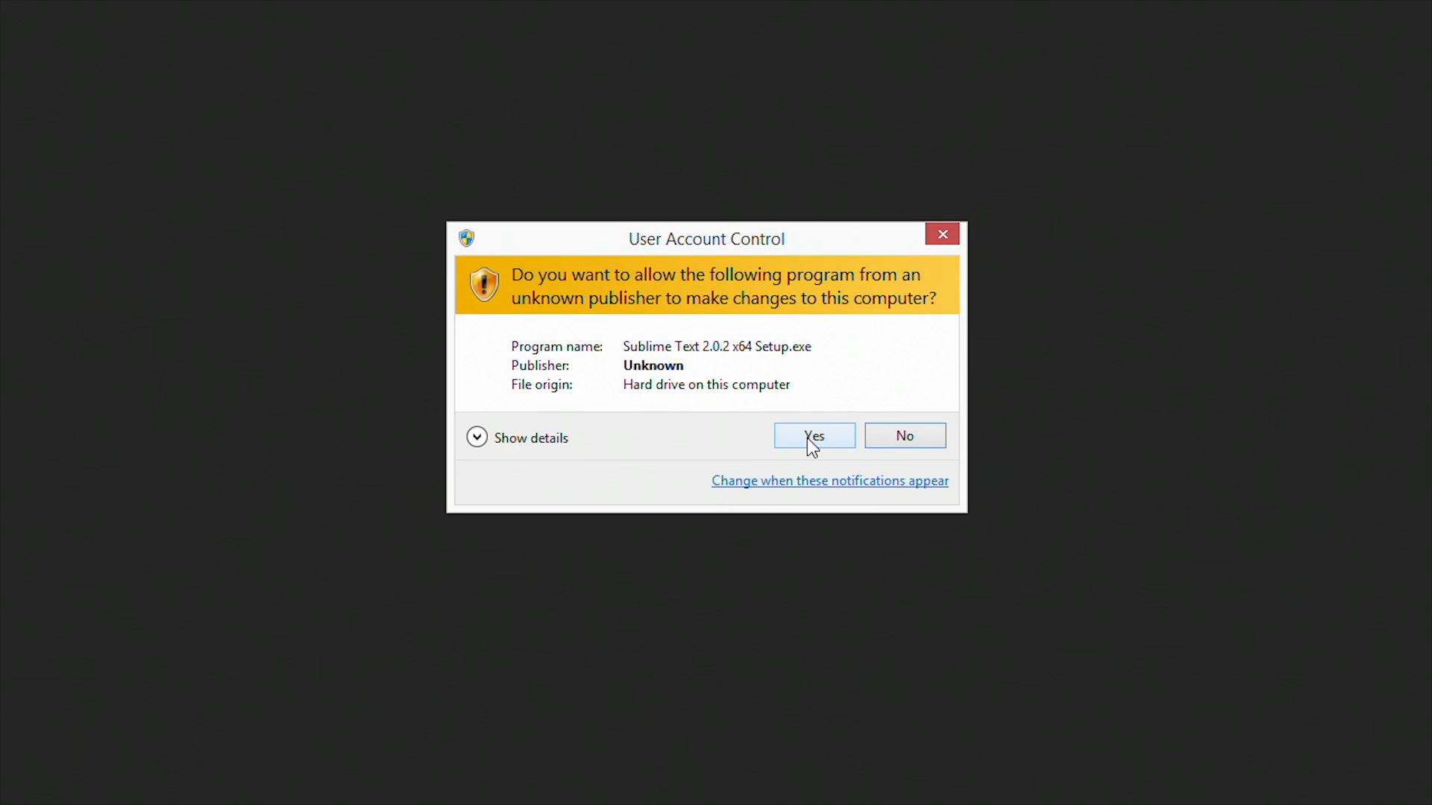
Approve the UAC prompt and install Sublime Text 2 with the explorer context menu entry
{"action": "left_click", "coordinate": [812, 435]}
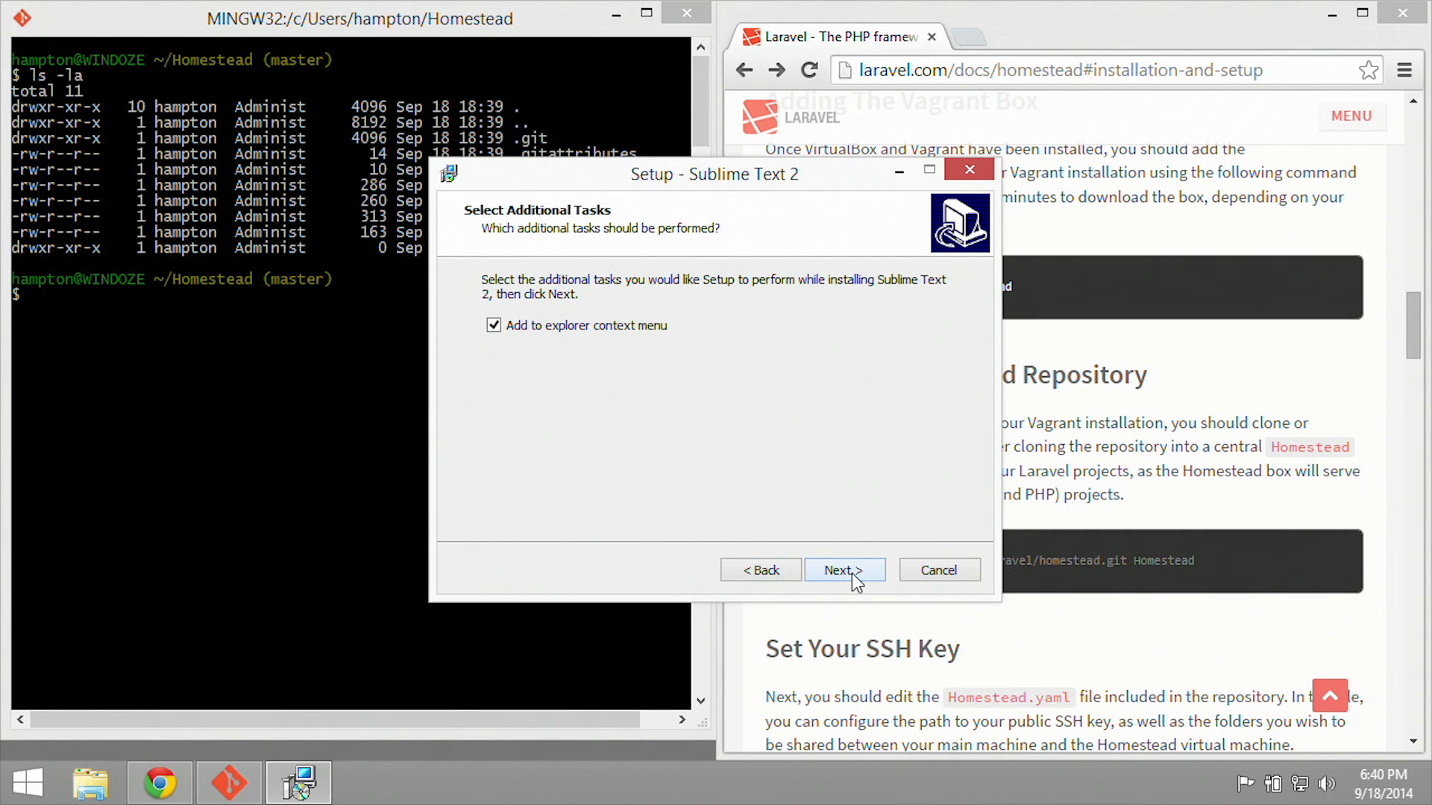
{"action": "left_click", "coordinate": [843, 569]}
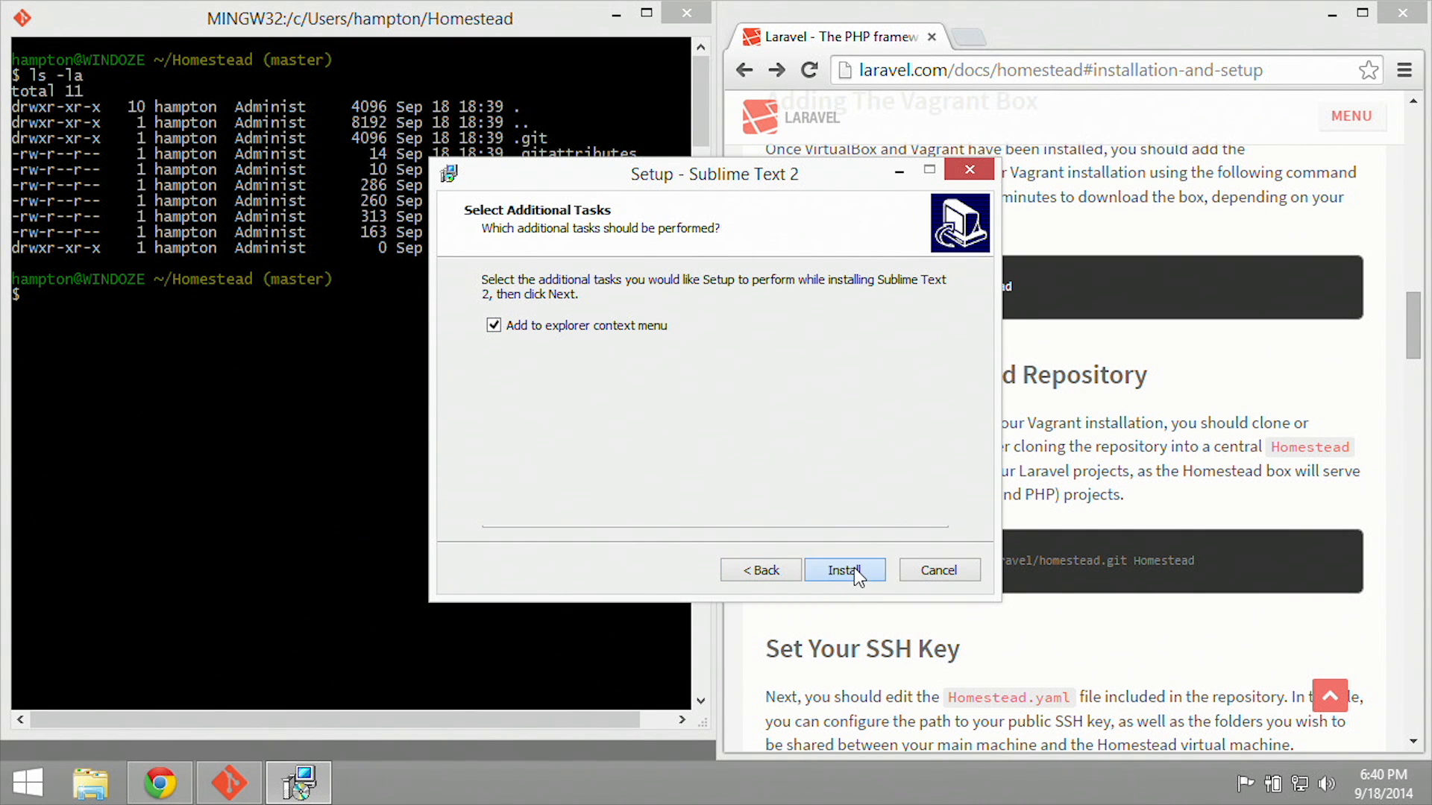
{"action": "left_click", "coordinate": [843, 570]}
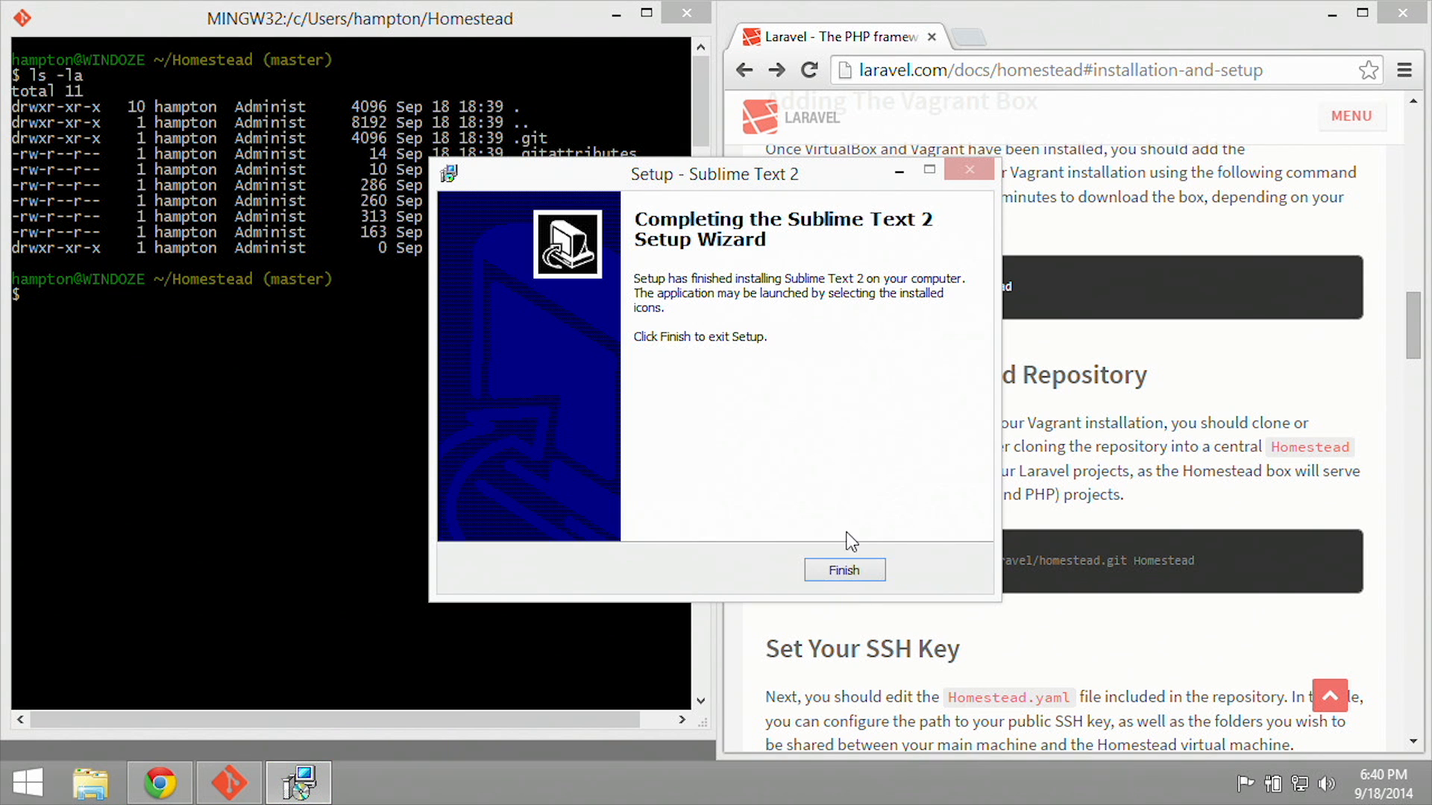
{"action": "left_click", "coordinate": [843, 570]}
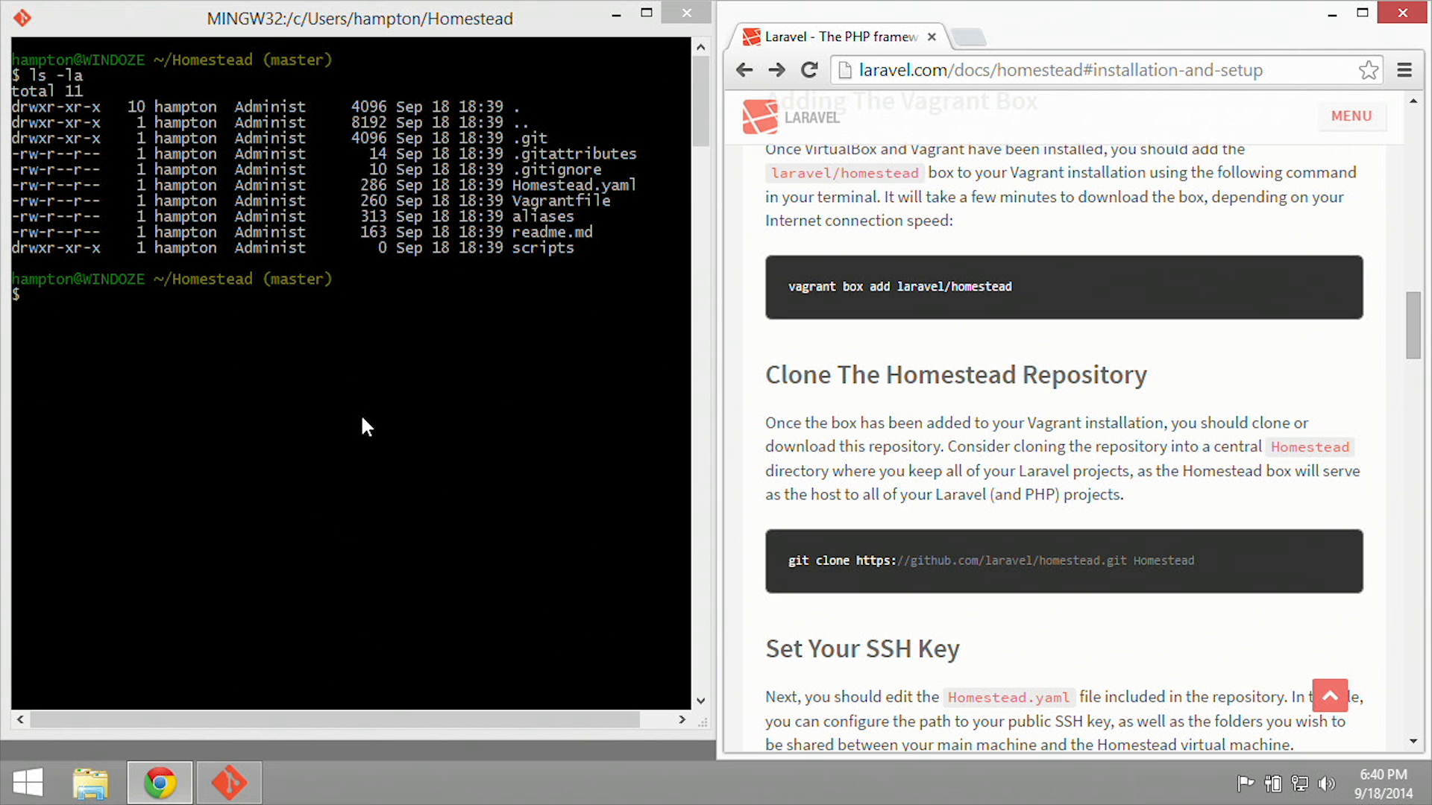
Search the Start screen for 'sublime Text 2' and launch the result
{"action": "left_click", "coordinate": [27, 784]}
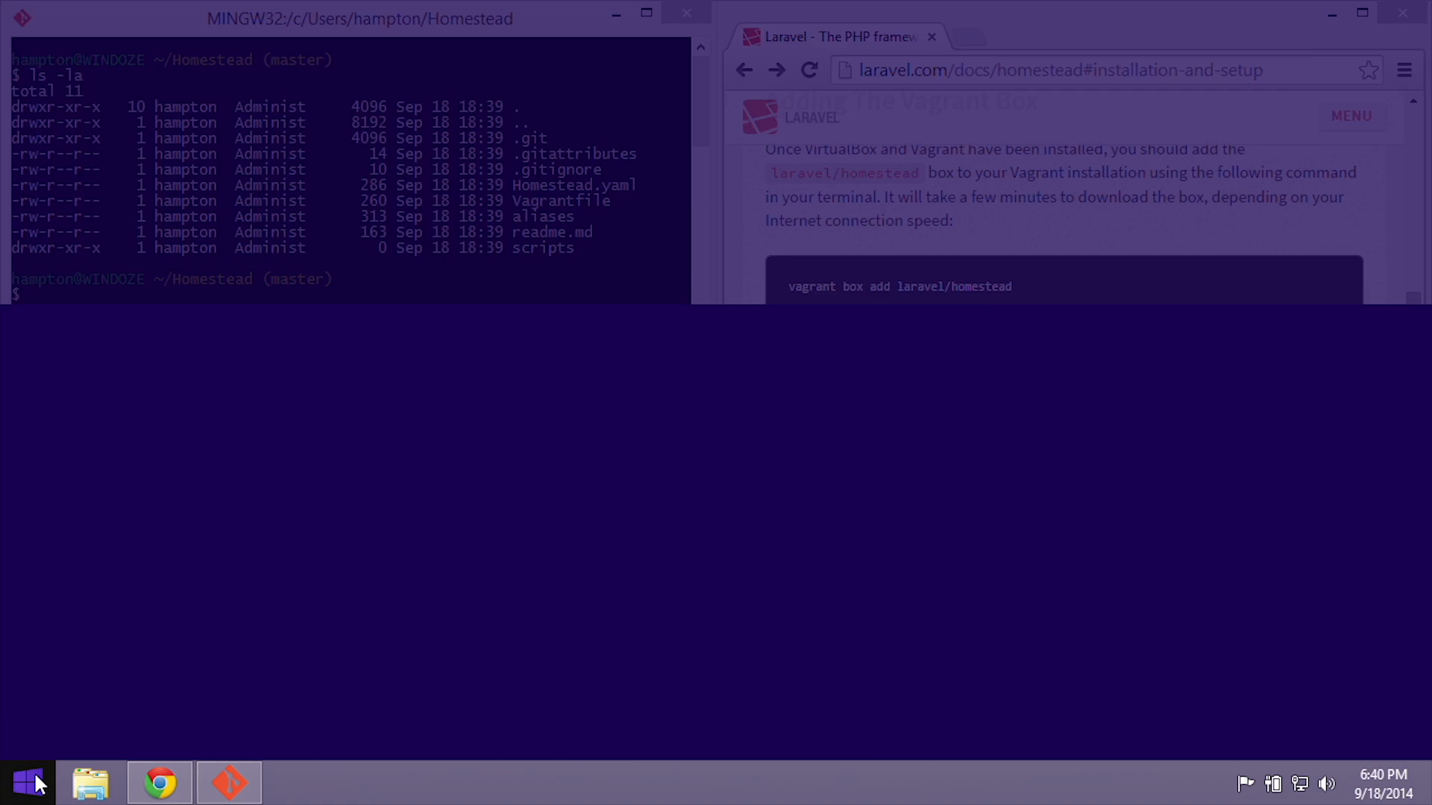
{"action": "left_click", "coordinate": [27, 782]}
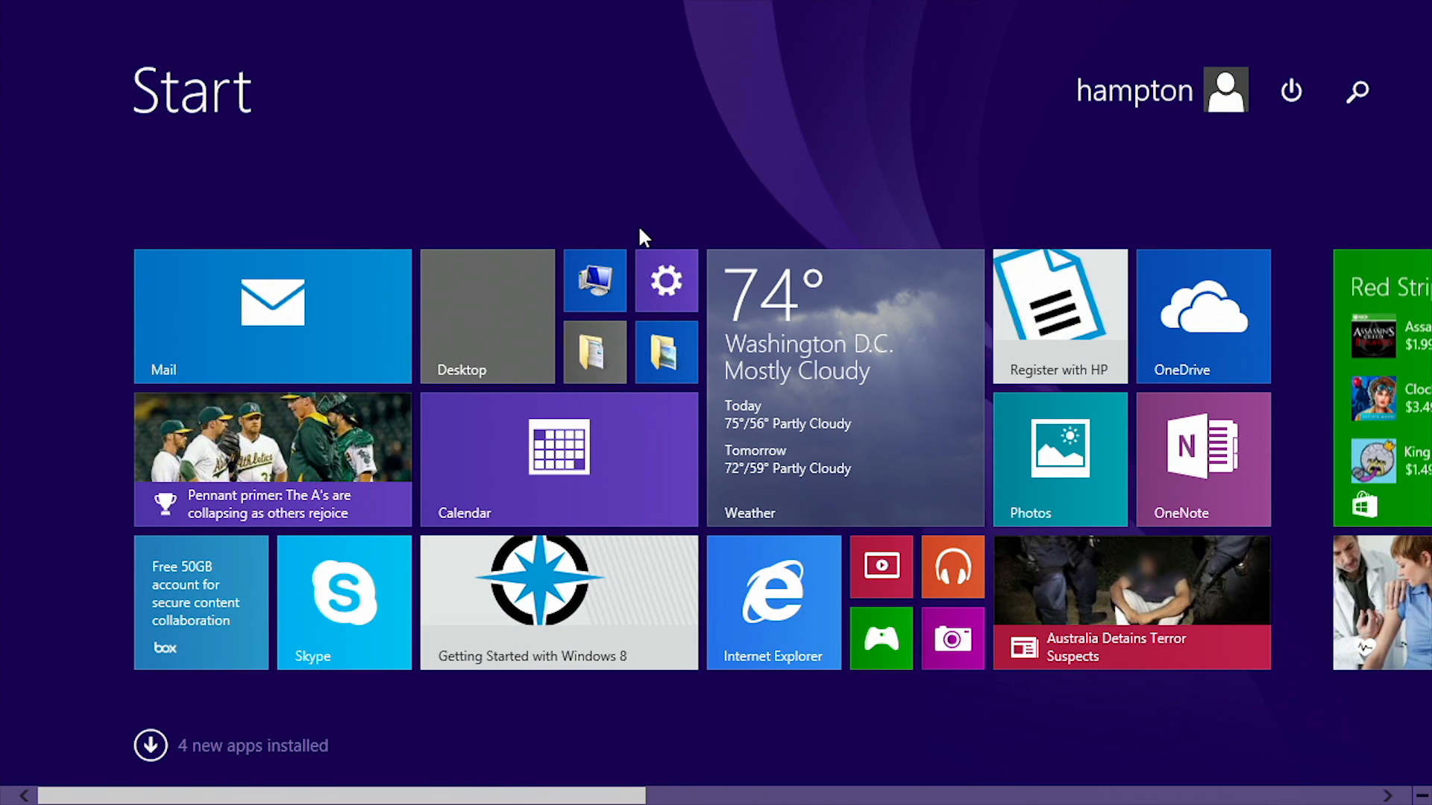
{"action": "type", "text": "sublime Text 2"}
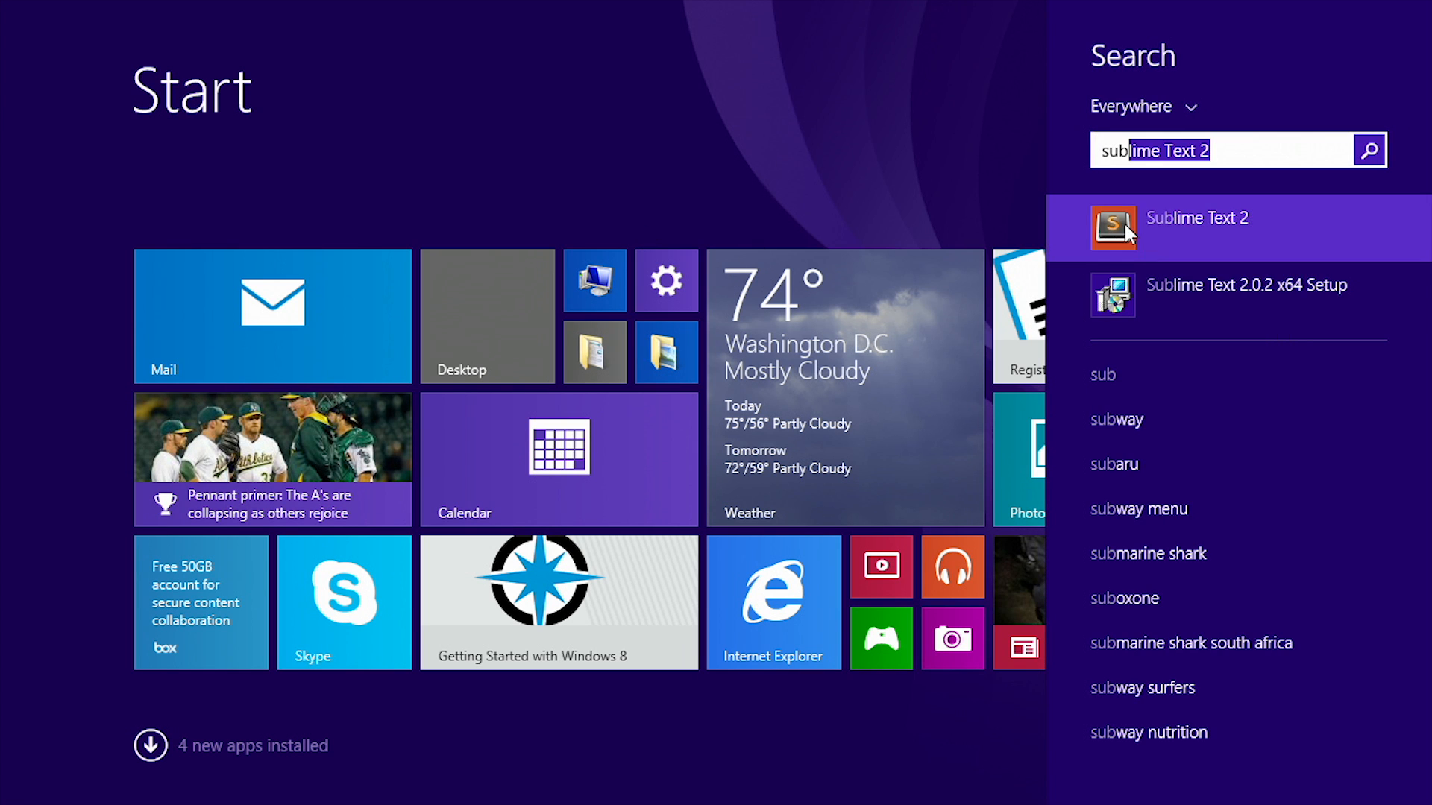
{"action": "left_click", "coordinate": [1197, 217]}
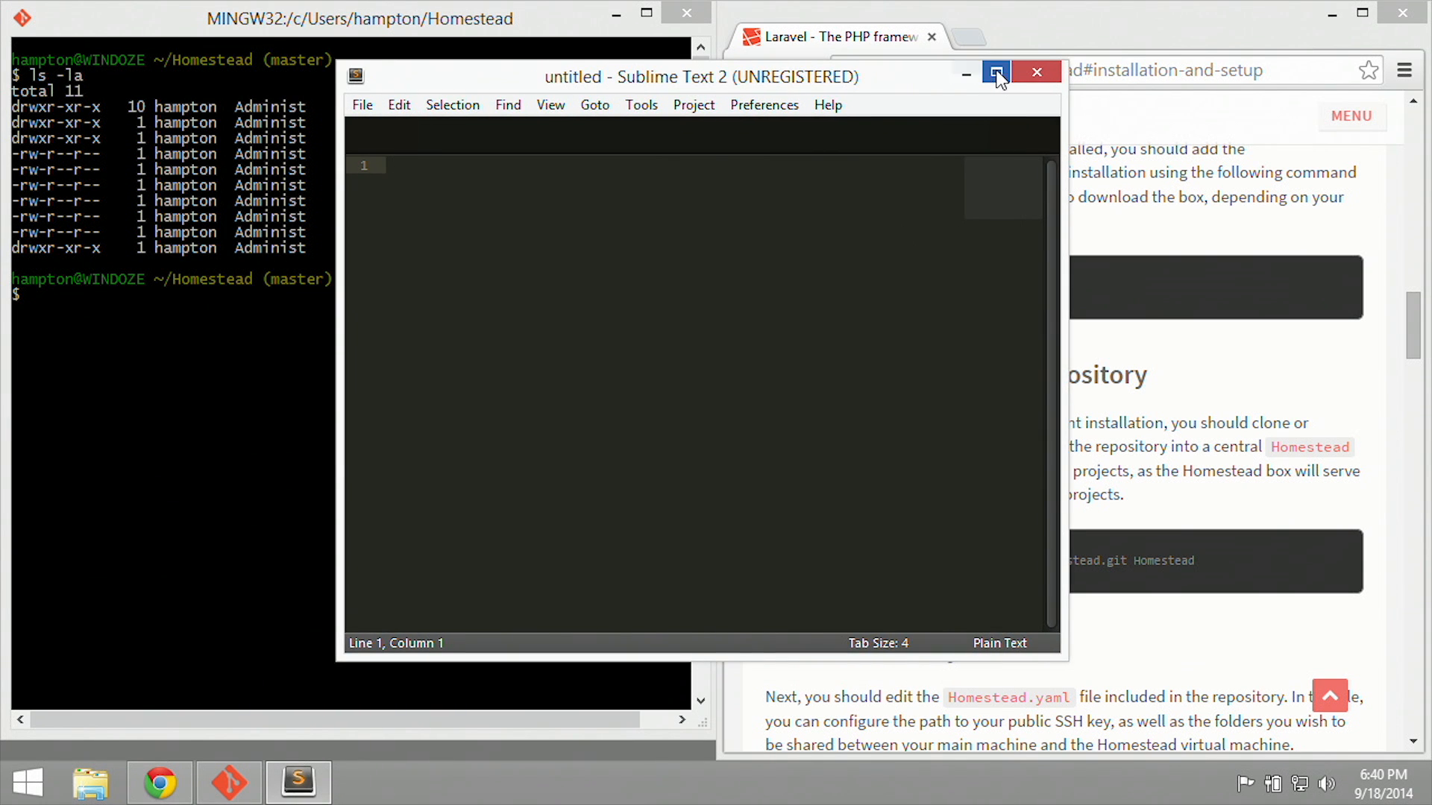
Maximize Sublime Text, open the Homestead folder, and open Homestead.yaml from the sidebar
{"action": "left_click", "coordinate": [995, 73]}
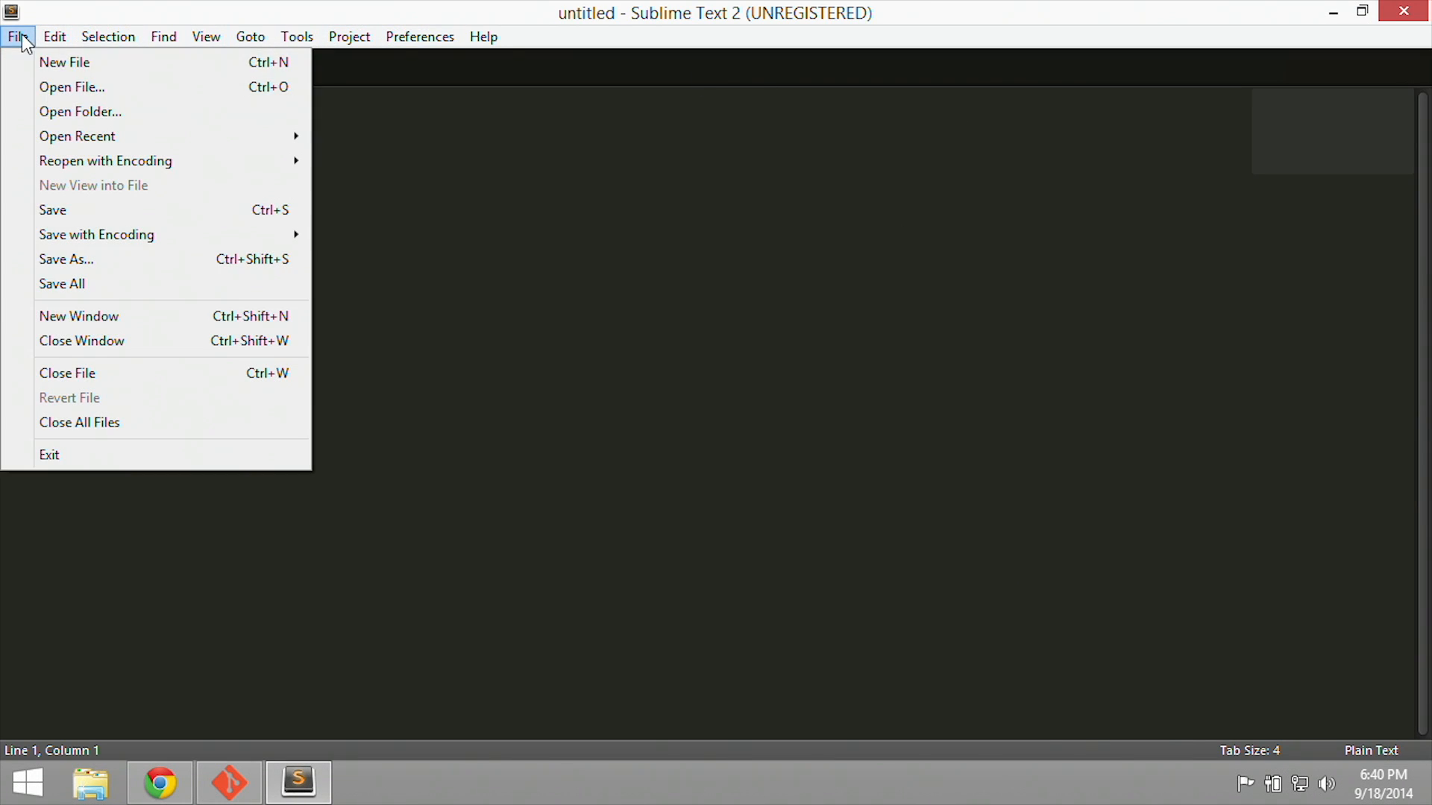
{"action": "left_click", "coordinate": [80, 111]}
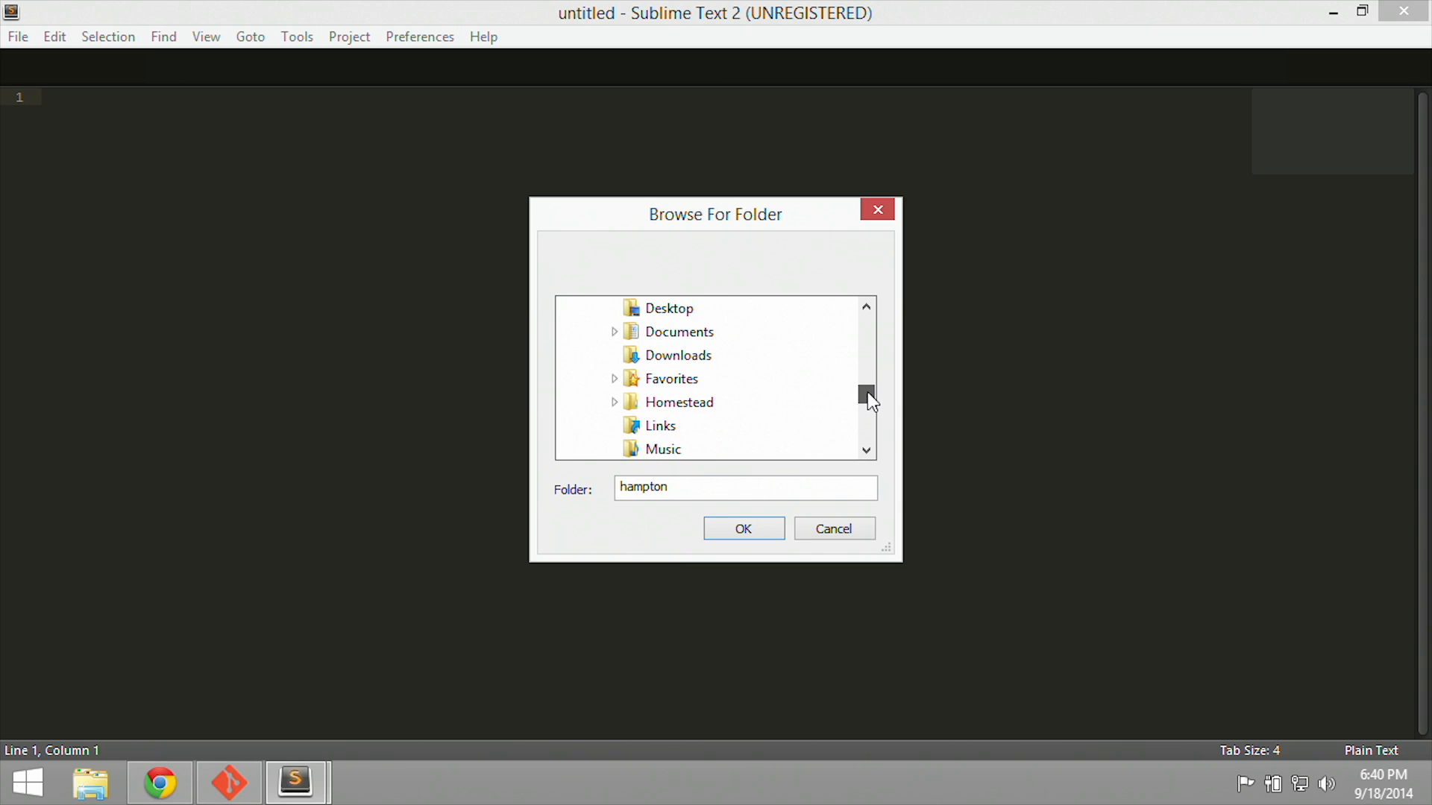
{"action": "left_click", "coordinate": [678, 426]}
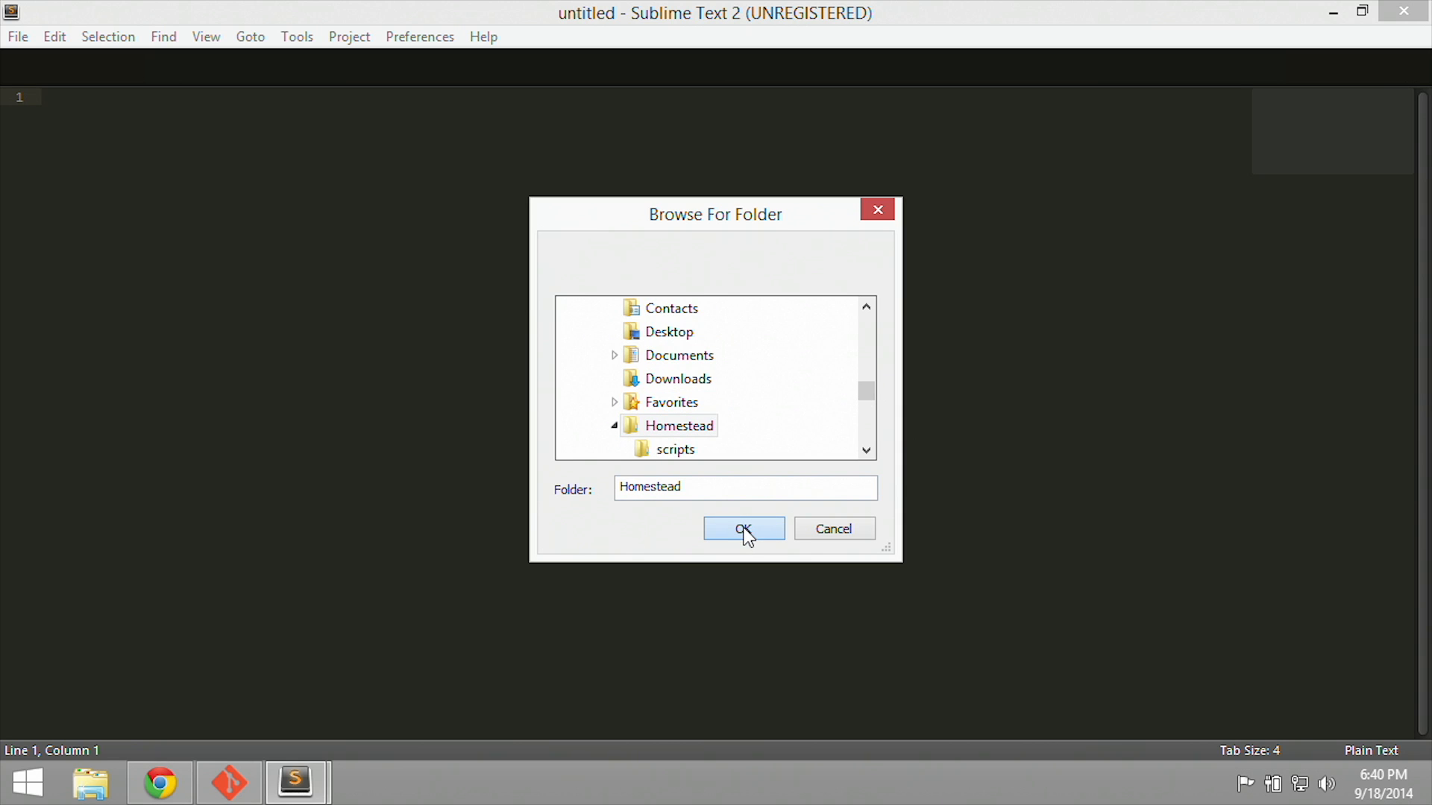
{"action": "left_click", "coordinate": [744, 529]}
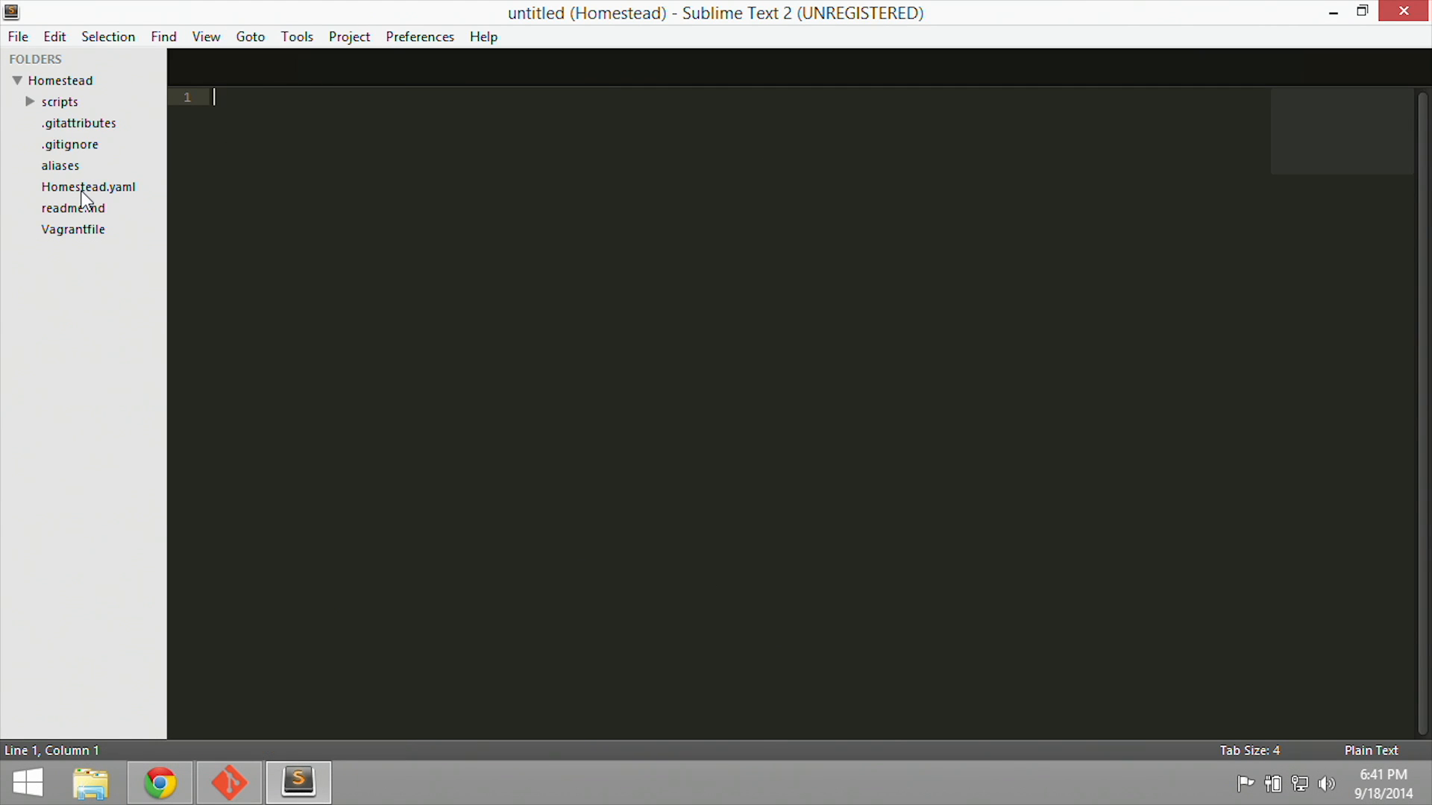
{"action": "double_click", "coordinate": [88, 187]}
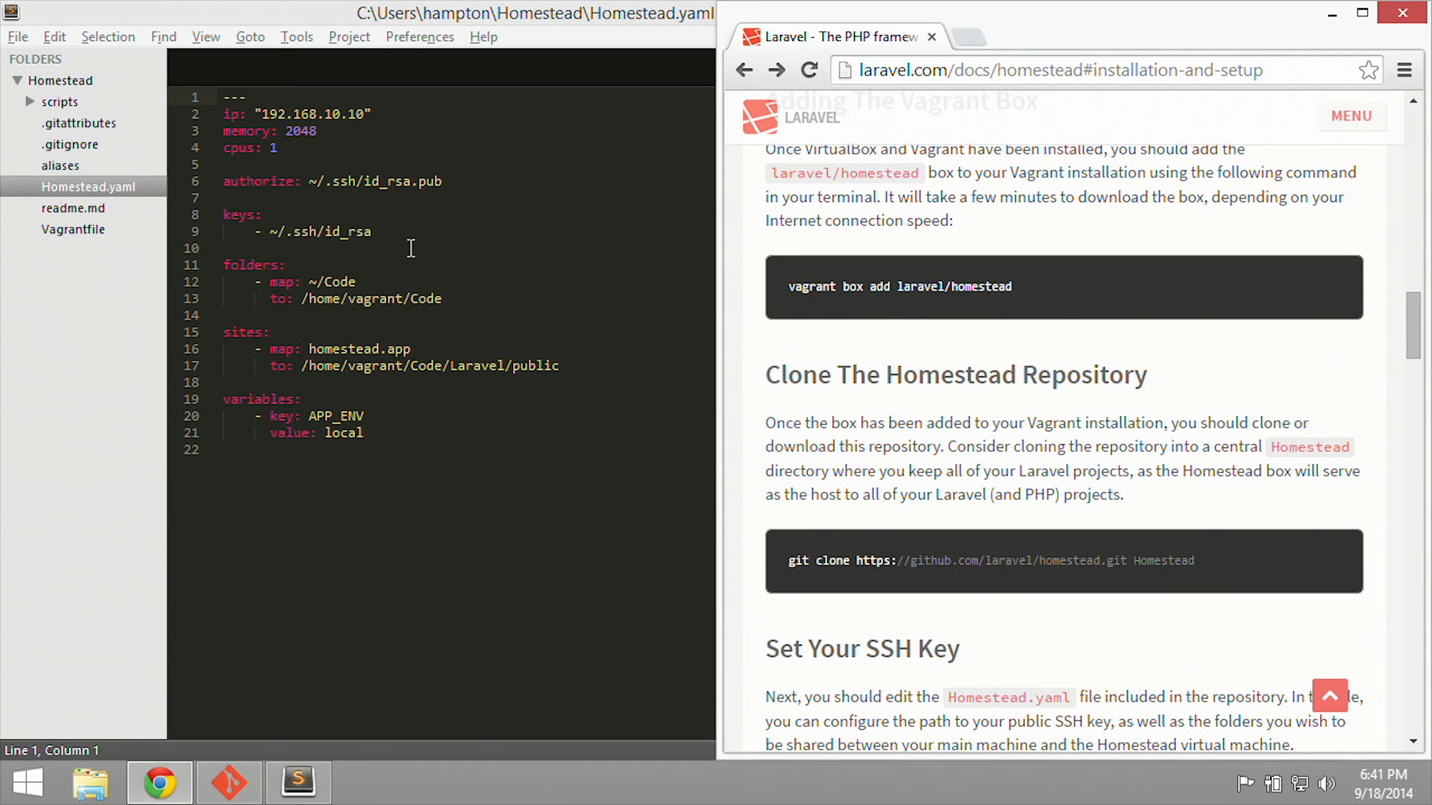
{"action": "mouse_move", "coordinate": [1096, 391]}
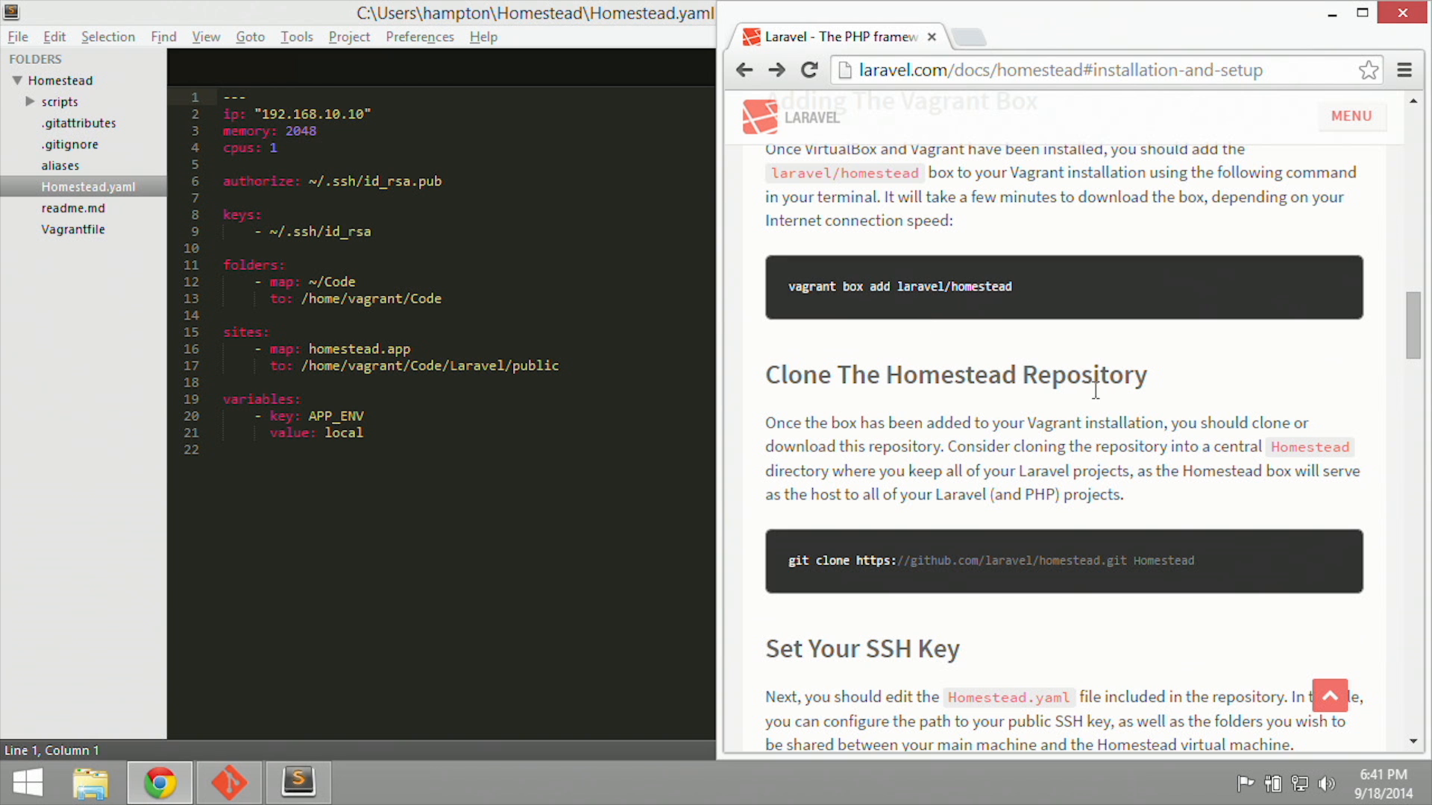
Scroll the Homestead docs to Set Your SSH Key and return to Git Bash
{"action": "scroll", "scroll_direction": "down", "scroll_amount": 3}
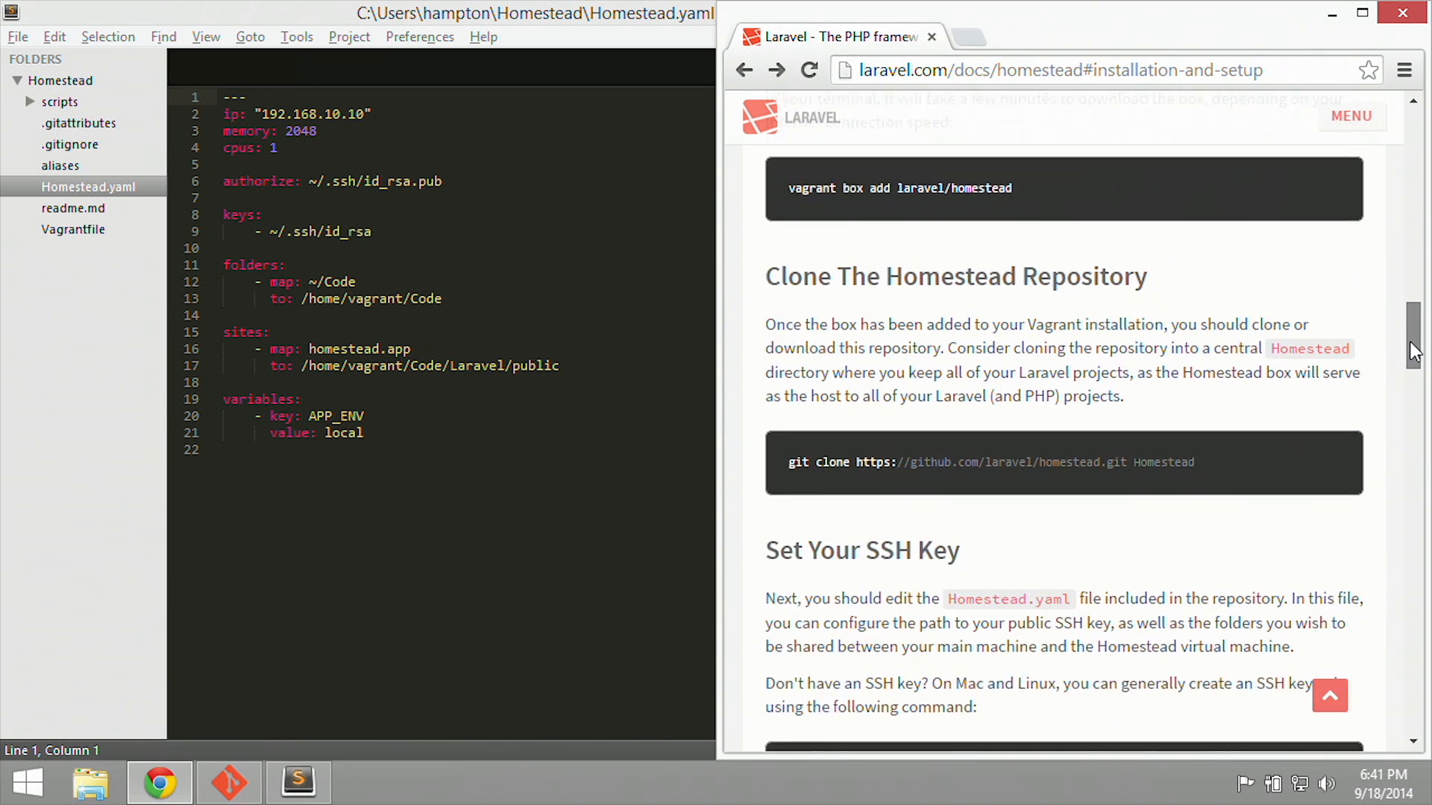
{"action": "scroll", "scroll_direction": "down", "scroll_amount": 3}
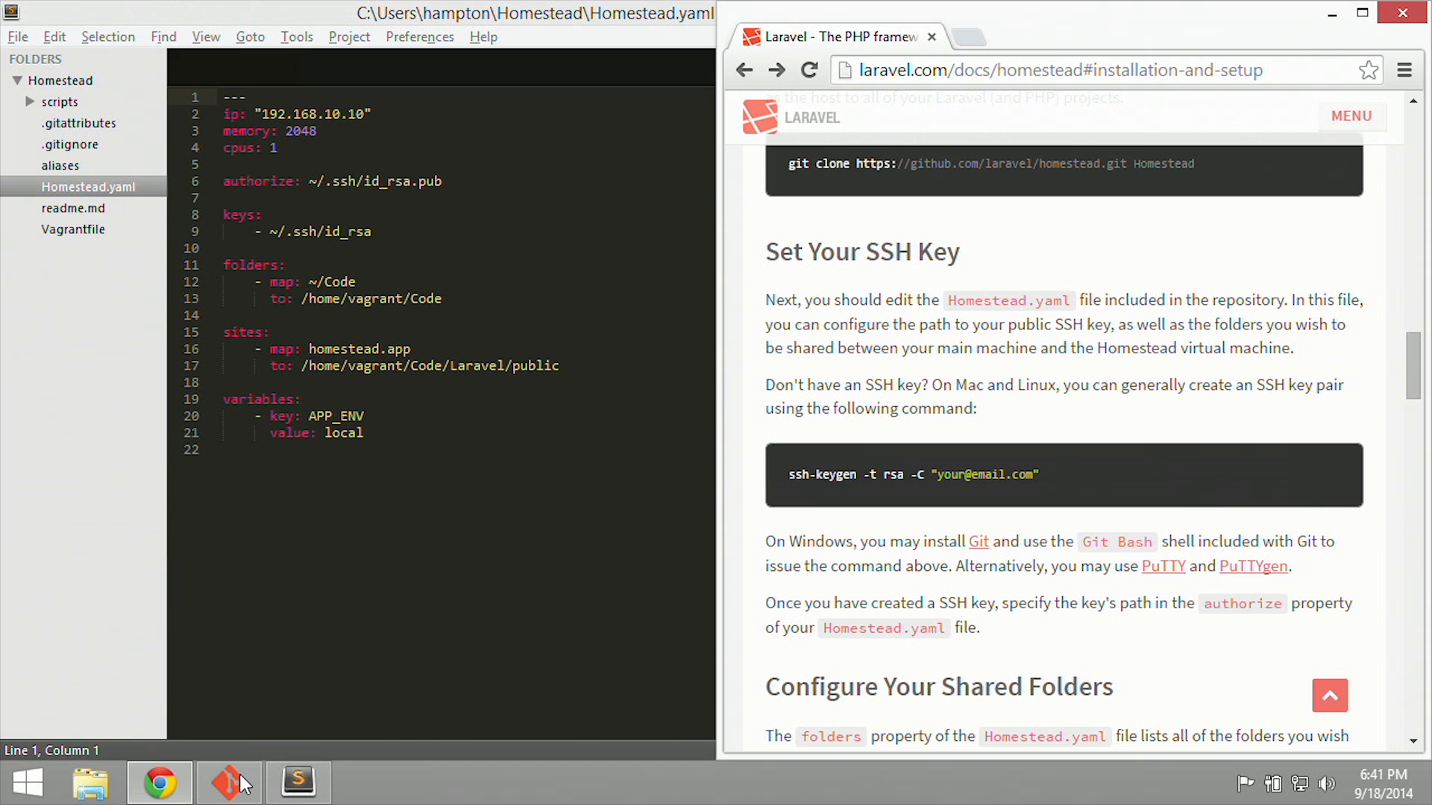
{"action": "left_click", "coordinate": [229, 784]}
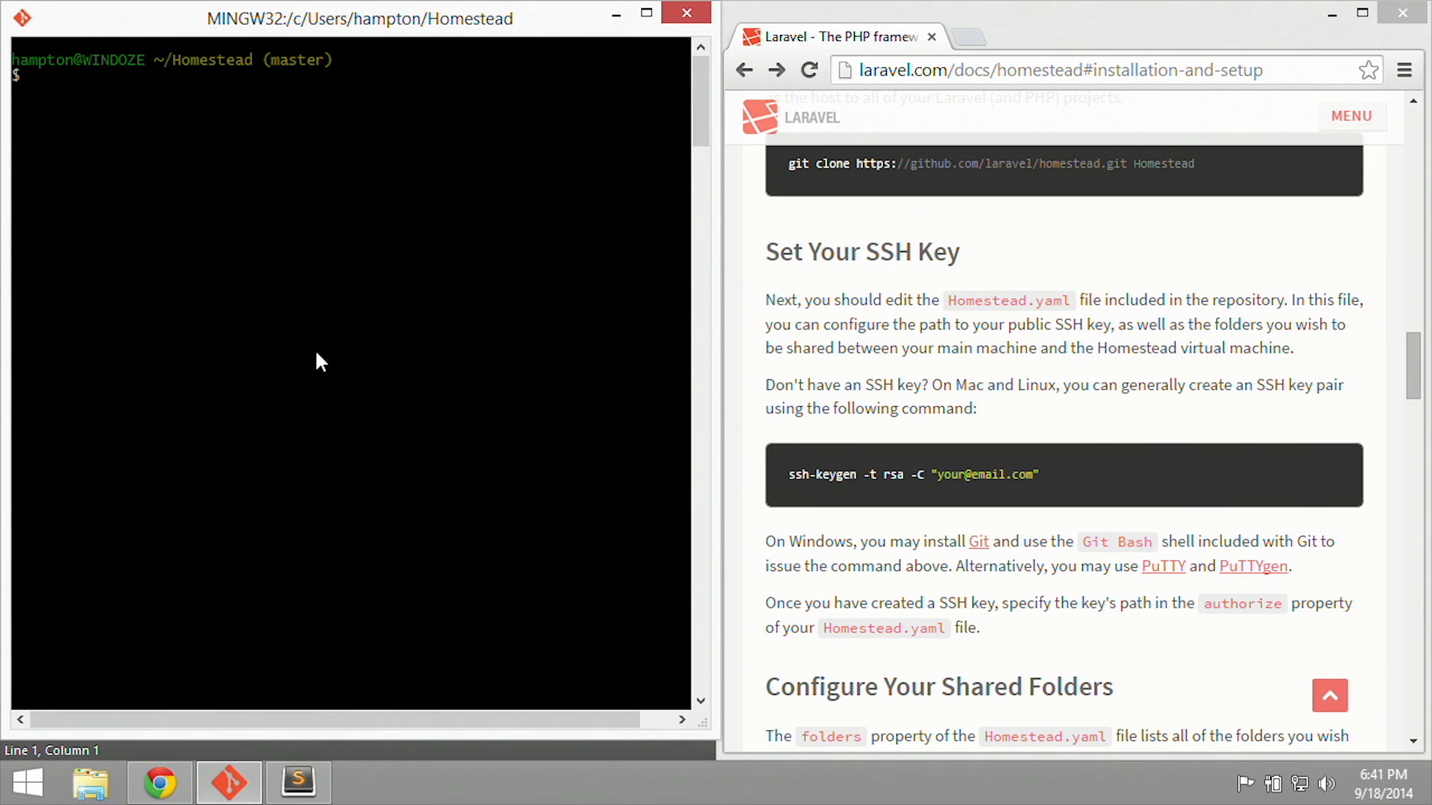
{"action": "type", "text": "cd .."}
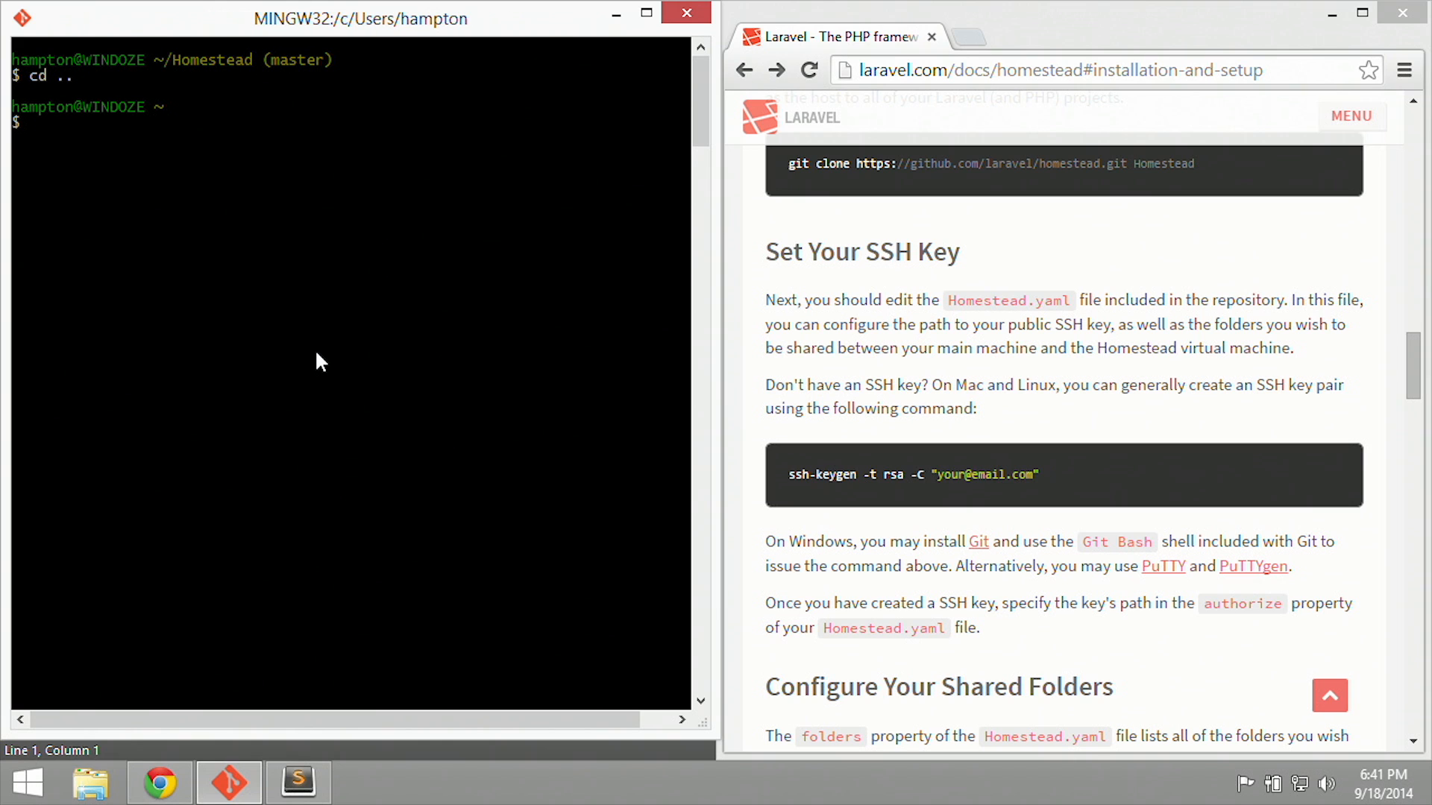
{"action": "type", "text": "ssh-ke"}
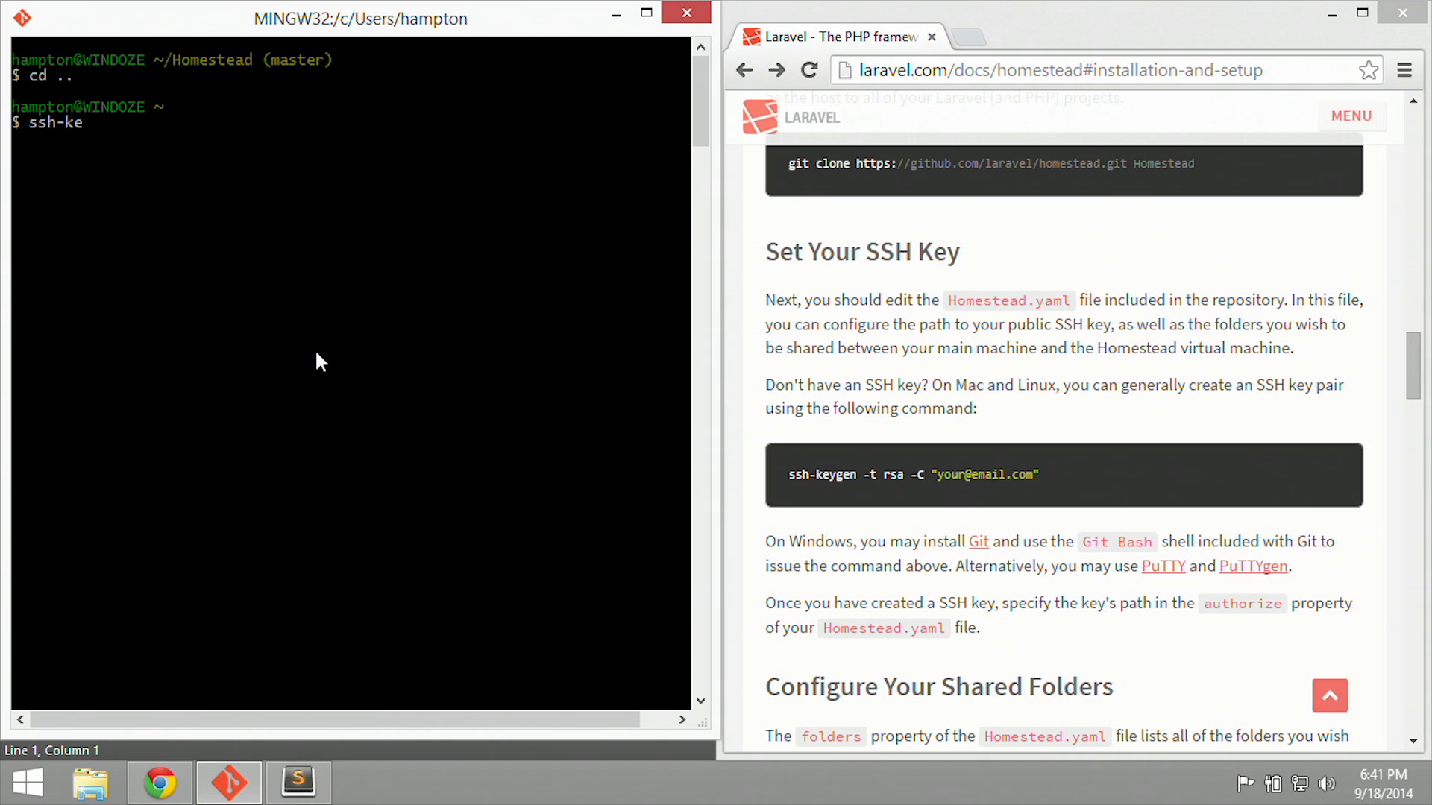
{"action": "type", "text": "ygen -"}
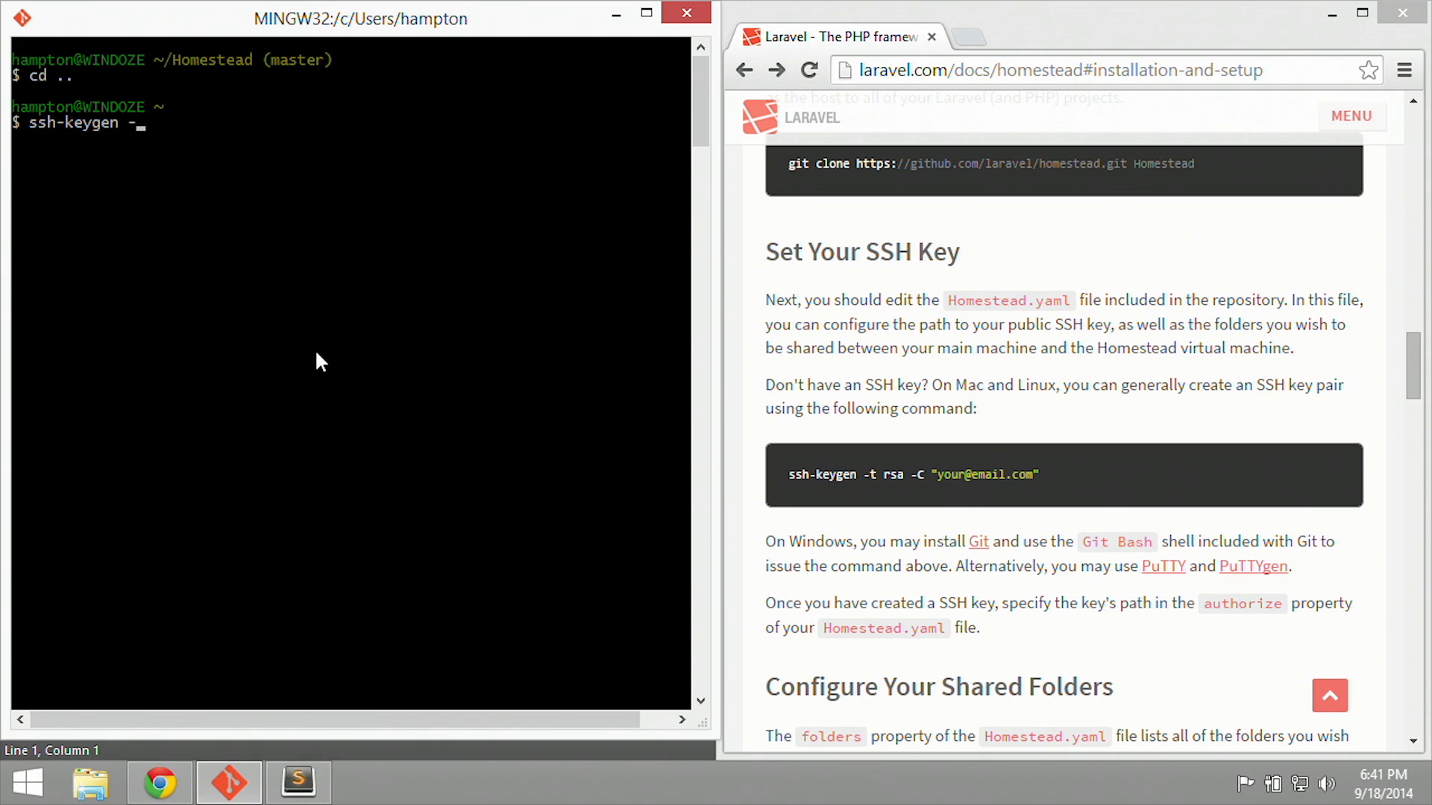
{"action": "type", "text": "t rsa"}
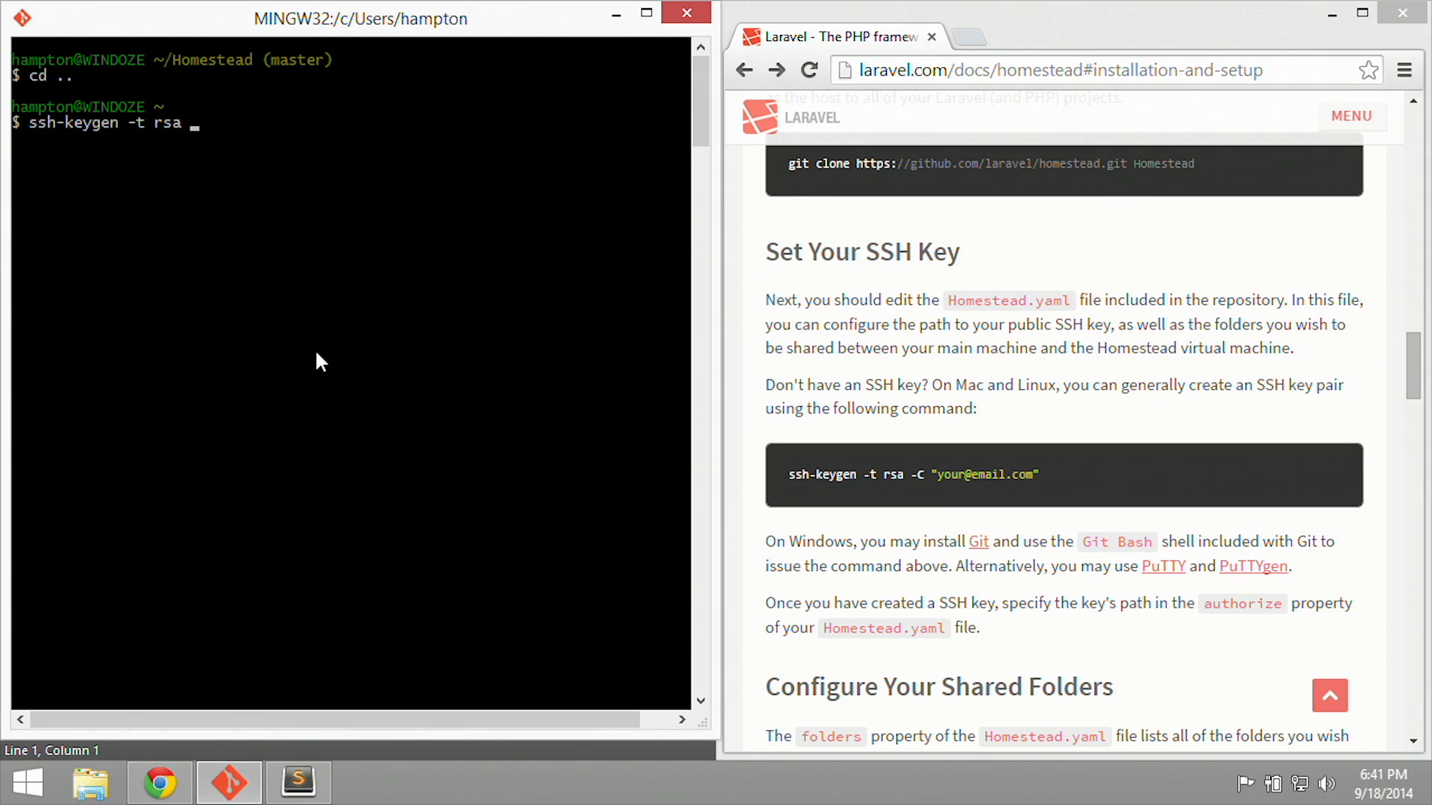
{"action": "type", "text": "-C '"}
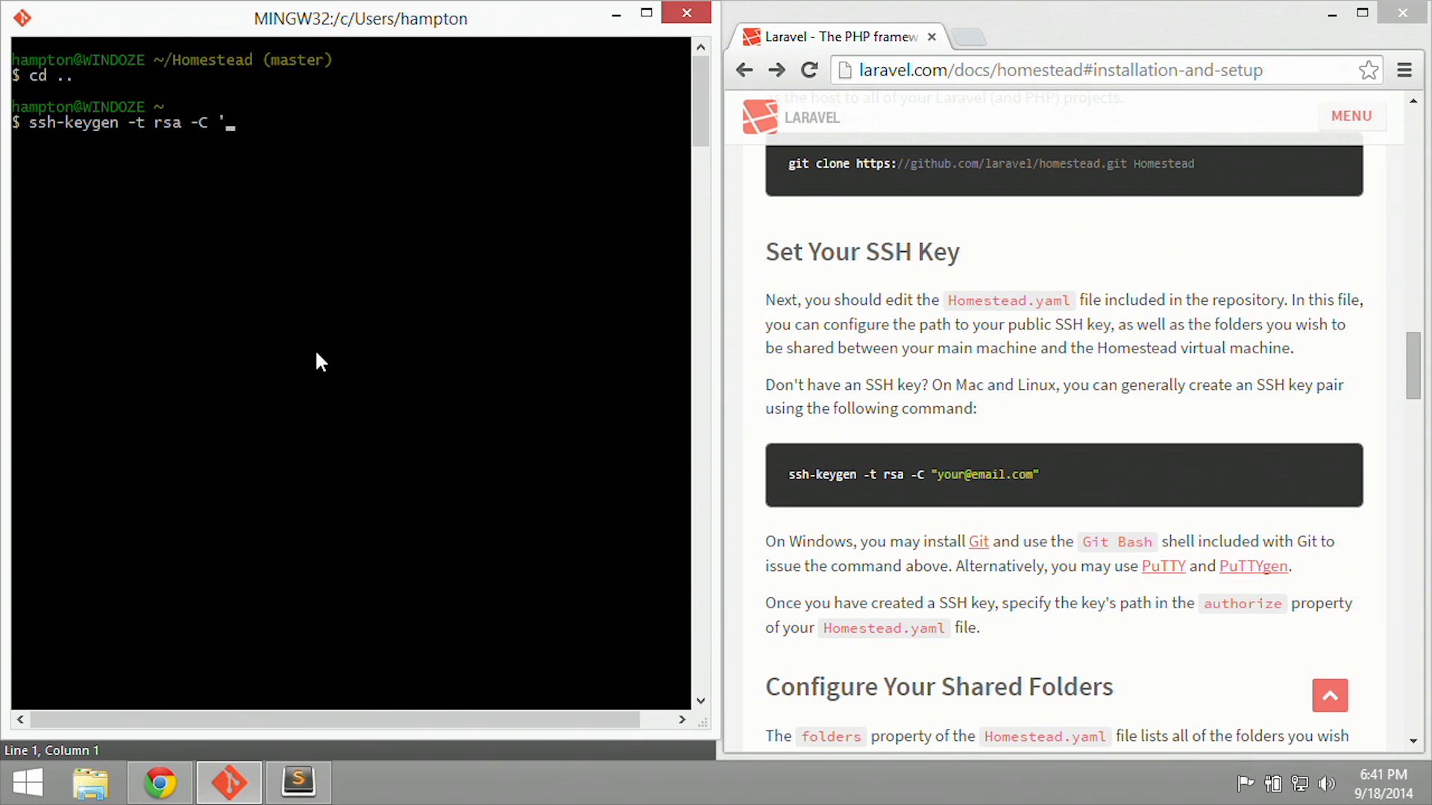
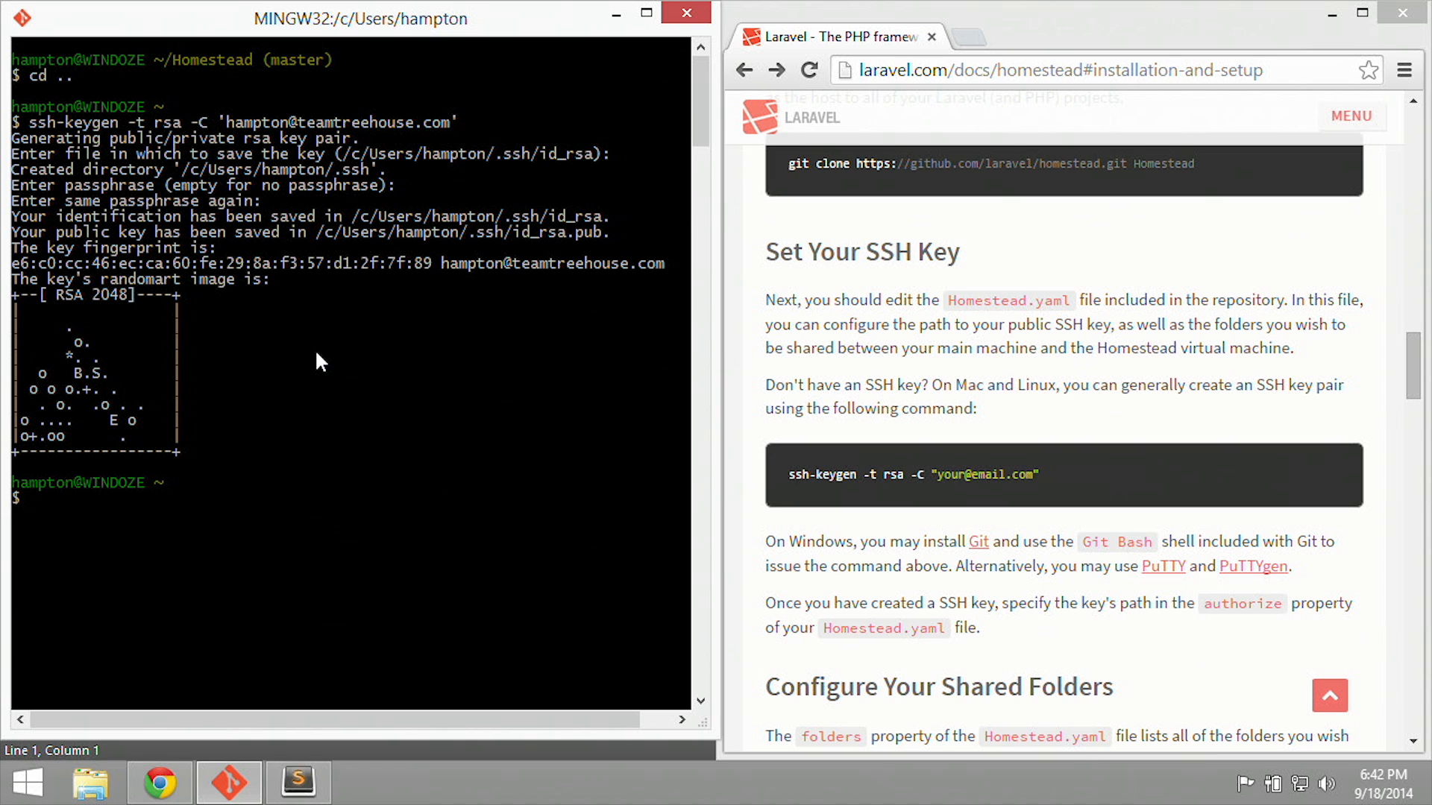
{"action": "type", "text": "clear"}
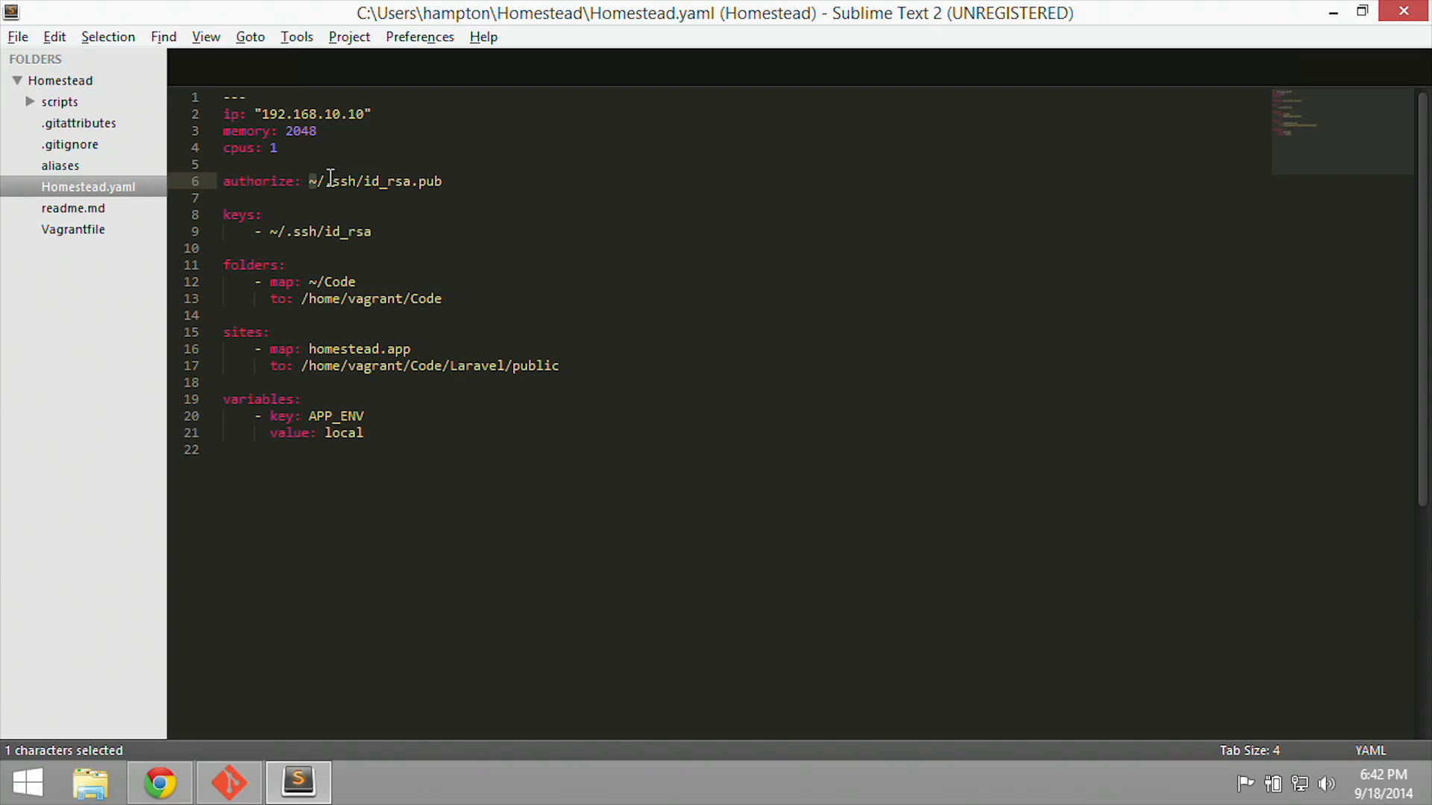
Change the Homestead.yaml folders map from ~/Code to ~/Projects and save
{"action": "left_click", "coordinate": [383, 180]}
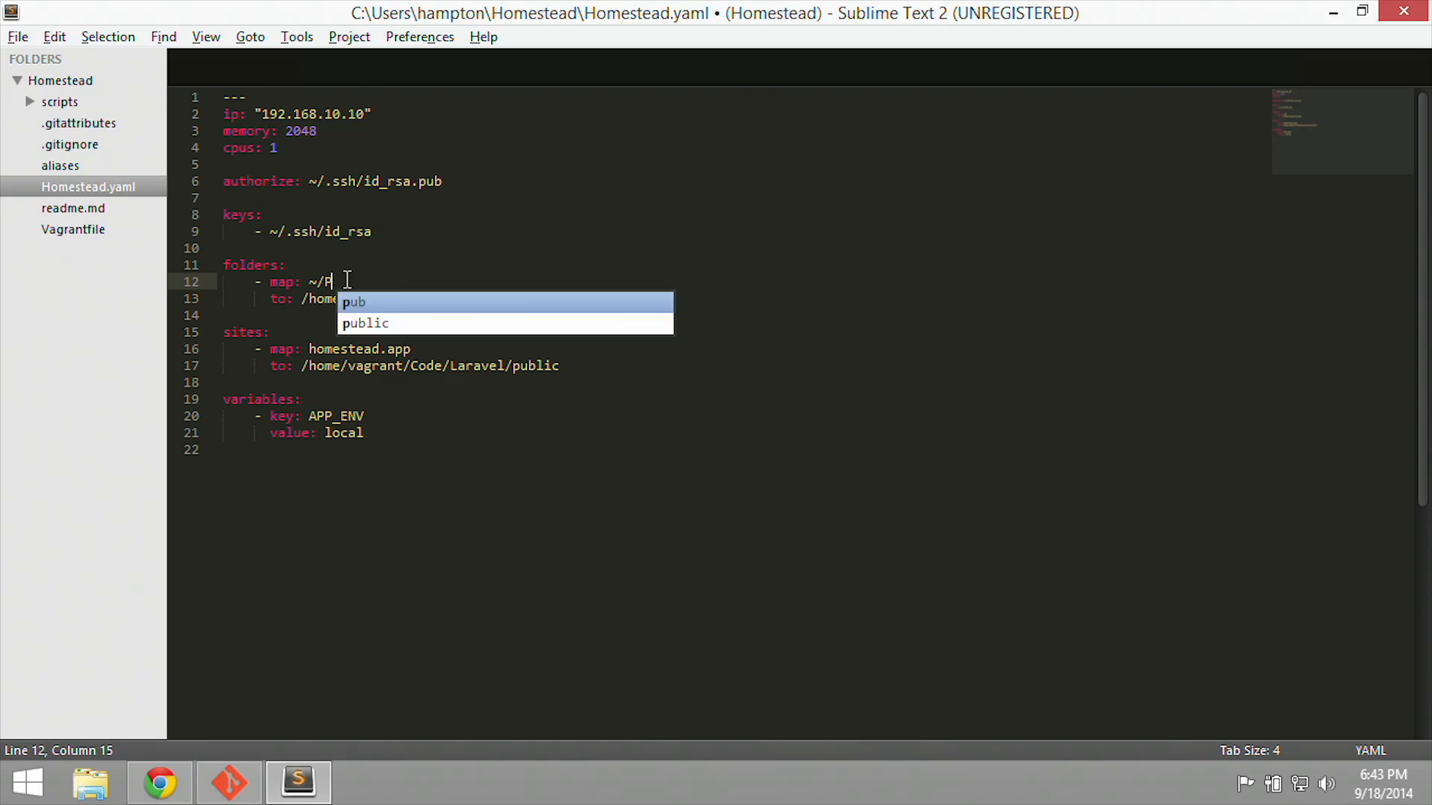
{"action": "type", "text": "rojects"}
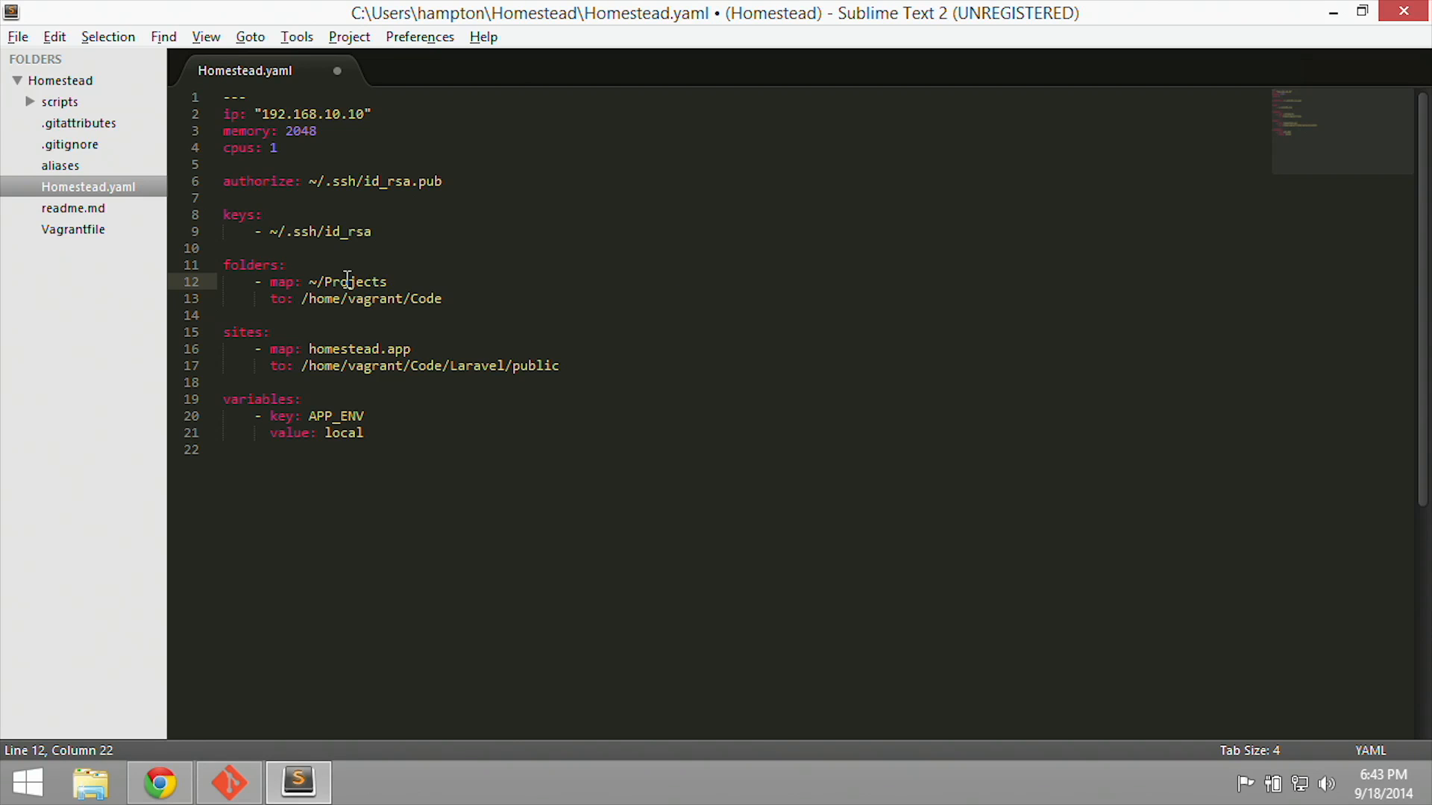
{"action": "key", "text": "ctrl+s"}
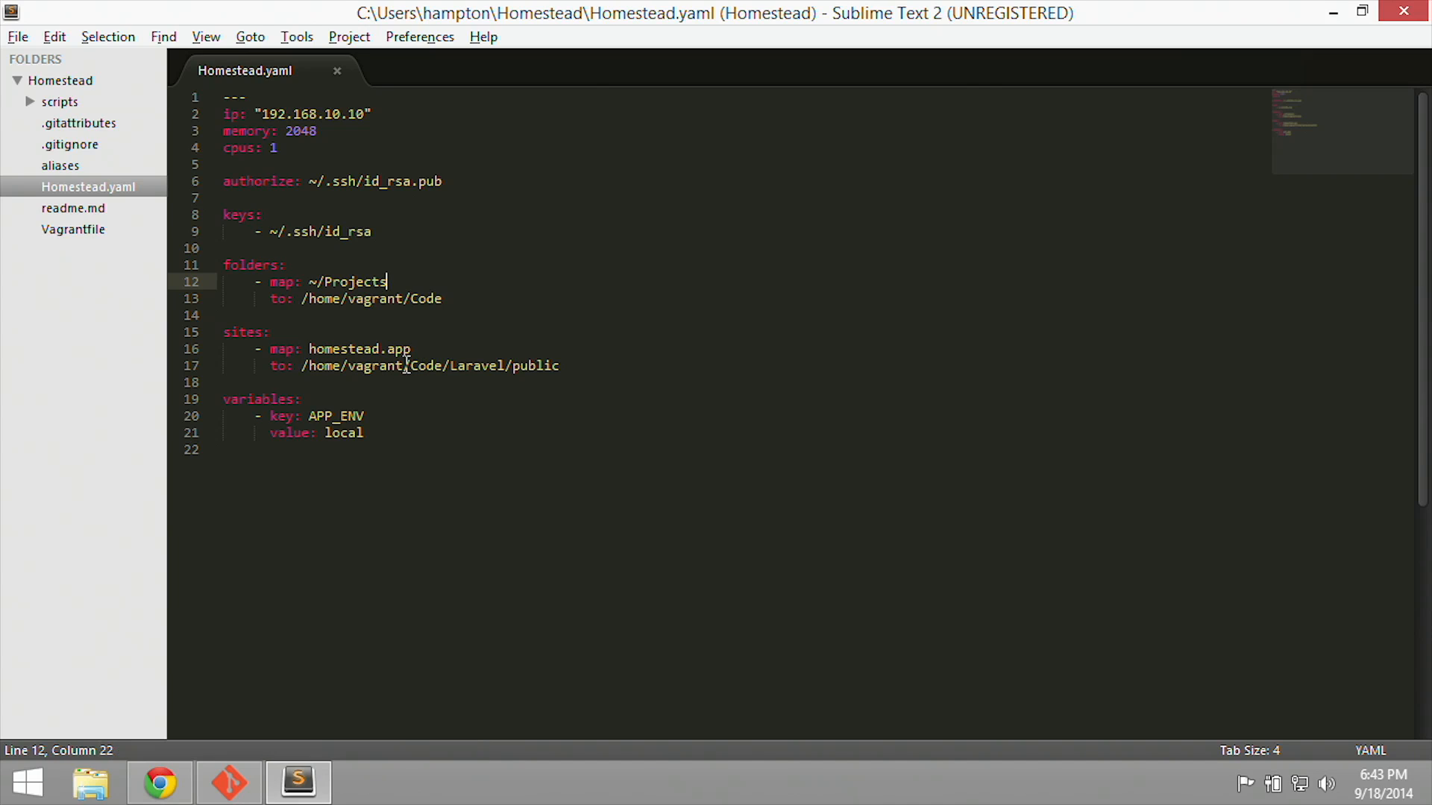
Rename the site homestead.app to laravel.dev, point it at laravel-basics/public, and save
{"action": "left_click", "coordinate": [309, 349]}
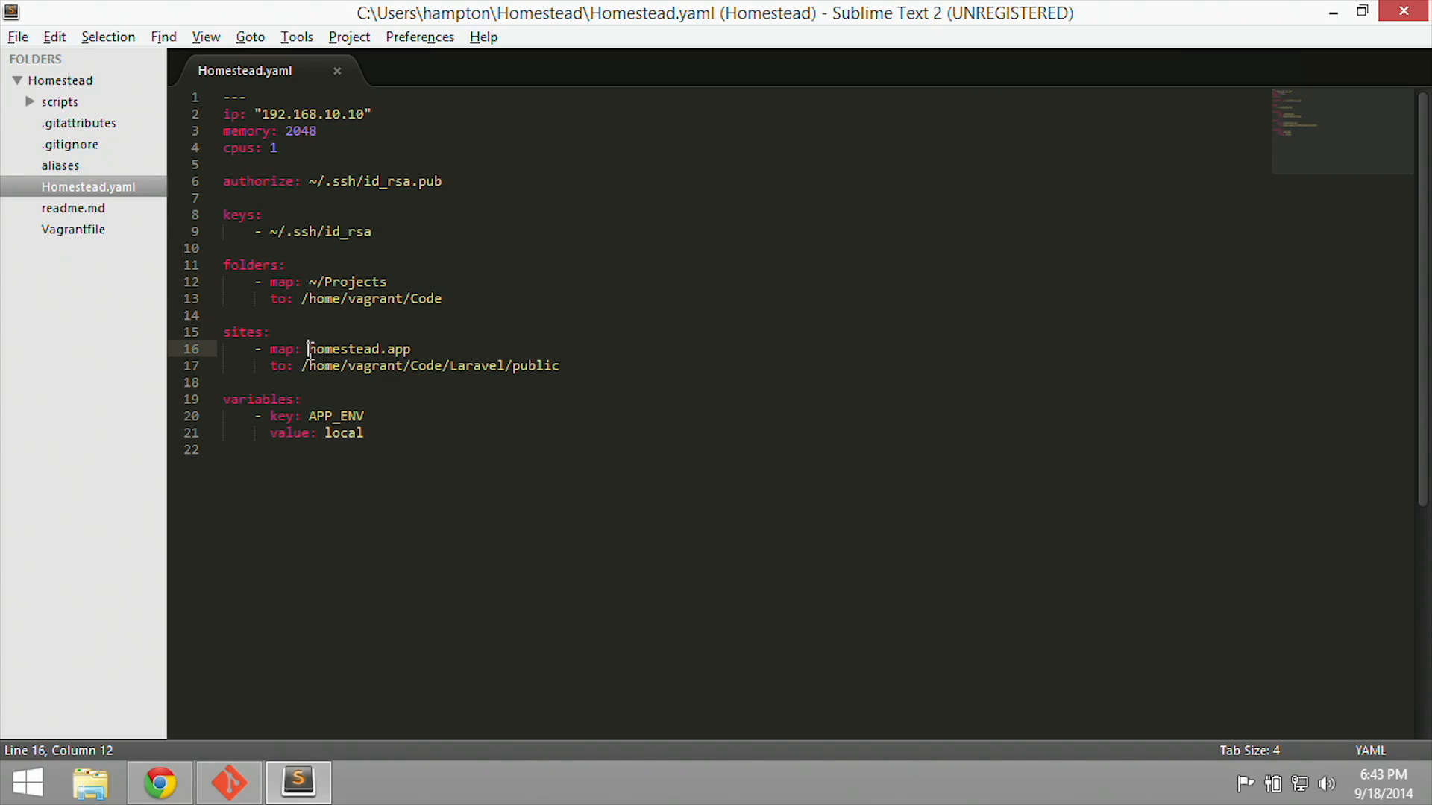
{"action": "double_click", "coordinate": [359, 349]}
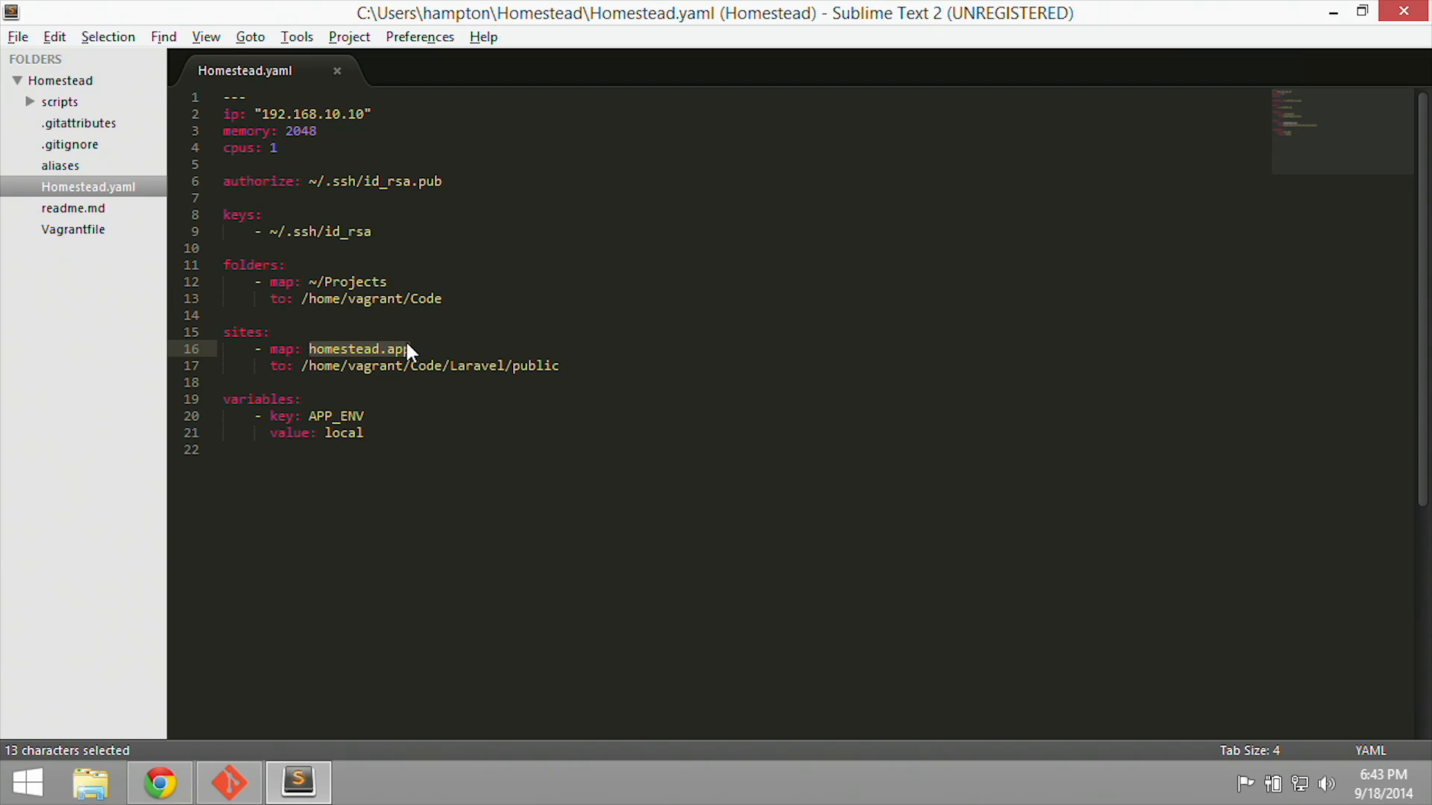
{"action": "type", "text": "laravel.dev"}
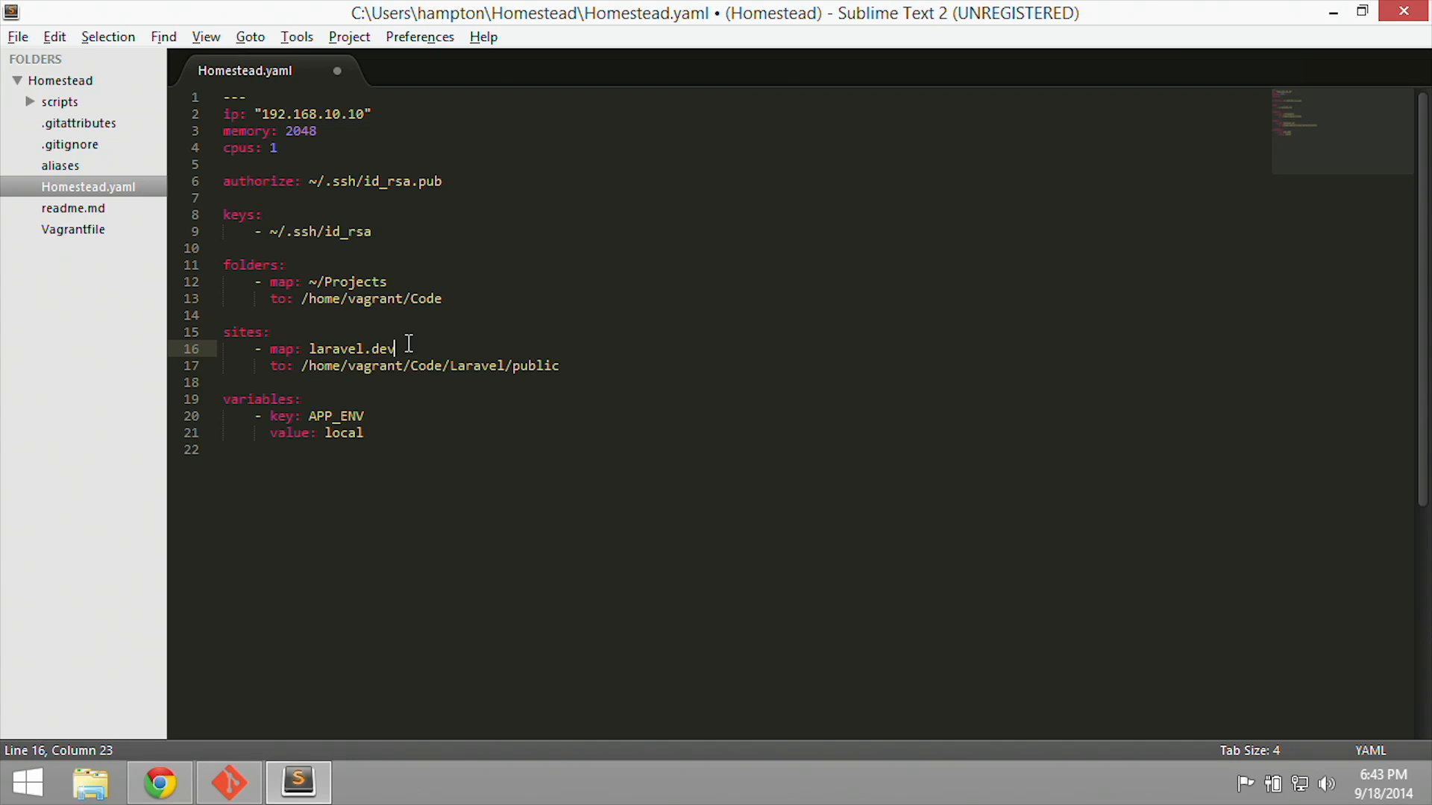
{"action": "left_click", "coordinate": [408, 366]}
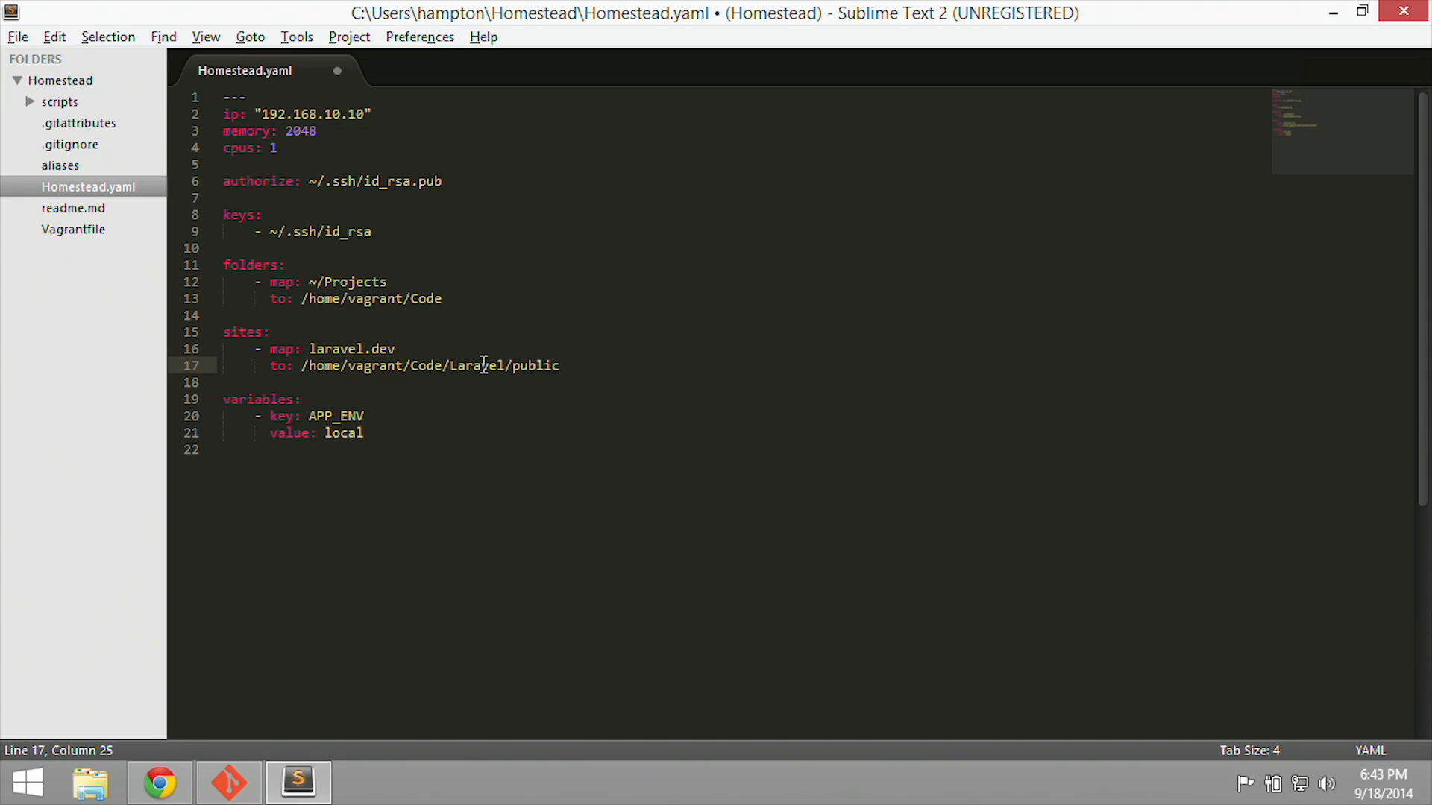
{"action": "double_click", "coordinate": [479, 365]}
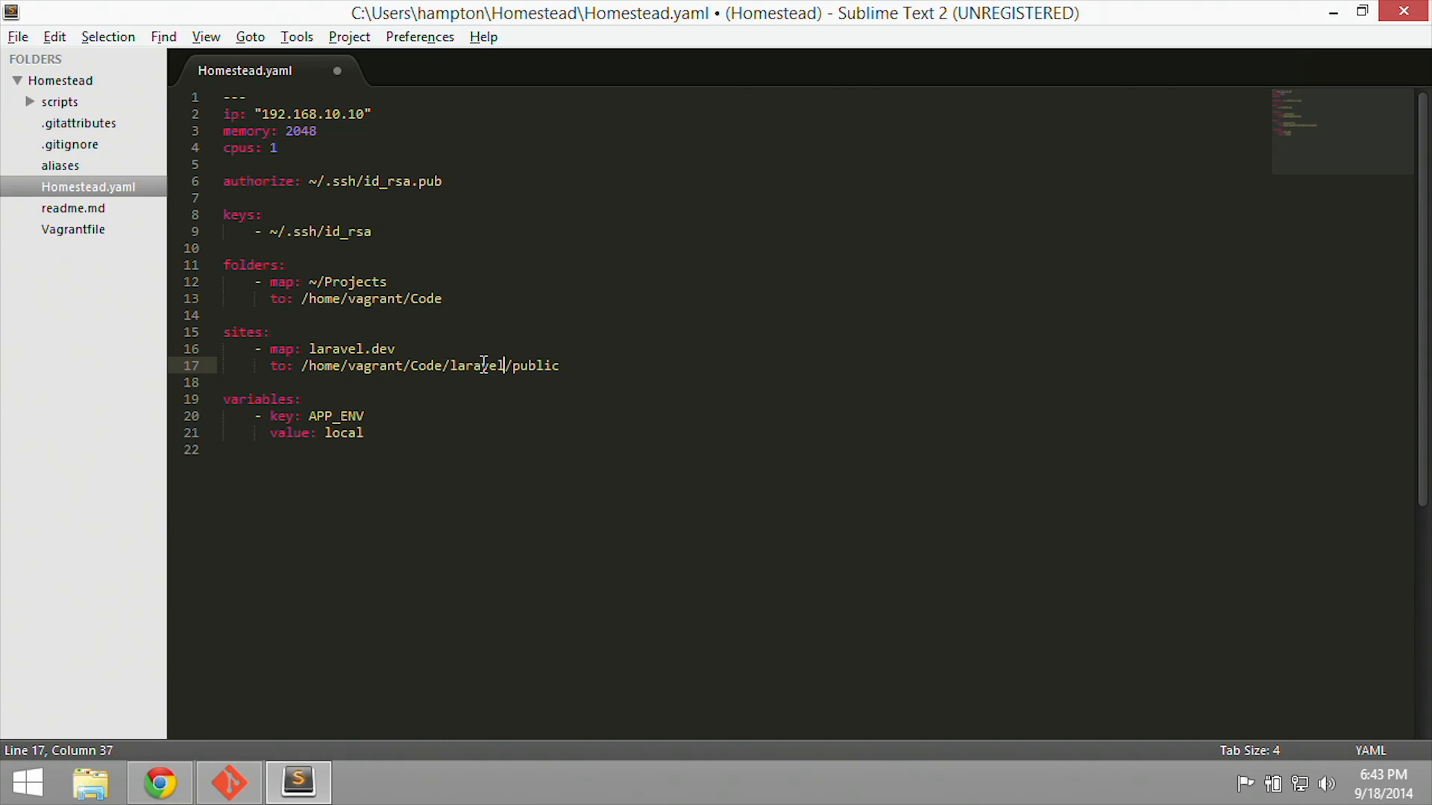
{"action": "type", "text": "-basics"}
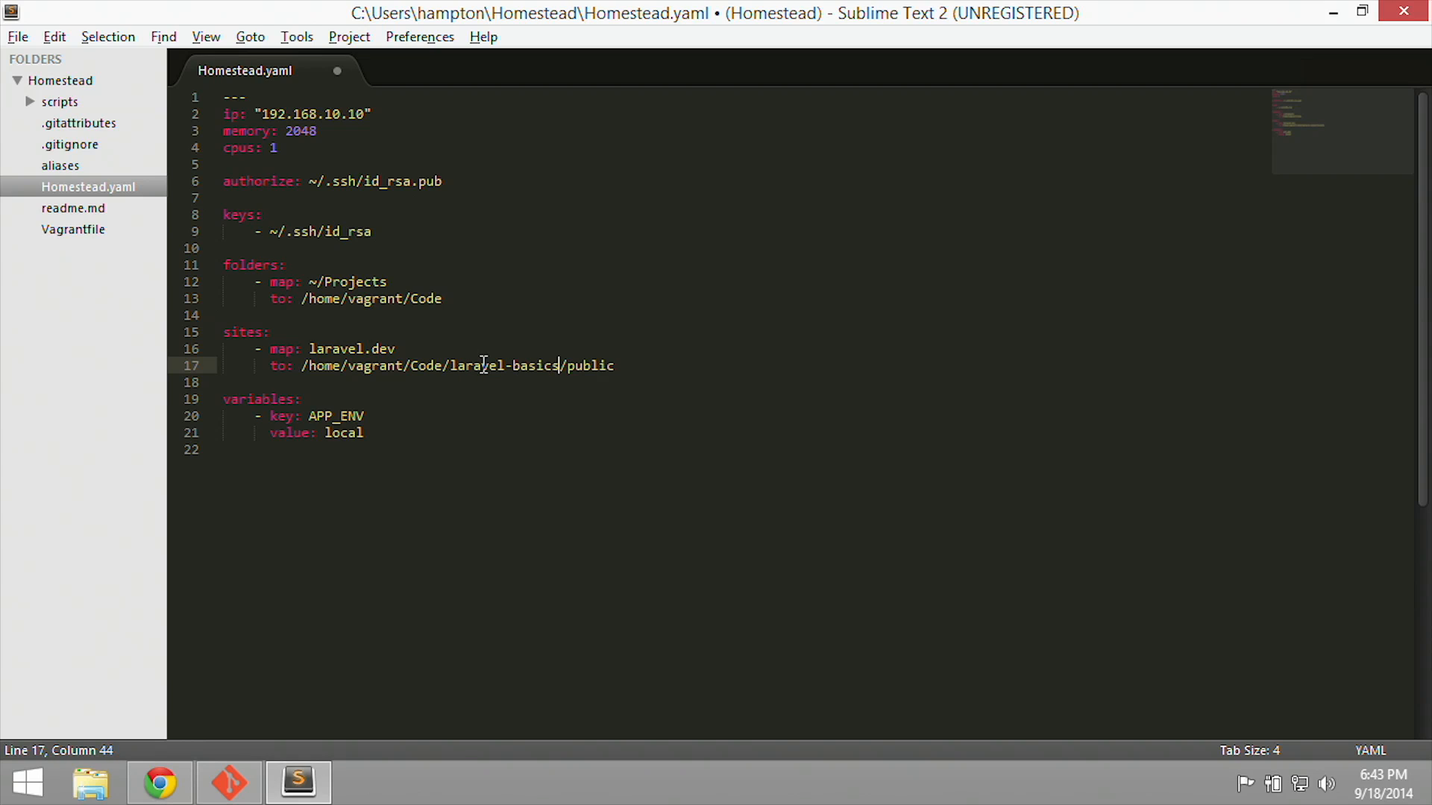
{"action": "left_click", "coordinate": [529, 336]}
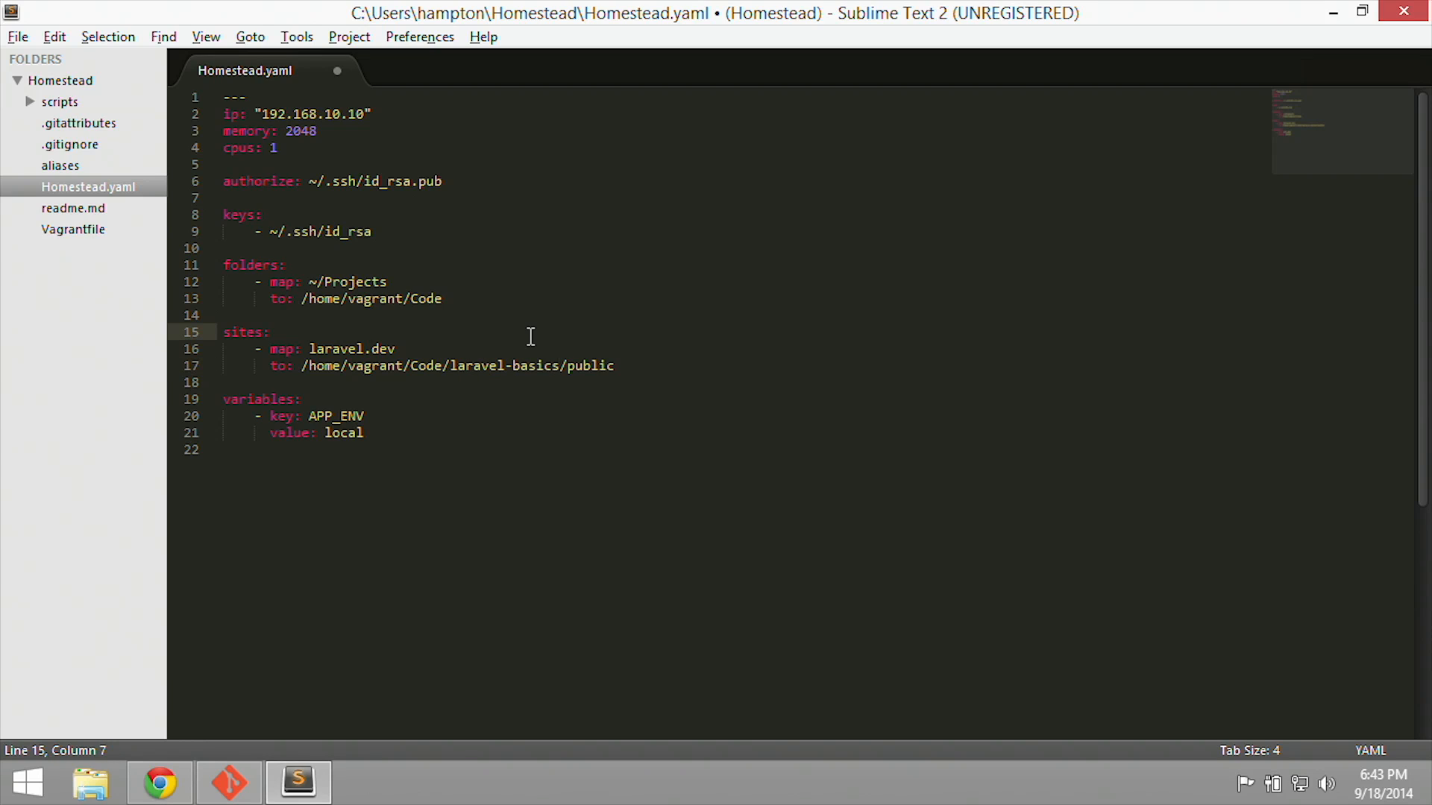
{"action": "key", "text": "ctrl+s"}
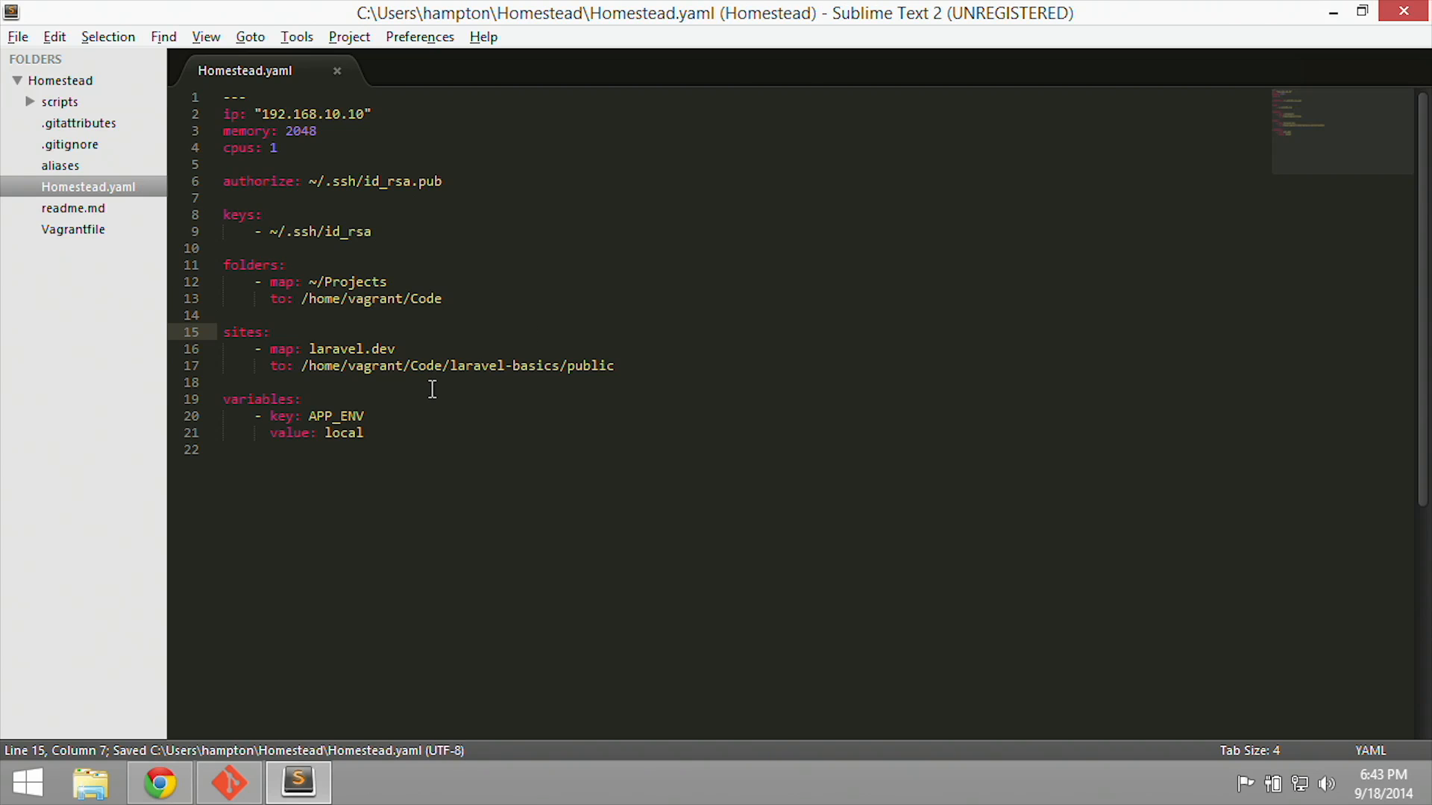
{"action": "mouse_move", "coordinate": [1331, 11]}
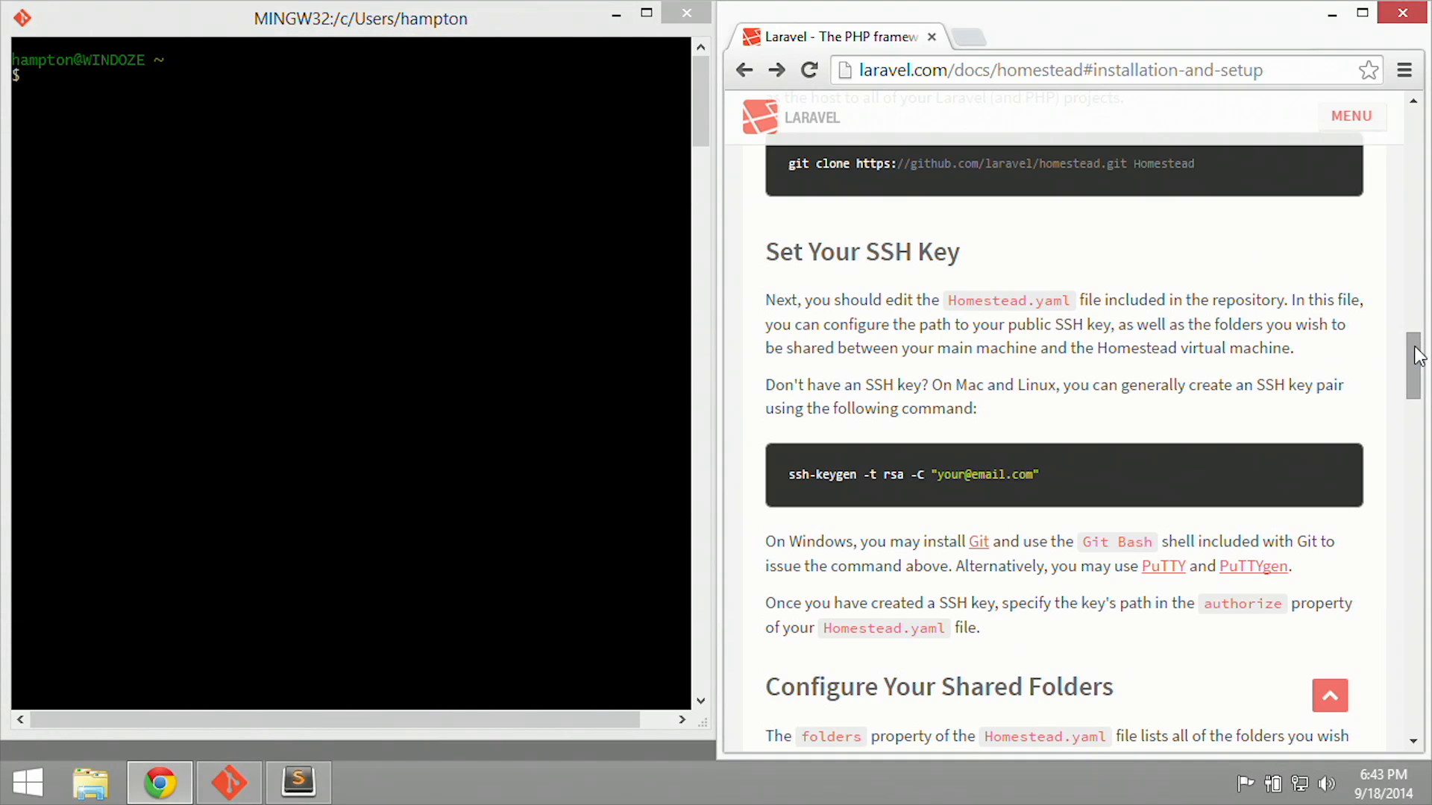
Scroll the Homestead docs past Nginx Sites and Bash Aliases to Launch The Vagrant Box
{"action": "scroll", "scroll_direction": "down", "scroll_amount": 3}
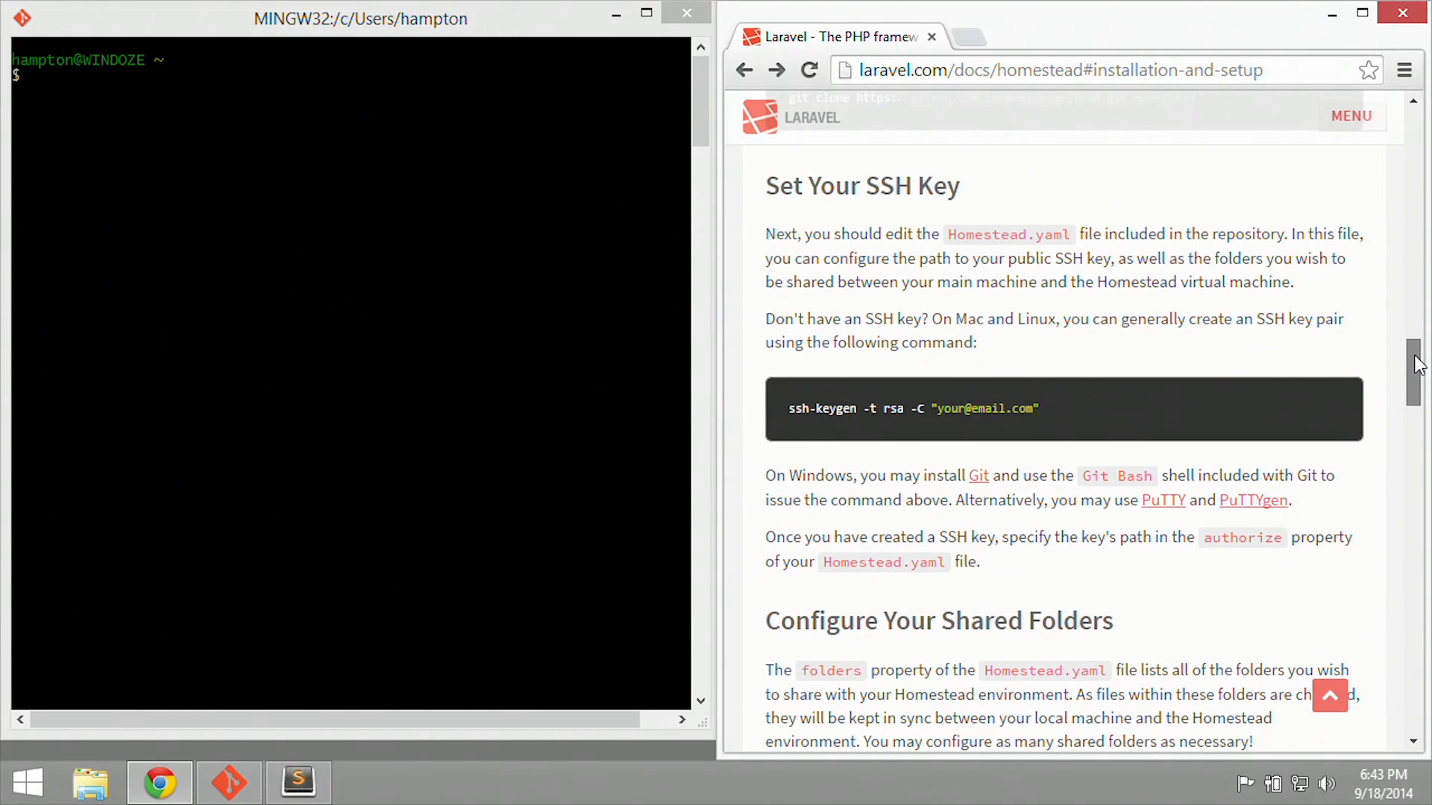
{"action": "scroll", "scroll_direction": "down", "scroll_amount": 3}
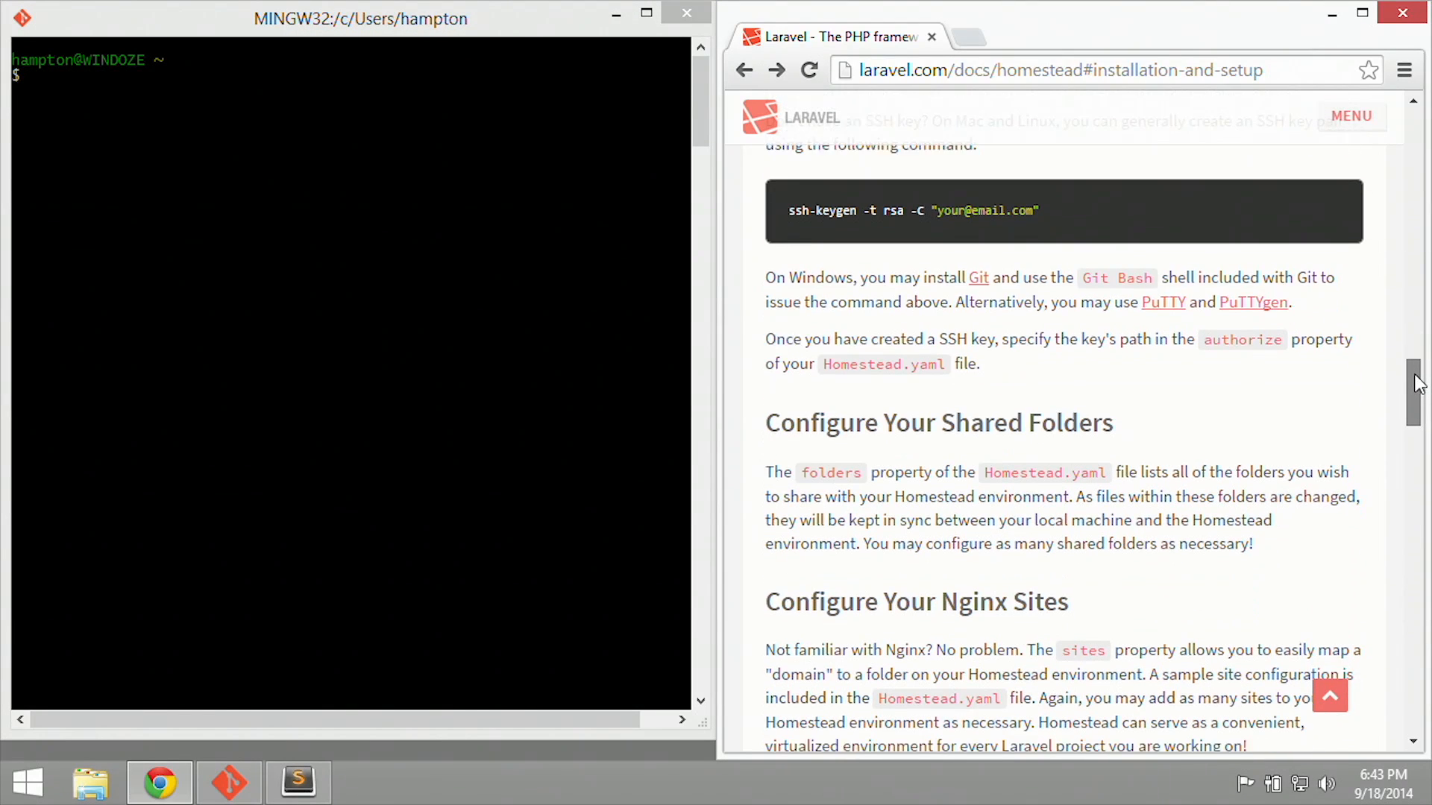
{"action": "scroll", "scroll_direction": "down", "scroll_amount": 3}
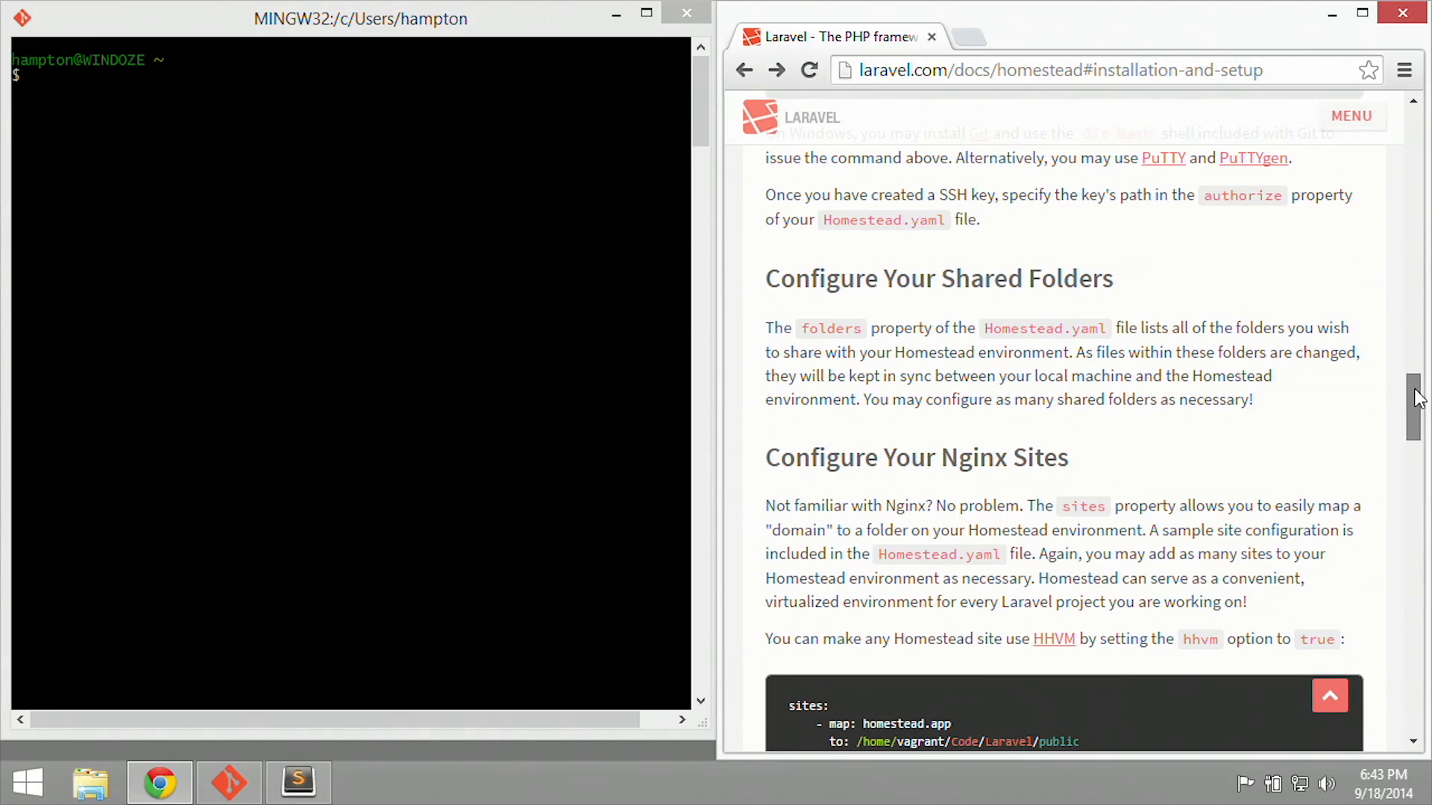
{"action": "scroll", "scroll_direction": "down", "scroll_amount": 3}
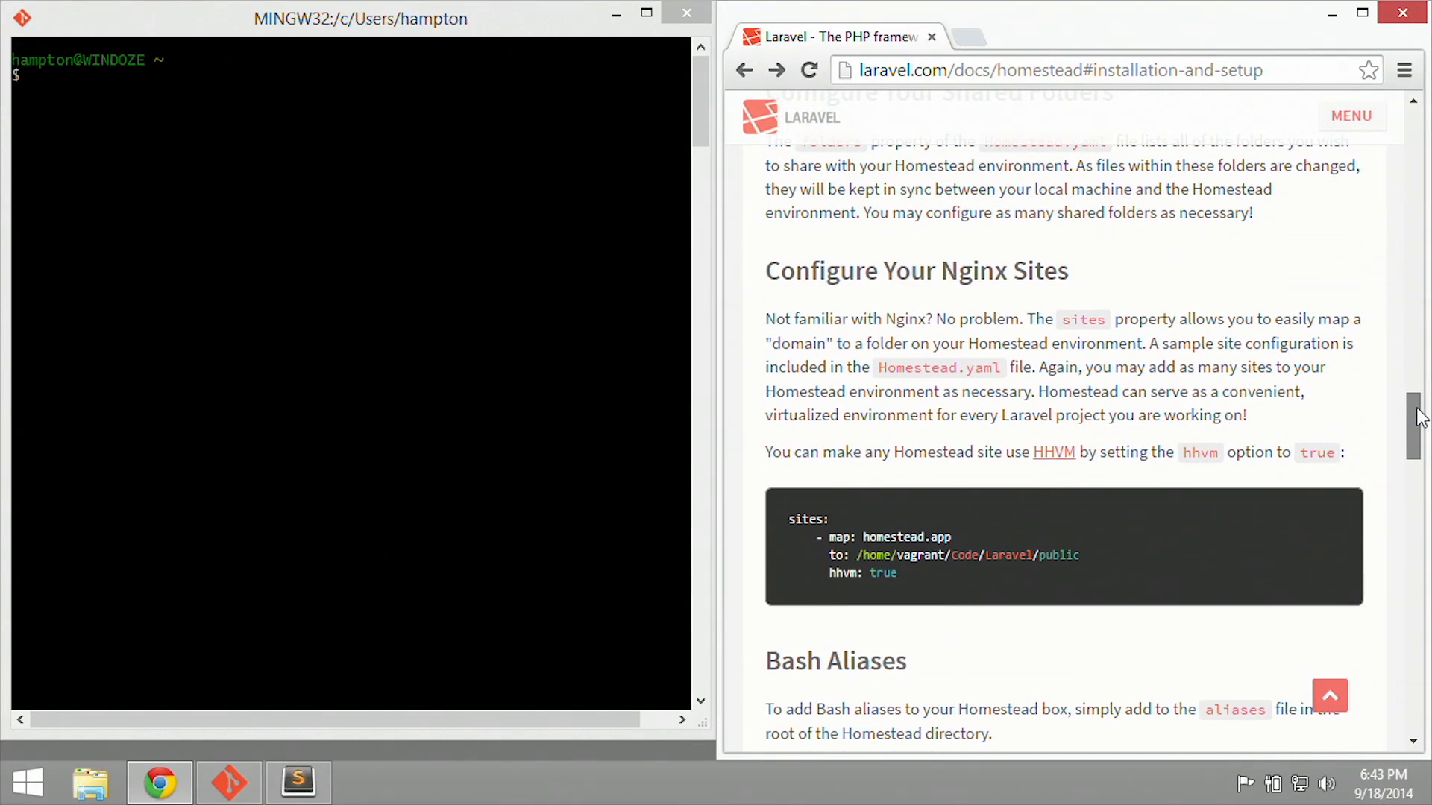
{"action": "scroll", "scroll_direction": "down", "scroll_amount": 3}
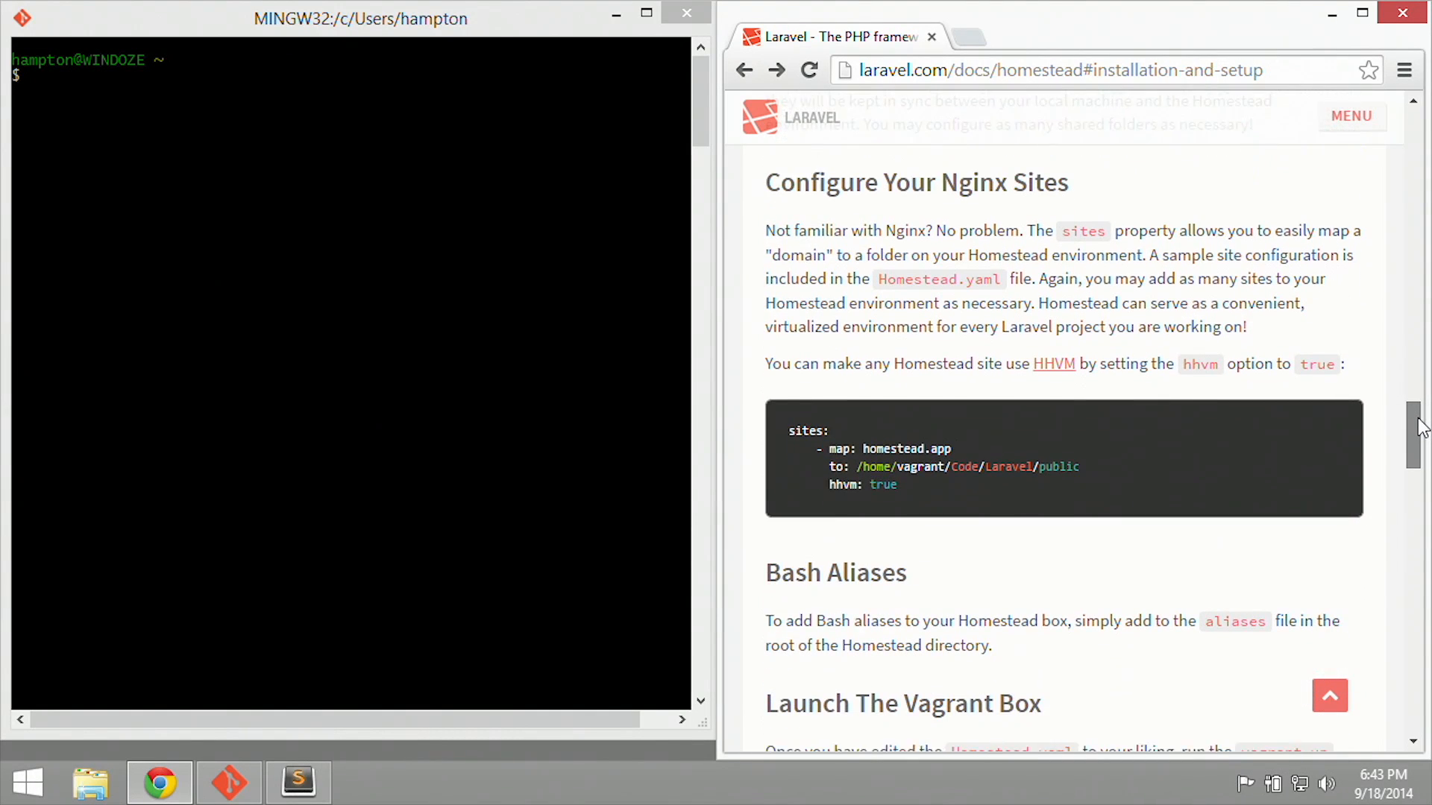
{"action": "scroll", "scroll_direction": "down", "scroll_amount": 3}
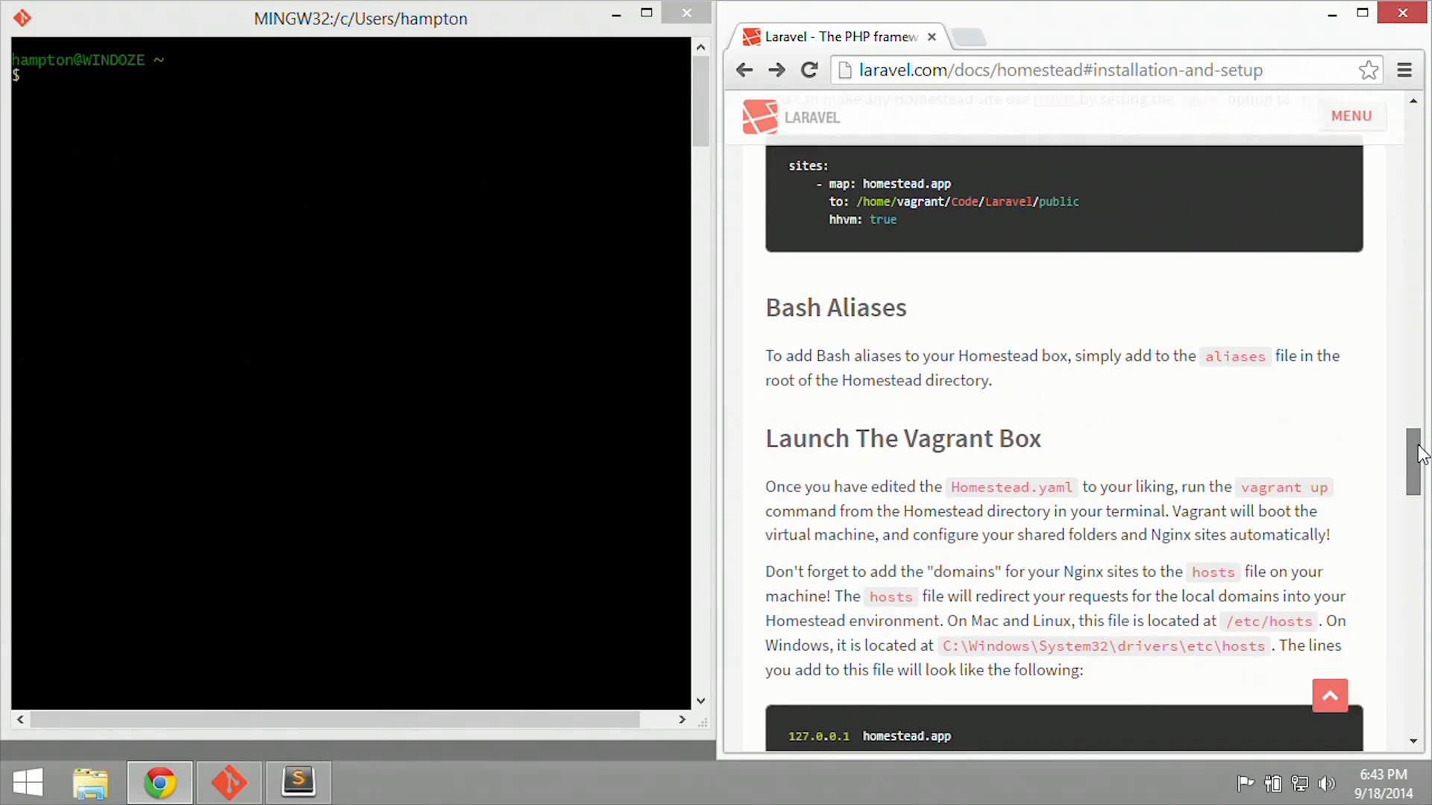
{"action": "scroll", "scroll_direction": "down", "scroll_amount": 3}
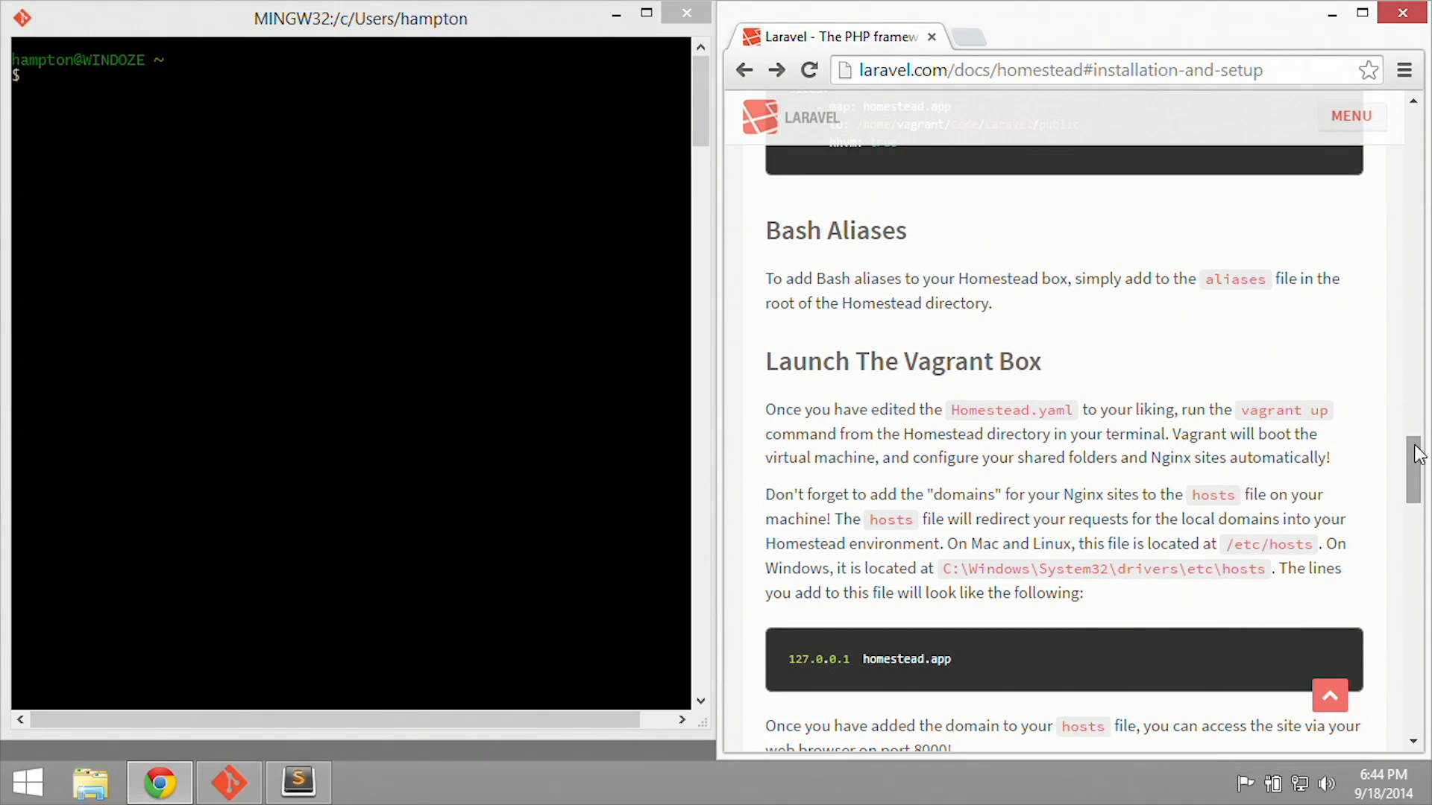
{"action": "mouse_move", "coordinate": [1249, 412]}
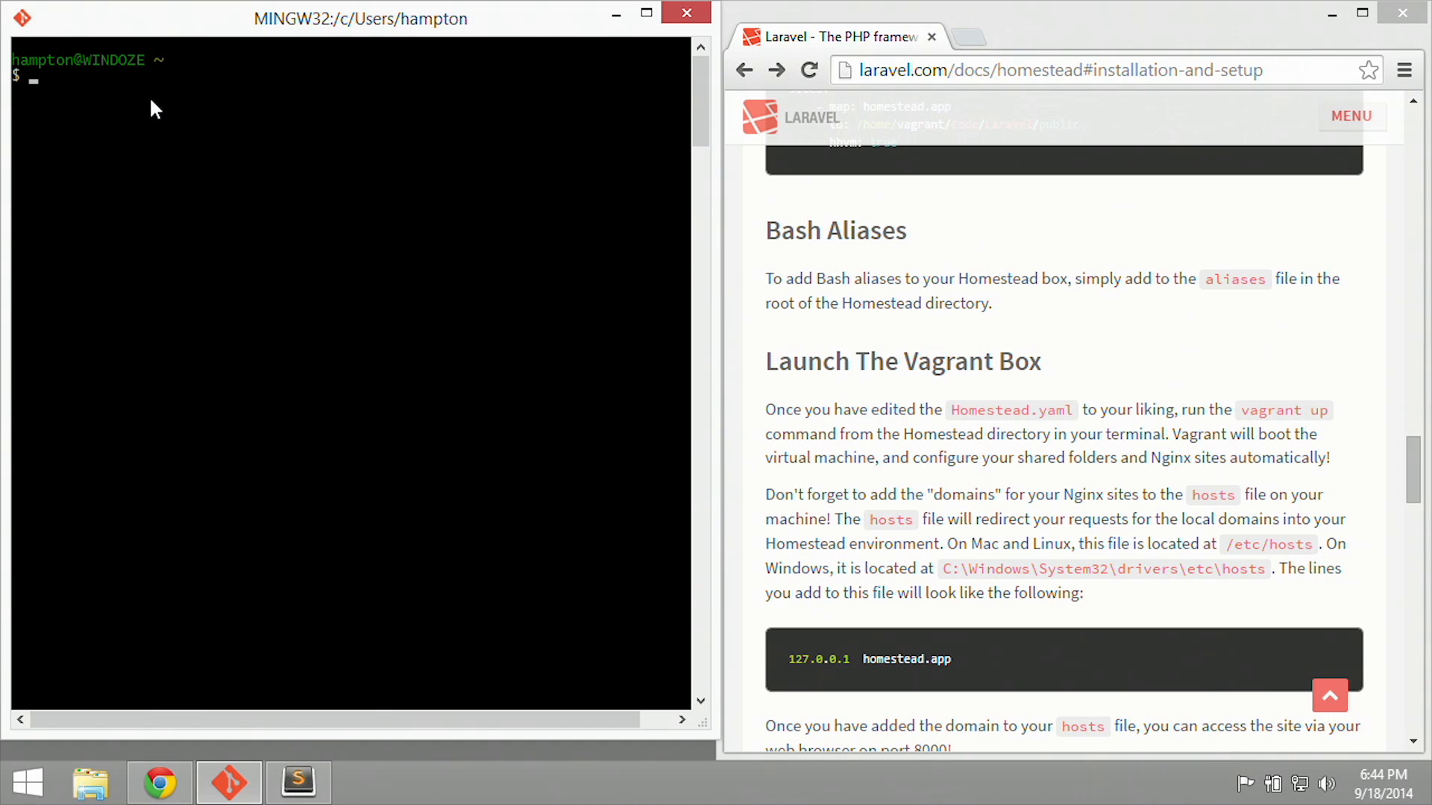
{"action": "mouse_move", "coordinate": [211, 24]}
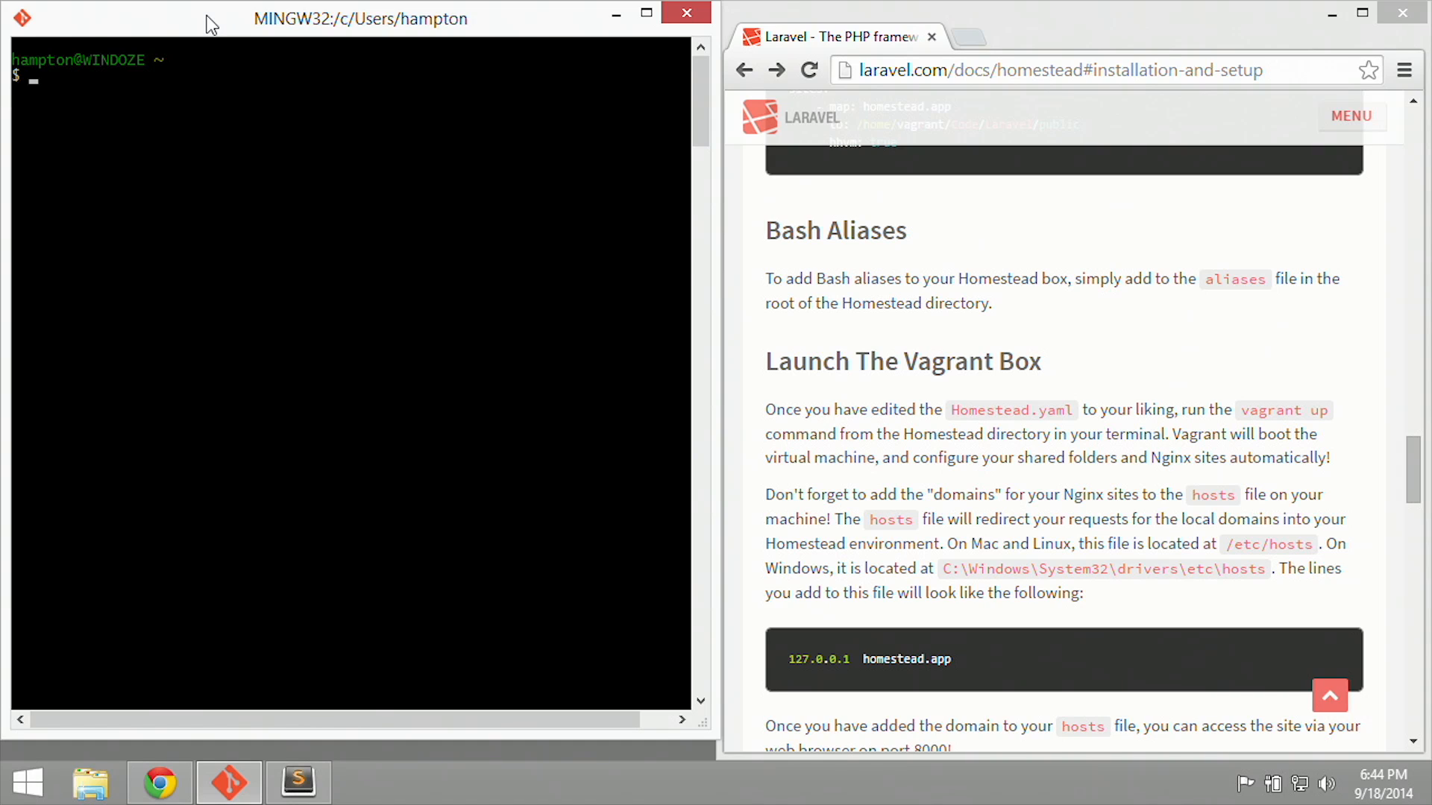
{"action": "type", "text": "cd"}
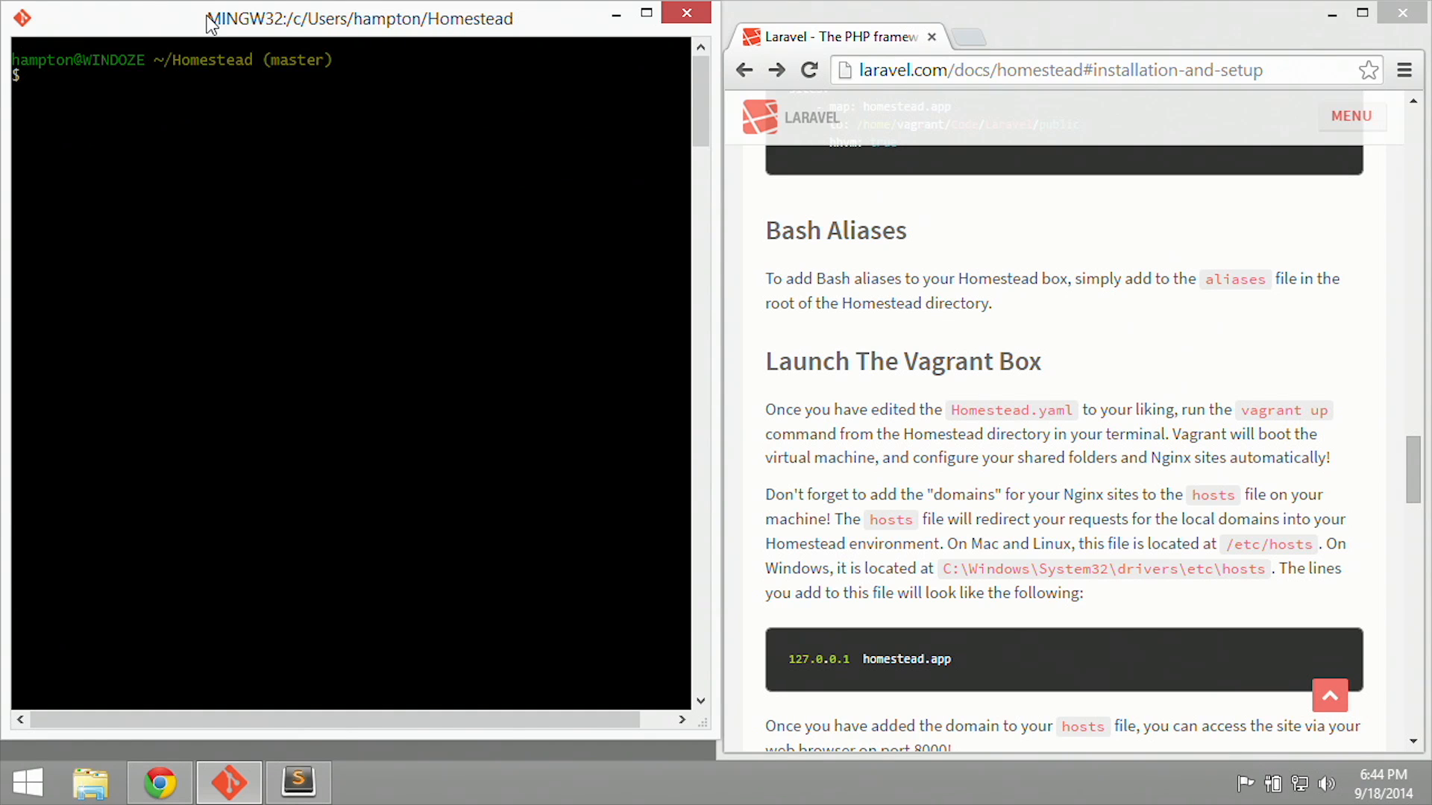
{"action": "type", "text": "vag"}
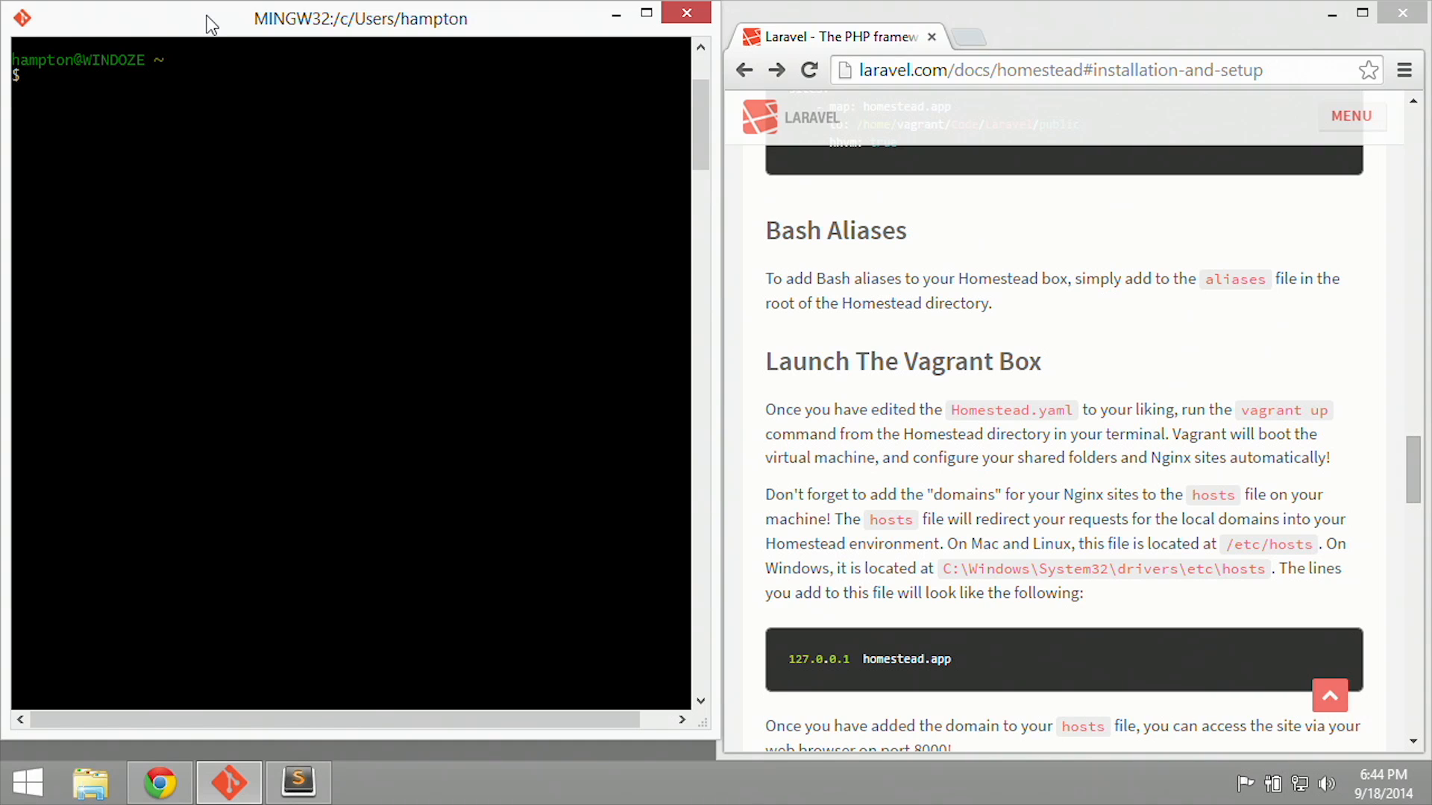
Create a Projects folder with mkdir, confirm with ls, clear, and cd into Homestead
{"action": "type", "text": "mkdir"}
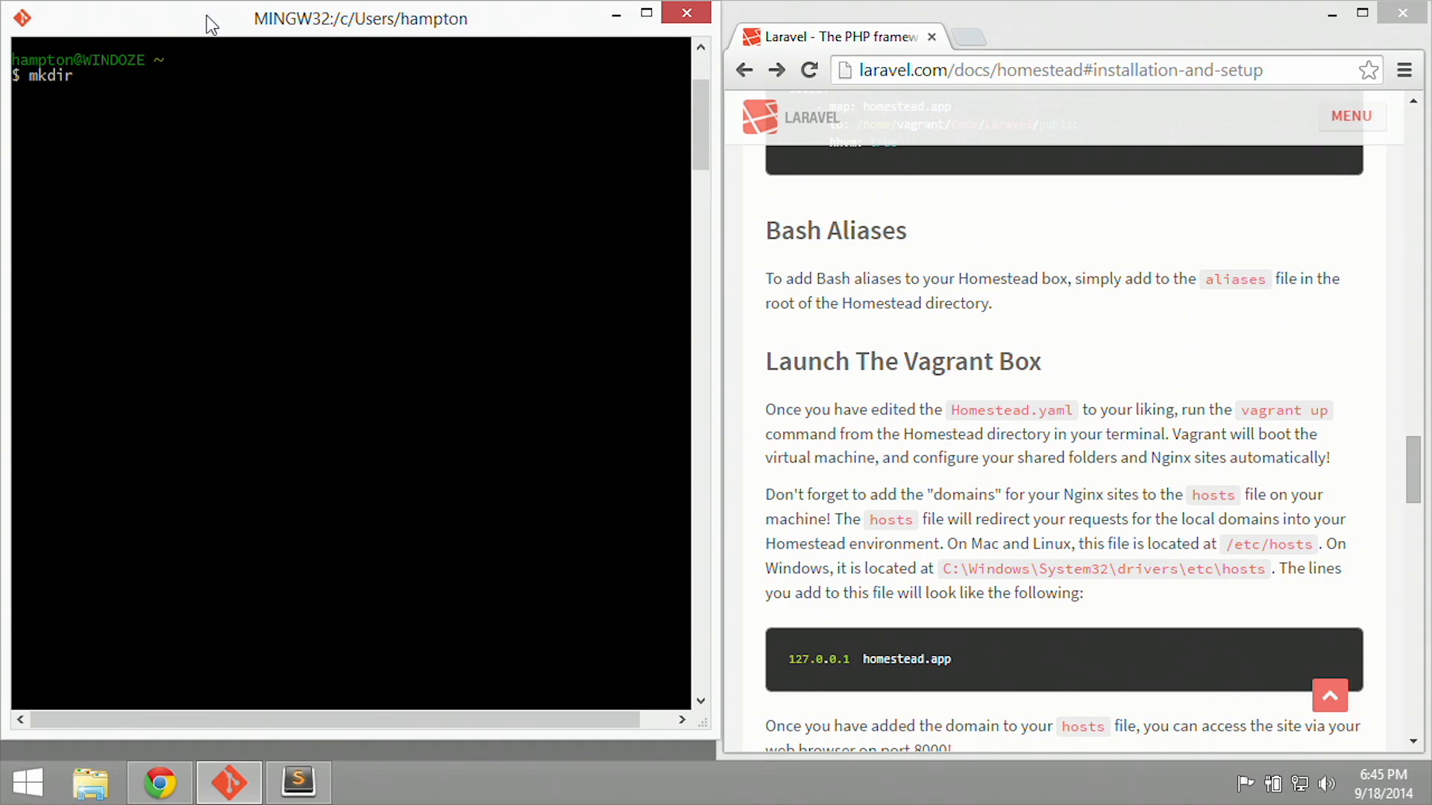
{"action": "type", "text": "Projects"}
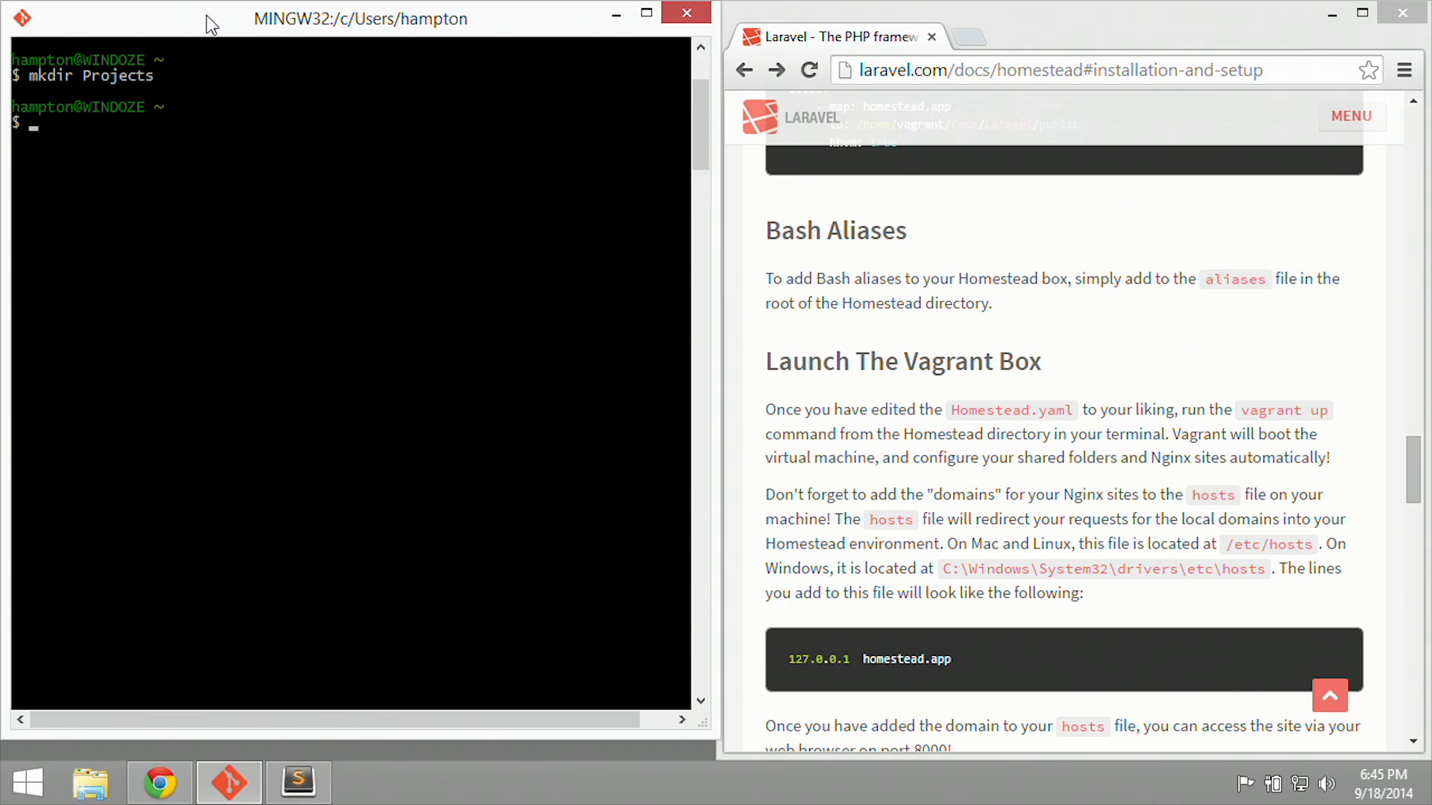
{"action": "type", "text": "ls"}
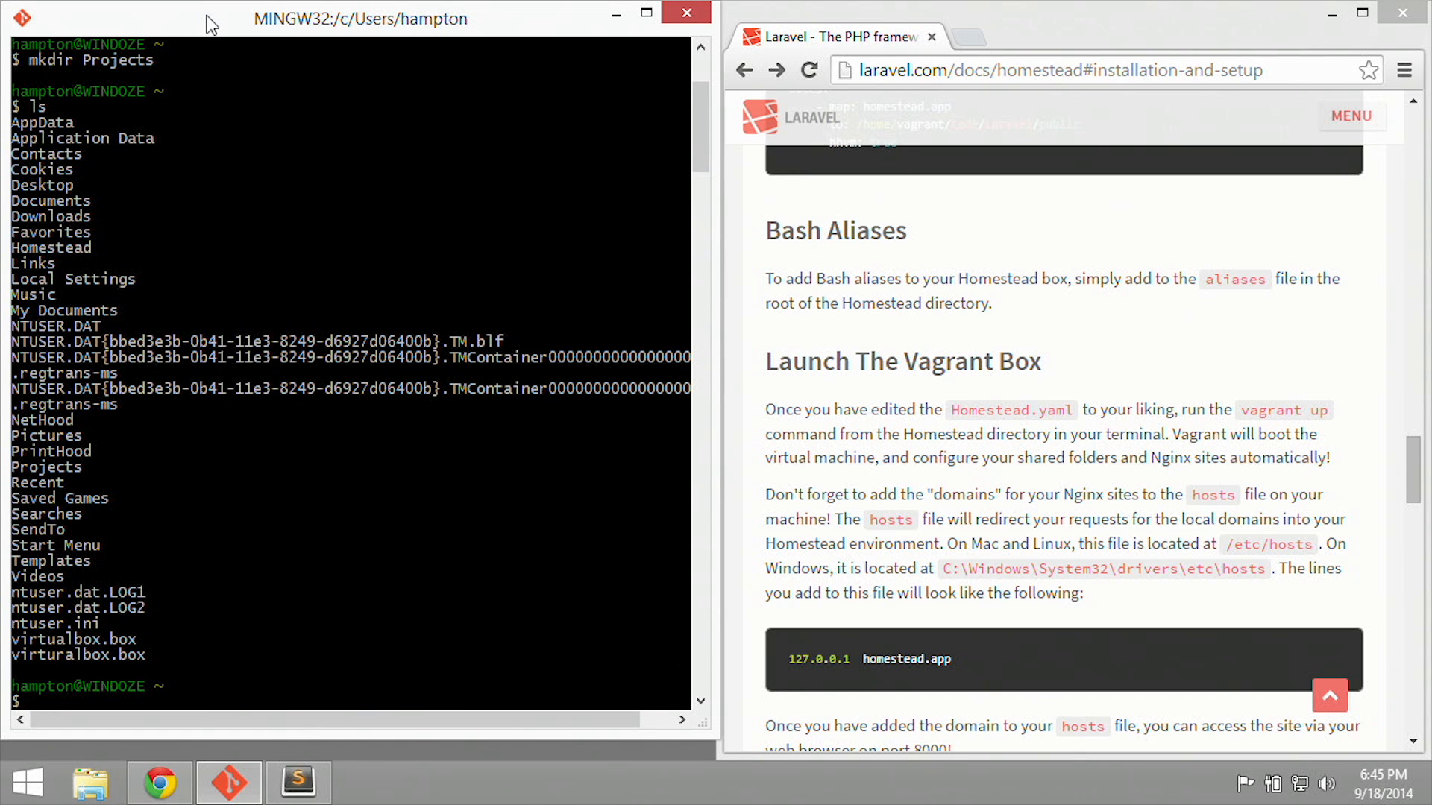
{"action": "type", "text": "clear"}
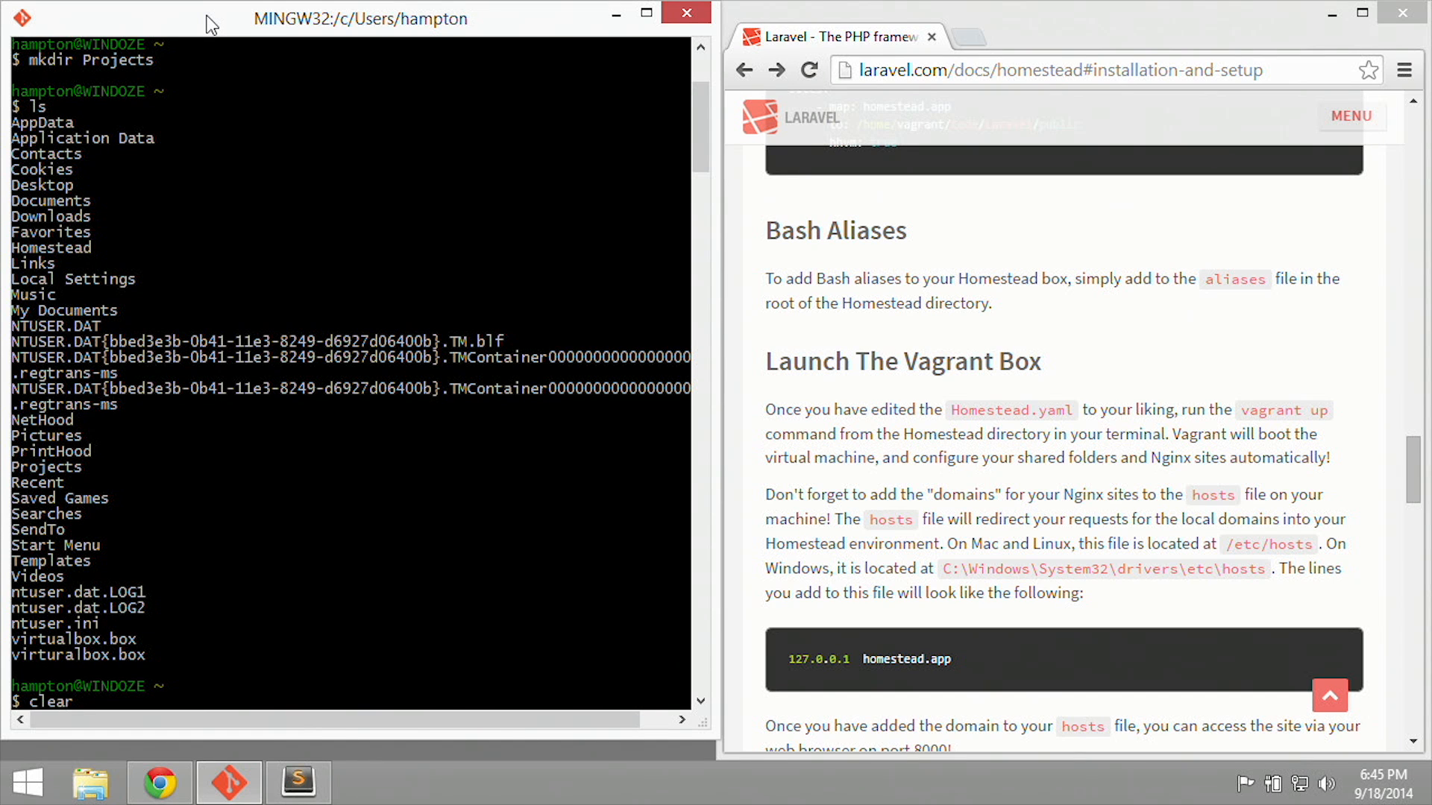
{"action": "type", "text": "cd"}
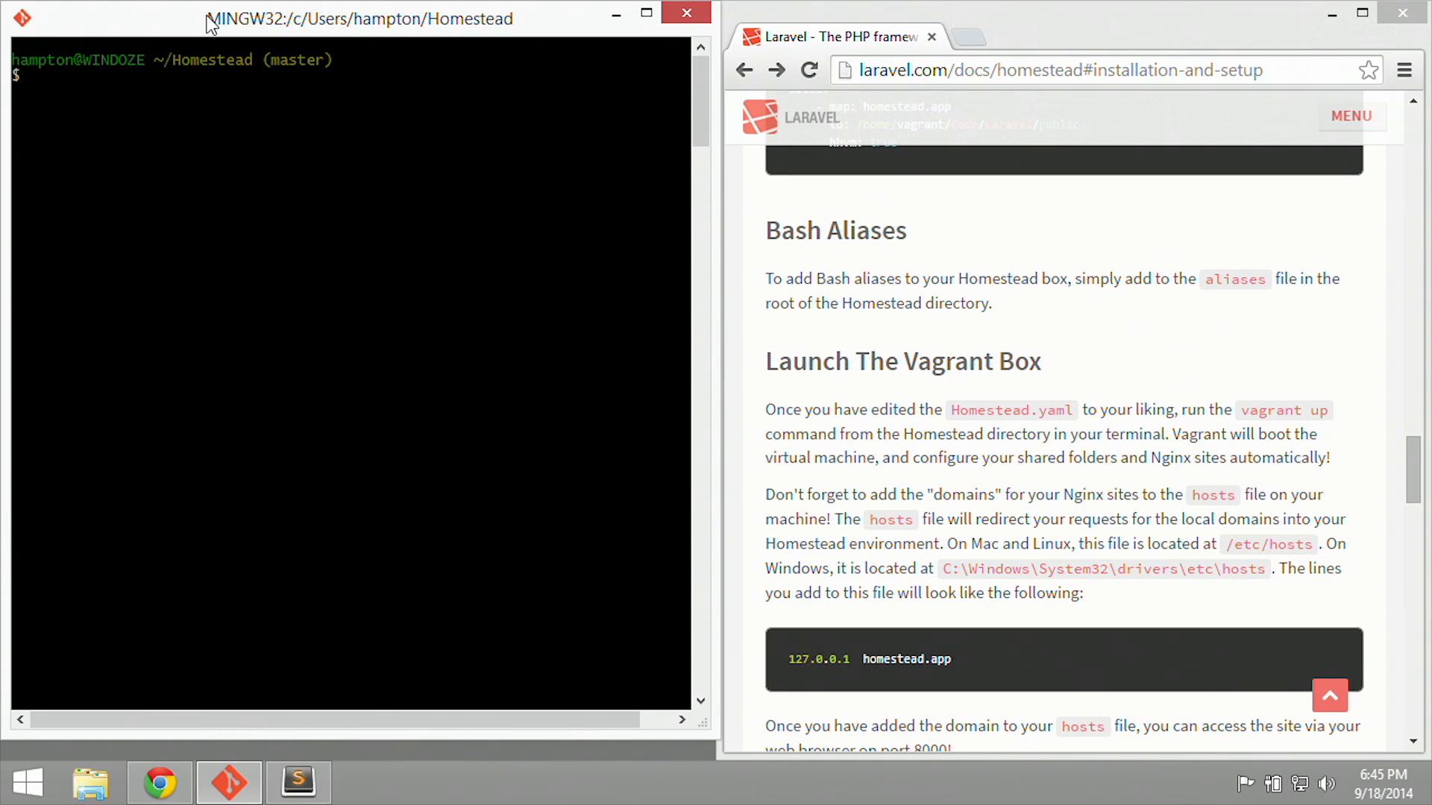
Run mkdir Projects and vagrant up, which stops with a host network collision error
{"action": "type", "text": "mkdir Projects"}
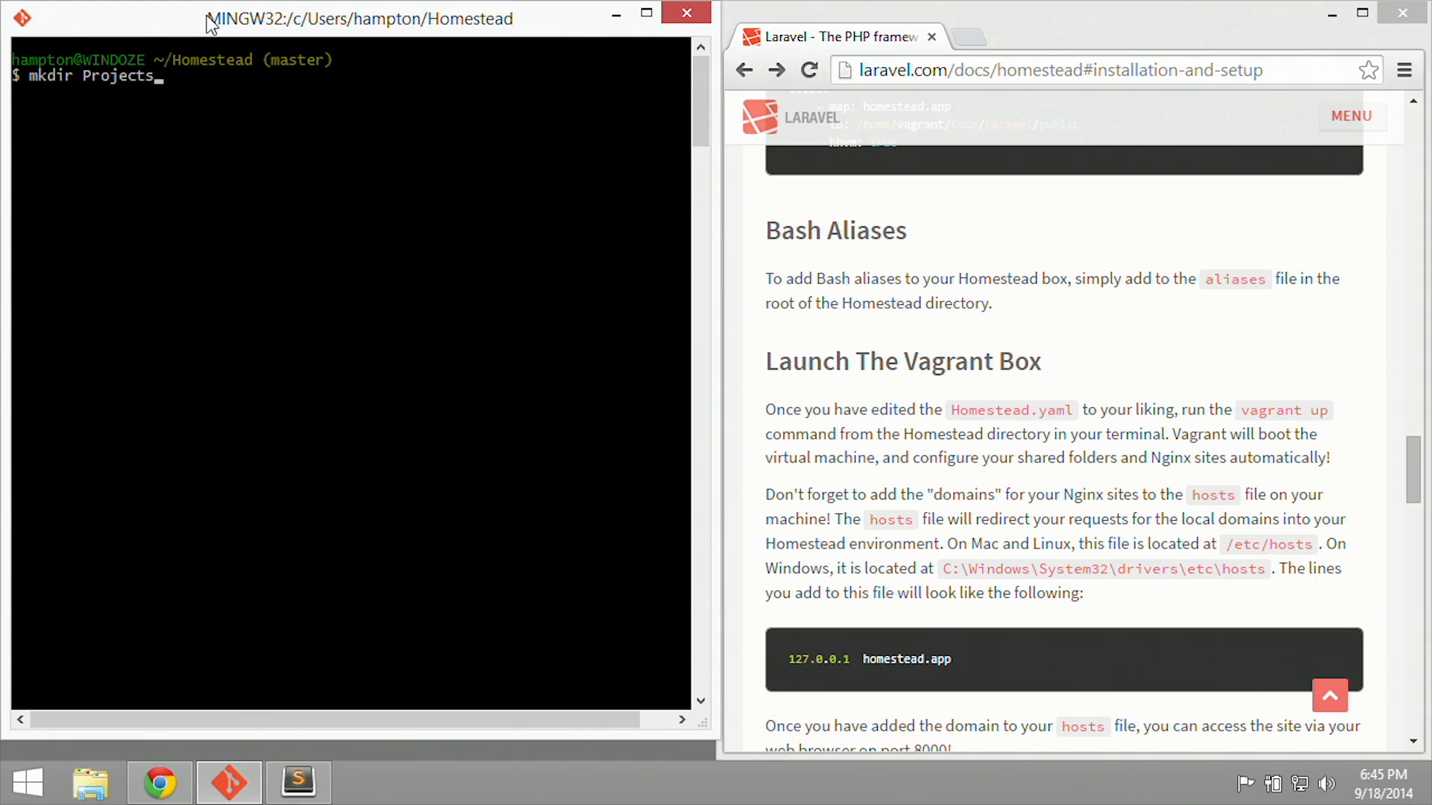
{"action": "type", "text": "vagrant up"}
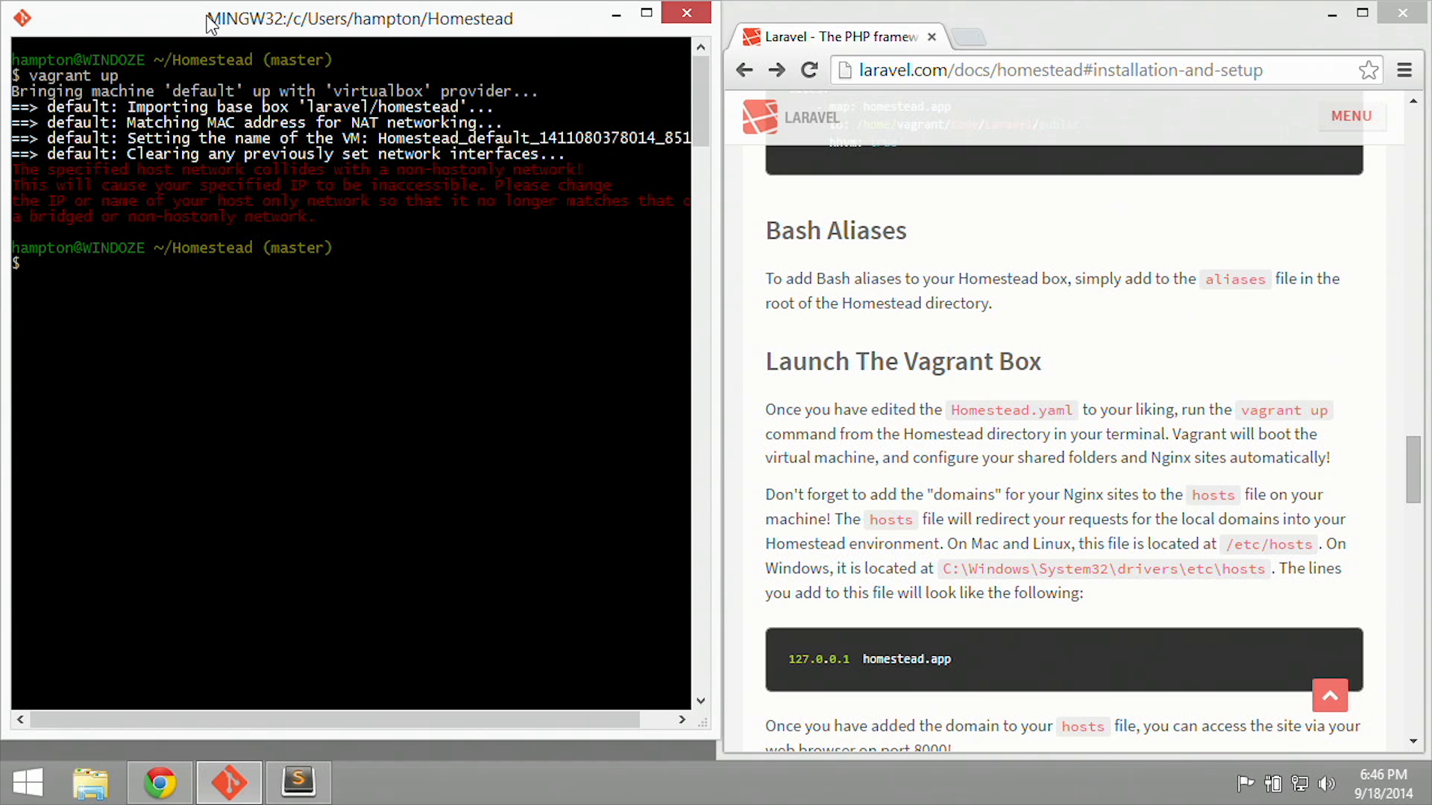
{"action": "mouse_move", "coordinate": [256, 707]}
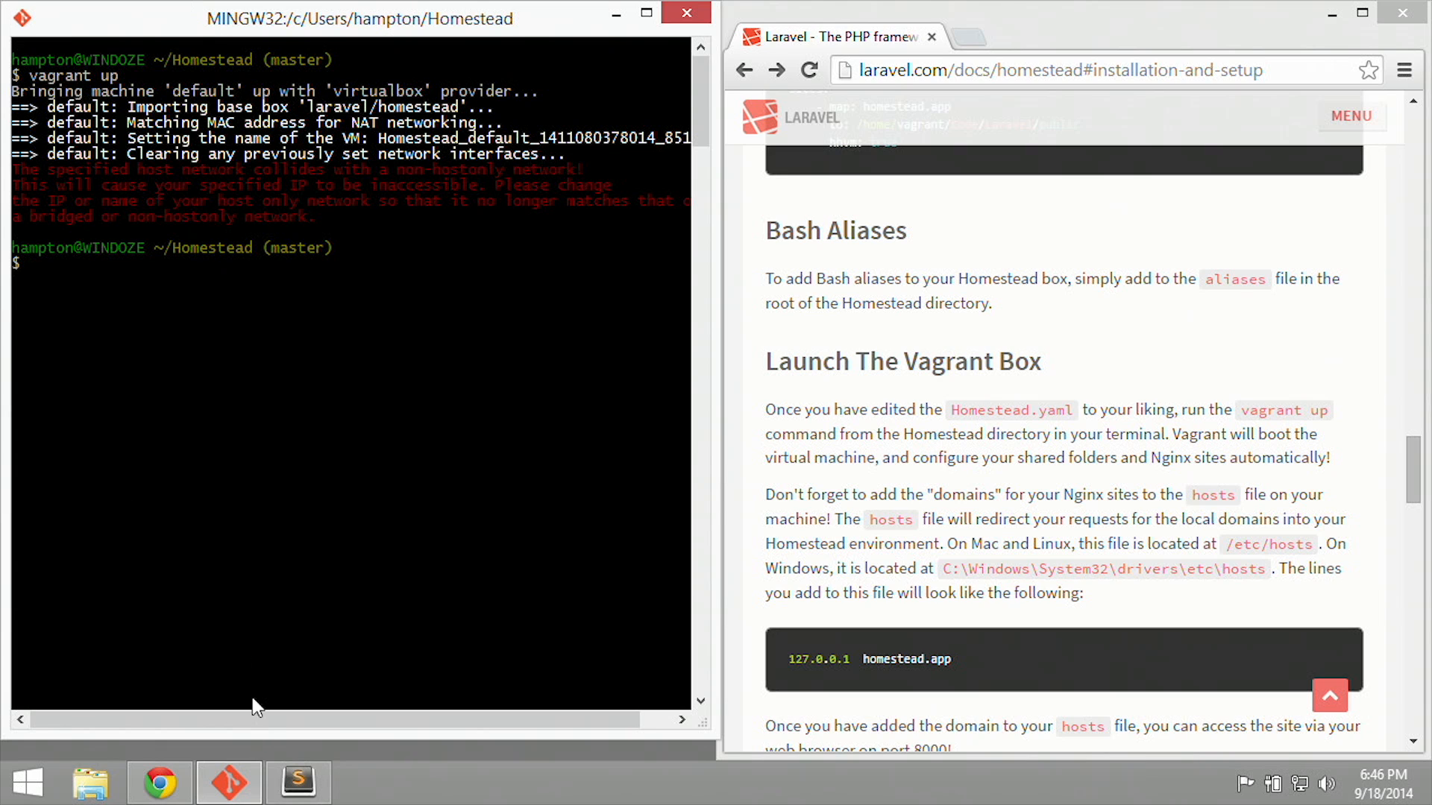
Check the ip 192.168.10.10 line in Homestead.yaml, then open the Network and Sharing Center
{"action": "left_click", "coordinate": [297, 782]}
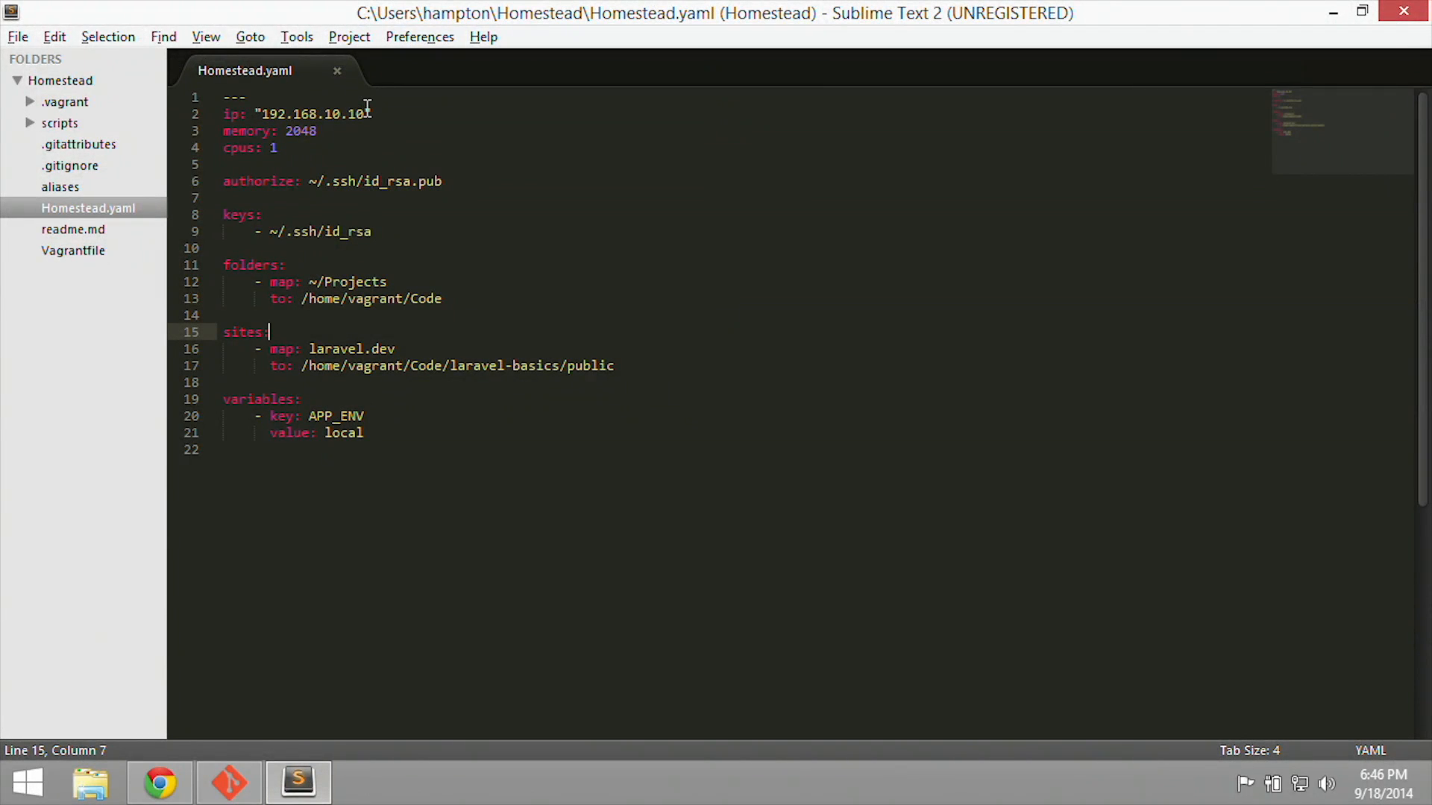
{"action": "mouse_move", "coordinate": [309, 113]}
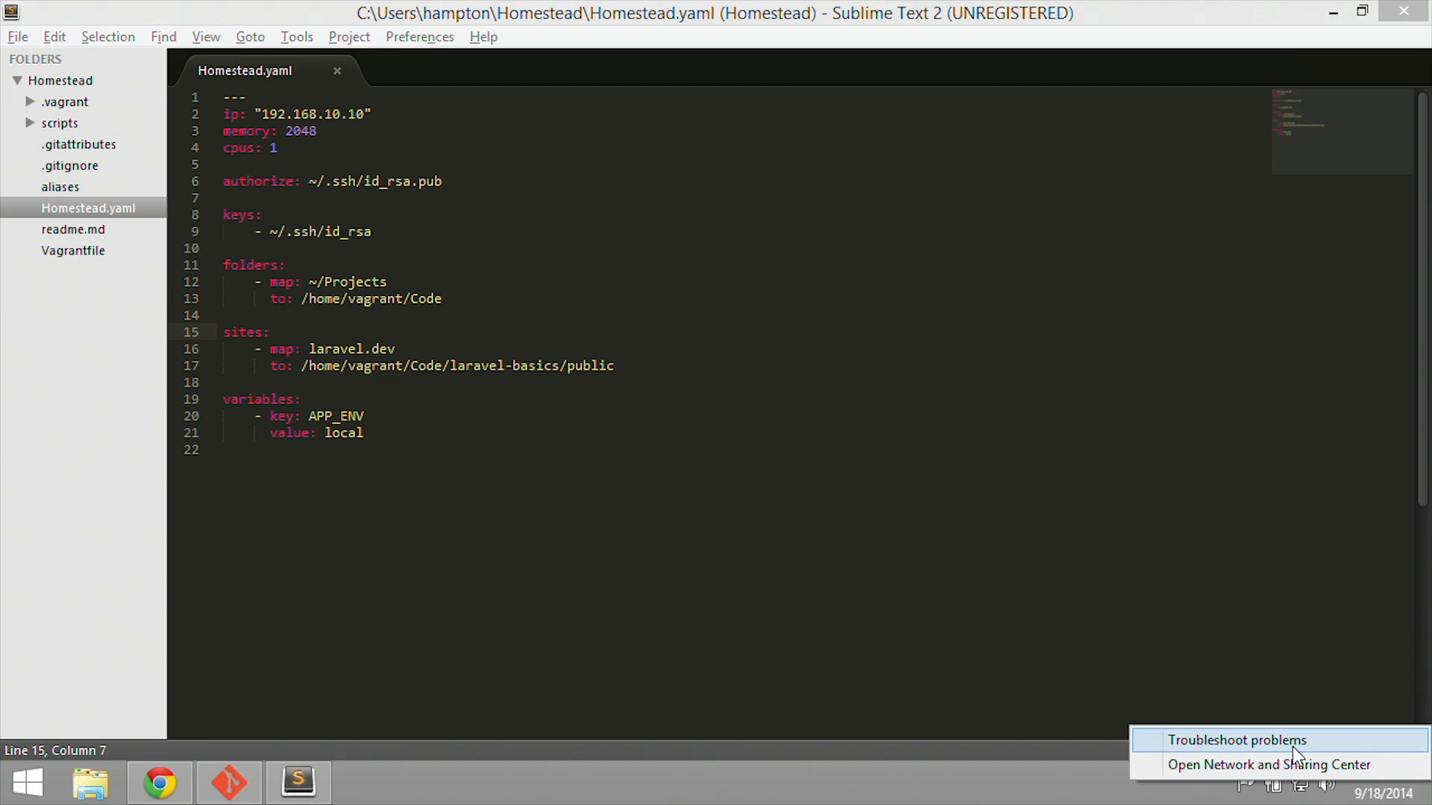
{"action": "left_click", "coordinate": [1269, 764]}
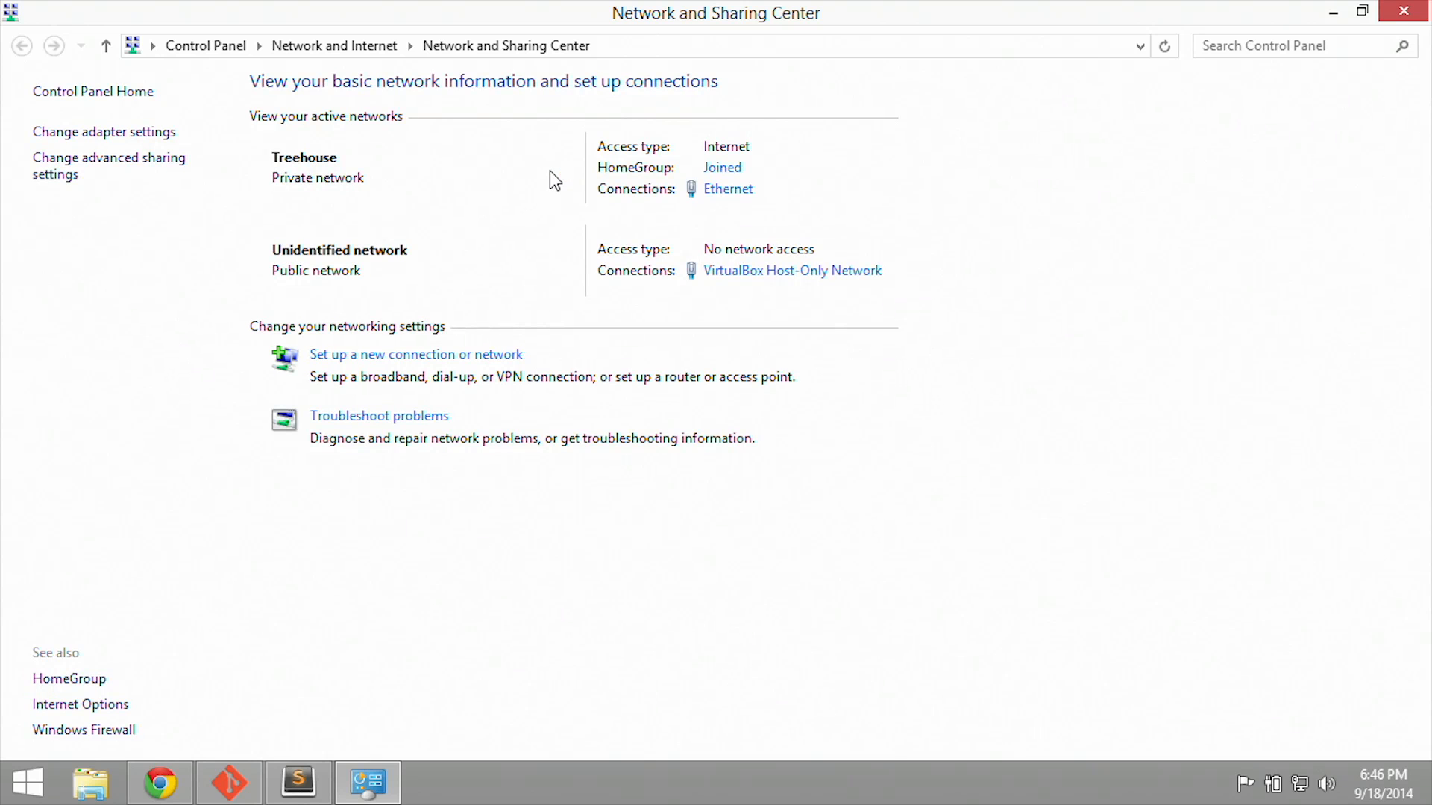
{"action": "mouse_move", "coordinate": [547, 318]}
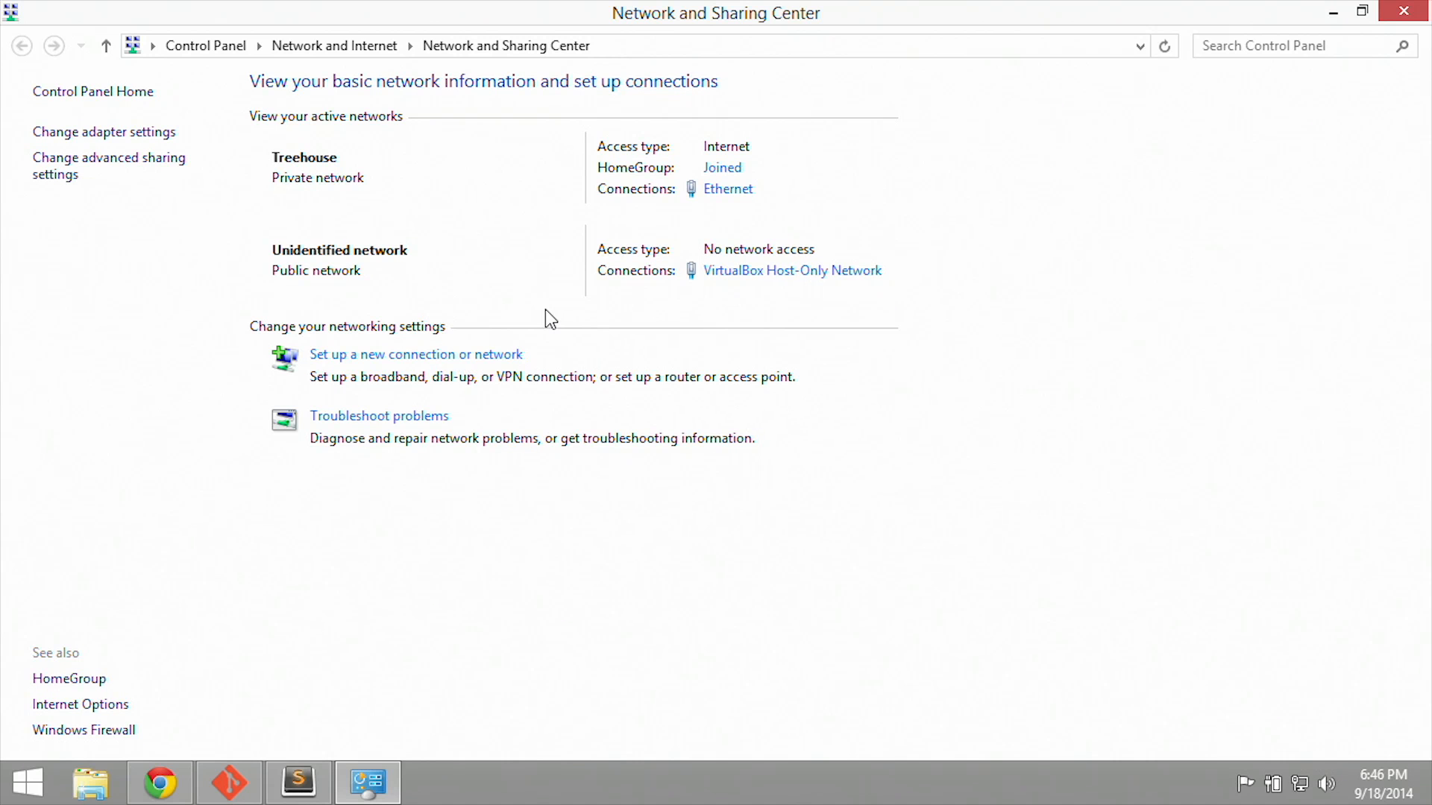
{"action": "mouse_move", "coordinate": [549, 300]}
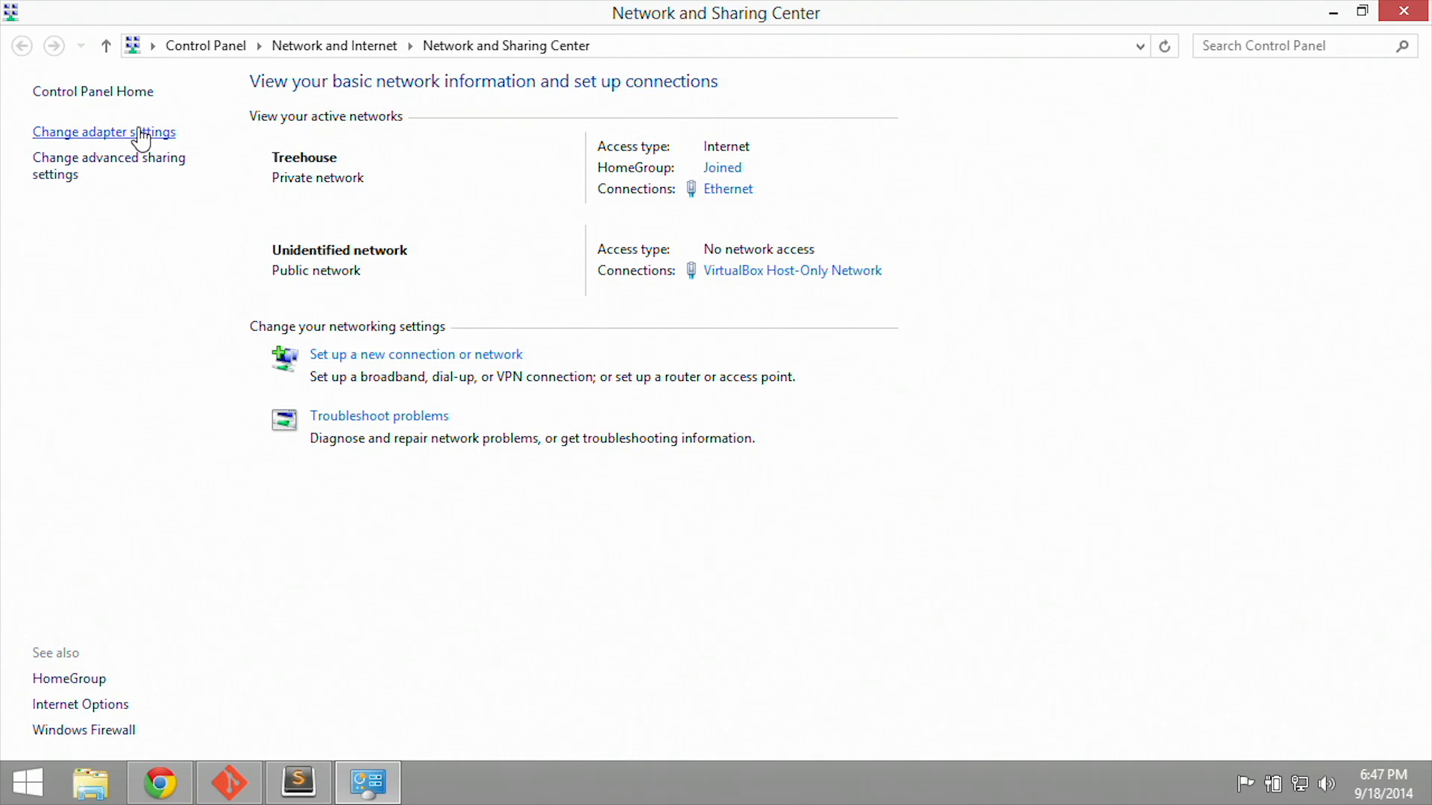
Review the Ethernet adapter's status under Change adapter settings, then close it and Control Panel
{"action": "left_click", "coordinate": [103, 131]}
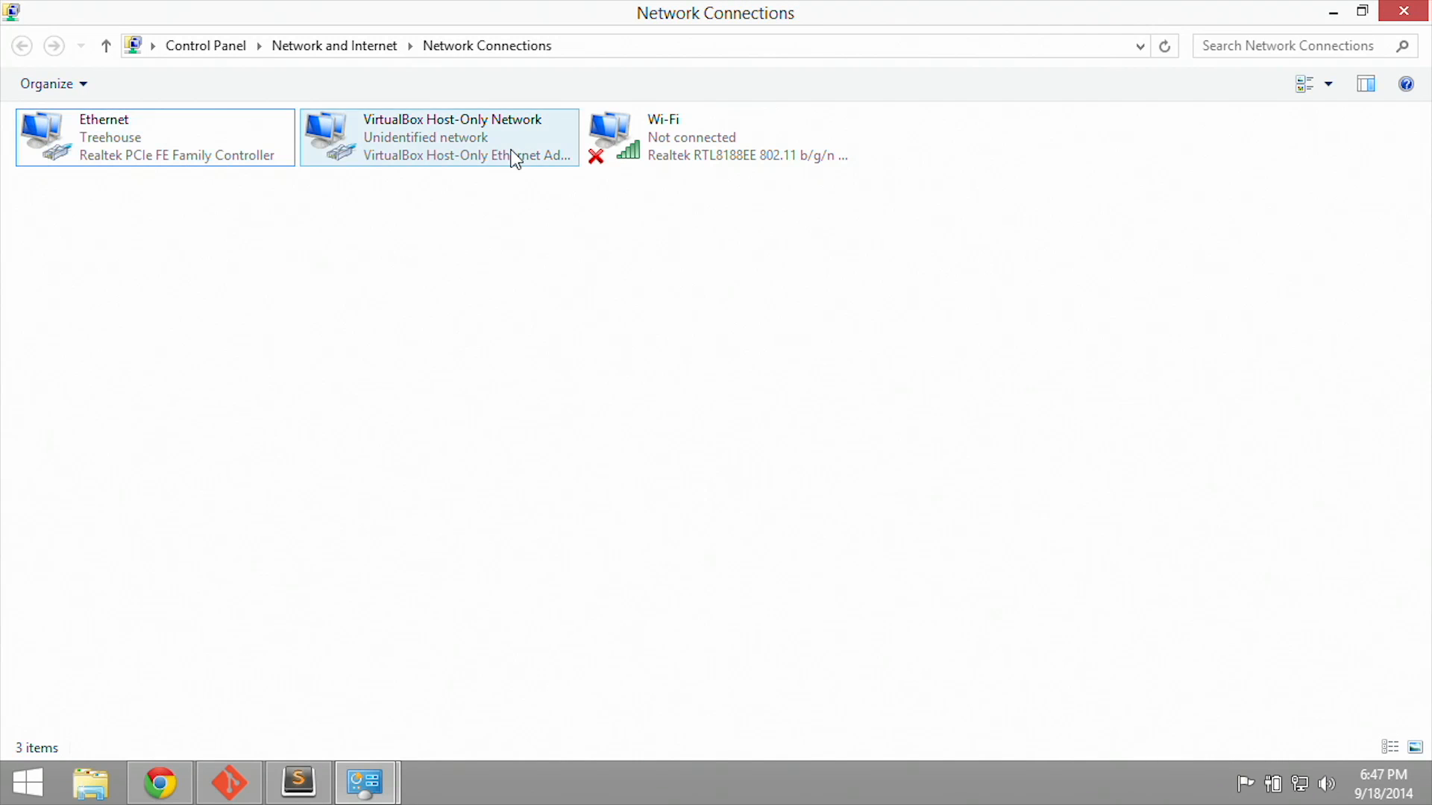
{"action": "left_click", "coordinate": [138, 138]}
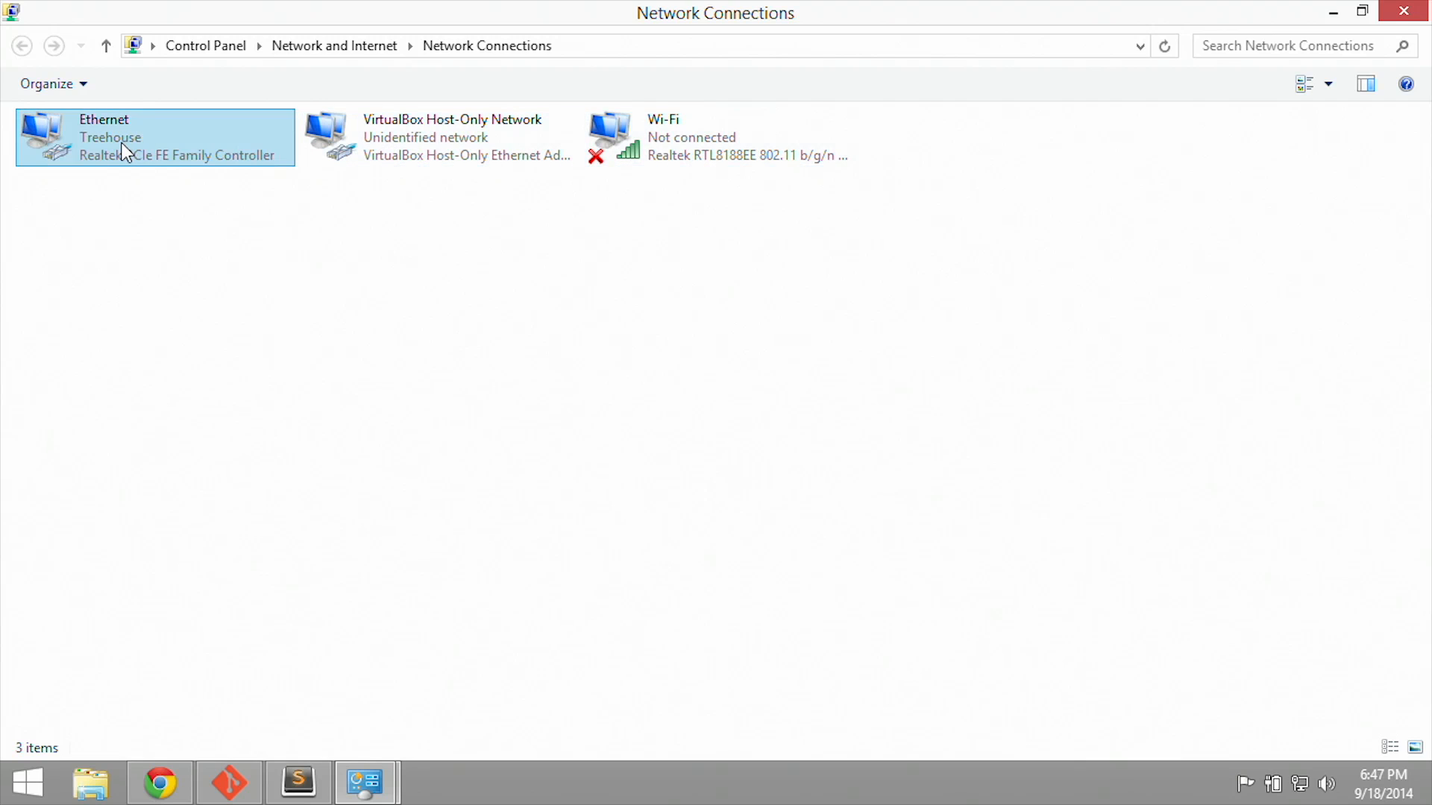
{"action": "right_click", "coordinate": [127, 150]}
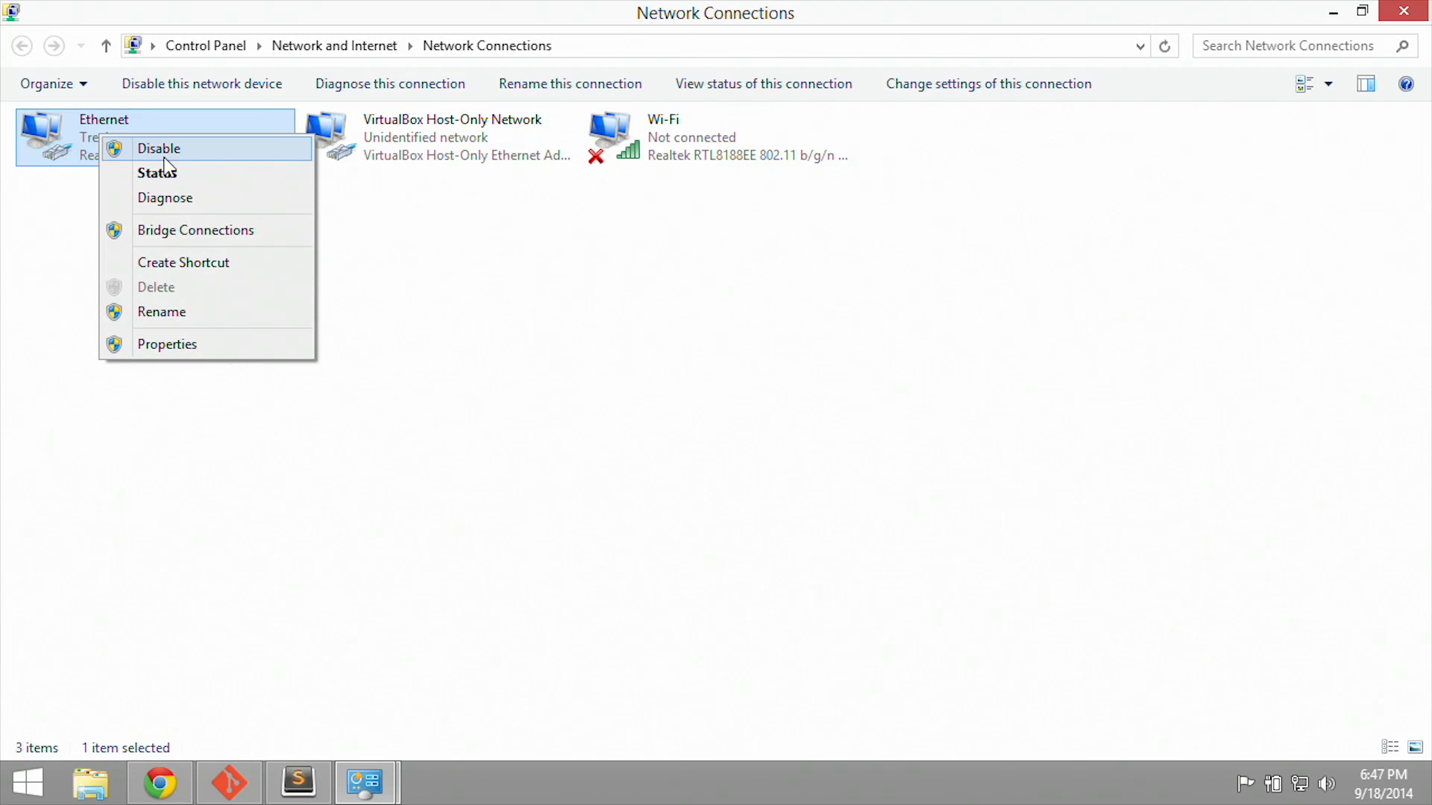
{"action": "left_click", "coordinate": [156, 172]}
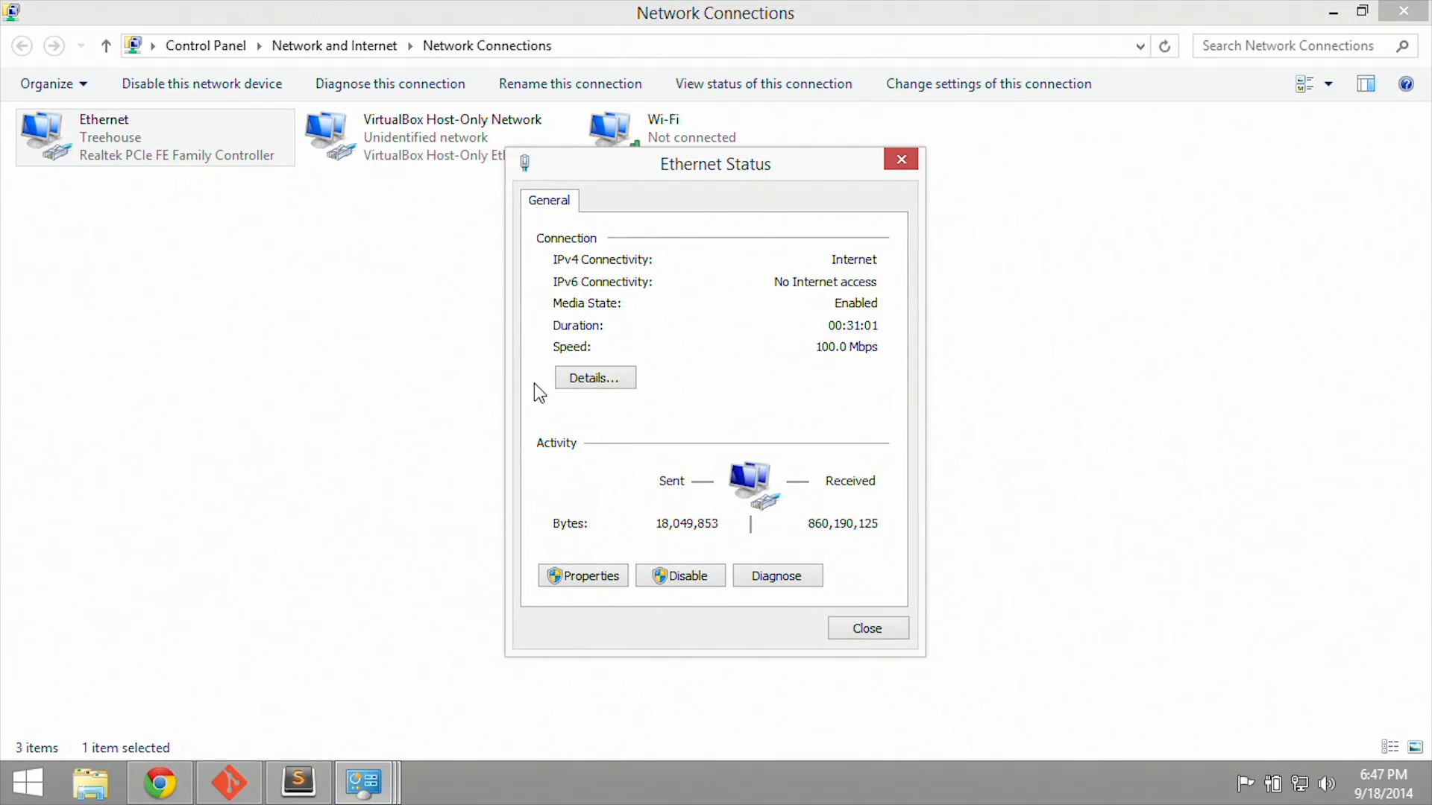
{"action": "left_click", "coordinate": [593, 377]}
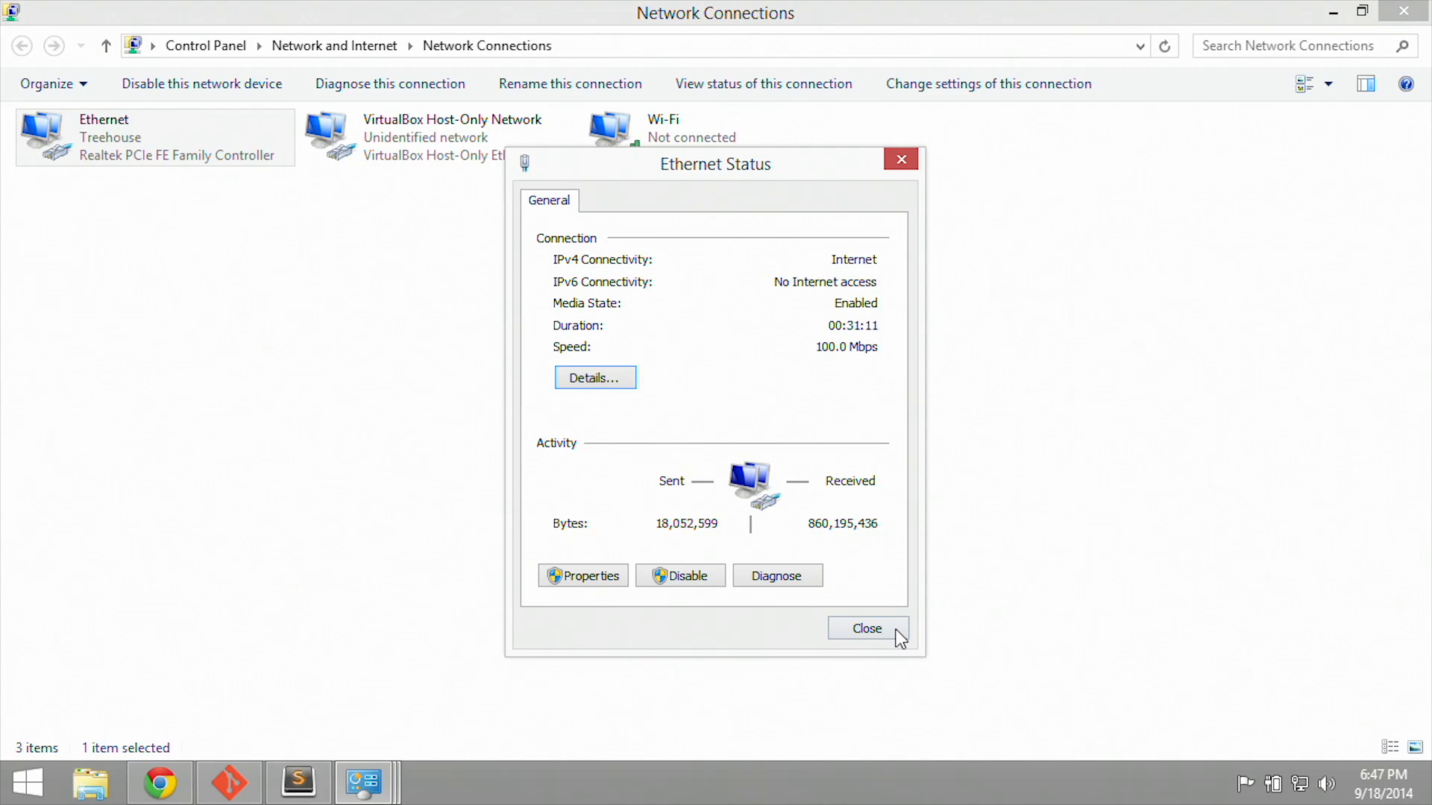
{"action": "left_click", "coordinate": [865, 628]}
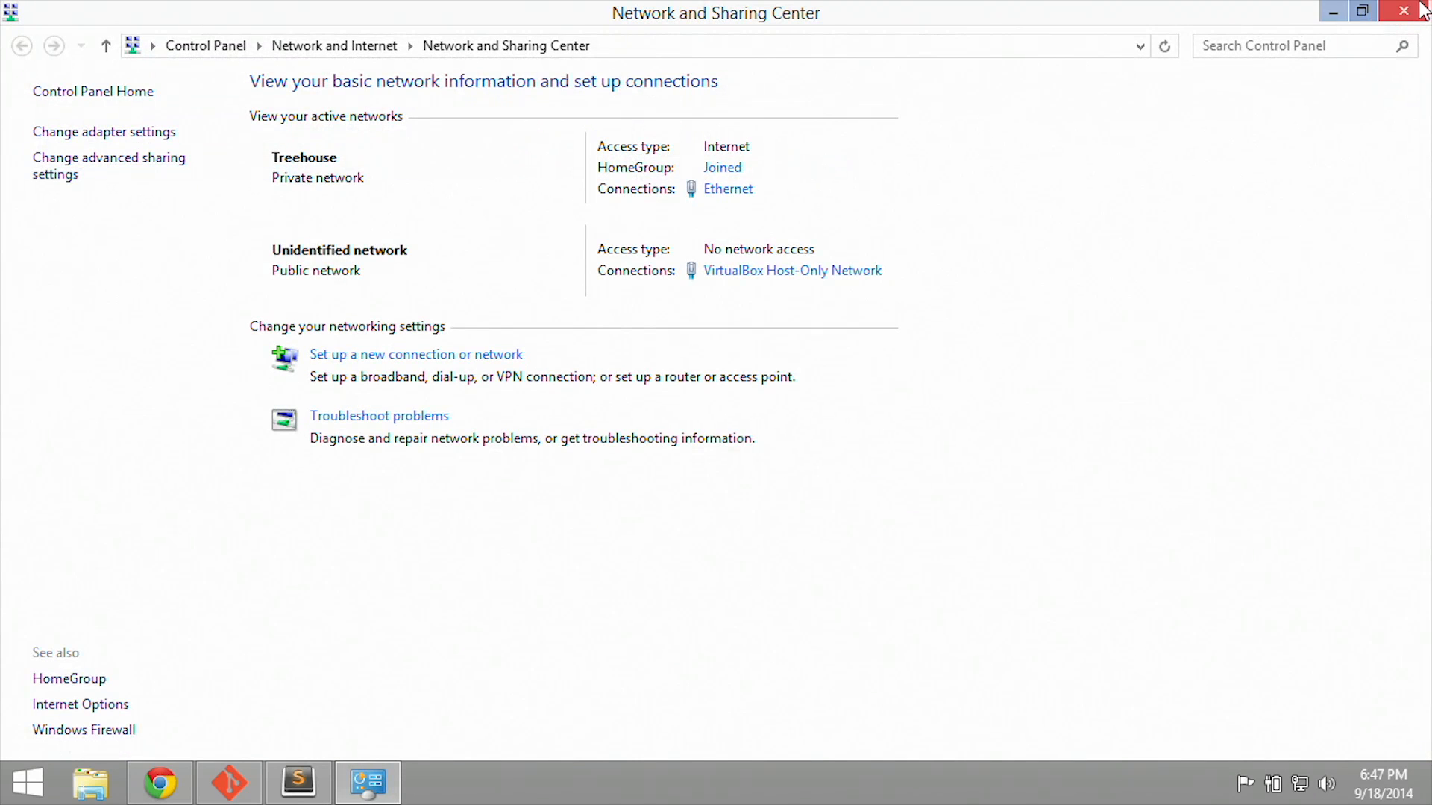
{"action": "left_click", "coordinate": [297, 784]}
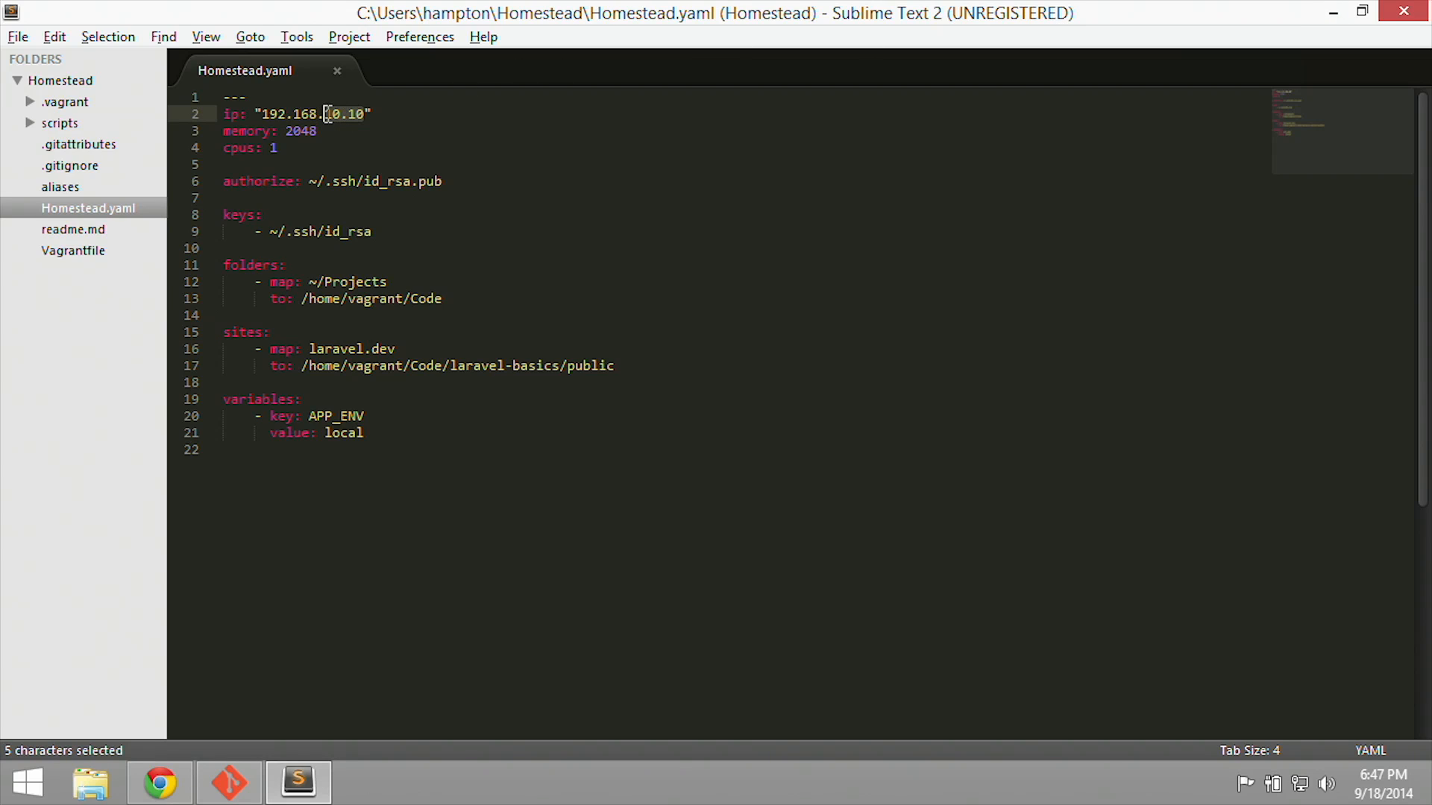
Change the Homestead.yaml ip value to 192.168.100.10 and save the file
{"action": "type", "text": "10"}
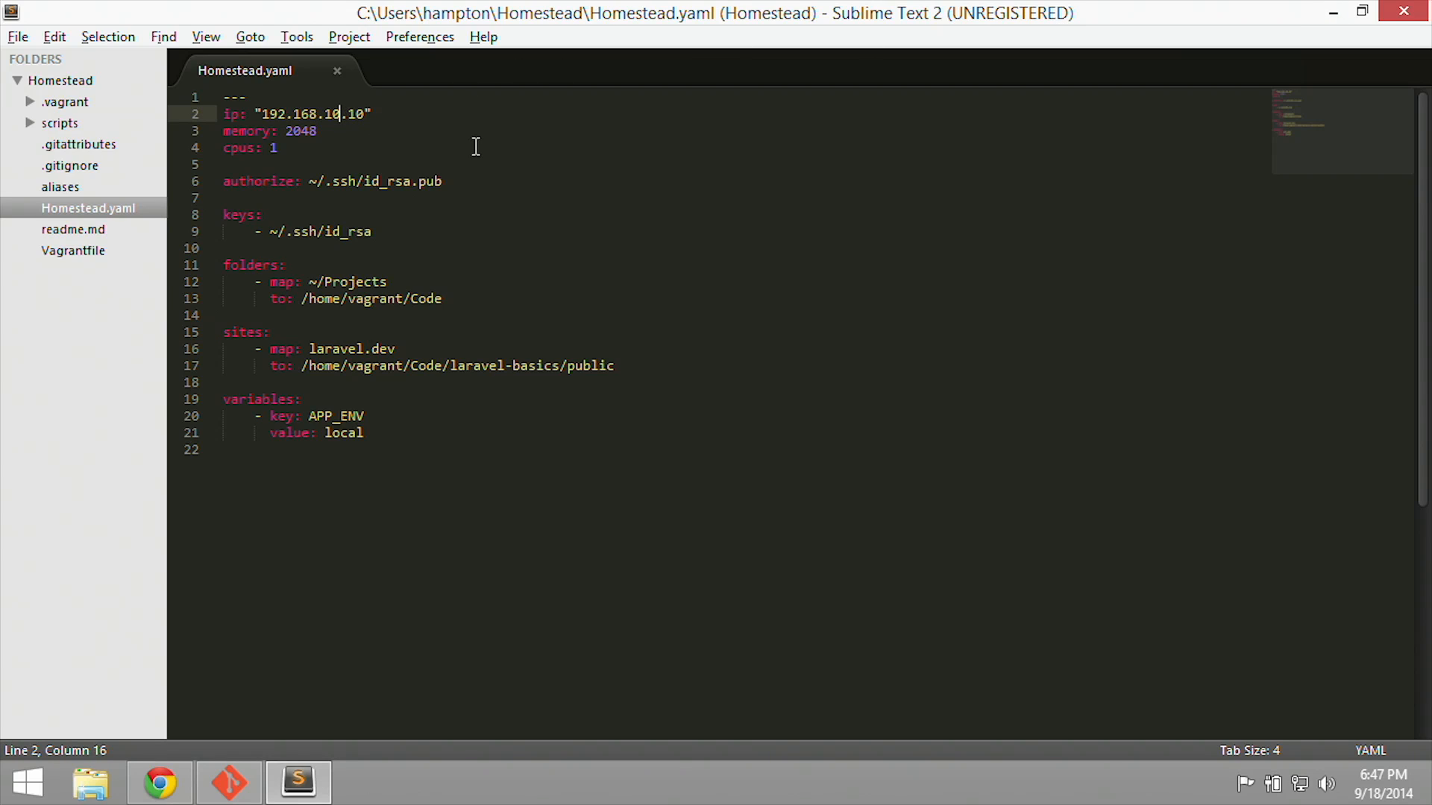
{"action": "type", "text": "0"}
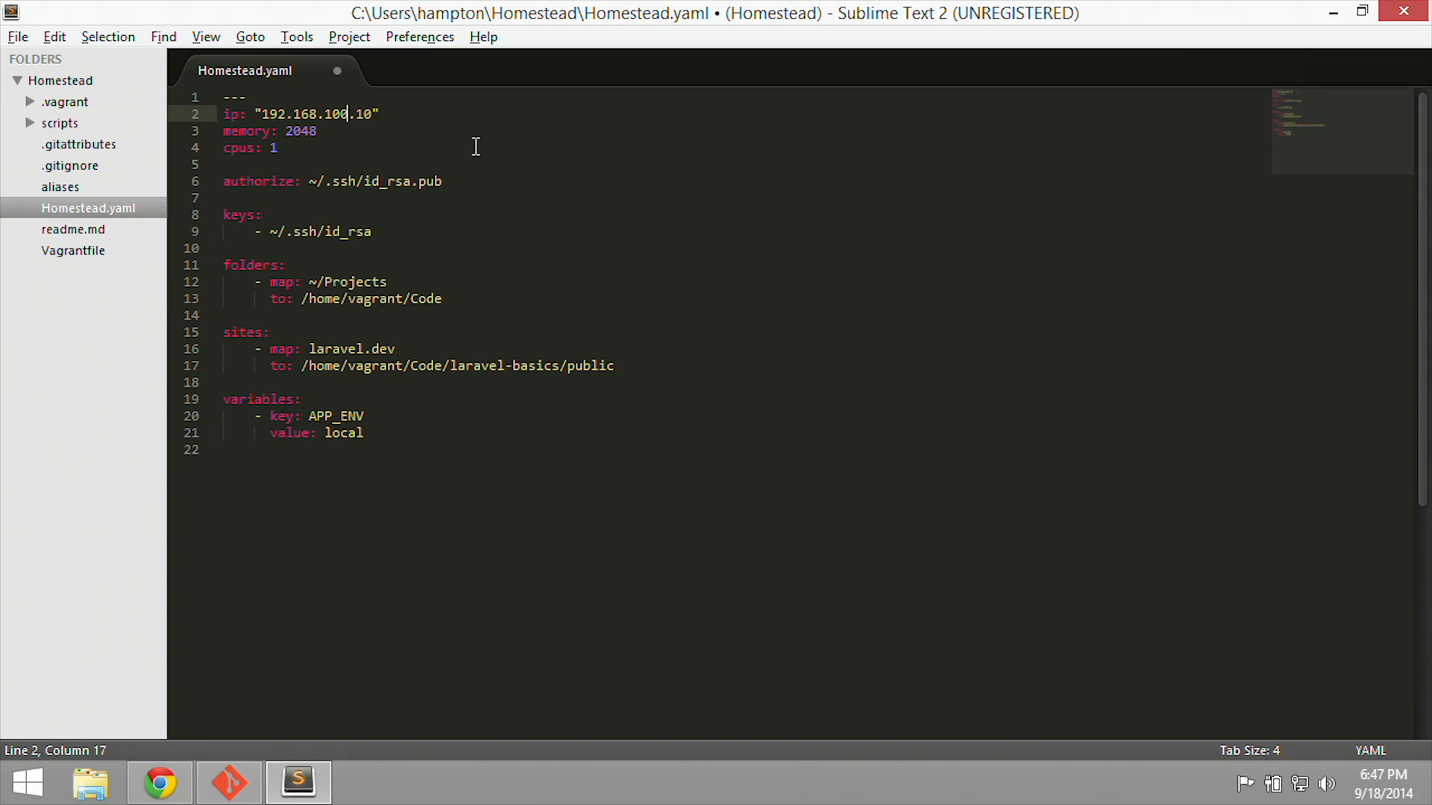
{"action": "mouse_move", "coordinate": [486, 143]}
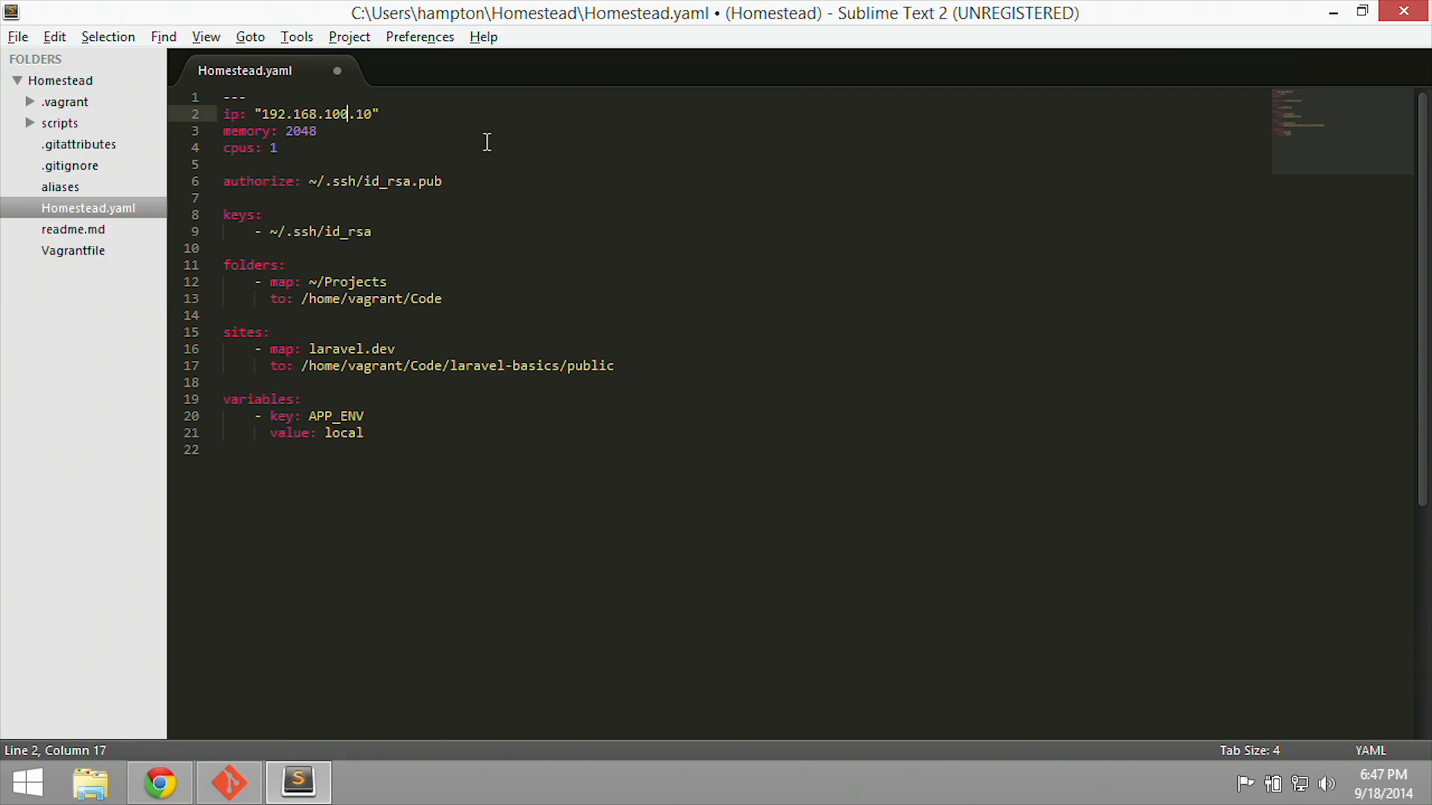
{"action": "key", "text": "ctrl+s"}
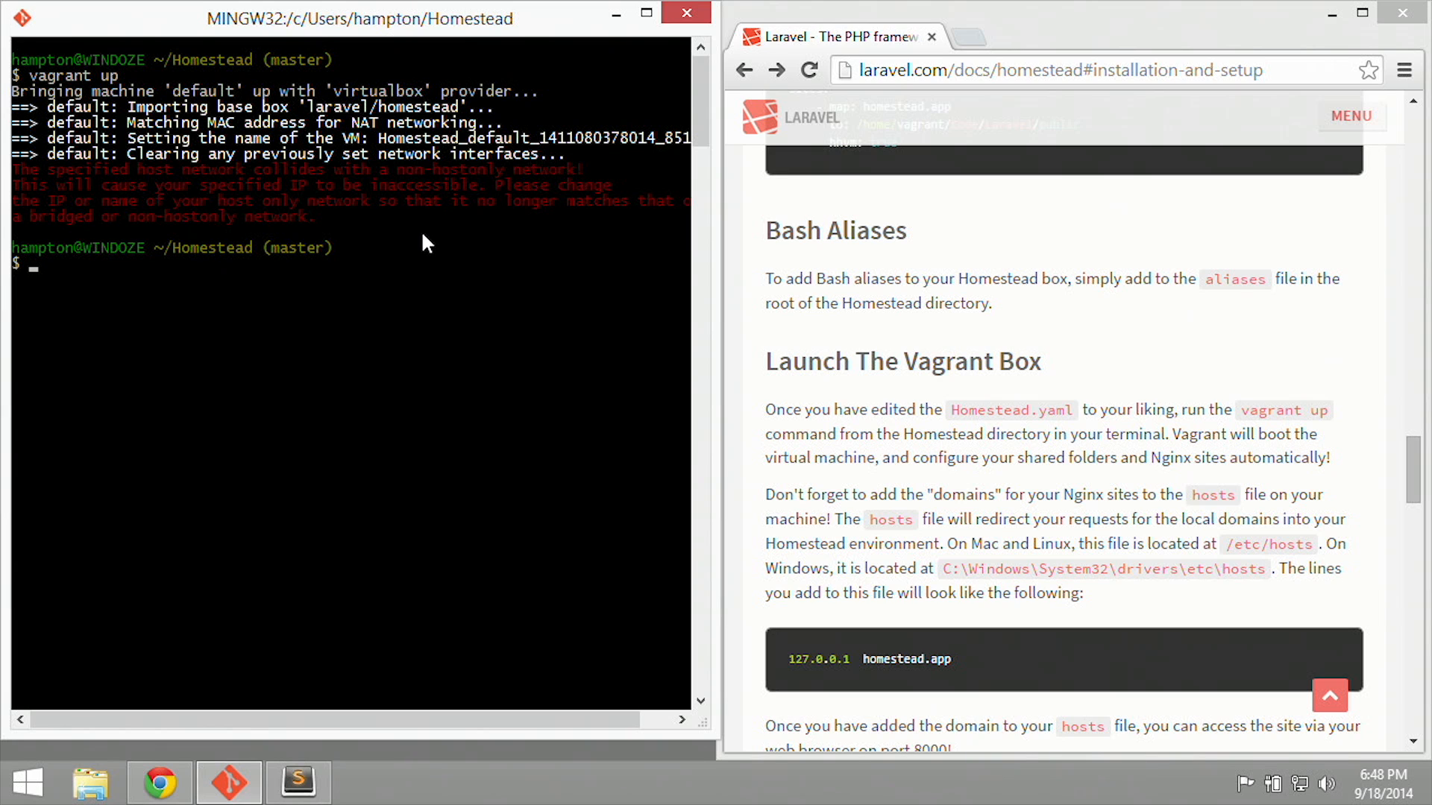
Run vagrant up to boot, mount folders for and provision the Homestead VM
{"action": "type", "text": "vagrant up"}
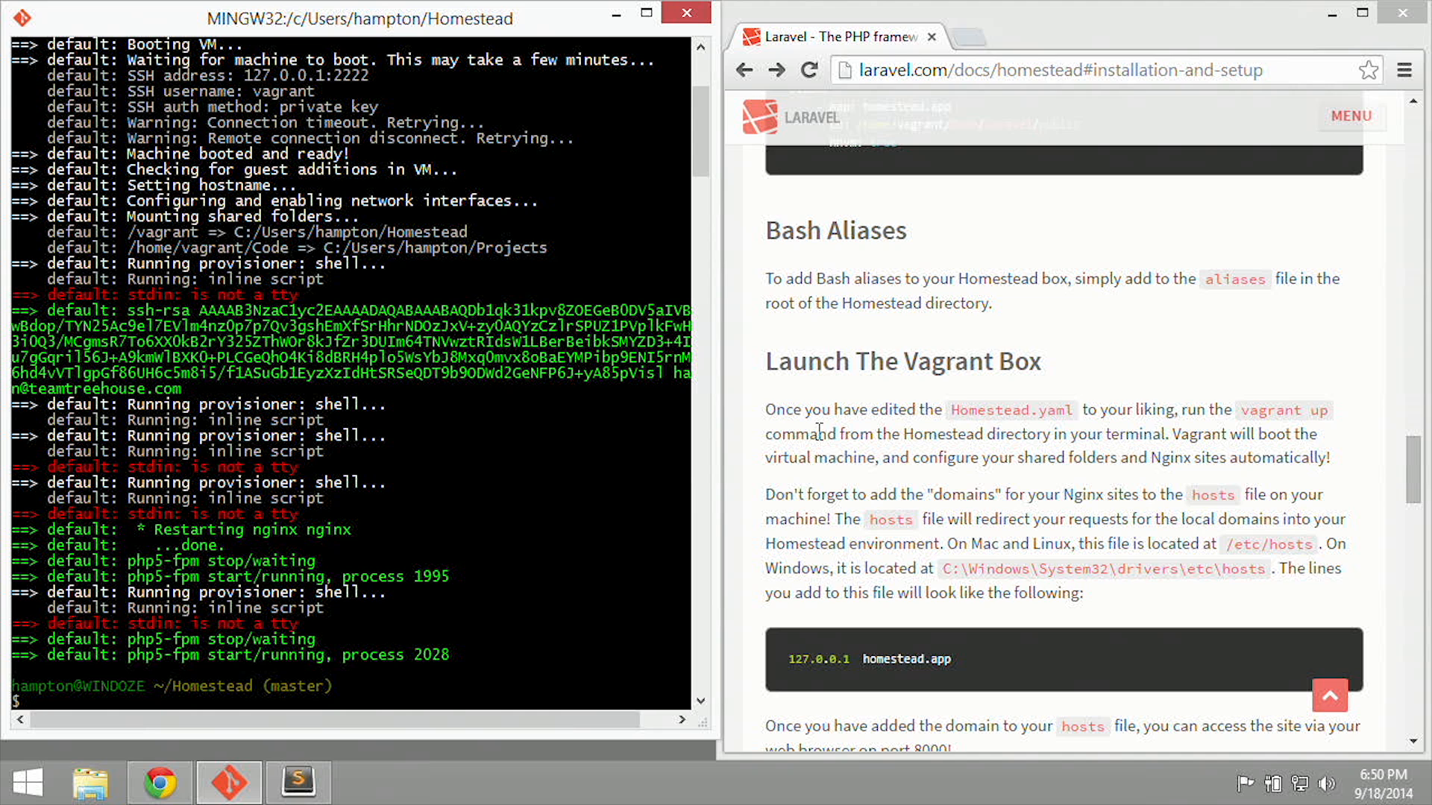
{"action": "mouse_move", "coordinate": [968, 45]}
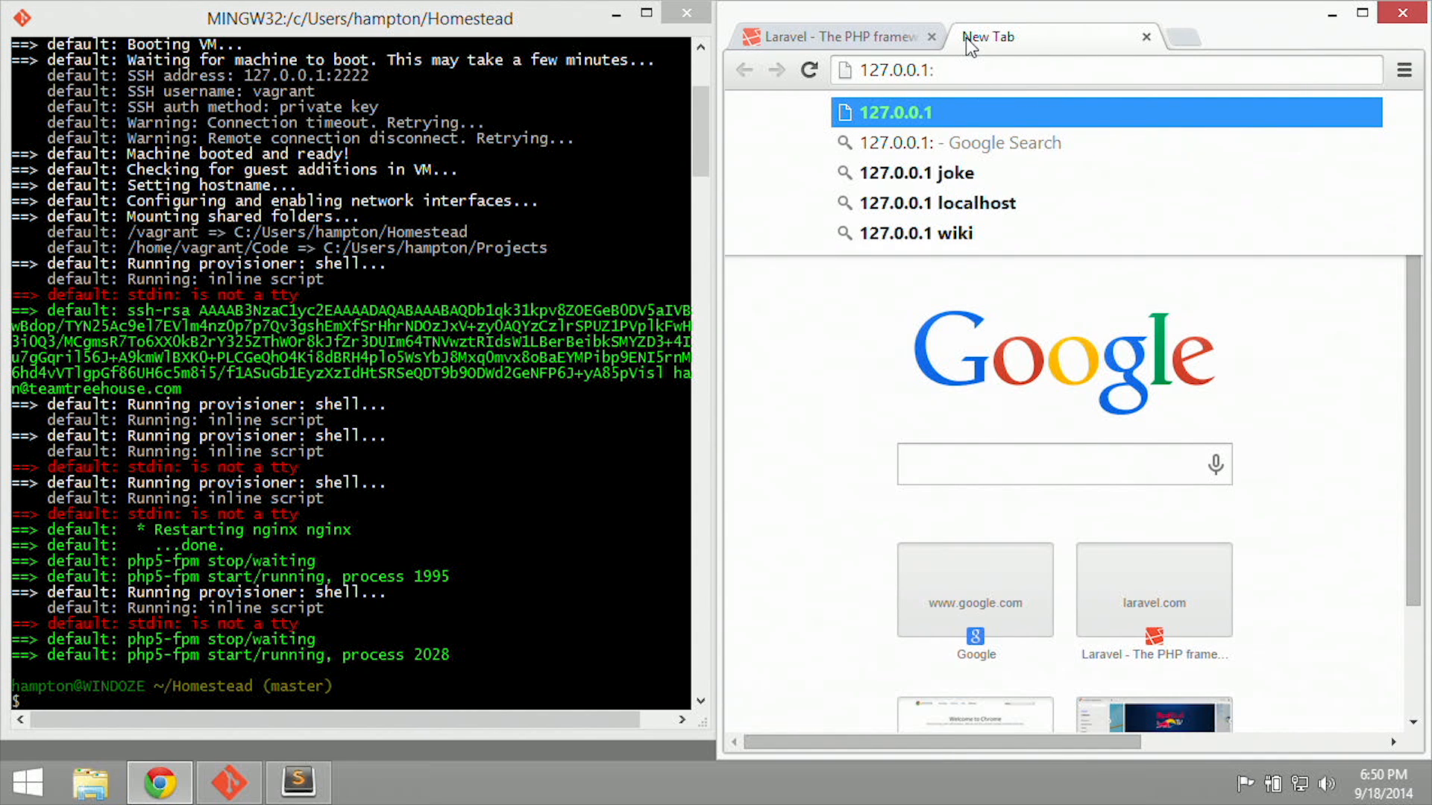
Load 127.0.0.1:8000 in a new Chrome tab, getting 'No input file specified.'
{"action": "type", "text": "8000"}
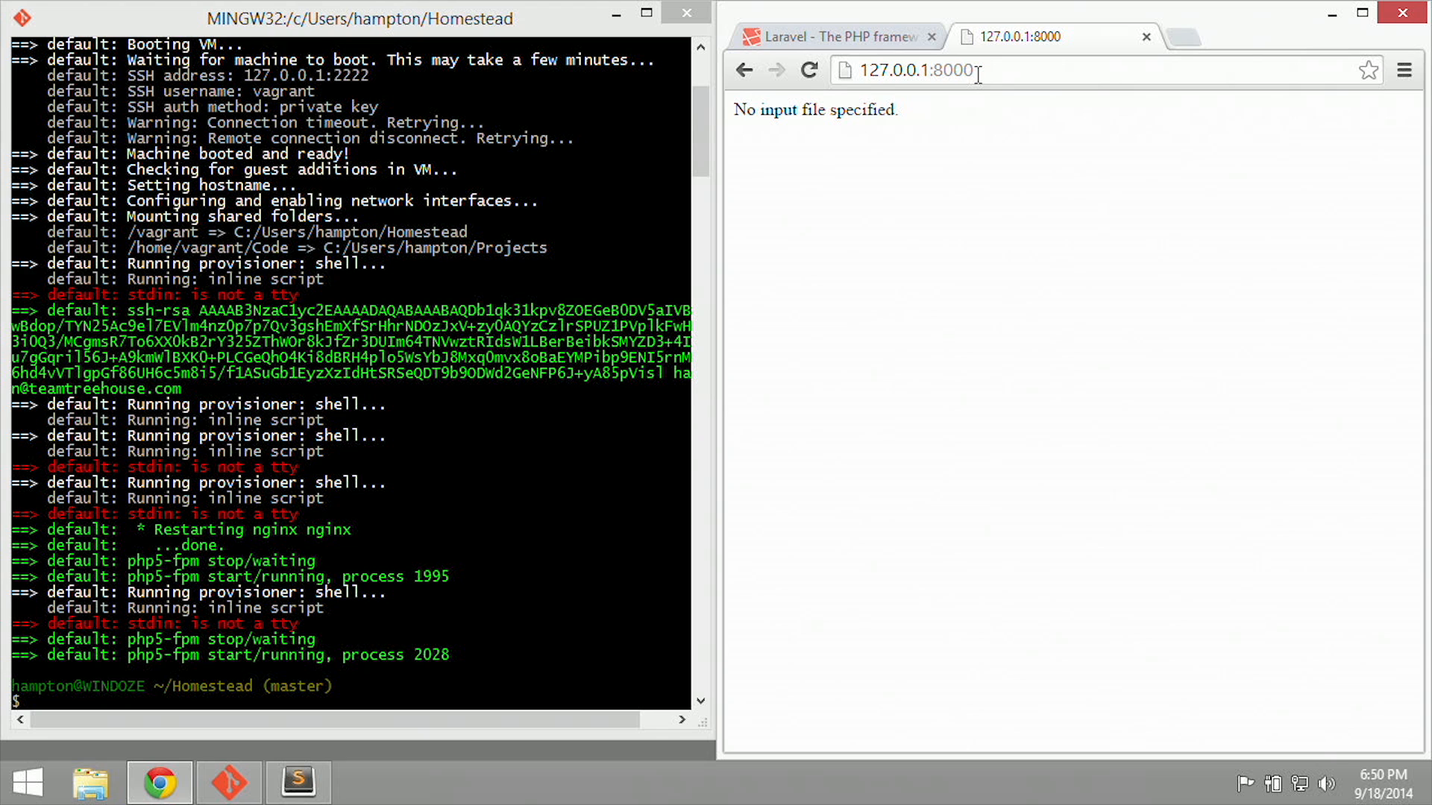
{"action": "key", "text": "alt+tab"}
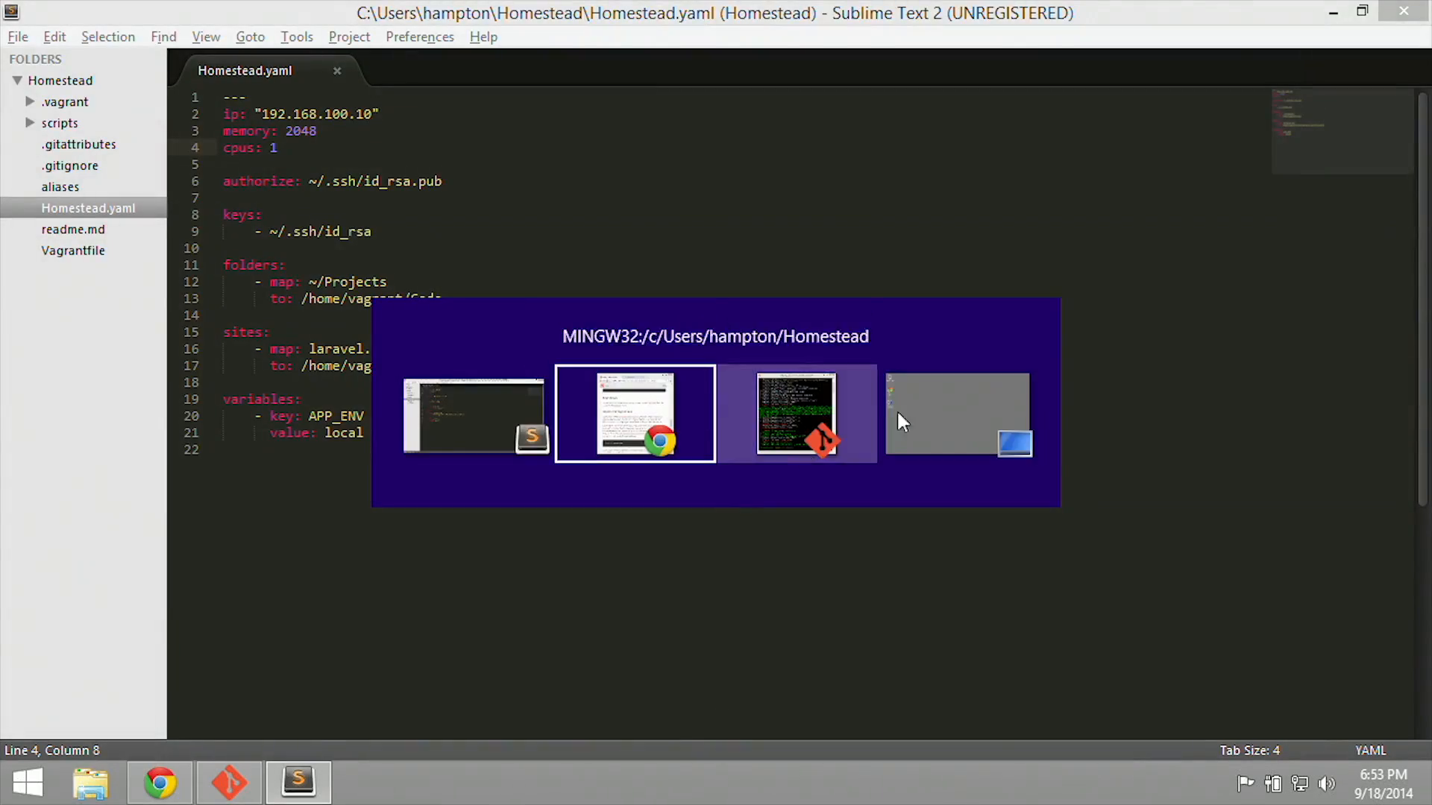
Relaunch Sublime Text 2 from the Start screen as administrator, approving the UAC prompt
{"action": "left_click", "coordinate": [25, 782]}
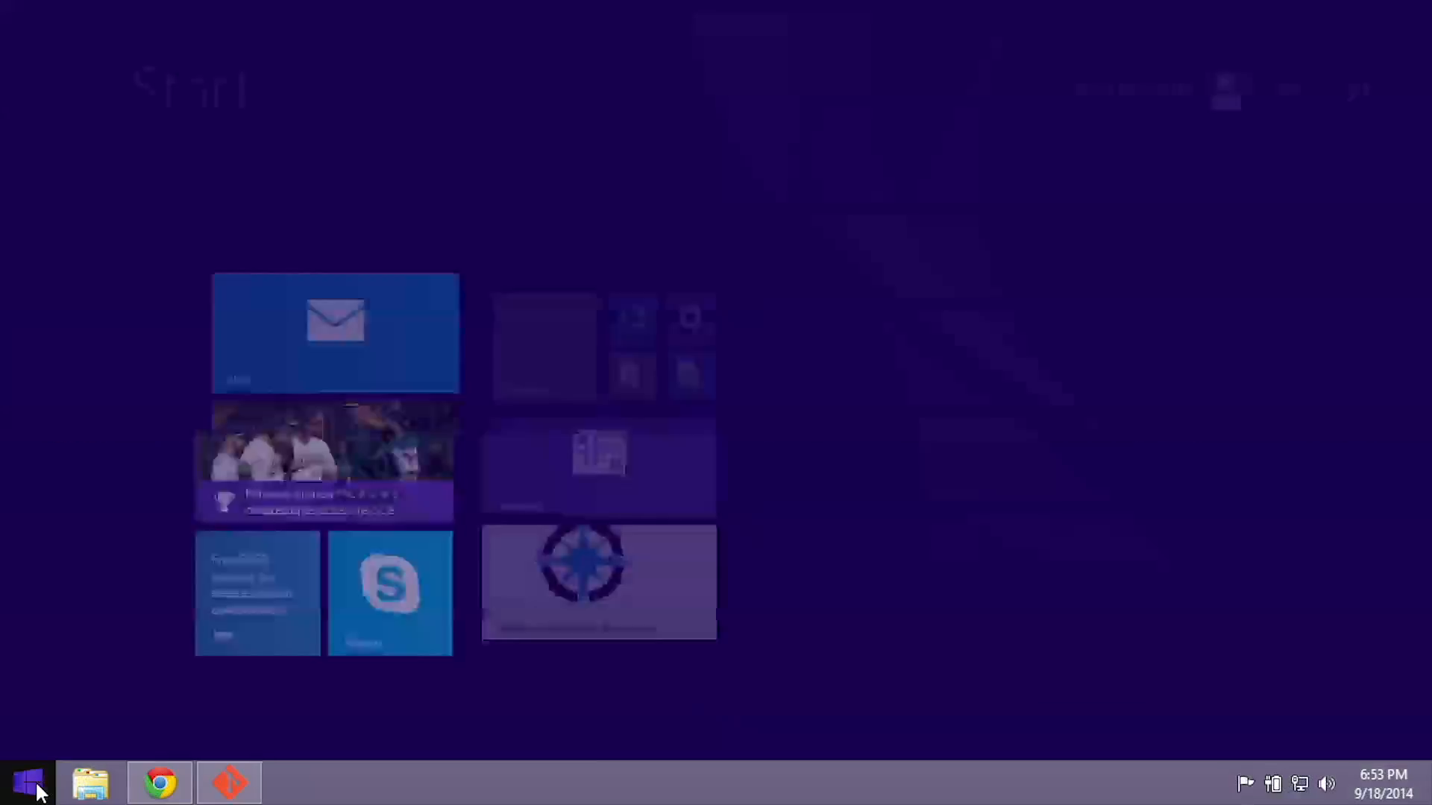
{"action": "left_click", "coordinate": [27, 784]}
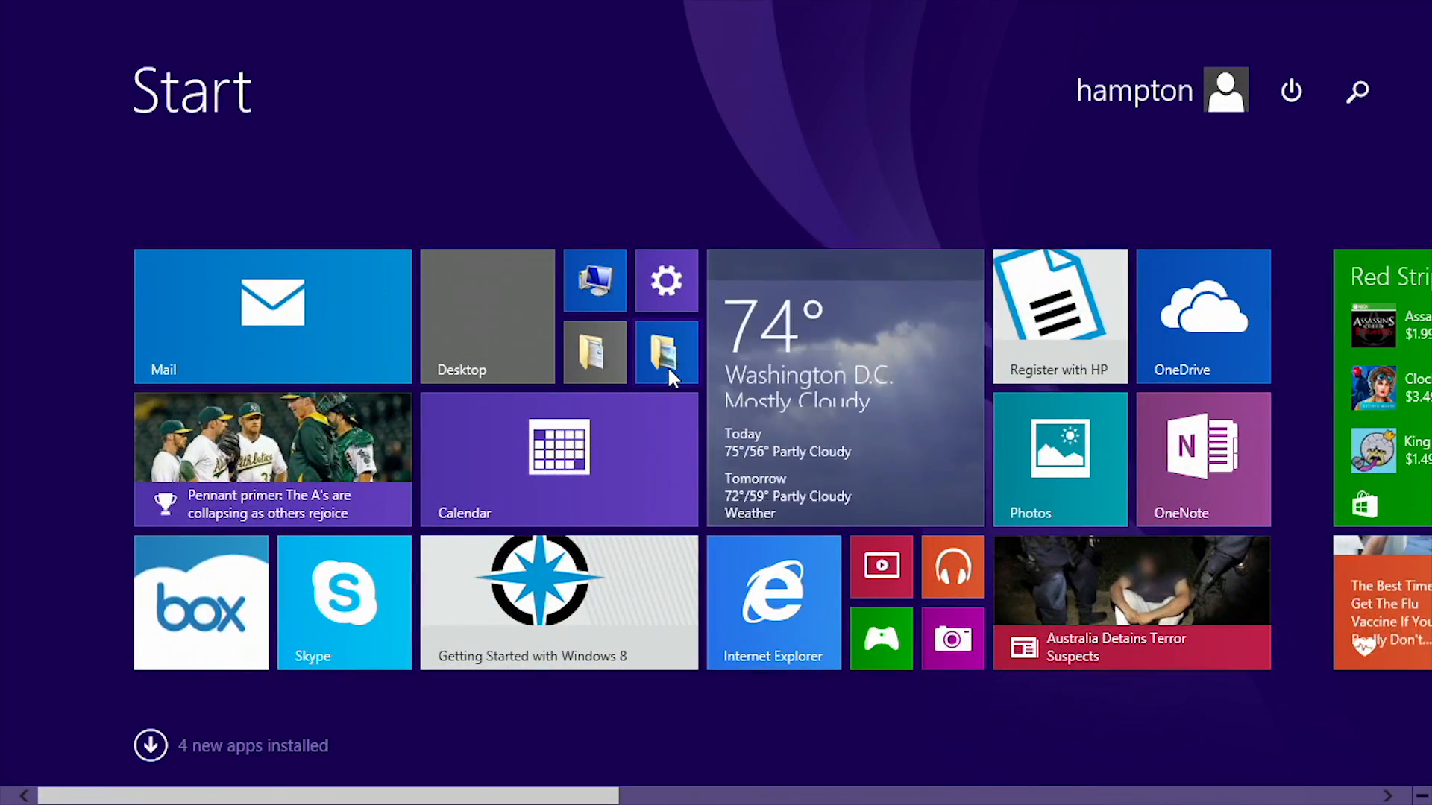
{"action": "scroll", "scroll_direction": "right", "scroll_amount": 3}
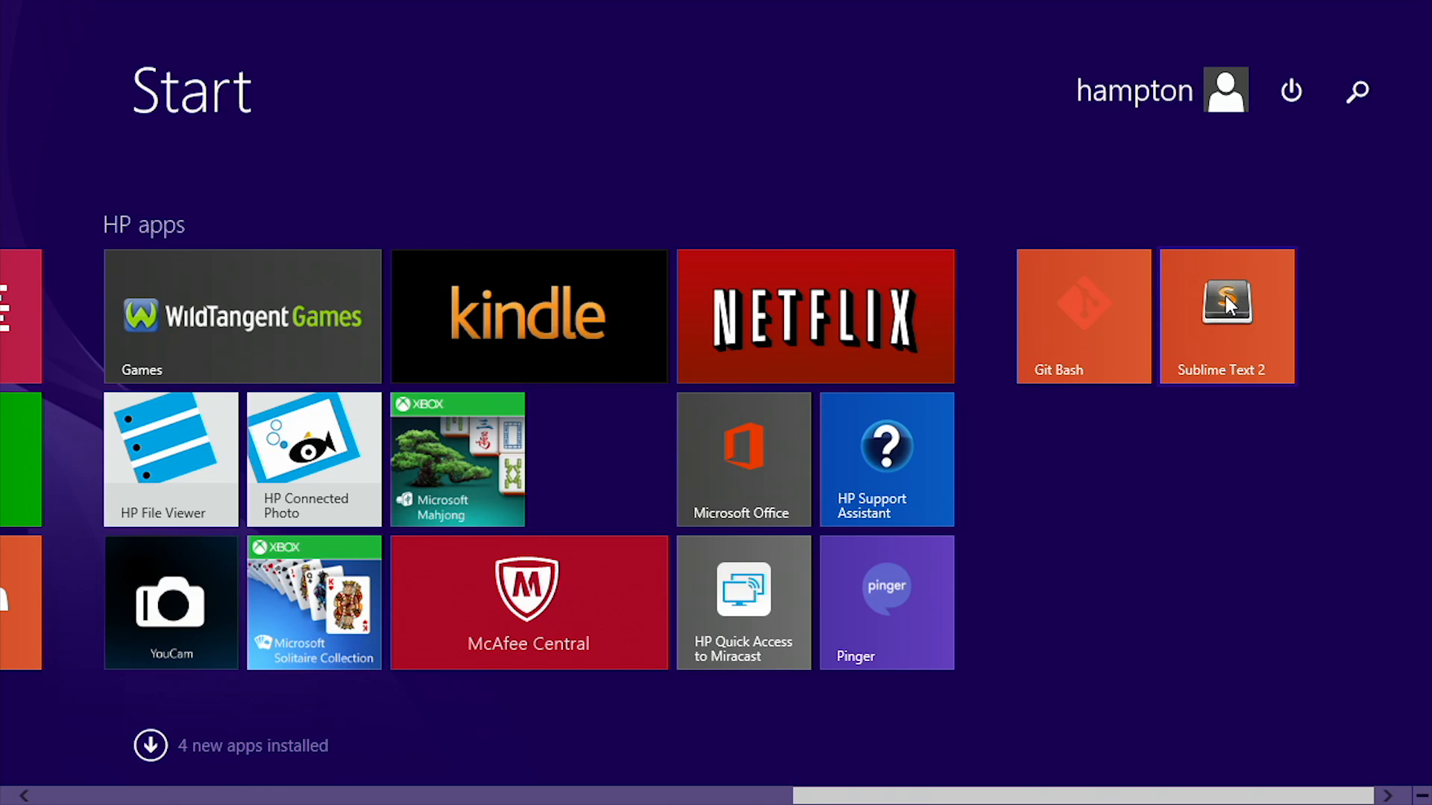
{"action": "right_click", "coordinate": [1226, 315]}
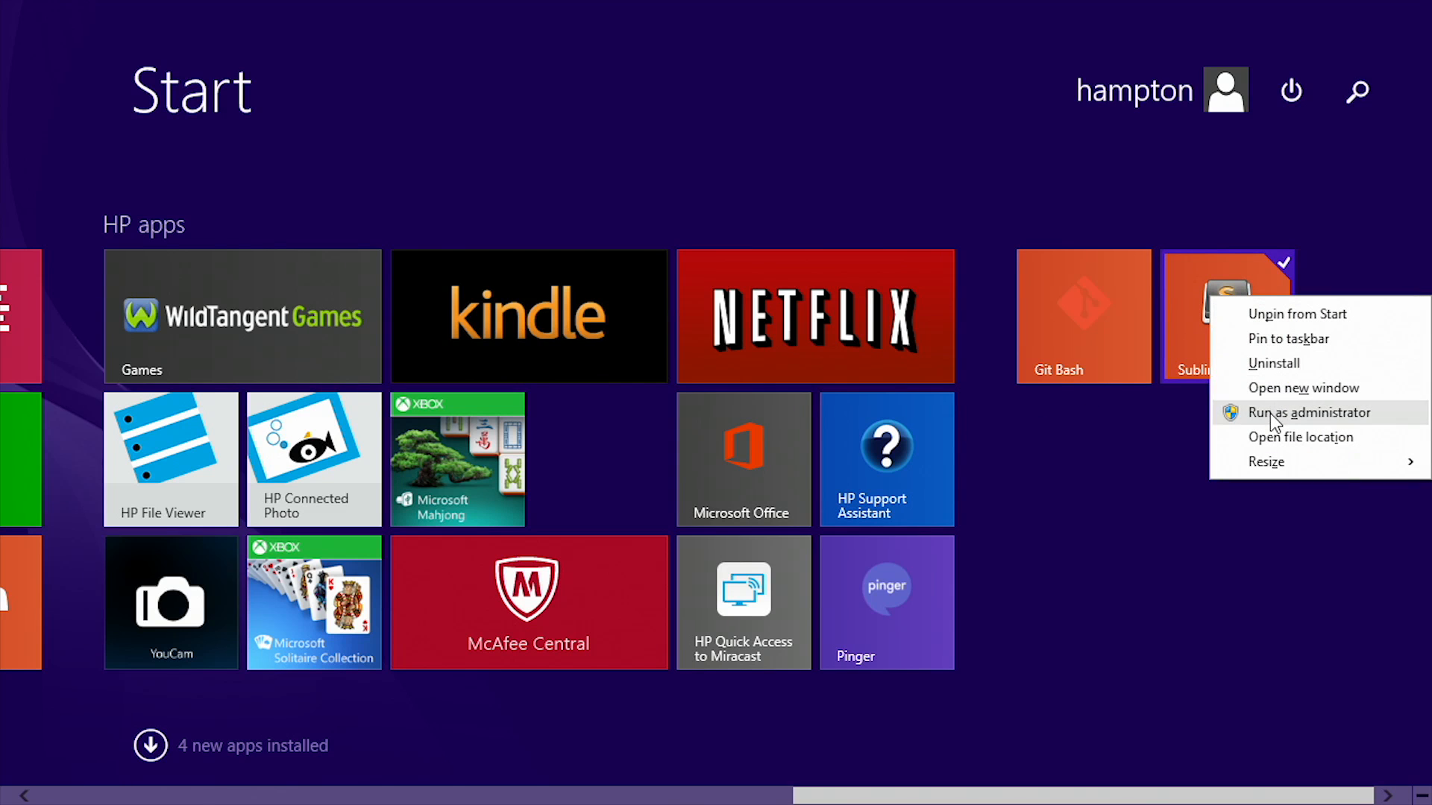
{"action": "left_click", "coordinate": [1314, 412]}
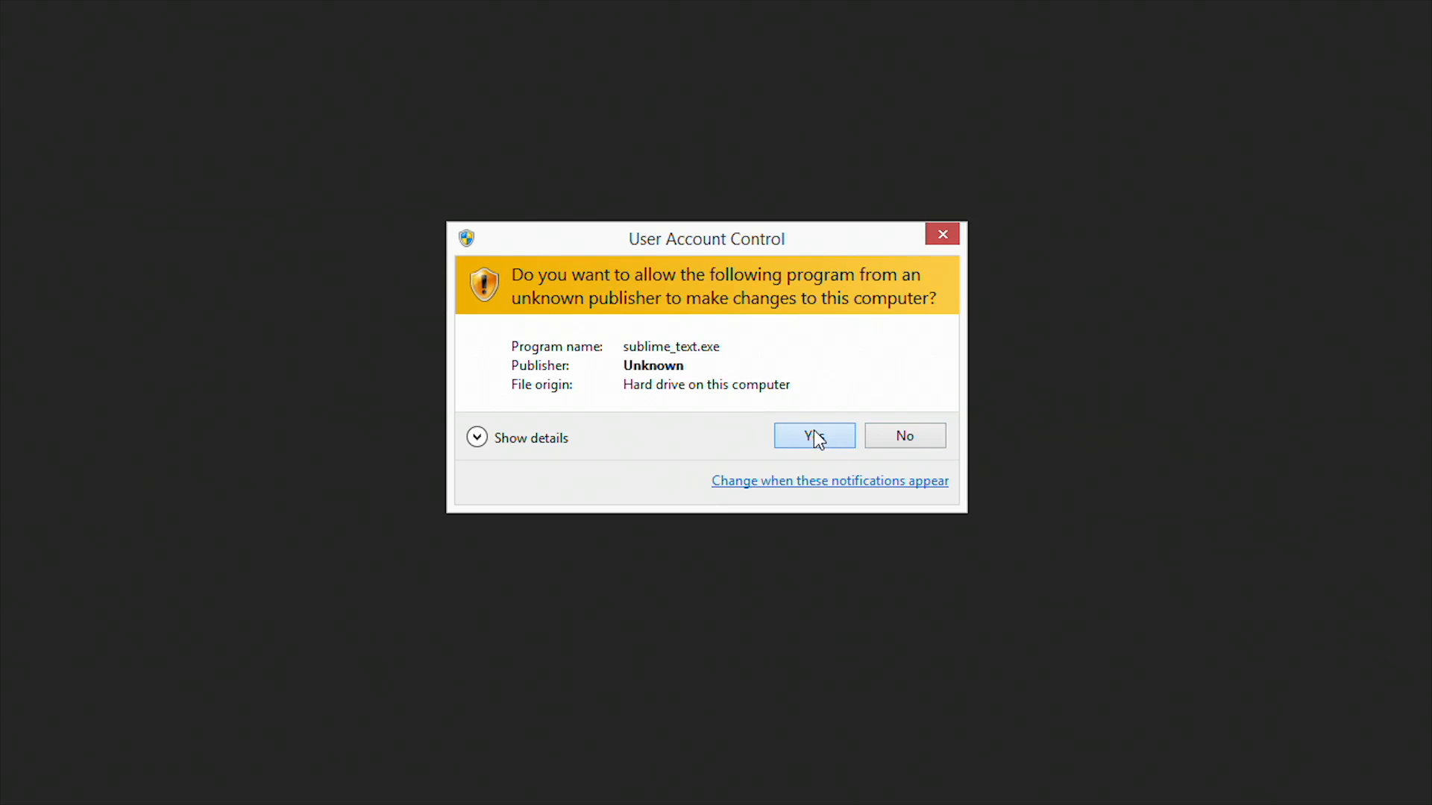
{"action": "left_click", "coordinate": [810, 436]}
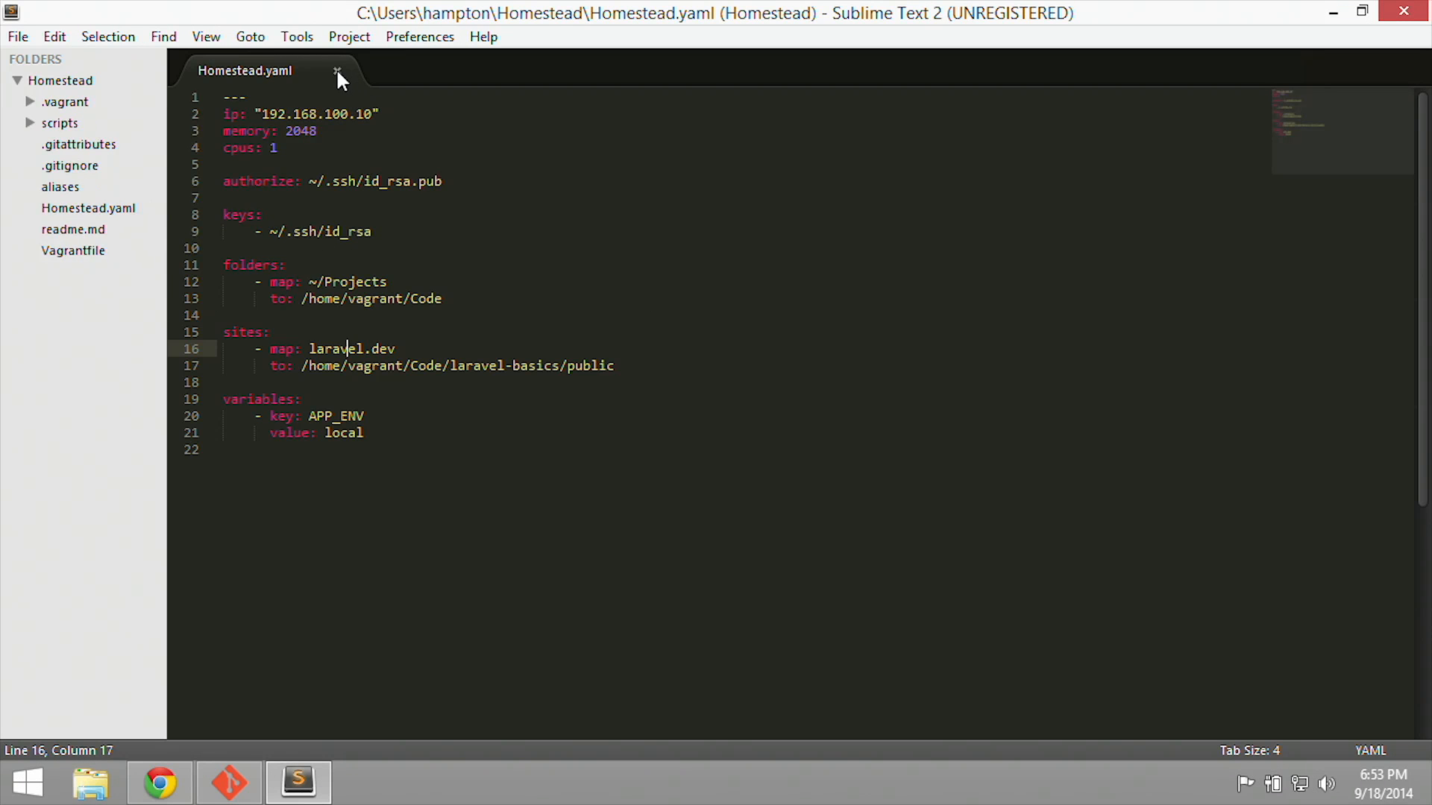
Close Homestead.yaml and open C:\Windows\System32\drivers\etc\hosts in Sublime Text
{"action": "left_click", "coordinate": [16, 37]}
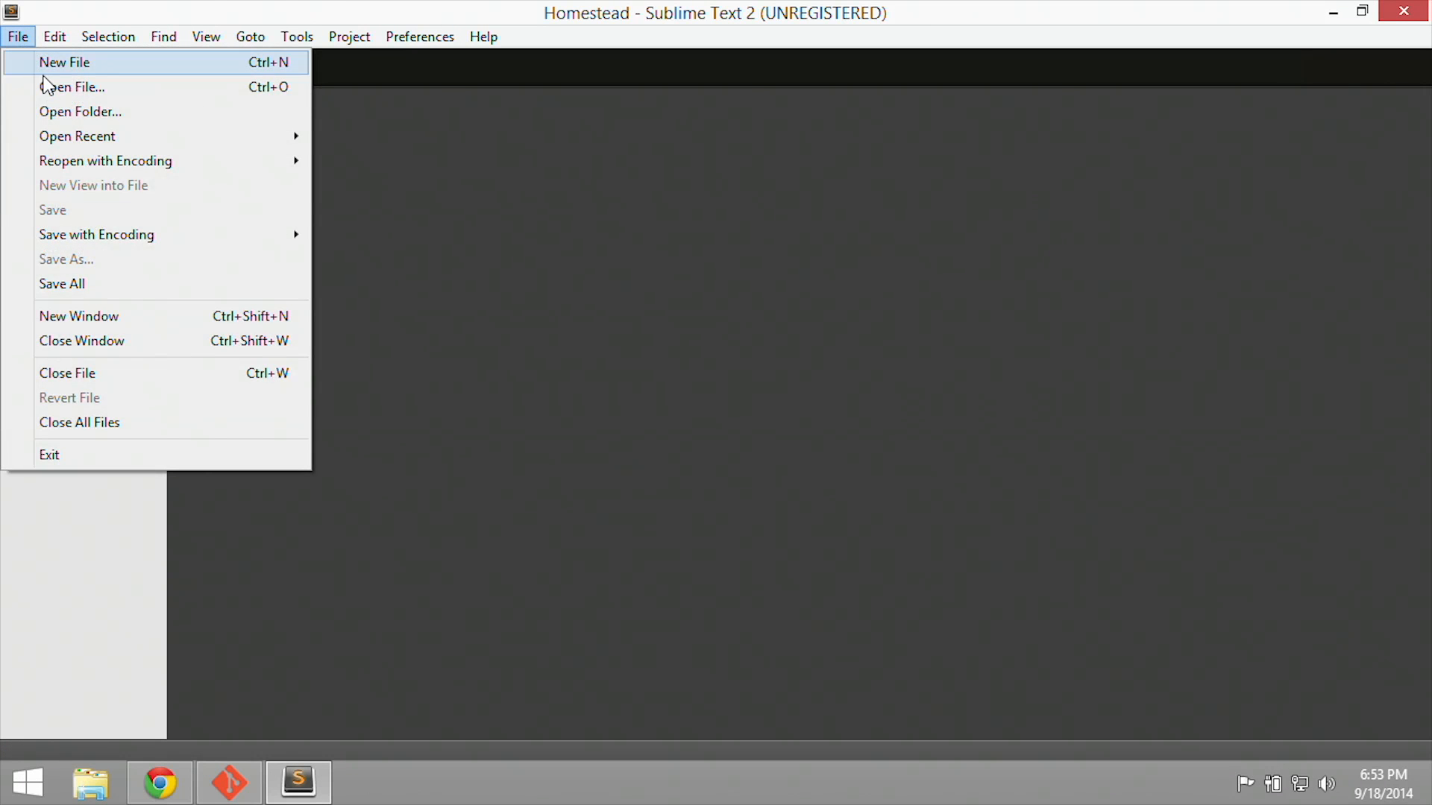
{"action": "left_click", "coordinate": [73, 87]}
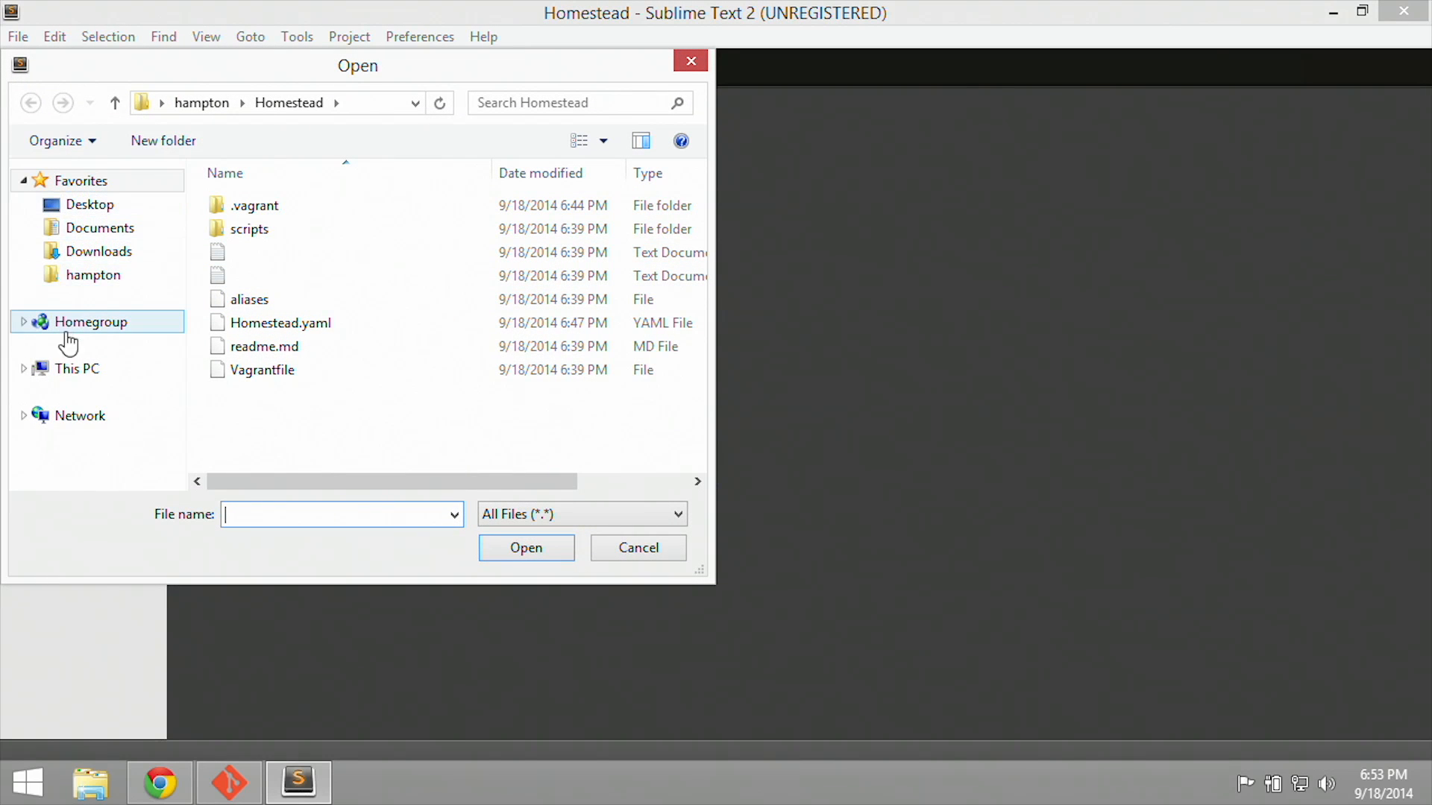
{"action": "left_click", "coordinate": [77, 367]}
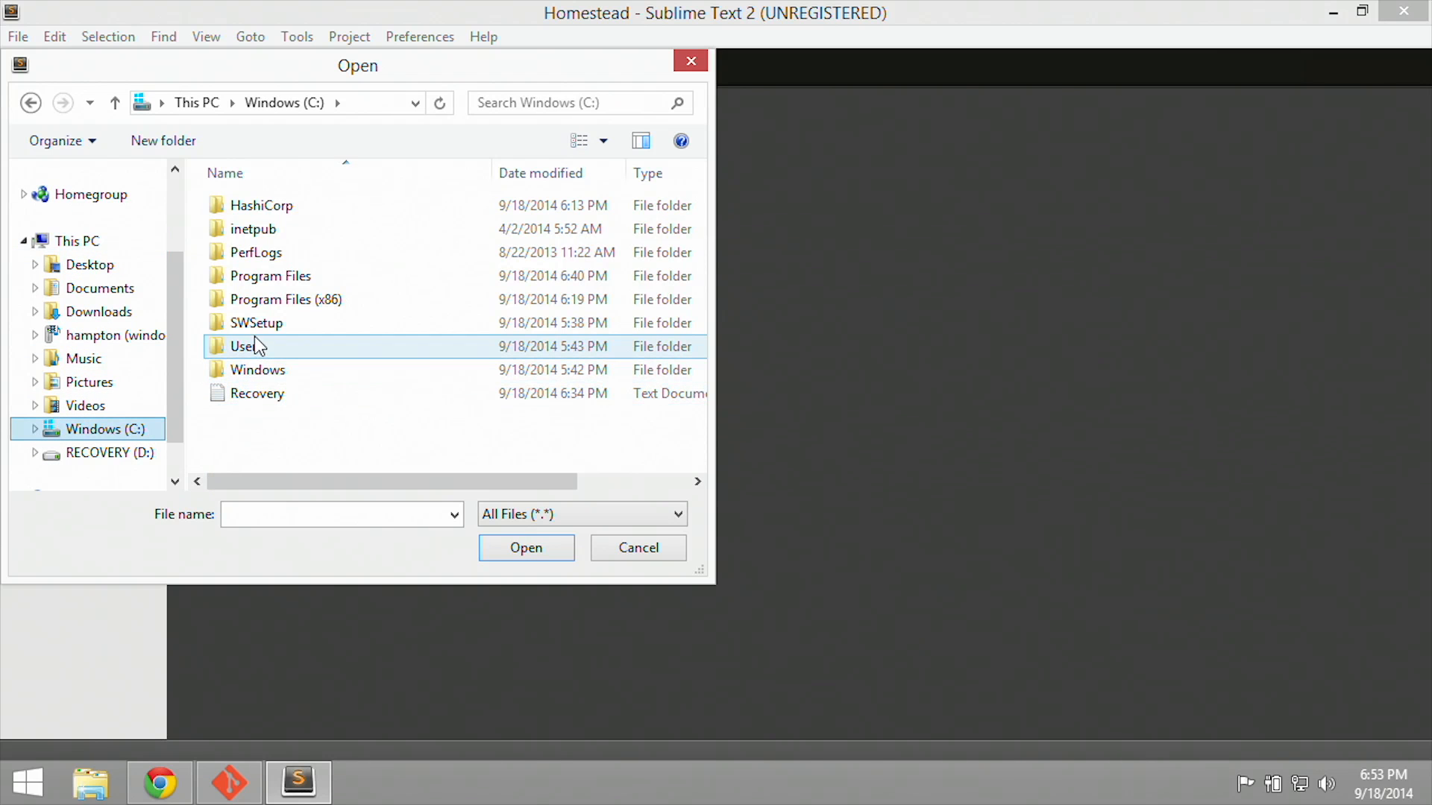
{"action": "double_click", "coordinate": [248, 370]}
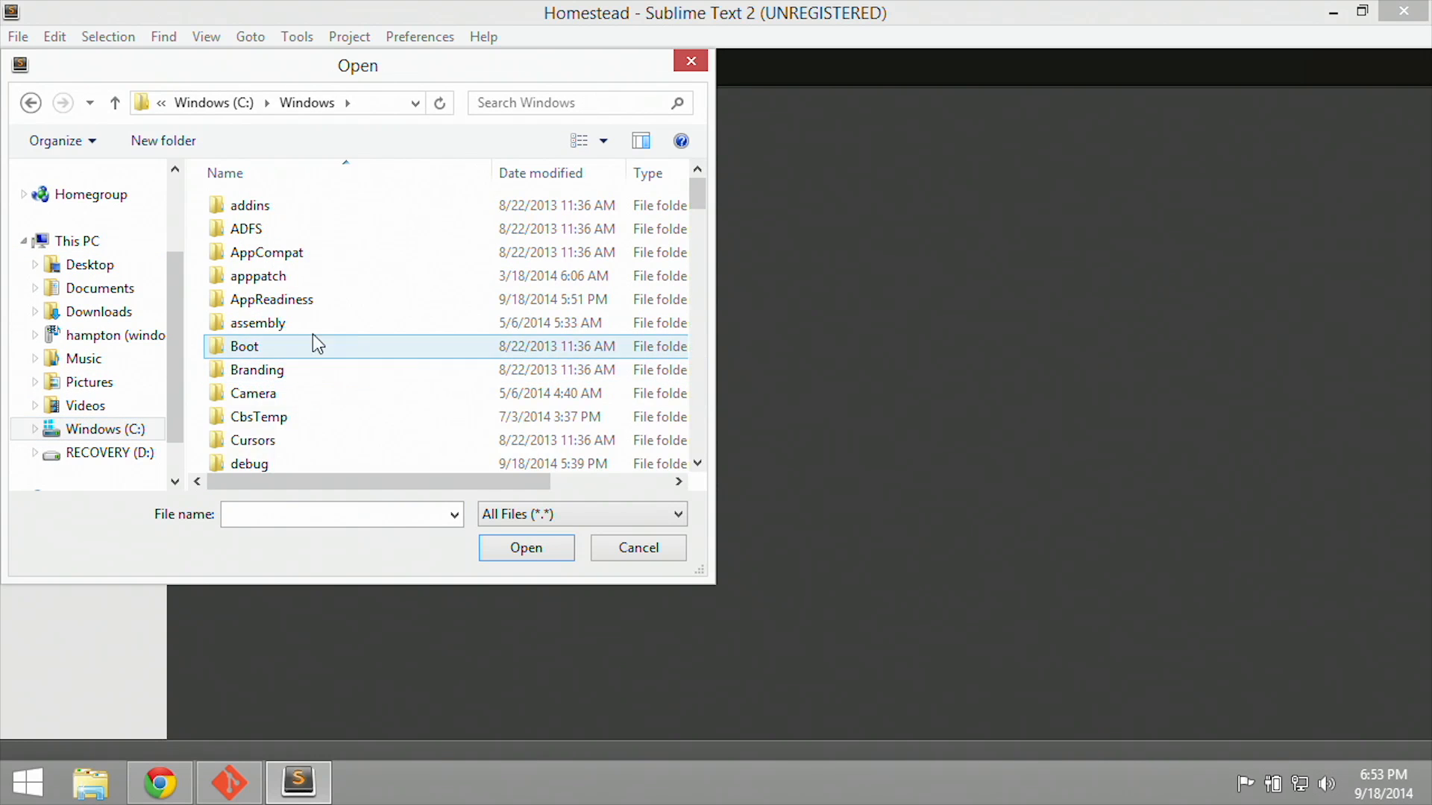
{"action": "scroll", "scroll_direction": "down", "scroll_amount": 3}
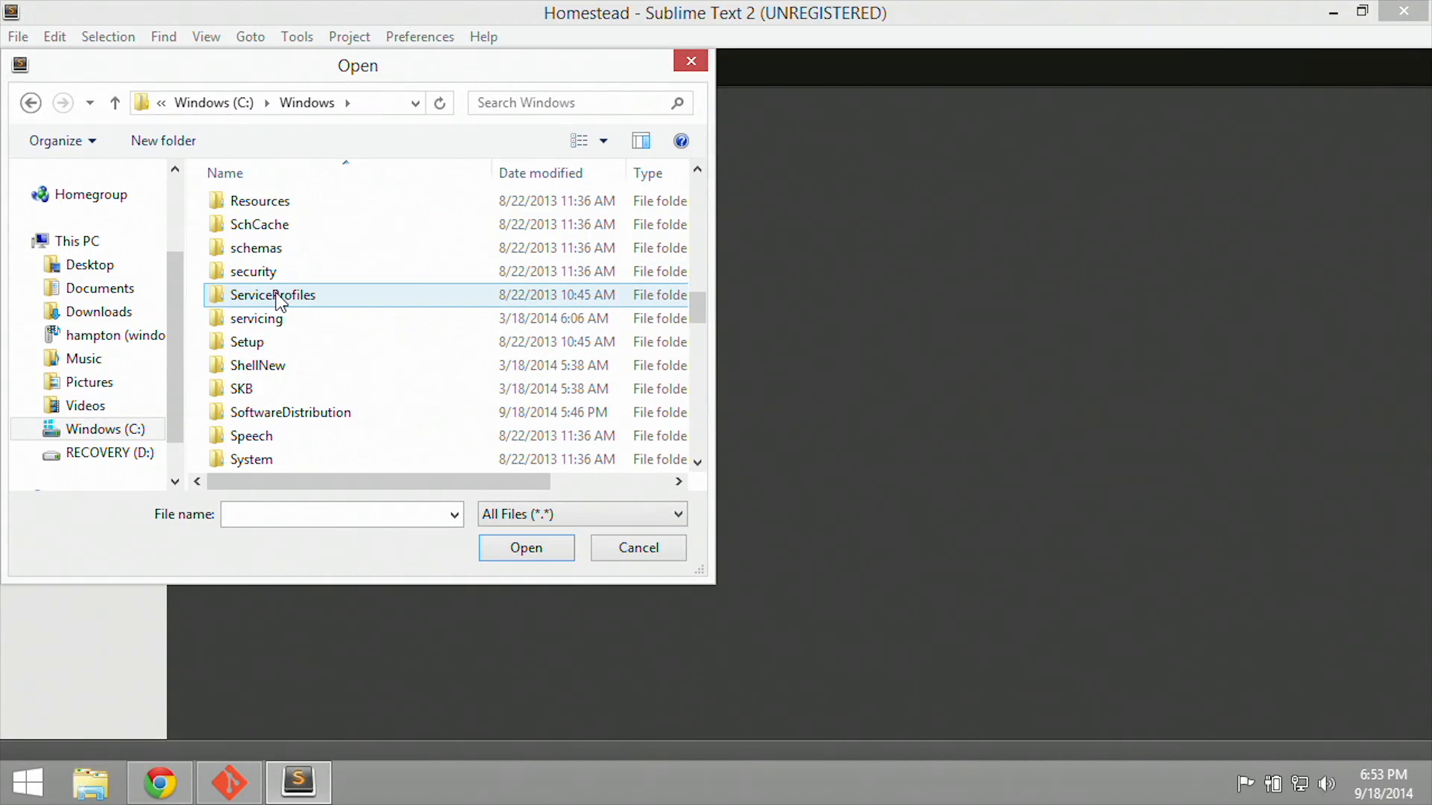
{"action": "scroll", "scroll_direction": "down", "scroll_amount": 3}
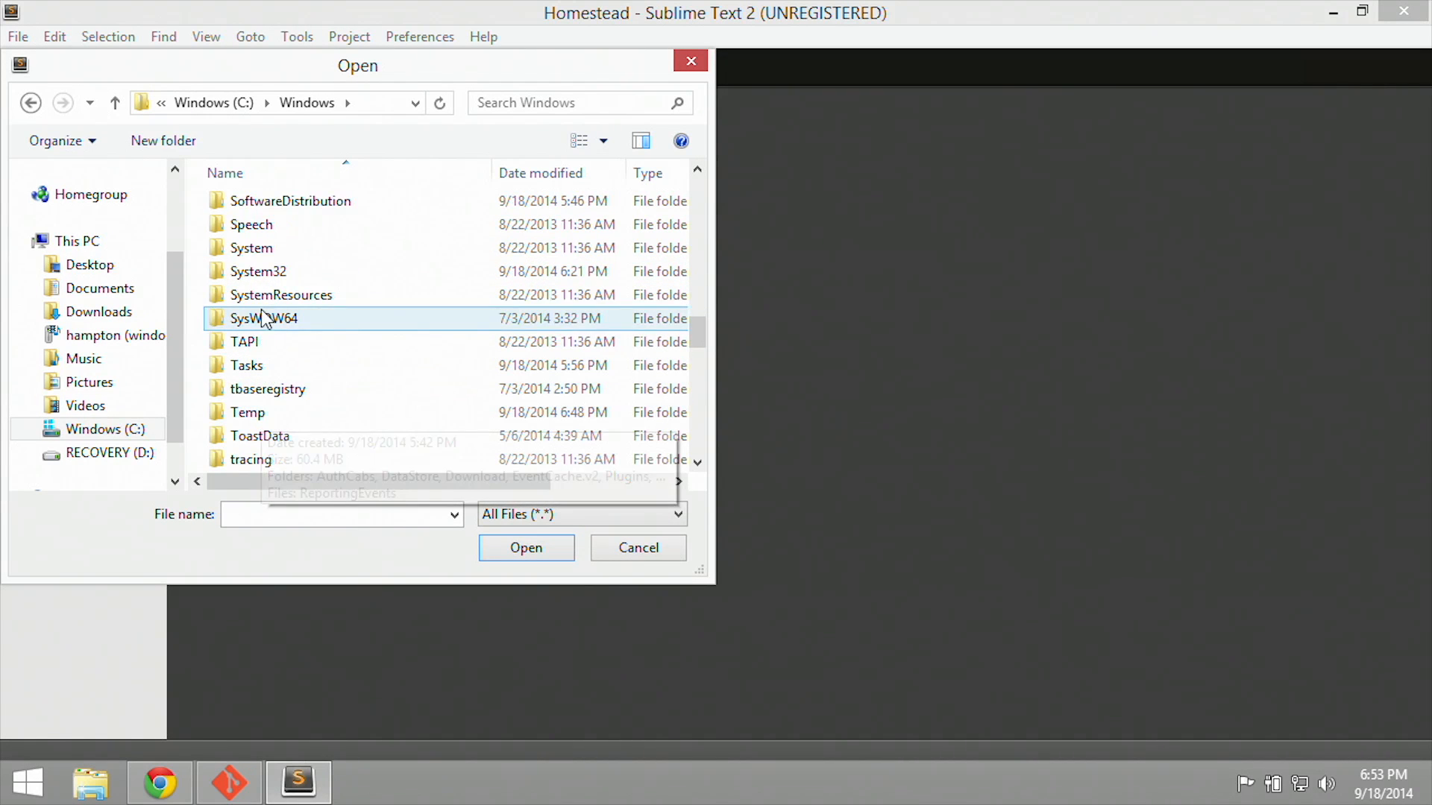
{"action": "double_click", "coordinate": [259, 271]}
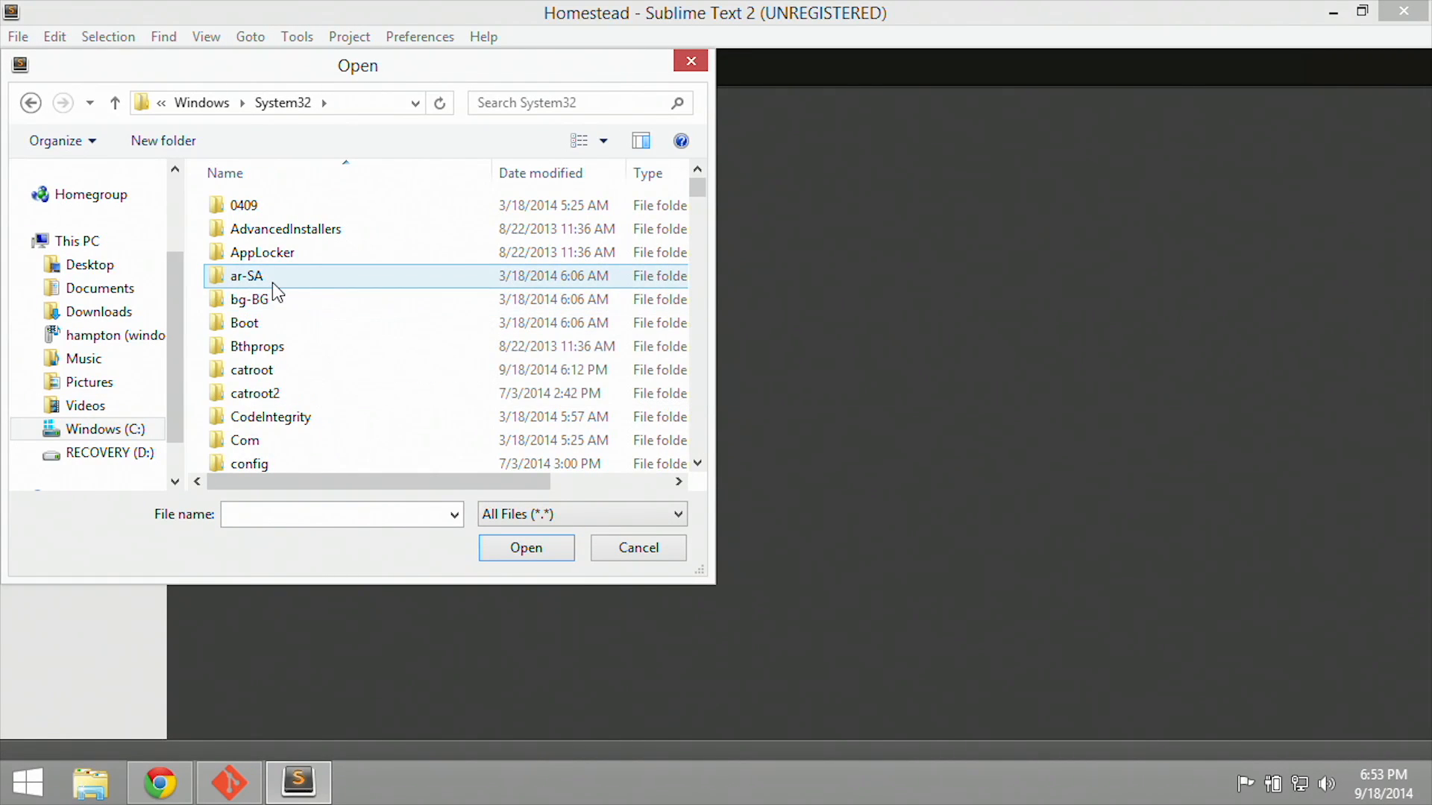
{"action": "scroll", "scroll_direction": "down", "scroll_amount": 3}
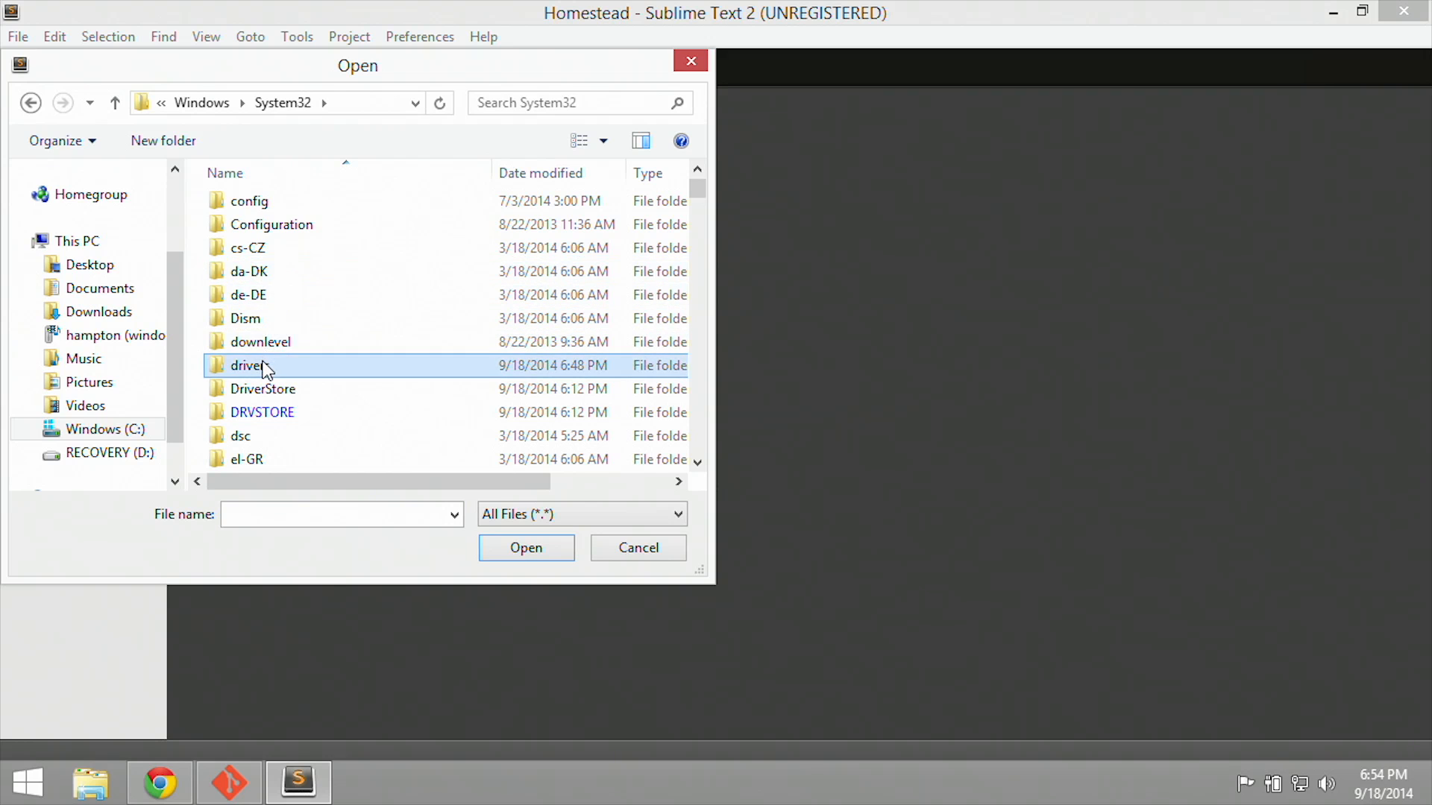
{"action": "double_click", "coordinate": [248, 365]}
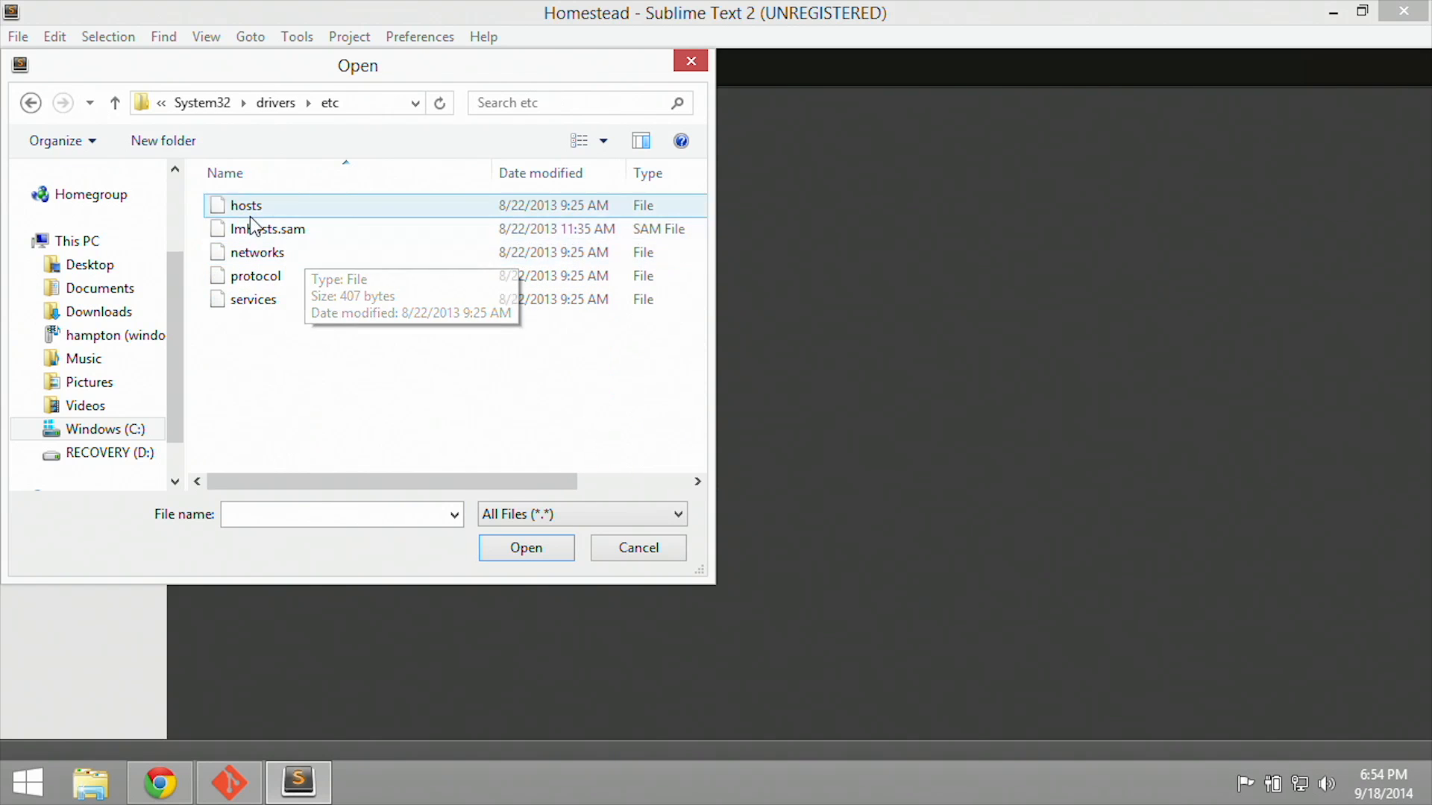
{"action": "left_click", "coordinate": [245, 205]}
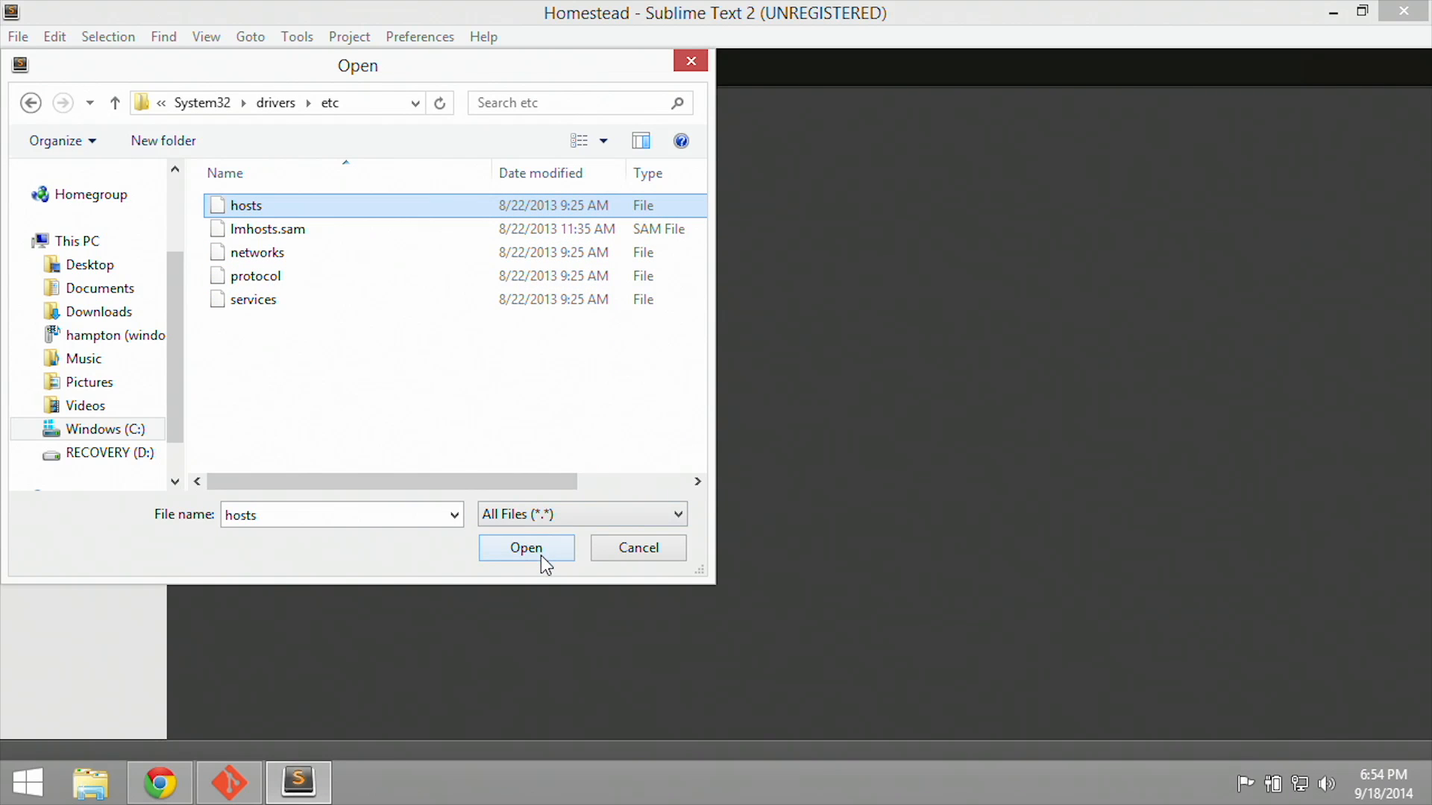
{"action": "left_click", "coordinate": [526, 549]}
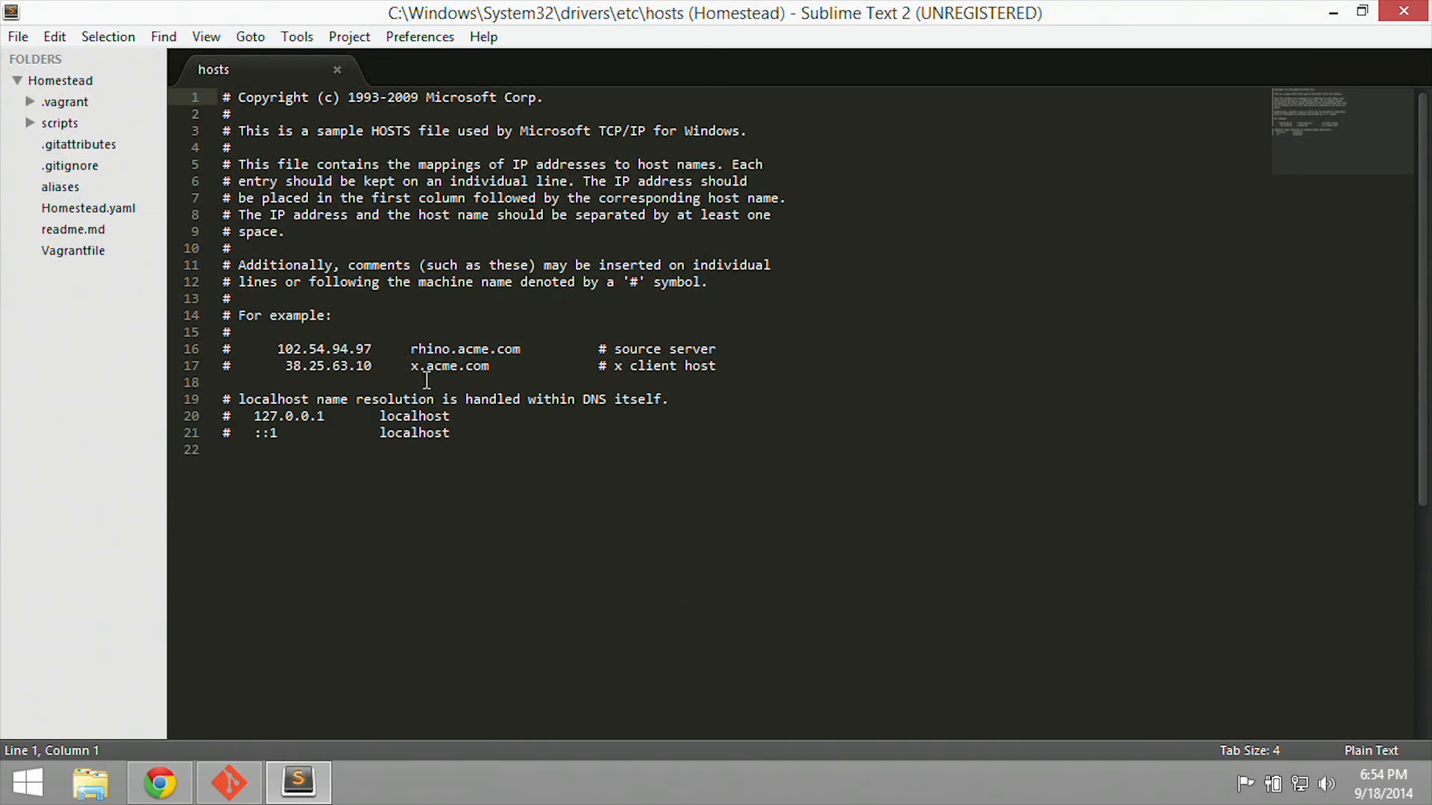
Append the line '127.0.0.1 laravel.dev' to the hosts file and save it
{"action": "key", "text": "Enter"}
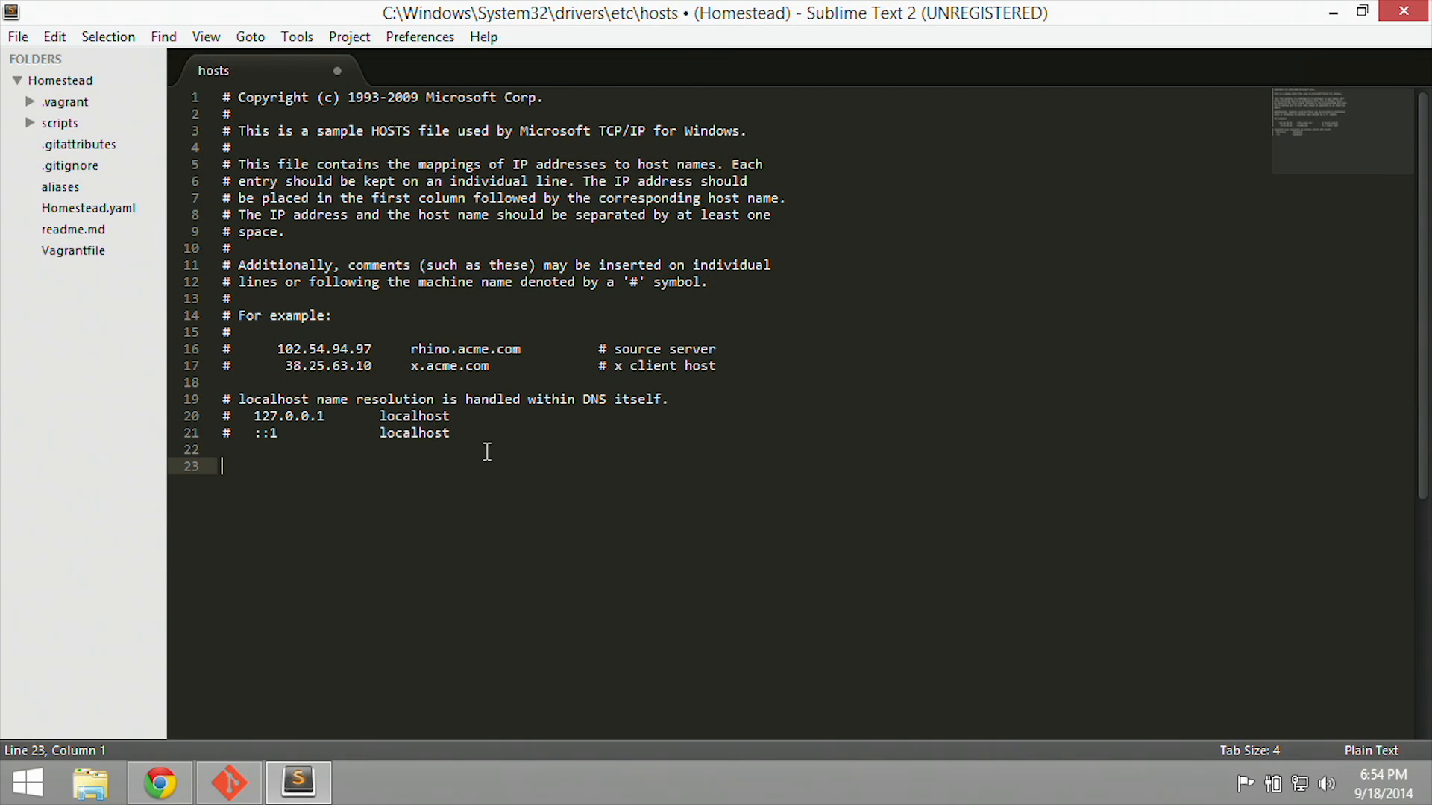
{"action": "type", "text": "127.0."}
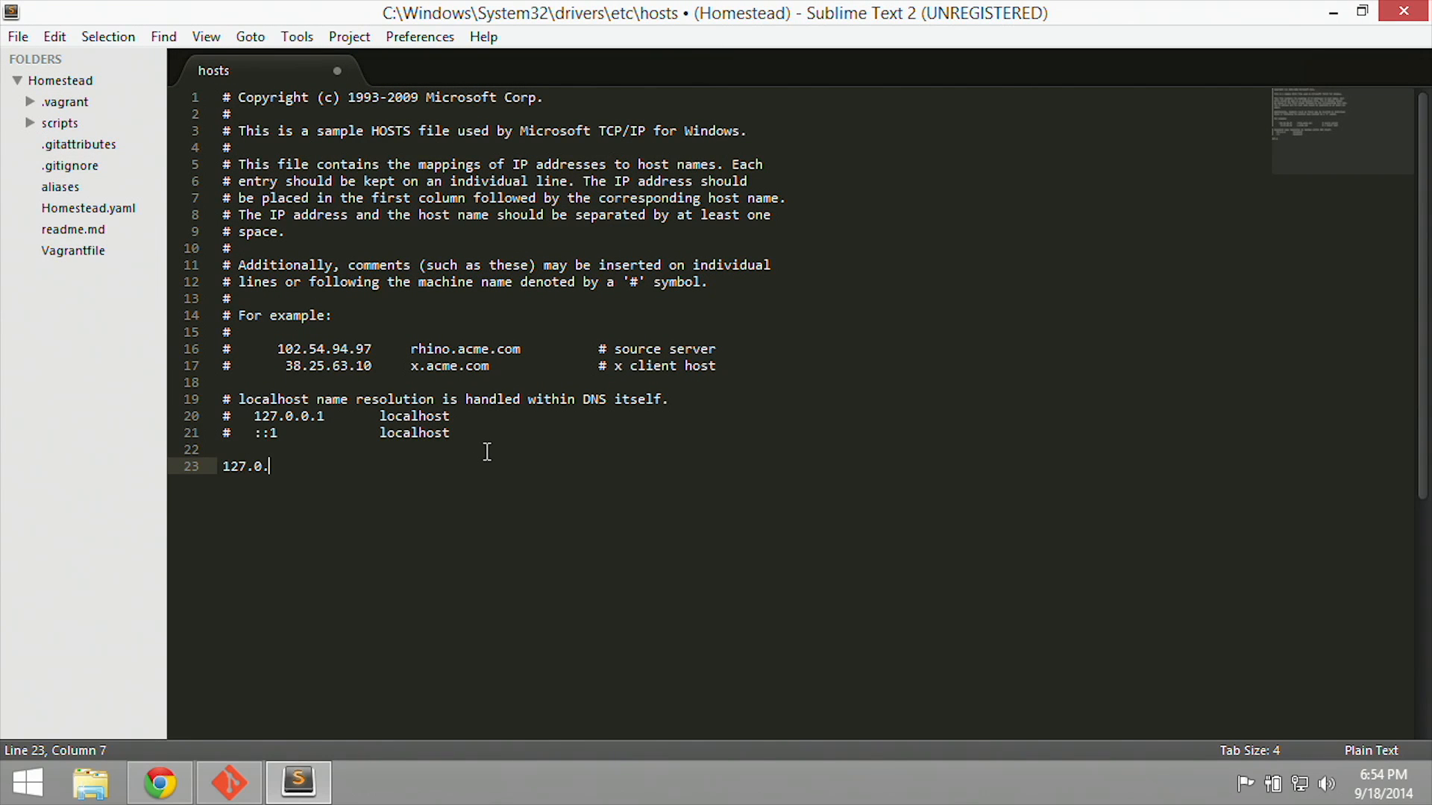
{"action": "type", "text": "0.1"}
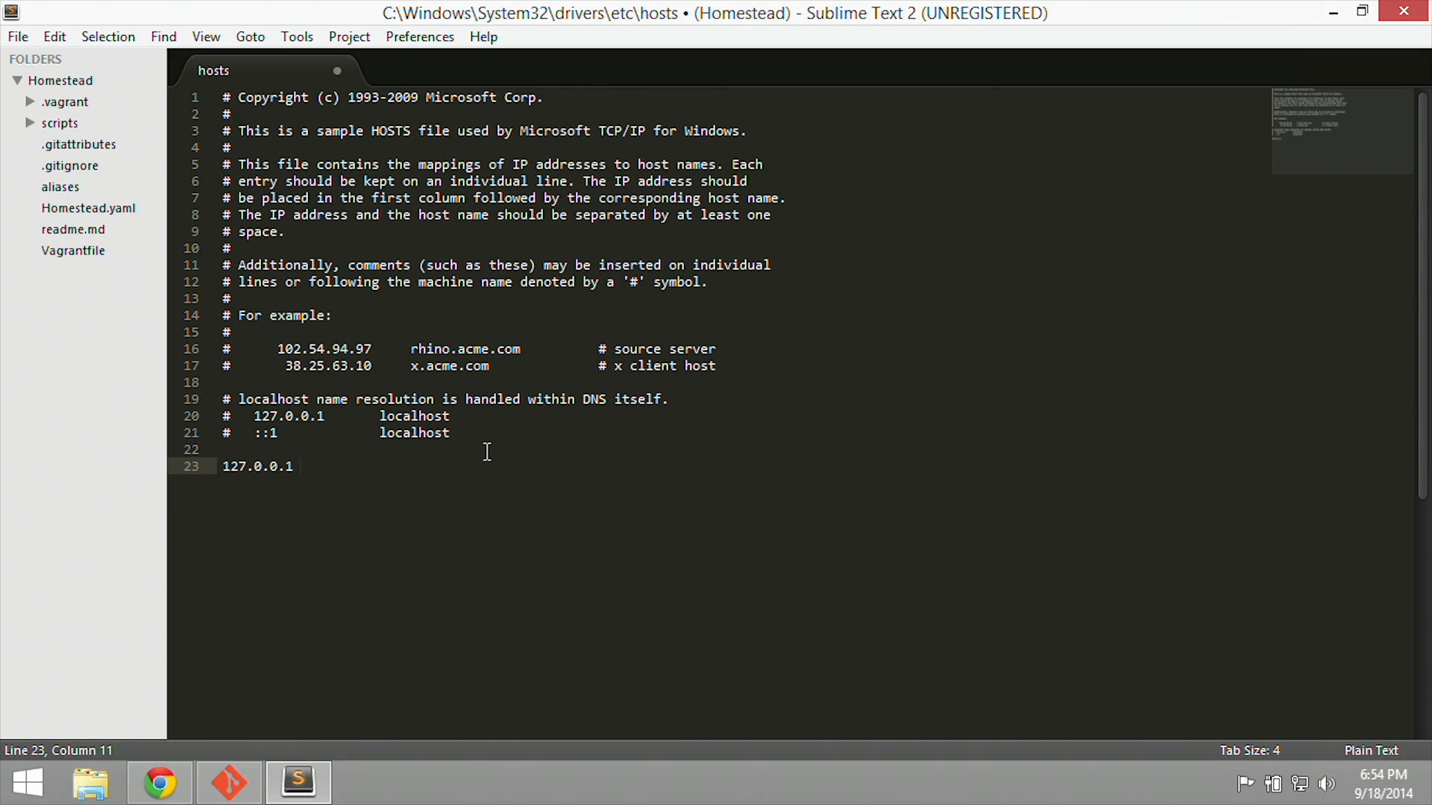
{"action": "type", "text": "larave"}
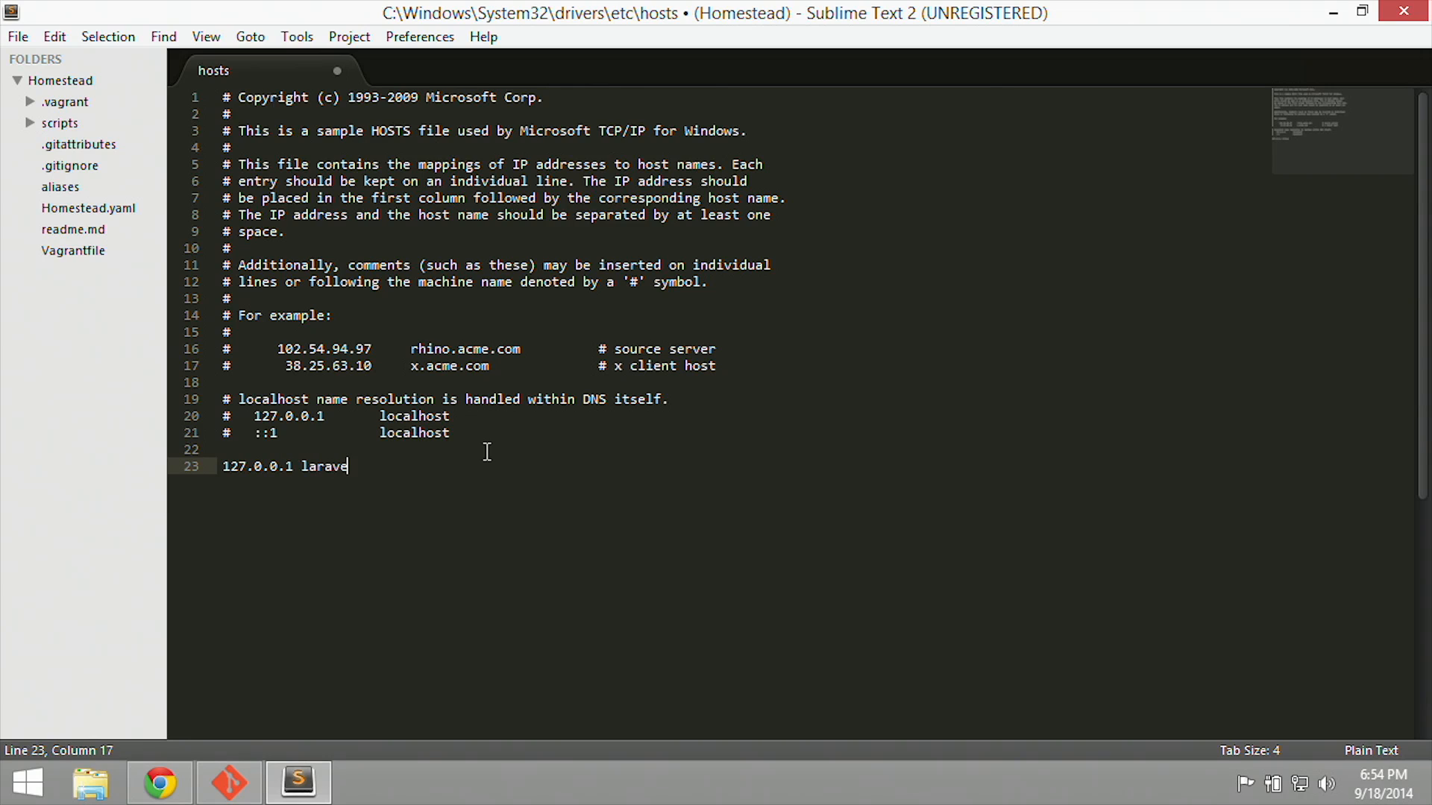
{"action": "type", "text": "l.dev"}
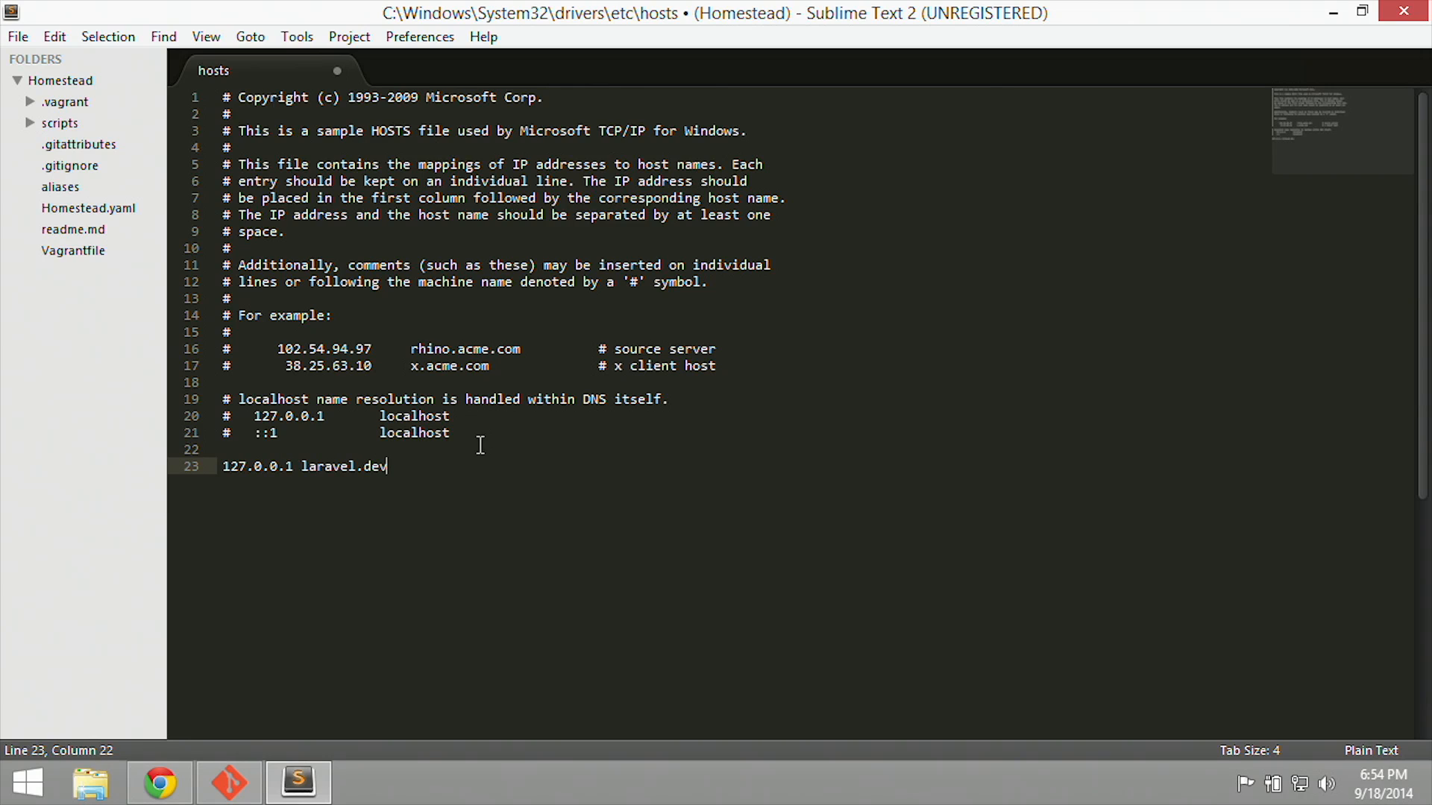
{"action": "left_click", "coordinate": [16, 37]}
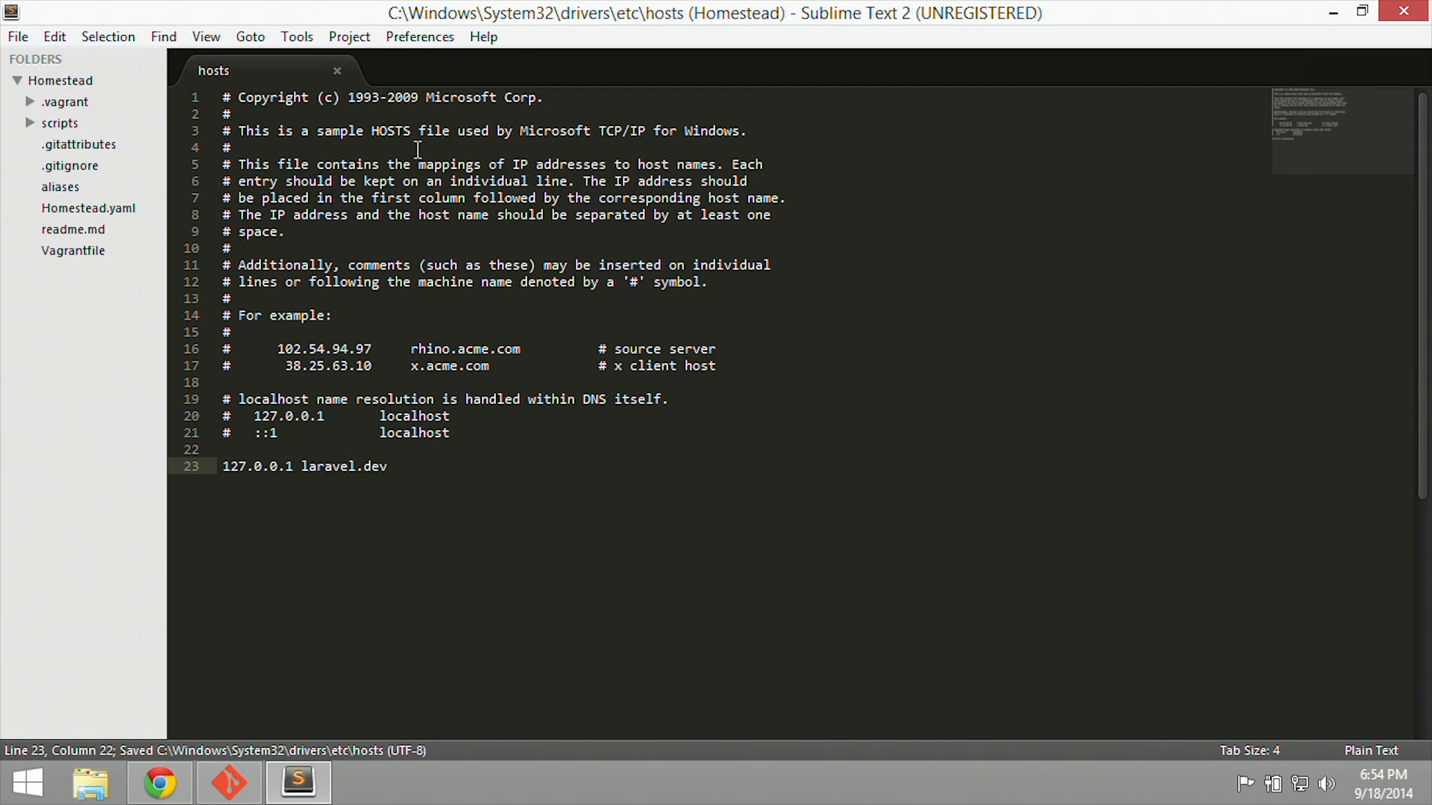
{"action": "mouse_move", "coordinate": [338, 74]}
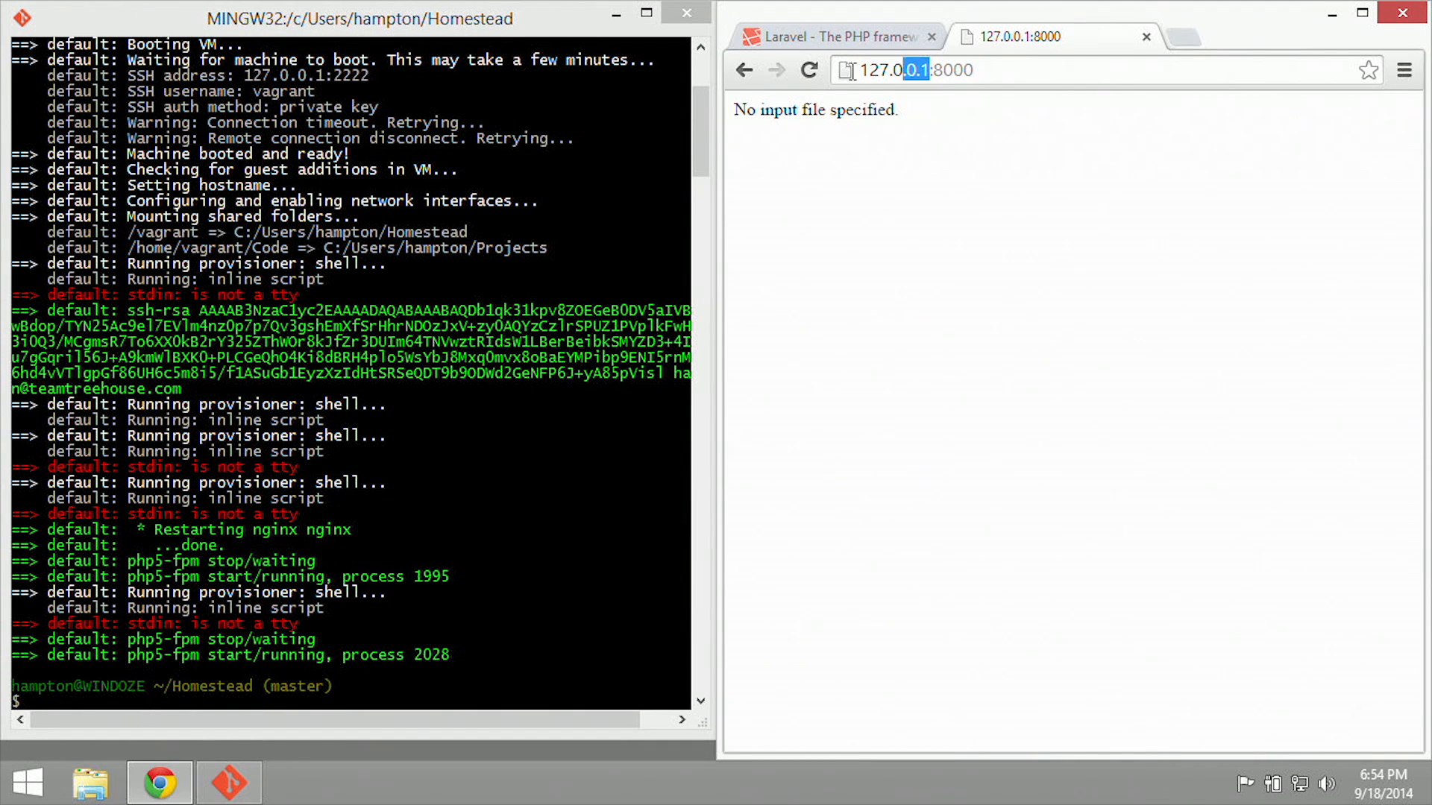
Browse to laravel.dev:8000 and highlight the 8000 port in the address bar
{"action": "type", "text": "laravel.dev:8000"}
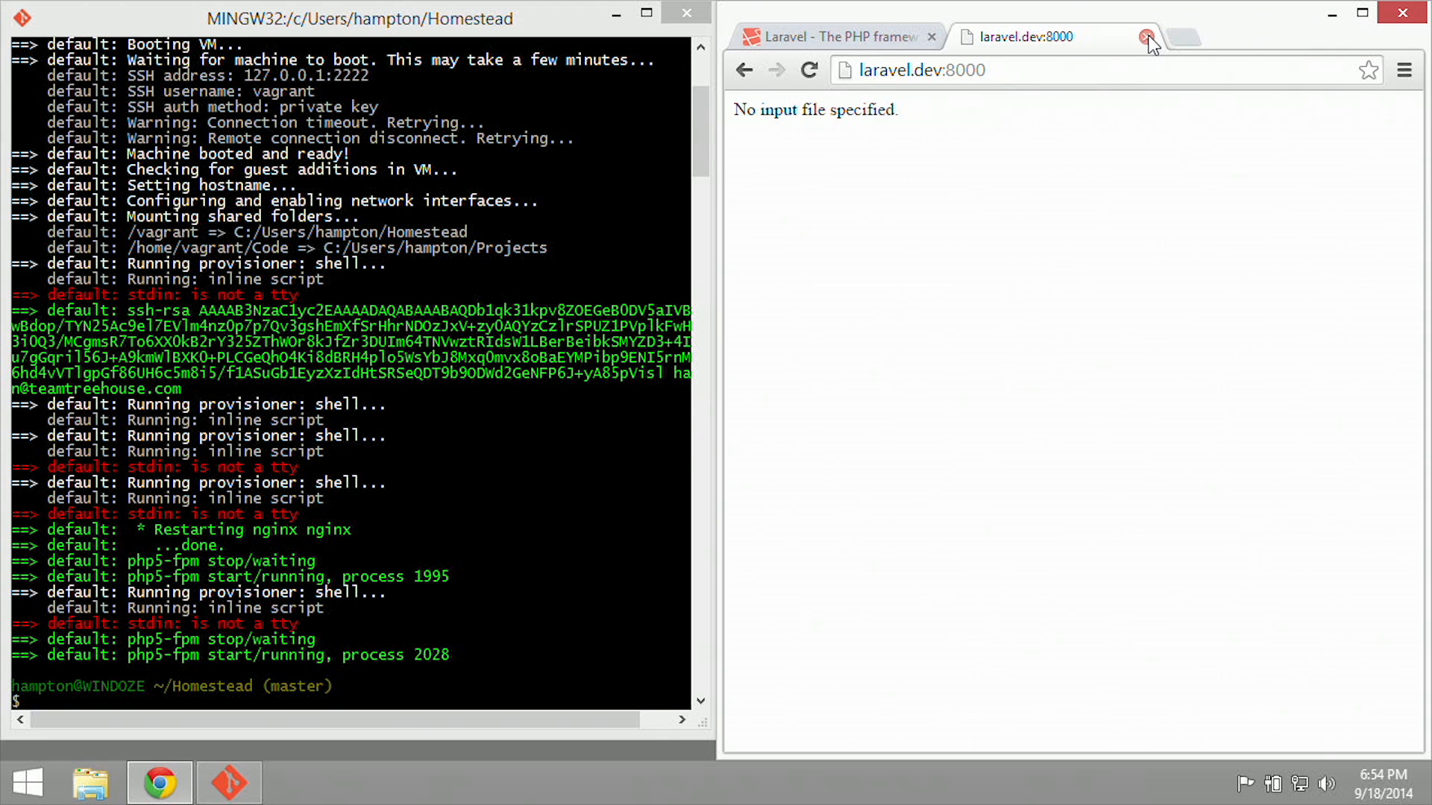
{"action": "double_click", "coordinate": [964, 69]}
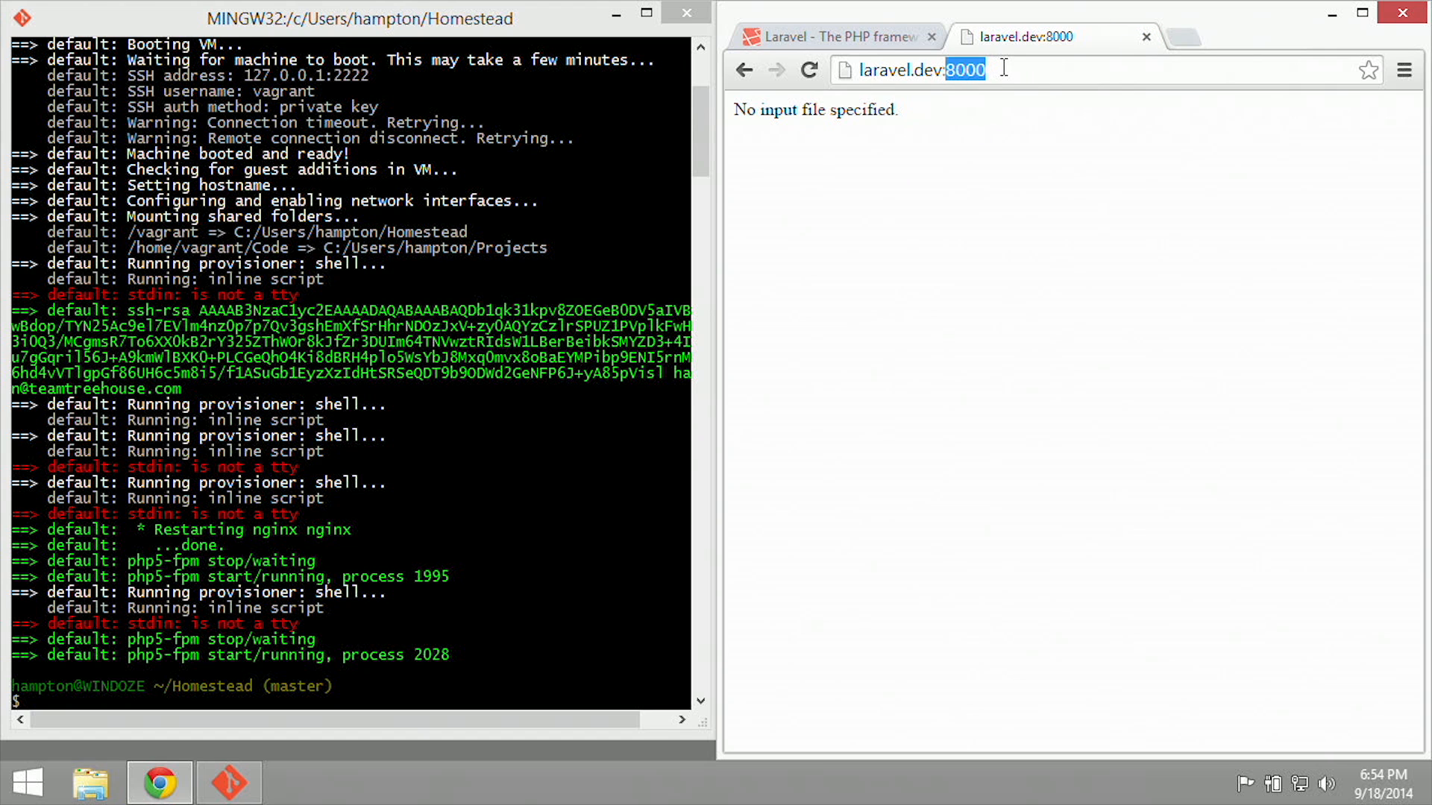
Scroll the Laravel docs to Connecting Via SSH and start typing 'vagran' in Git Bash
{"action": "left_click", "coordinate": [831, 36]}
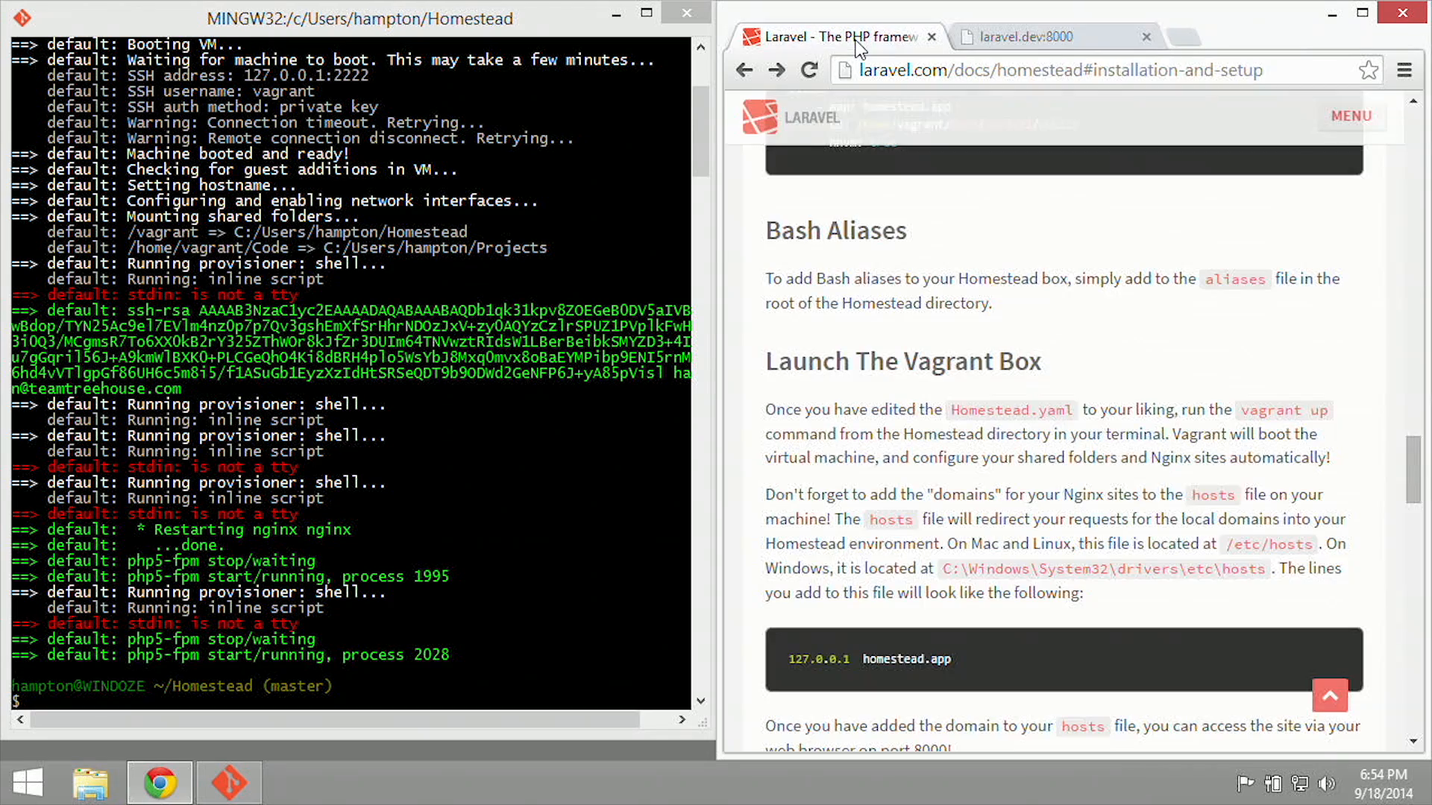
{"action": "scroll", "scroll_direction": "down", "scroll_amount": 3}
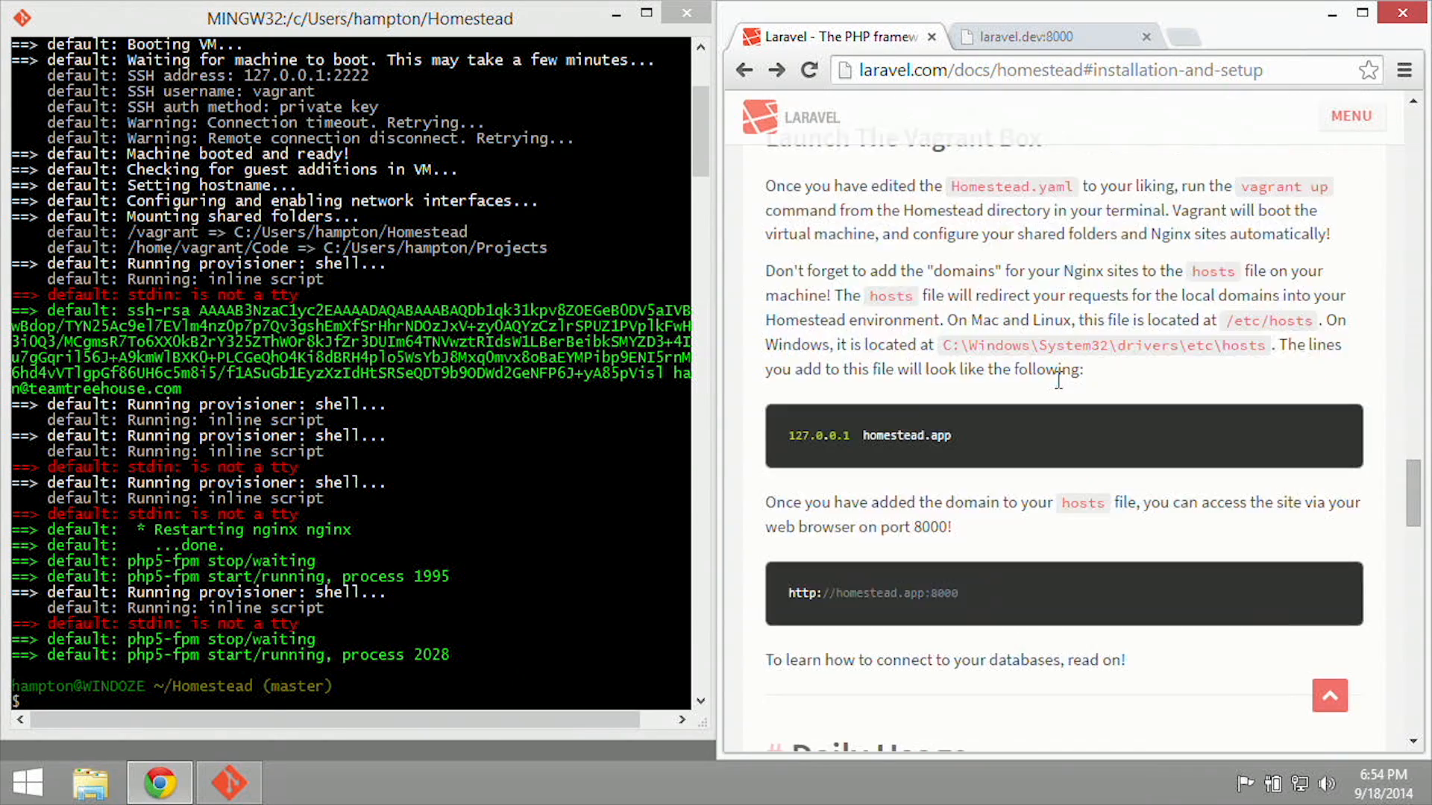
{"action": "scroll", "scroll_direction": "down", "scroll_amount": 3}
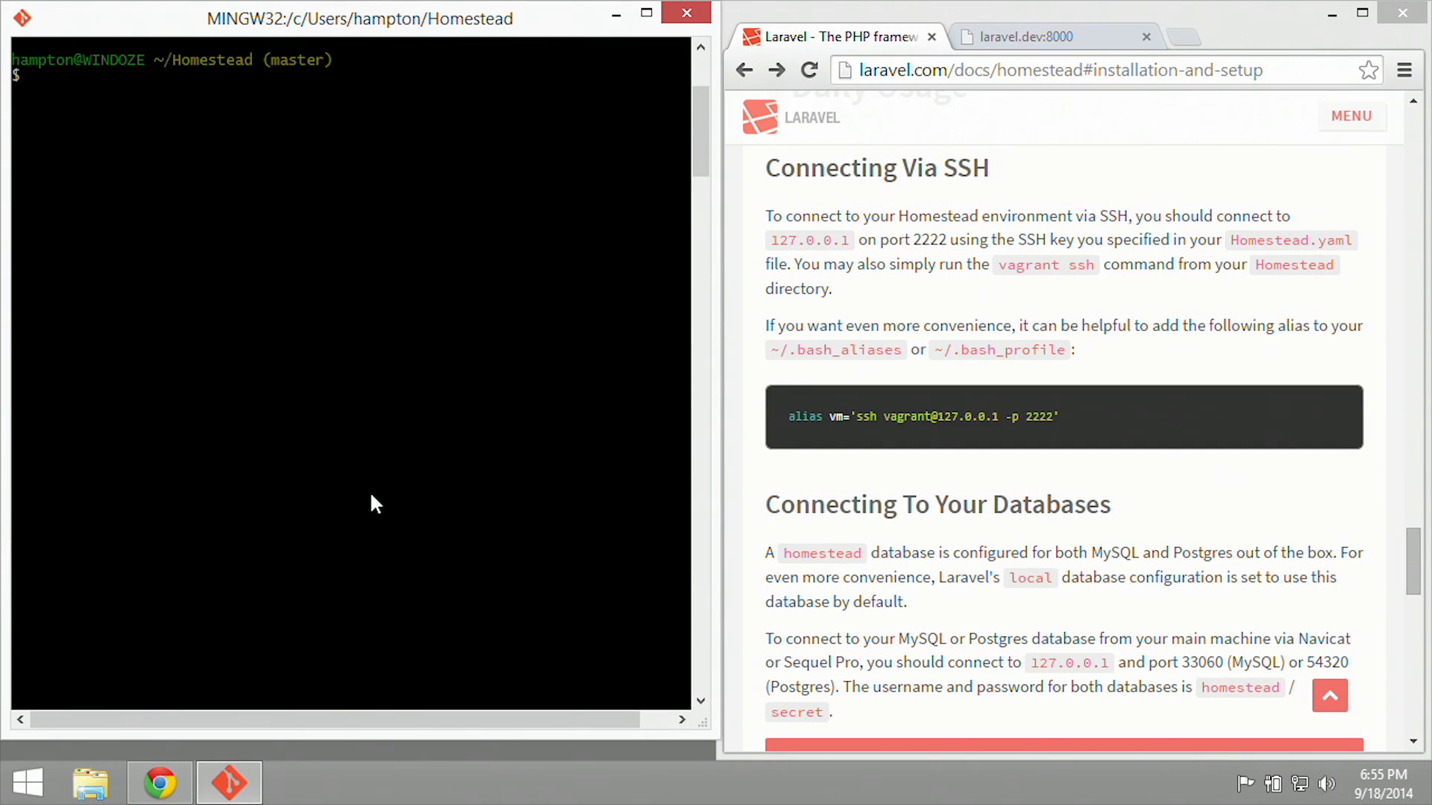
{"action": "type", "text": "vagran"}
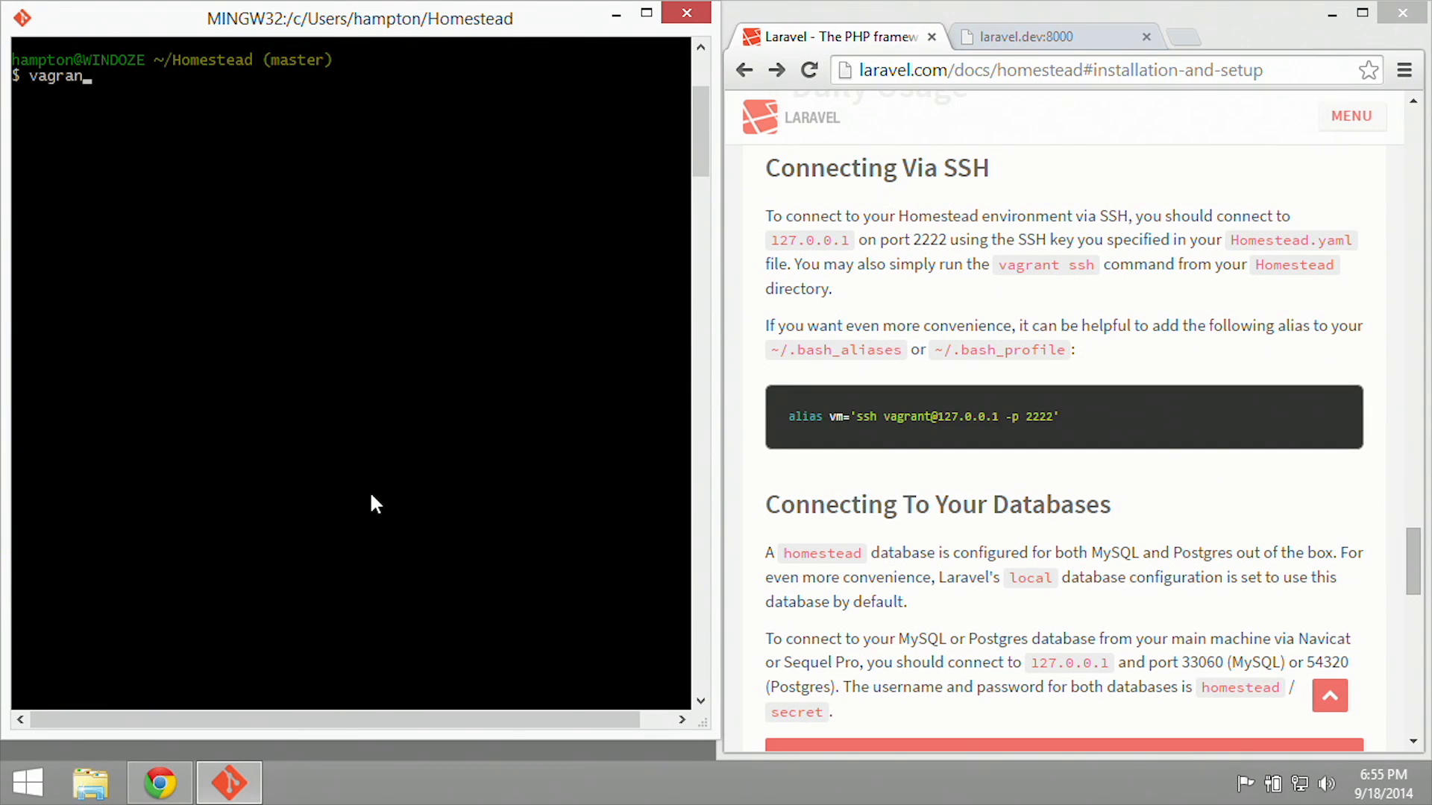